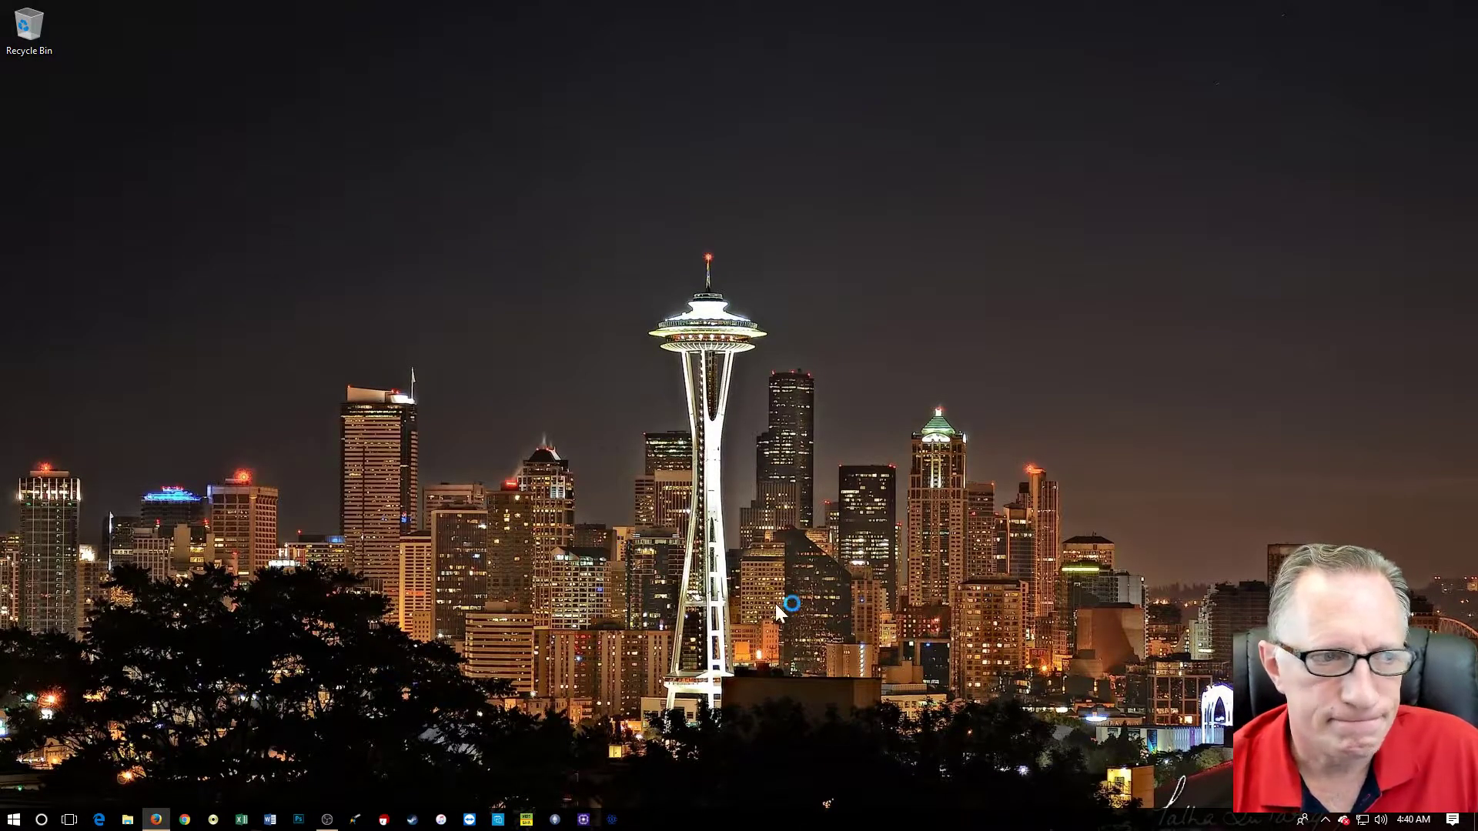
# Step: Minimize the browser, open the Software folder on the 4TB Data Drive, and scroll to Electrum
pyautogui.click(156, 818)
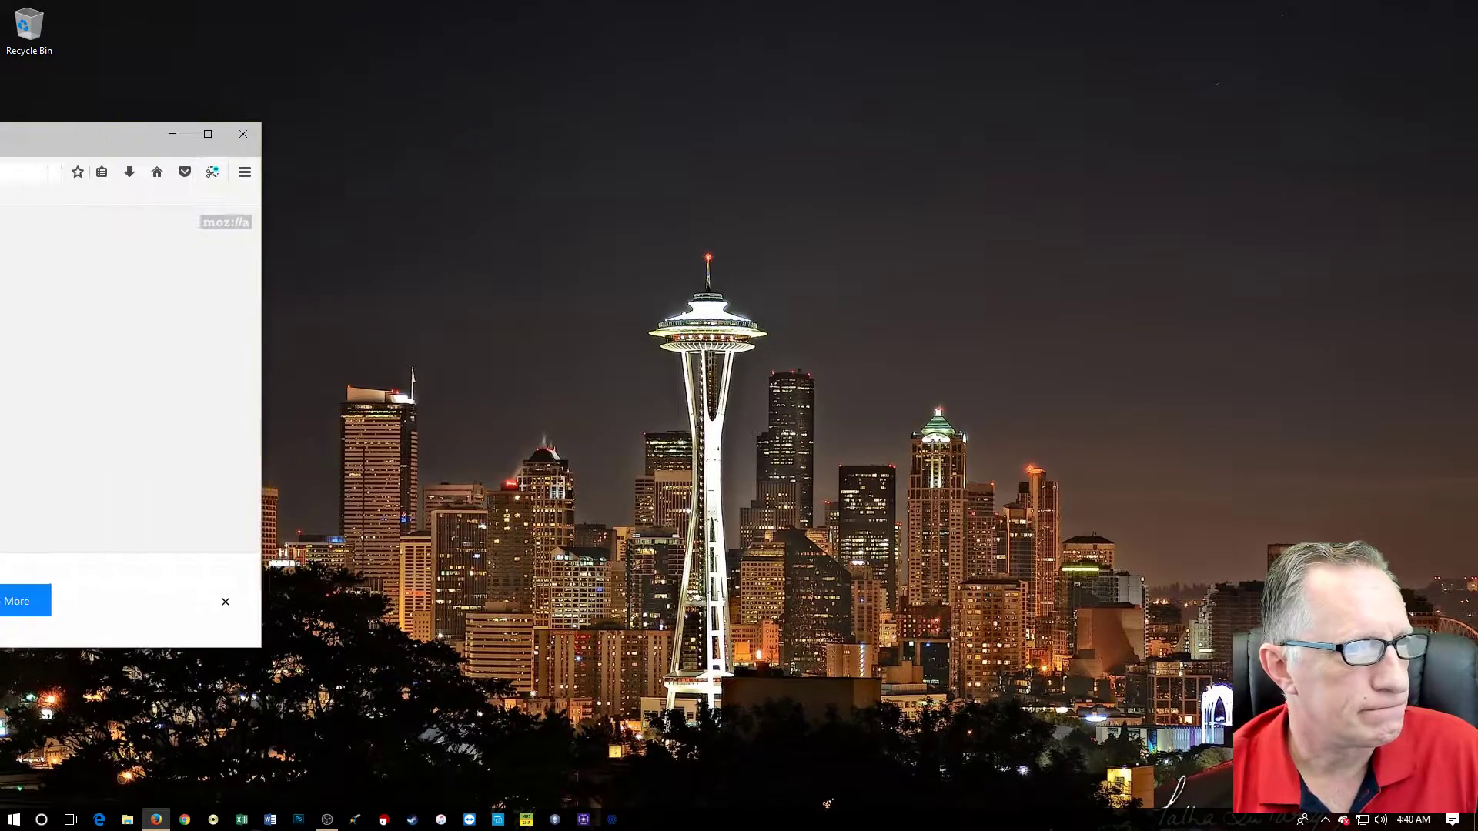
pyautogui.click(206, 133)
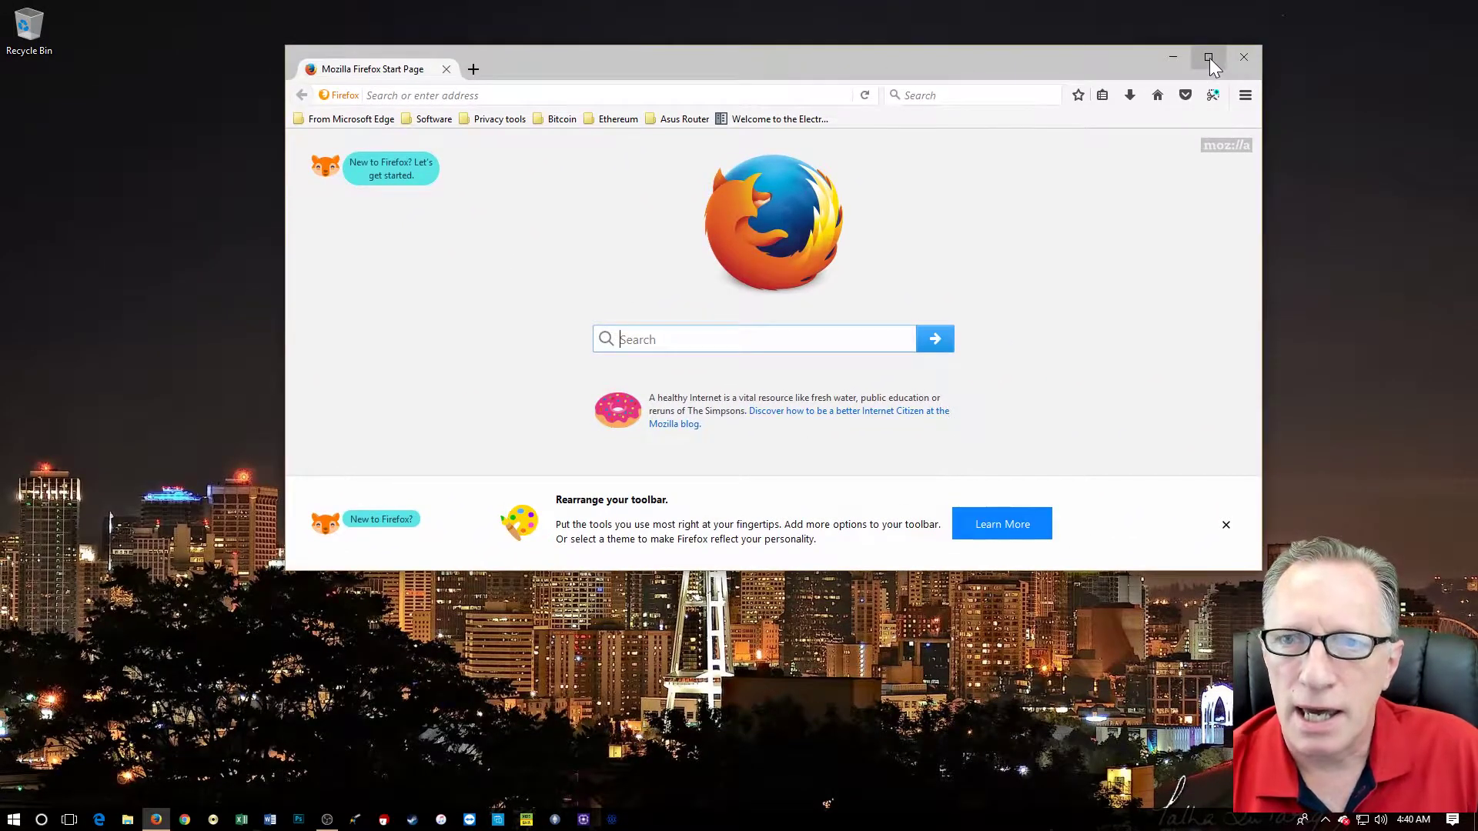
pyautogui.moveTo(1196, 70)
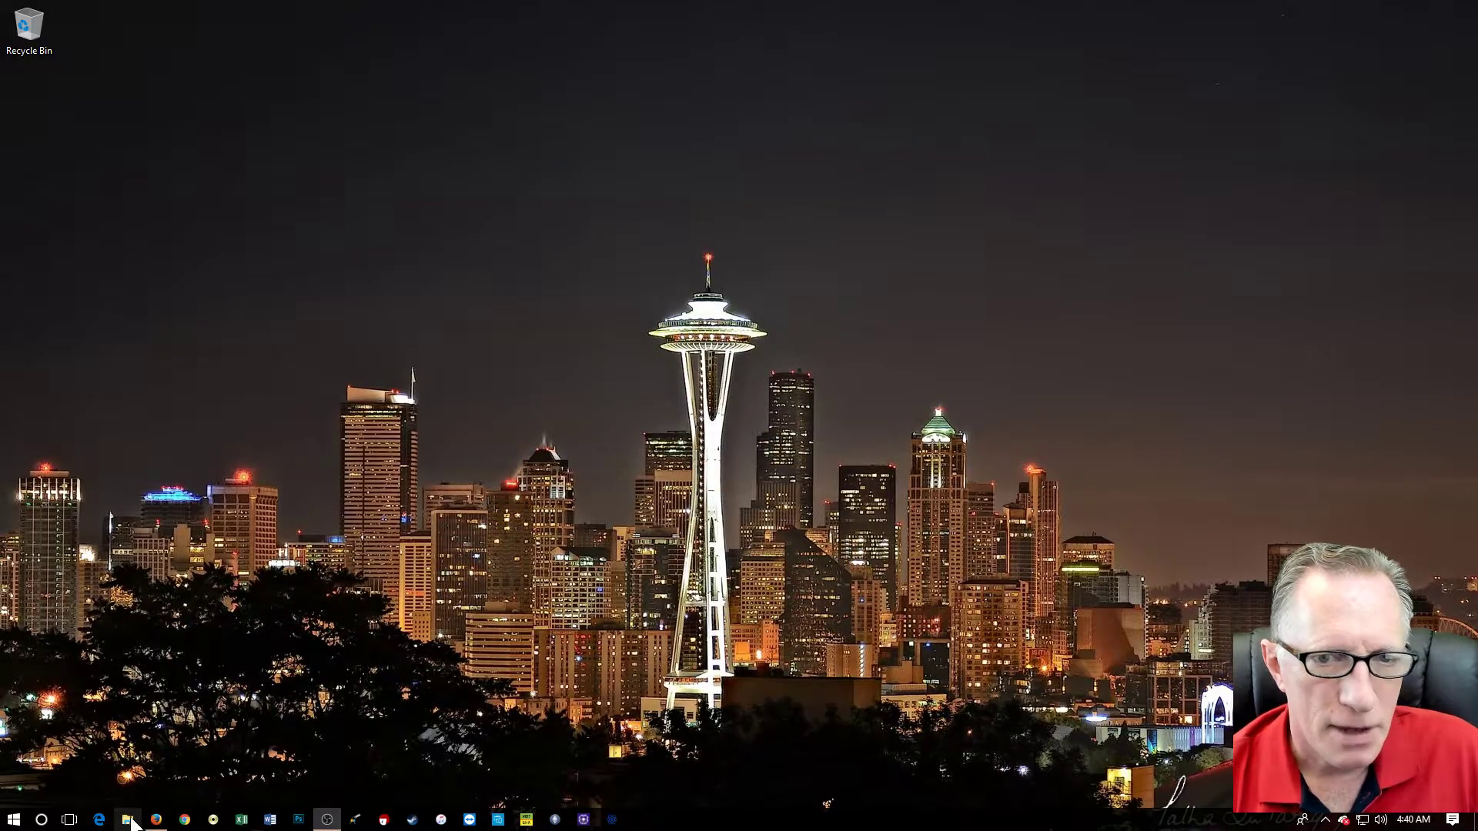
pyautogui.click(127, 819)
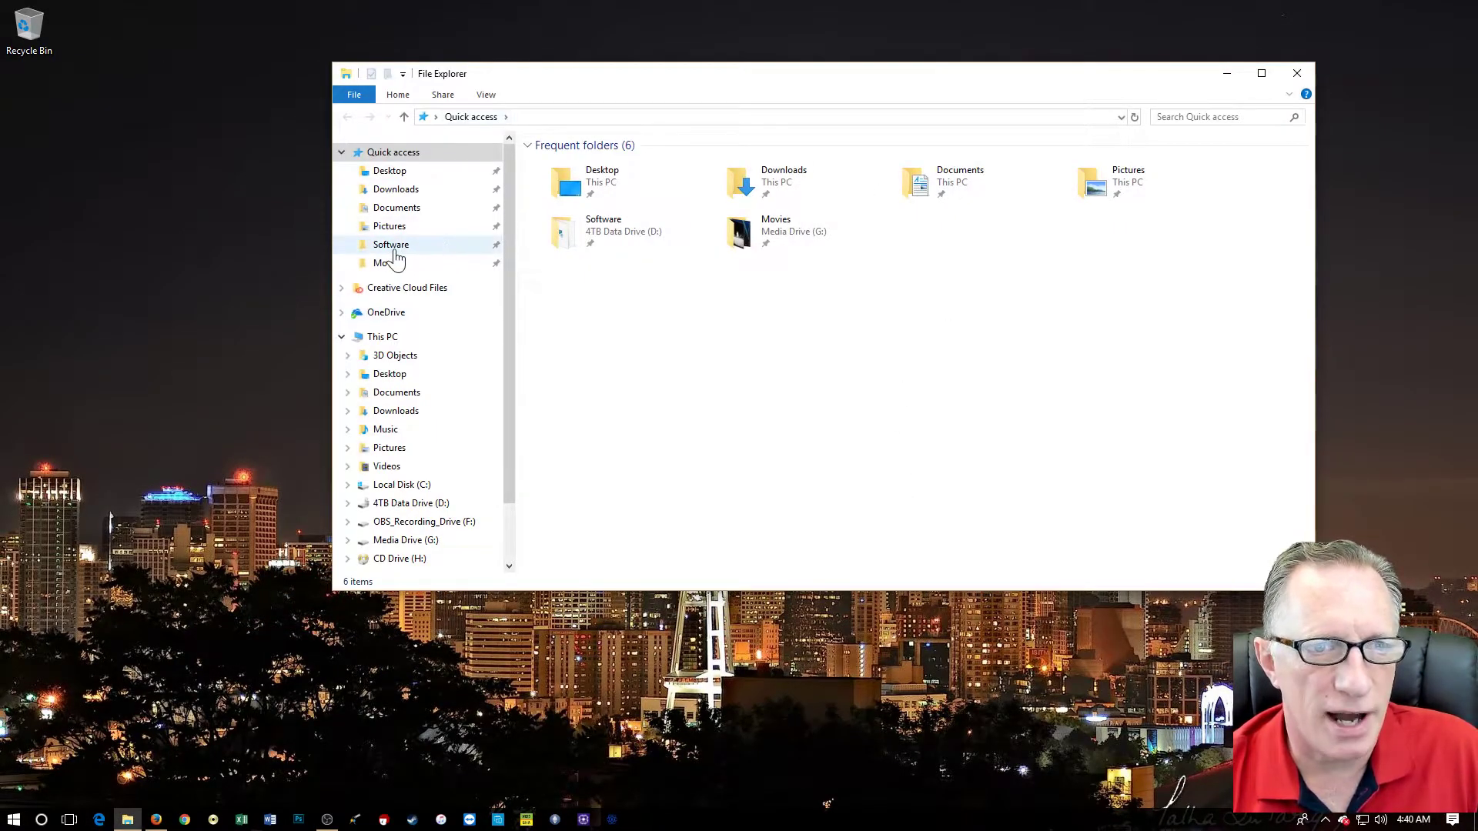
pyautogui.doubleClick(391, 244)
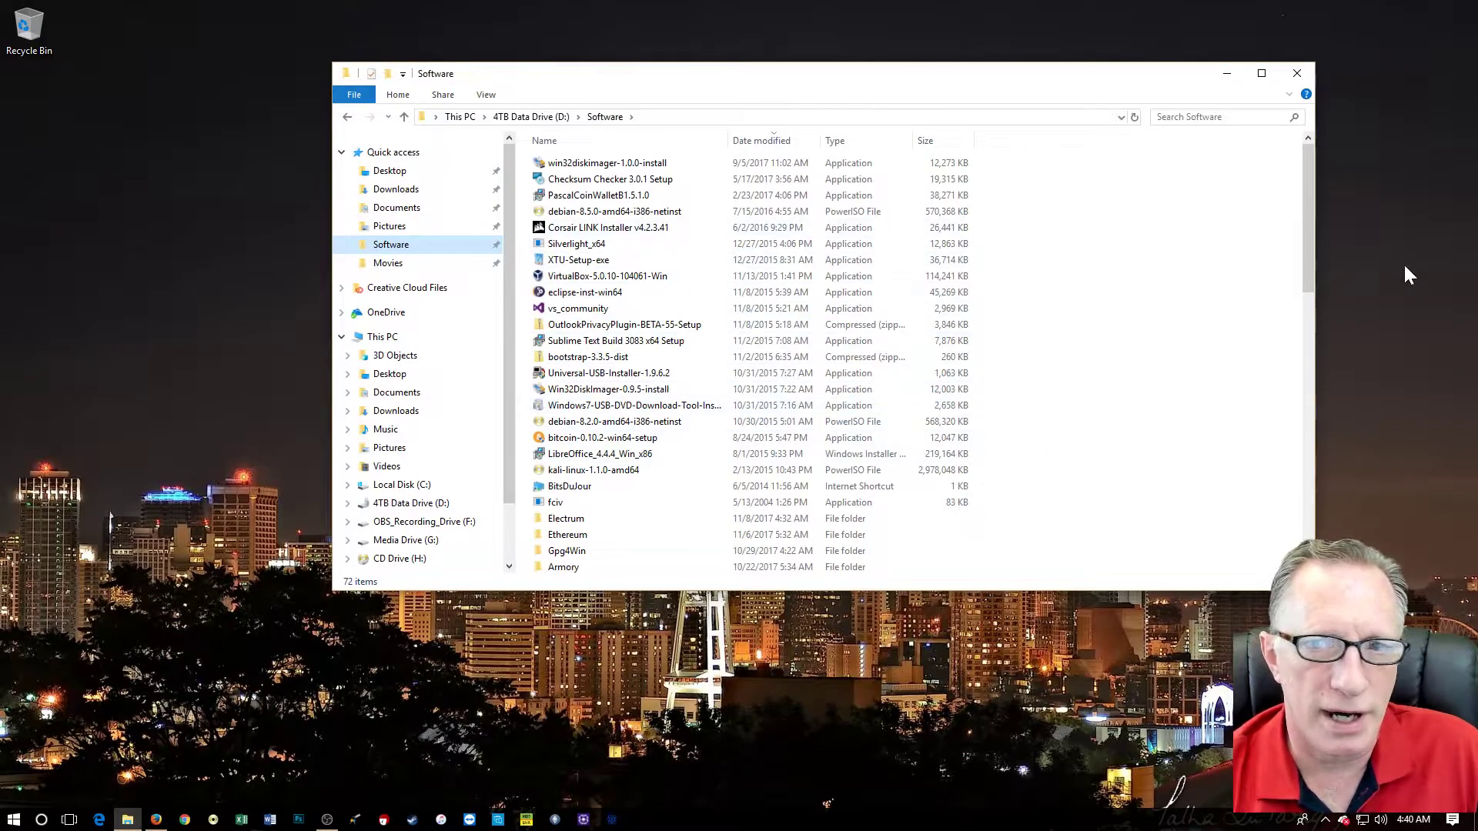
pyautogui.scroll(-3)
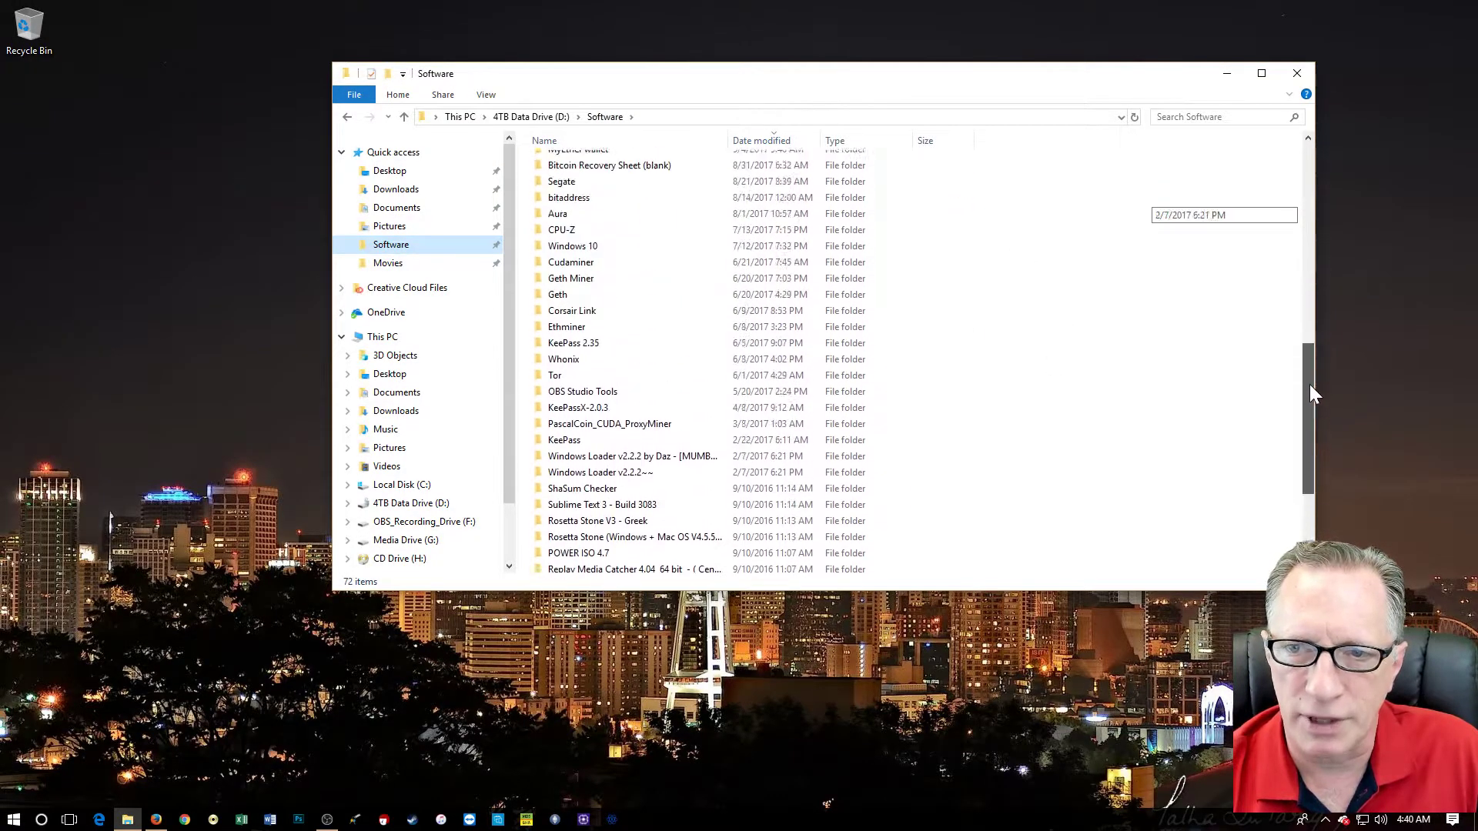
pyautogui.scroll(3)
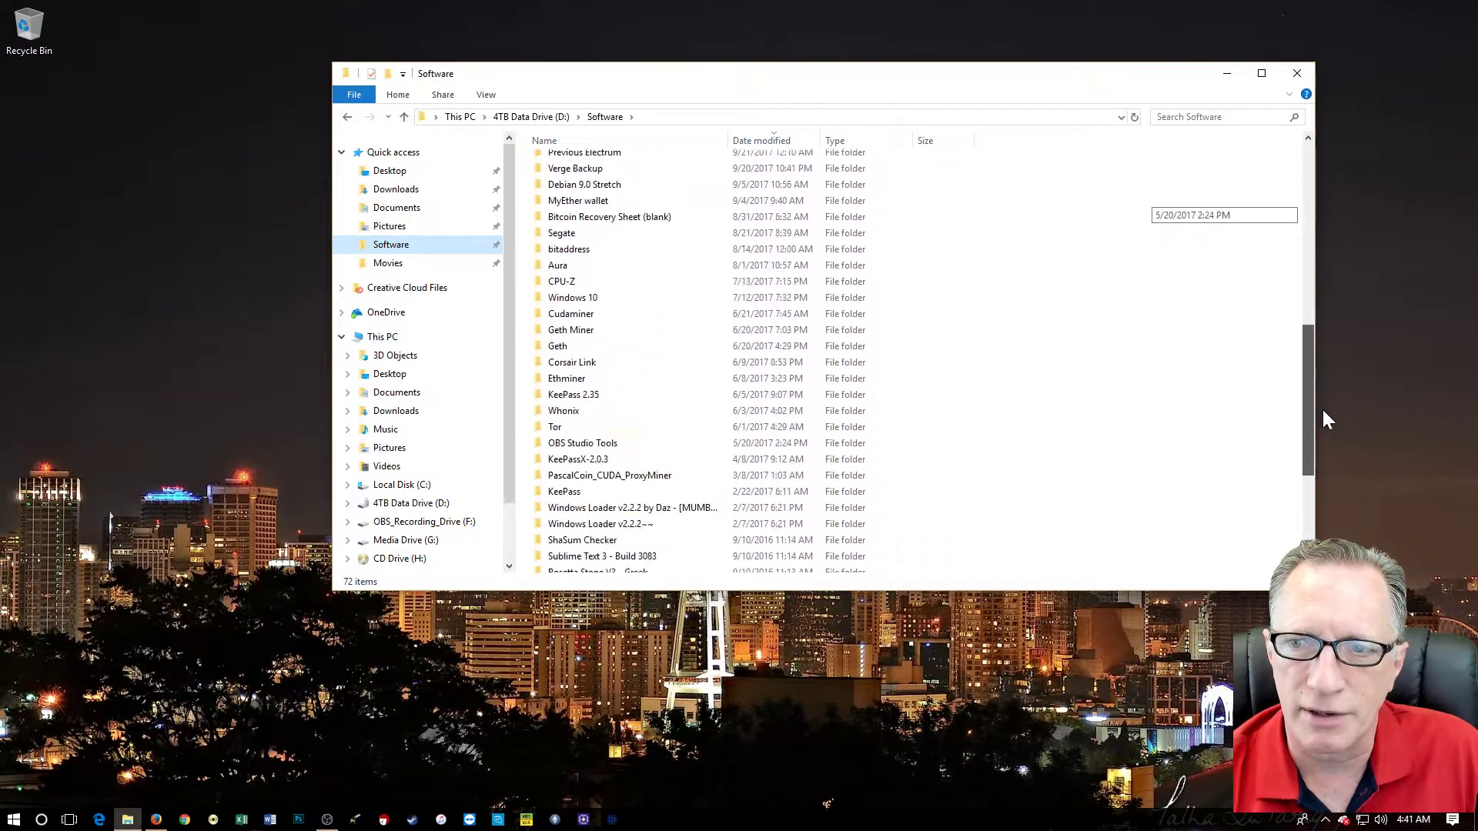
pyautogui.scroll(-3)
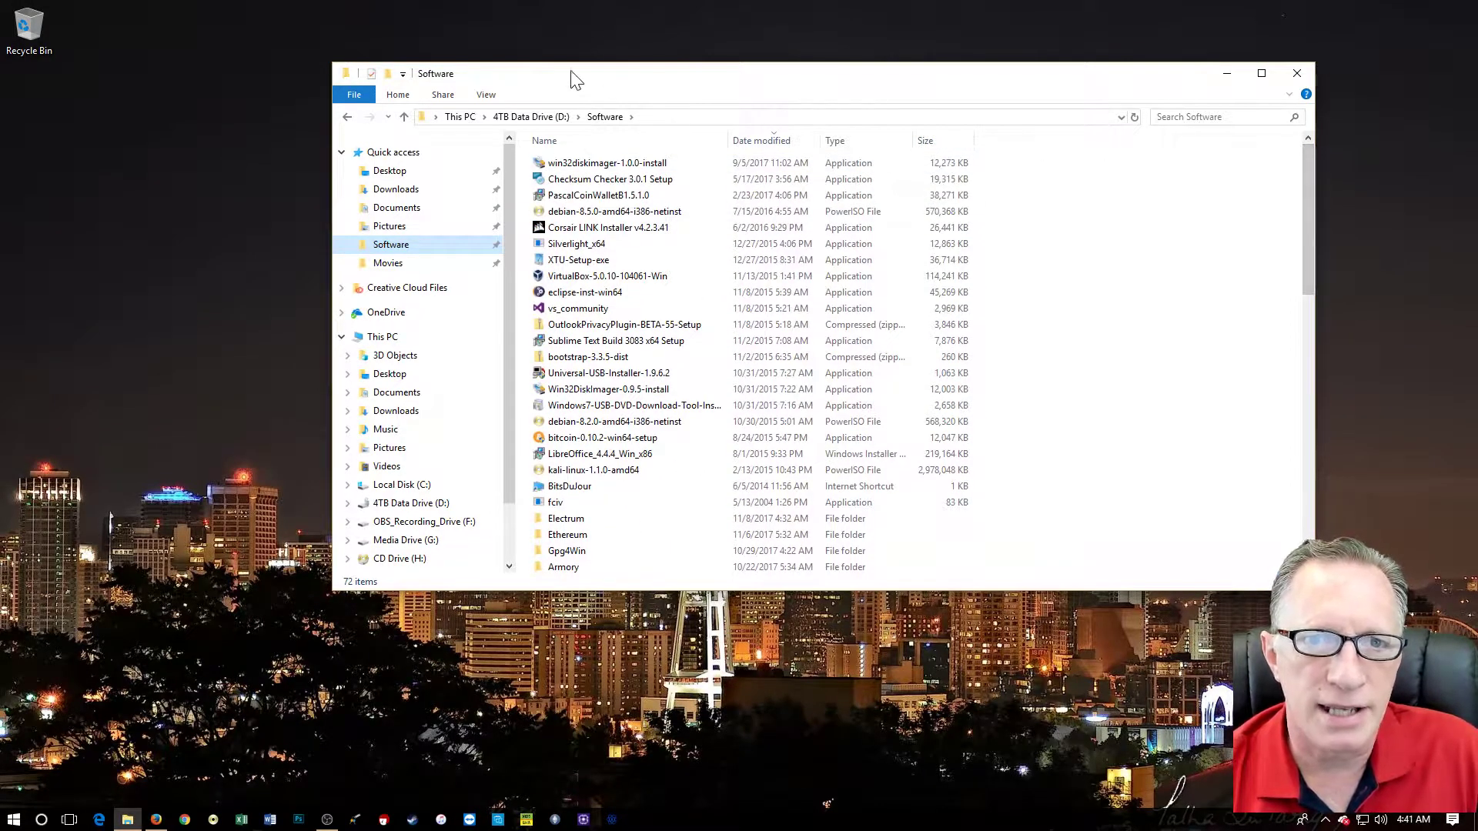
pyautogui.moveTo(749, 67)
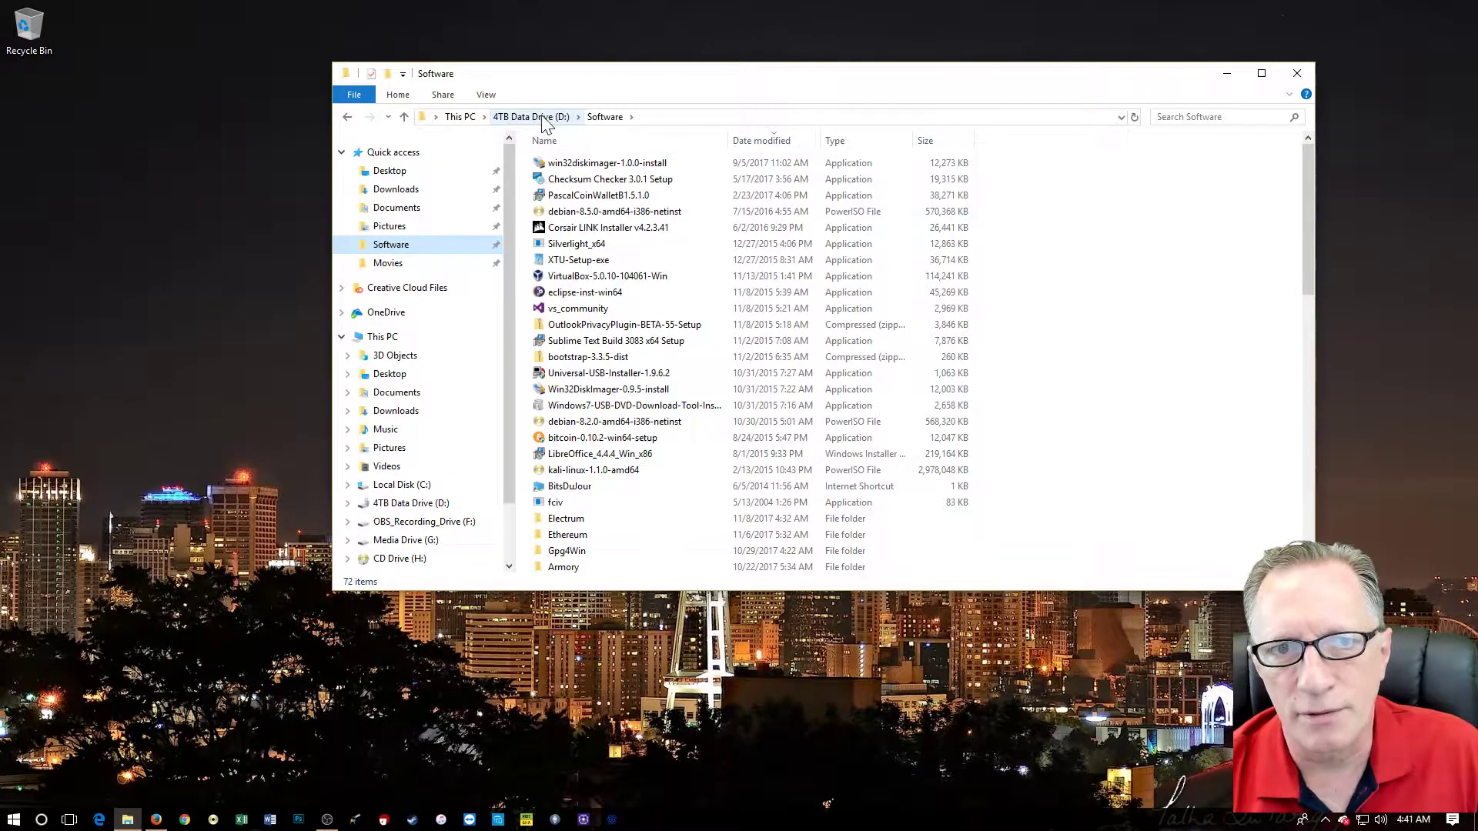
pyautogui.moveTo(605, 116)
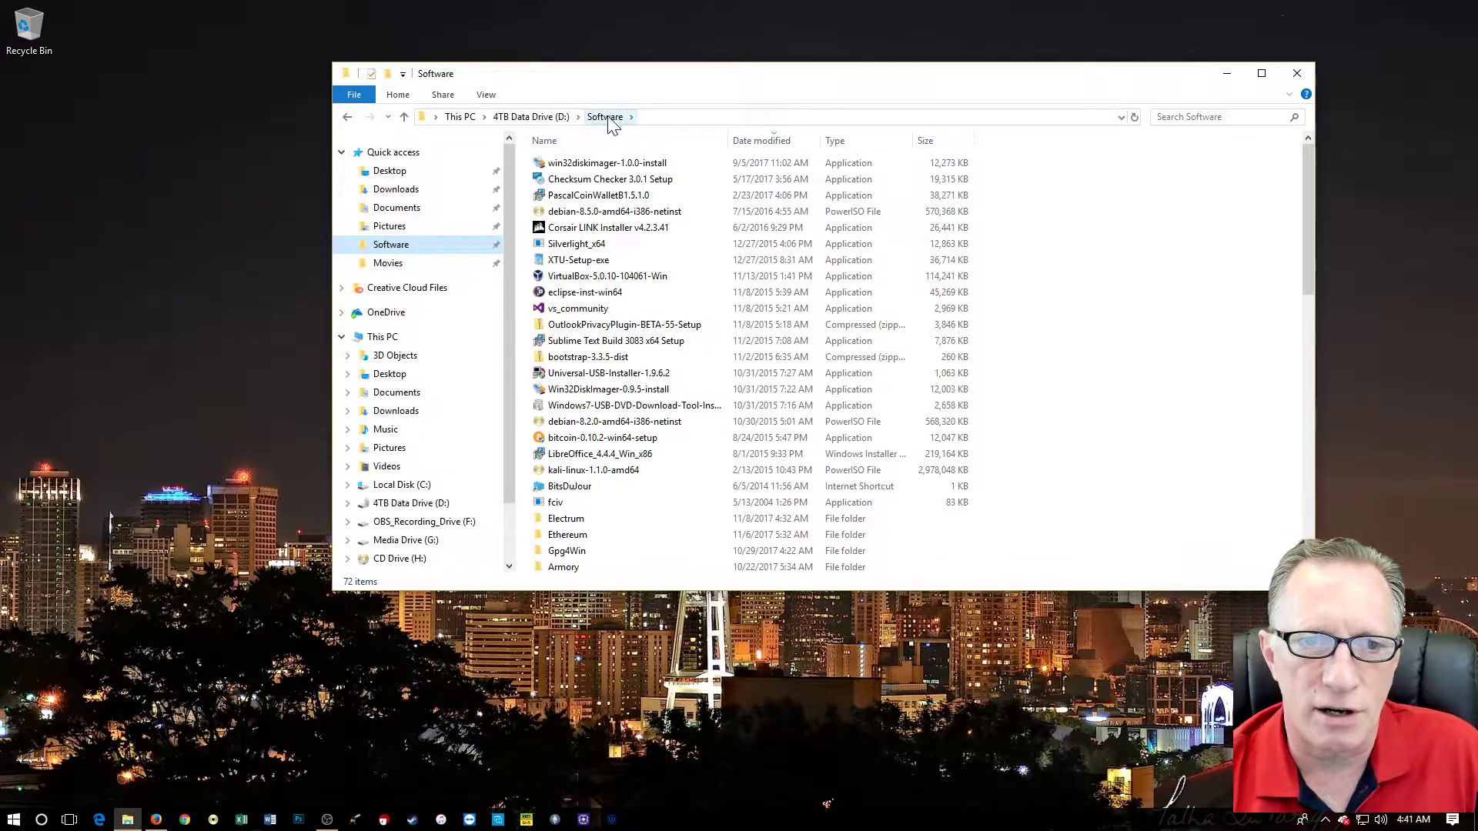
pyautogui.scroll(-3)
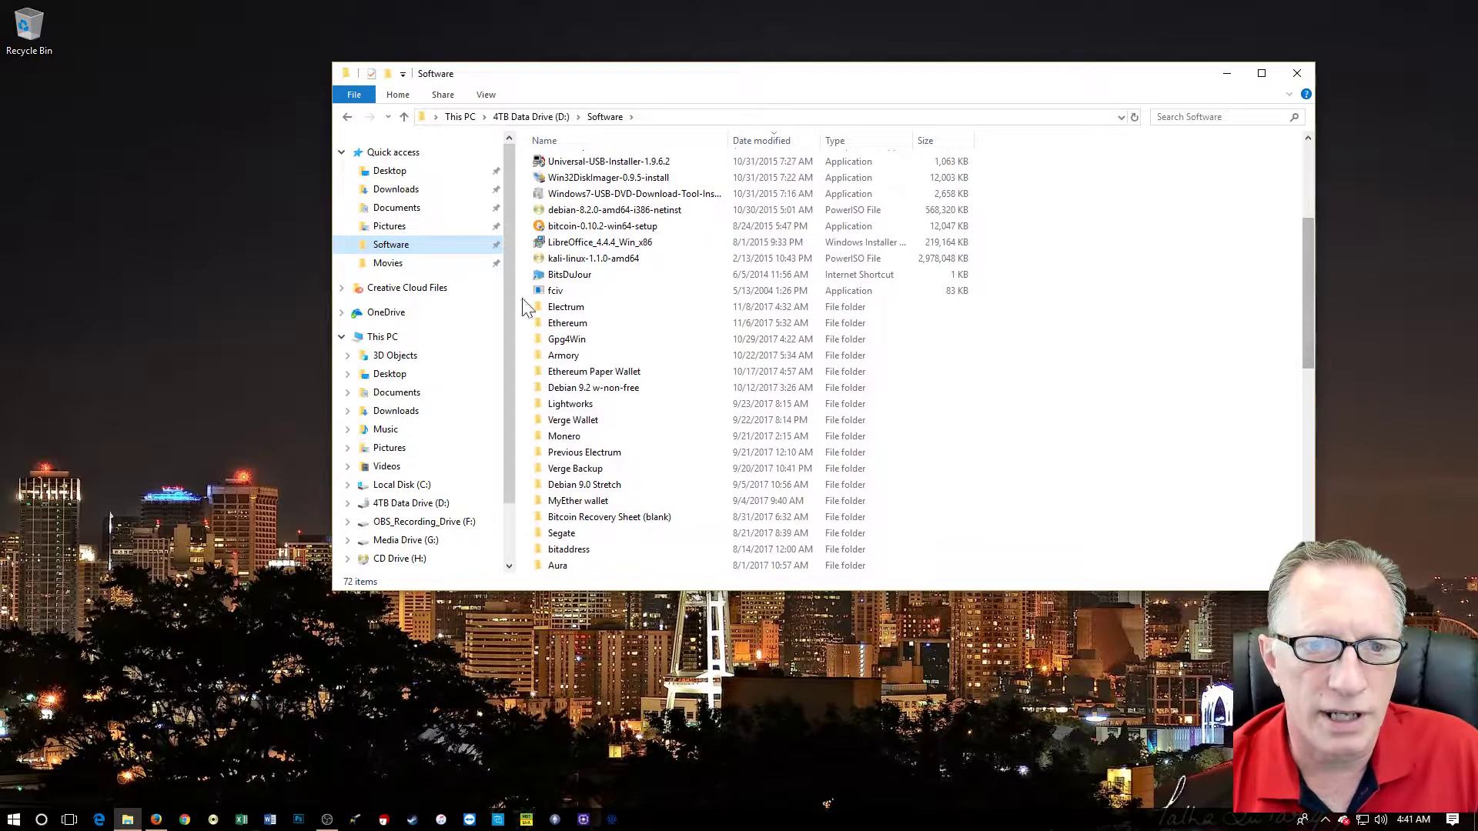
pyautogui.moveTo(610, 313)
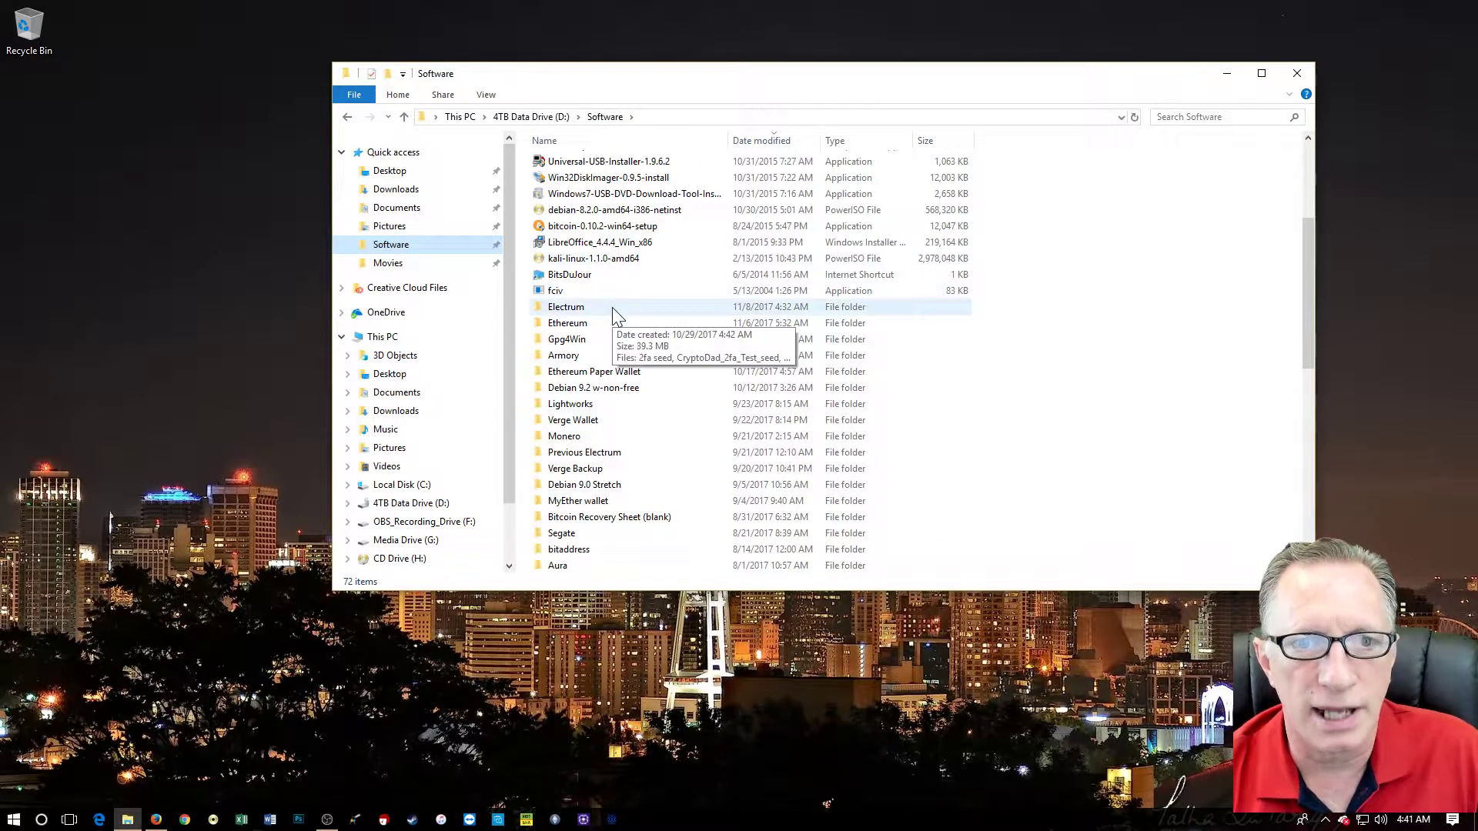
# Step: Open the Electrum folder and the CryptoDad_2fa_Test_seed text file inside it
pyautogui.doubleClick(566, 307)
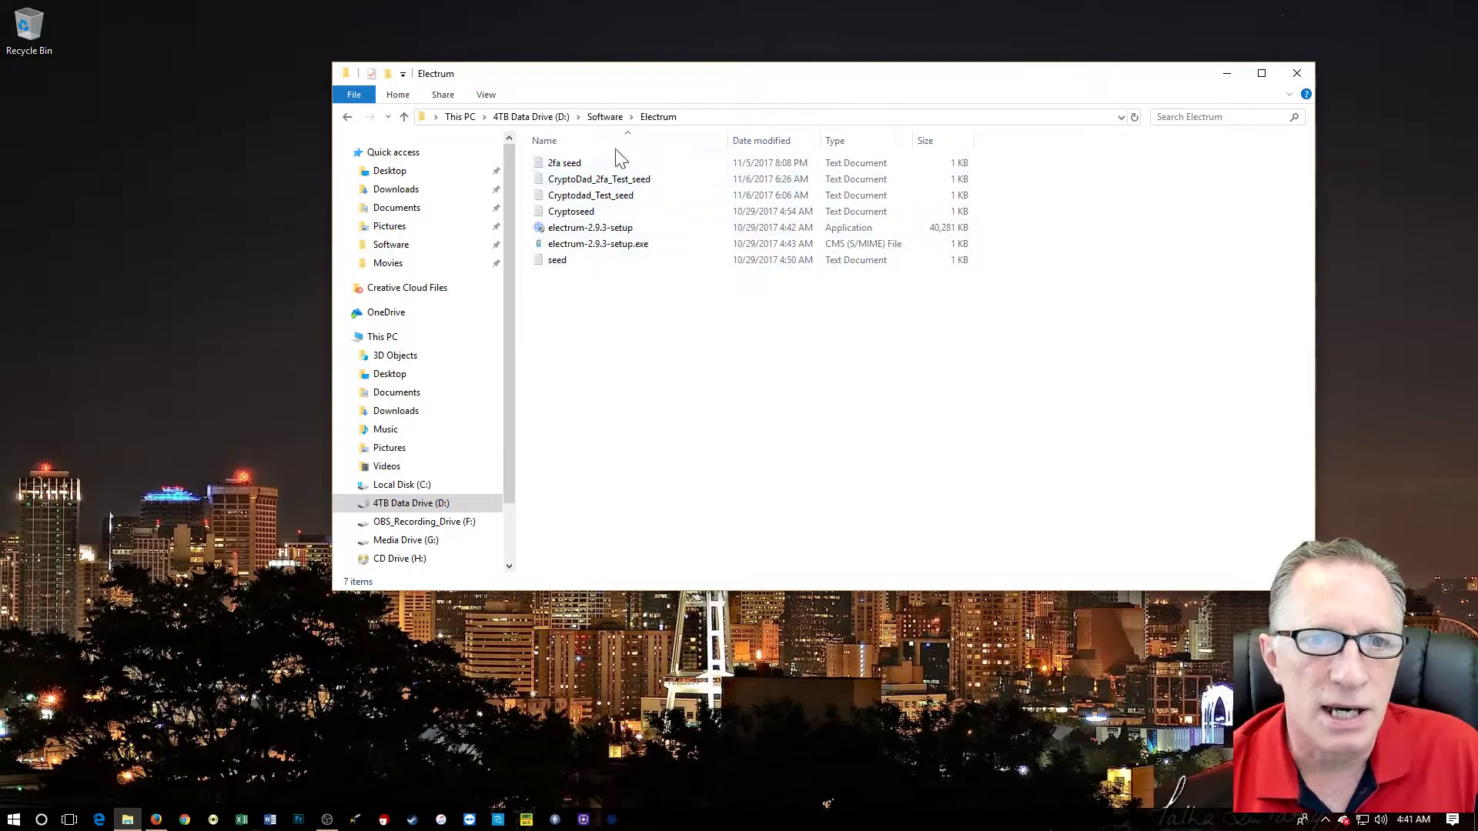
pyautogui.click(599, 180)
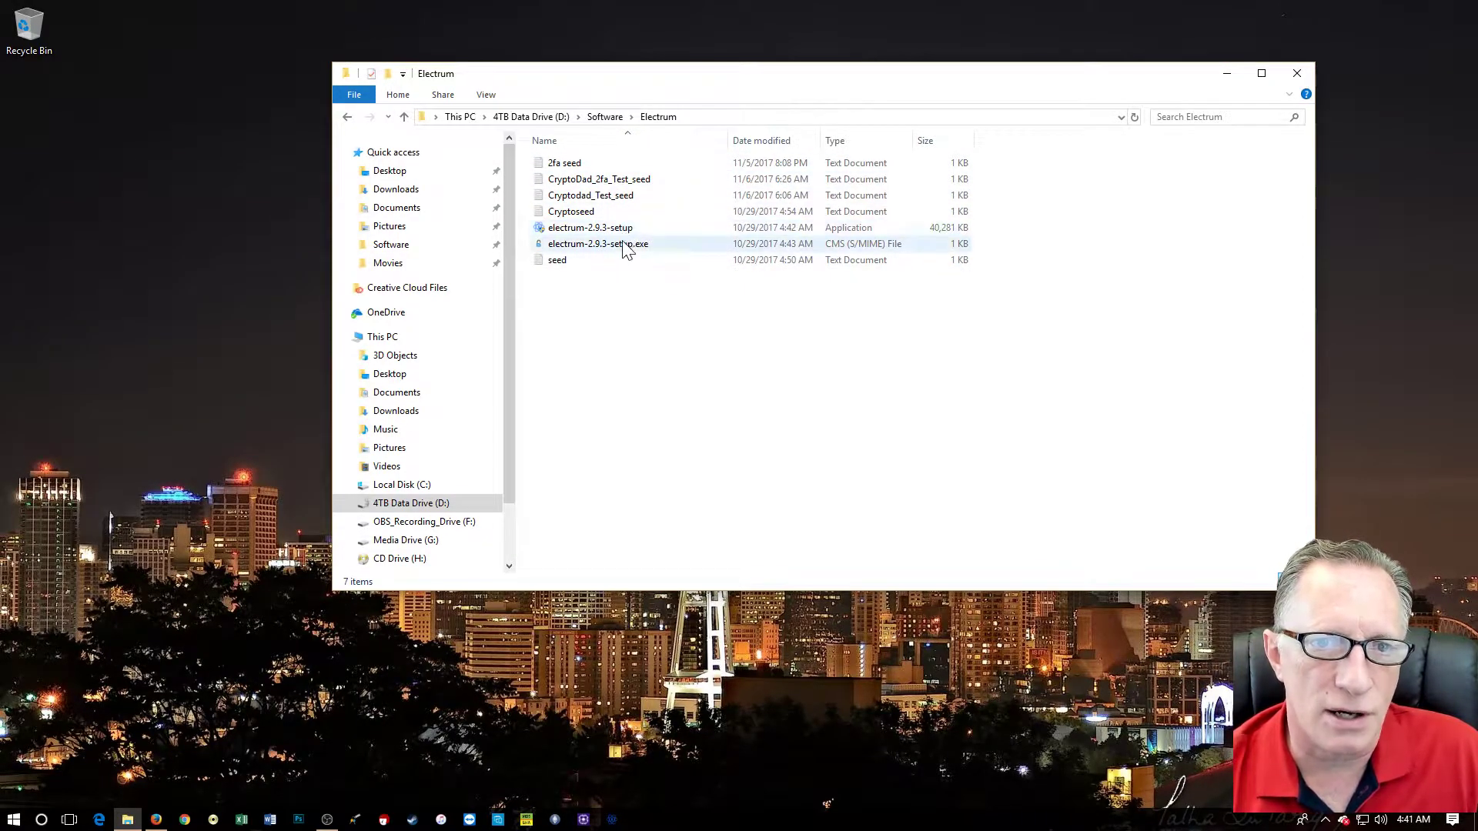
pyautogui.moveTo(591, 227)
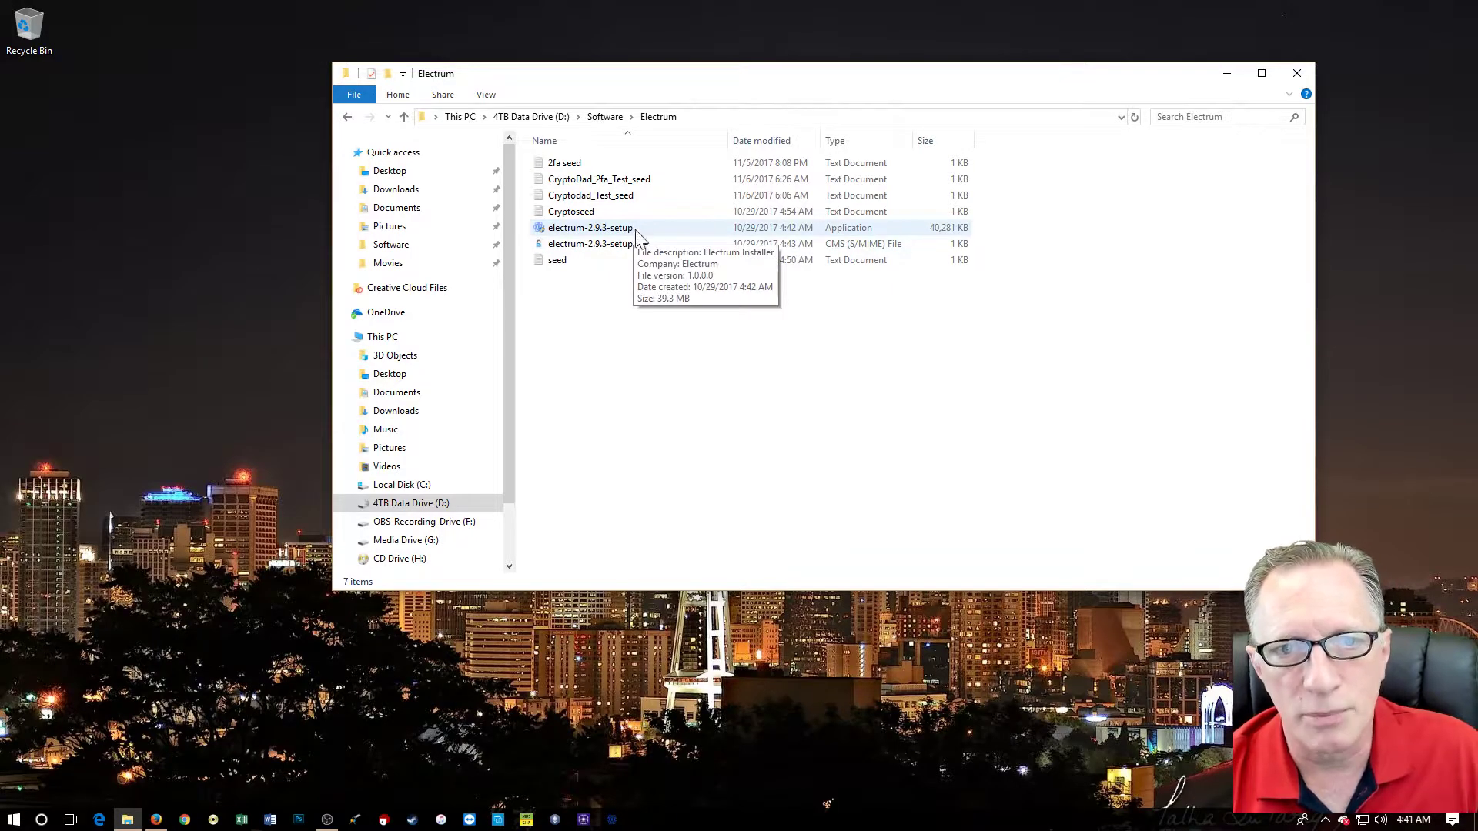
pyautogui.moveTo(654, 252)
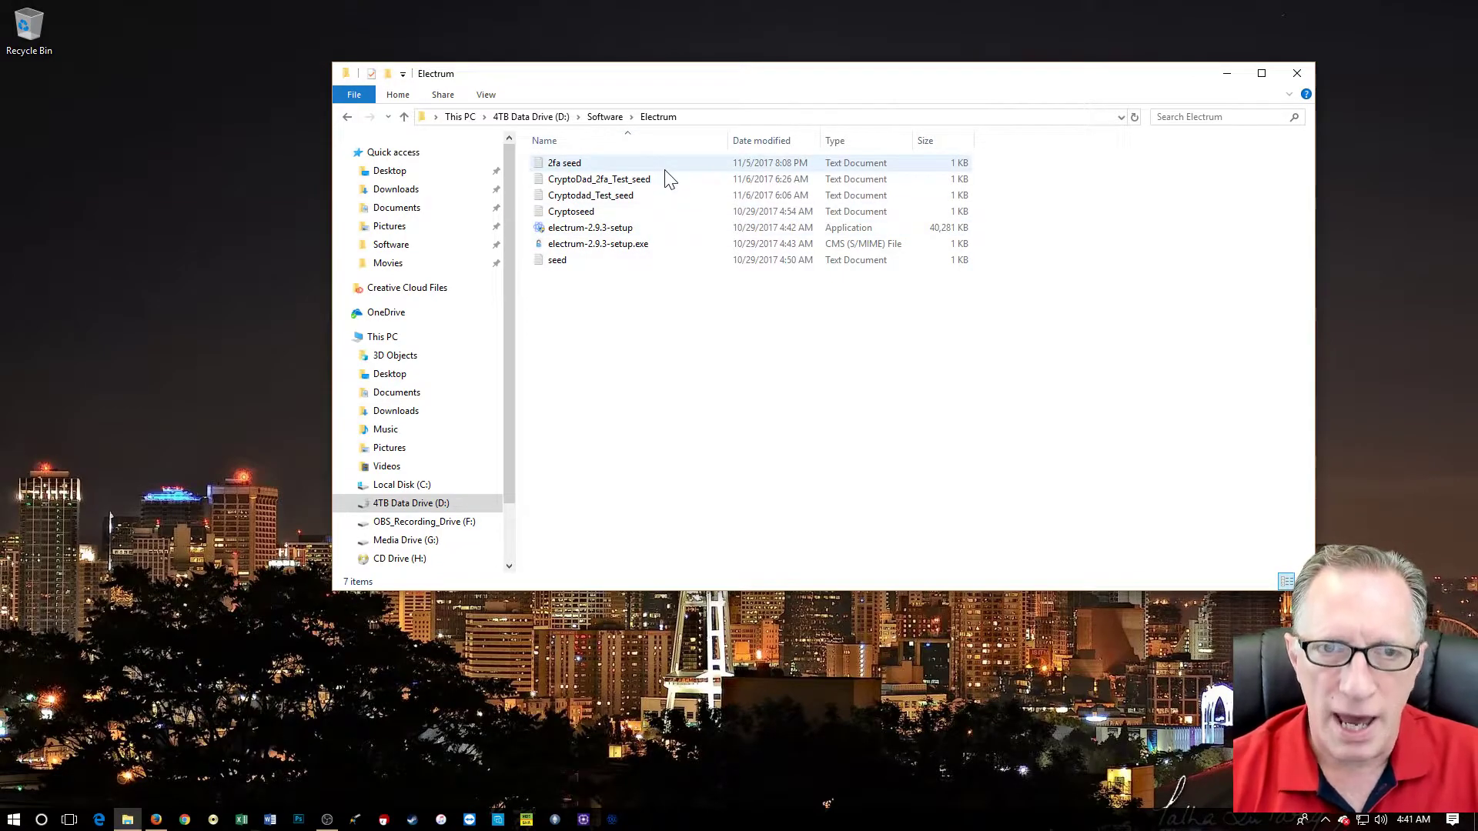
pyautogui.moveTo(665, 169)
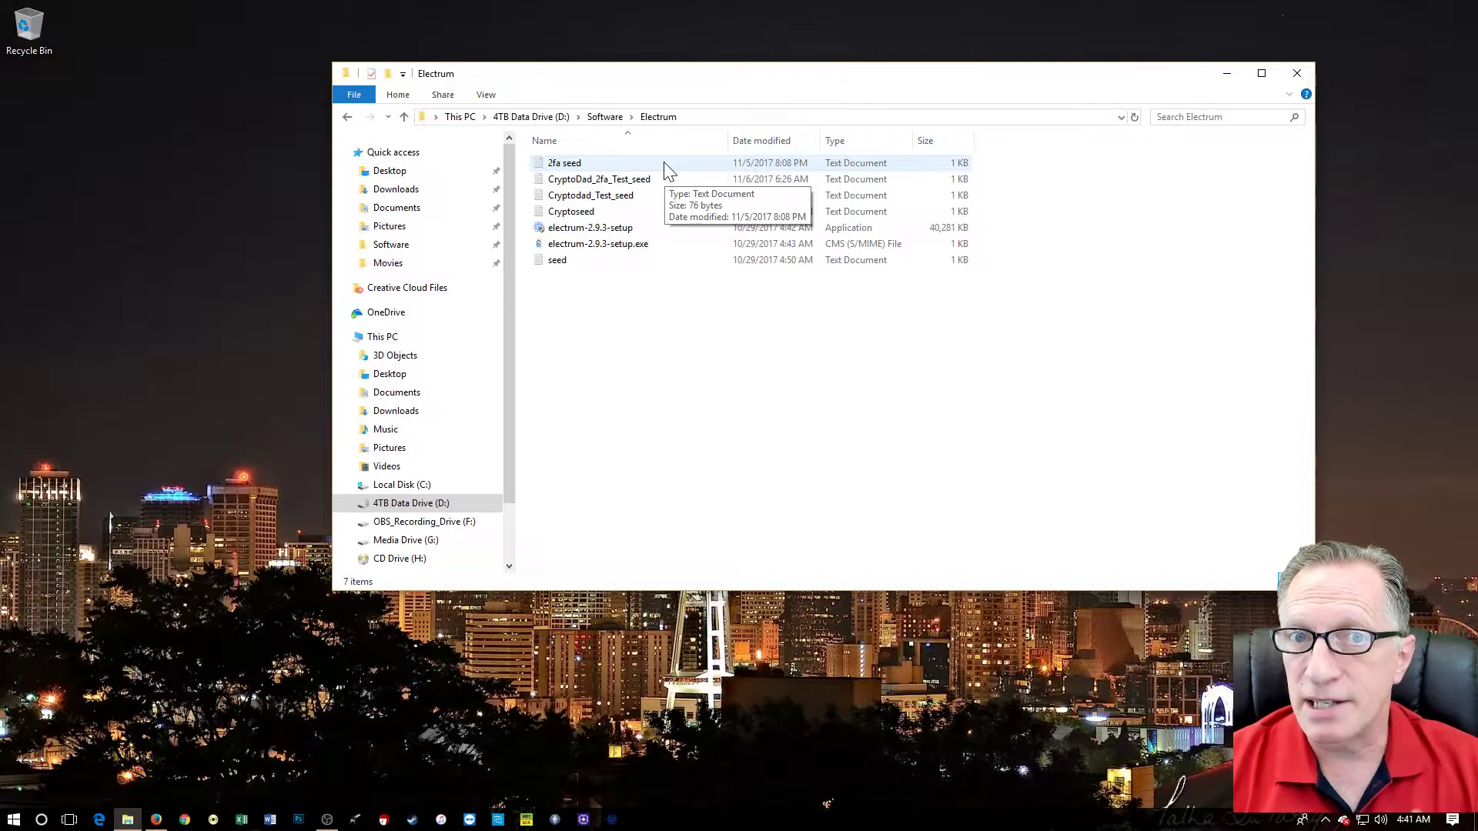
pyautogui.moveTo(631, 276)
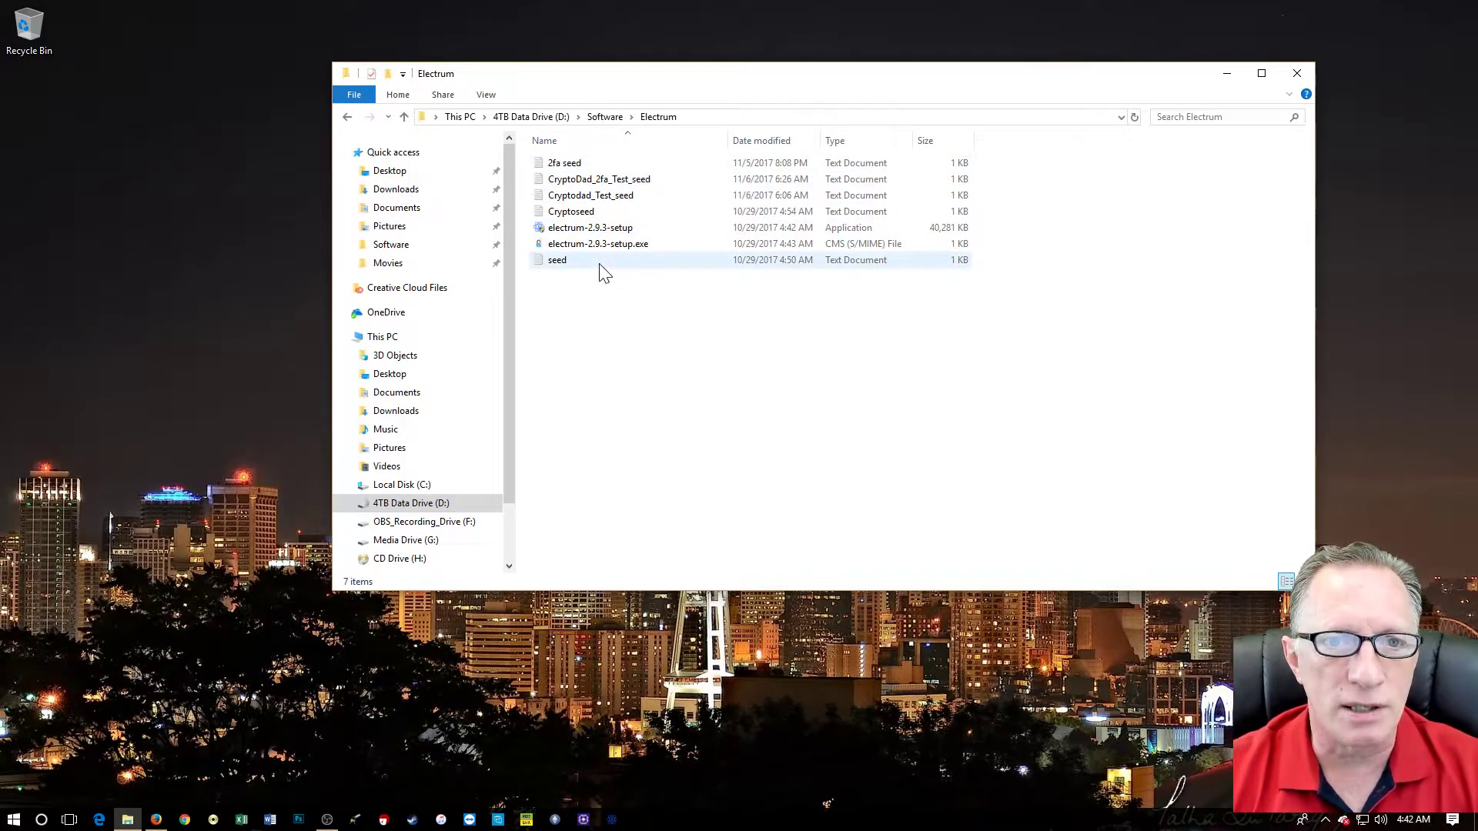
pyautogui.moveTo(1037, 427)
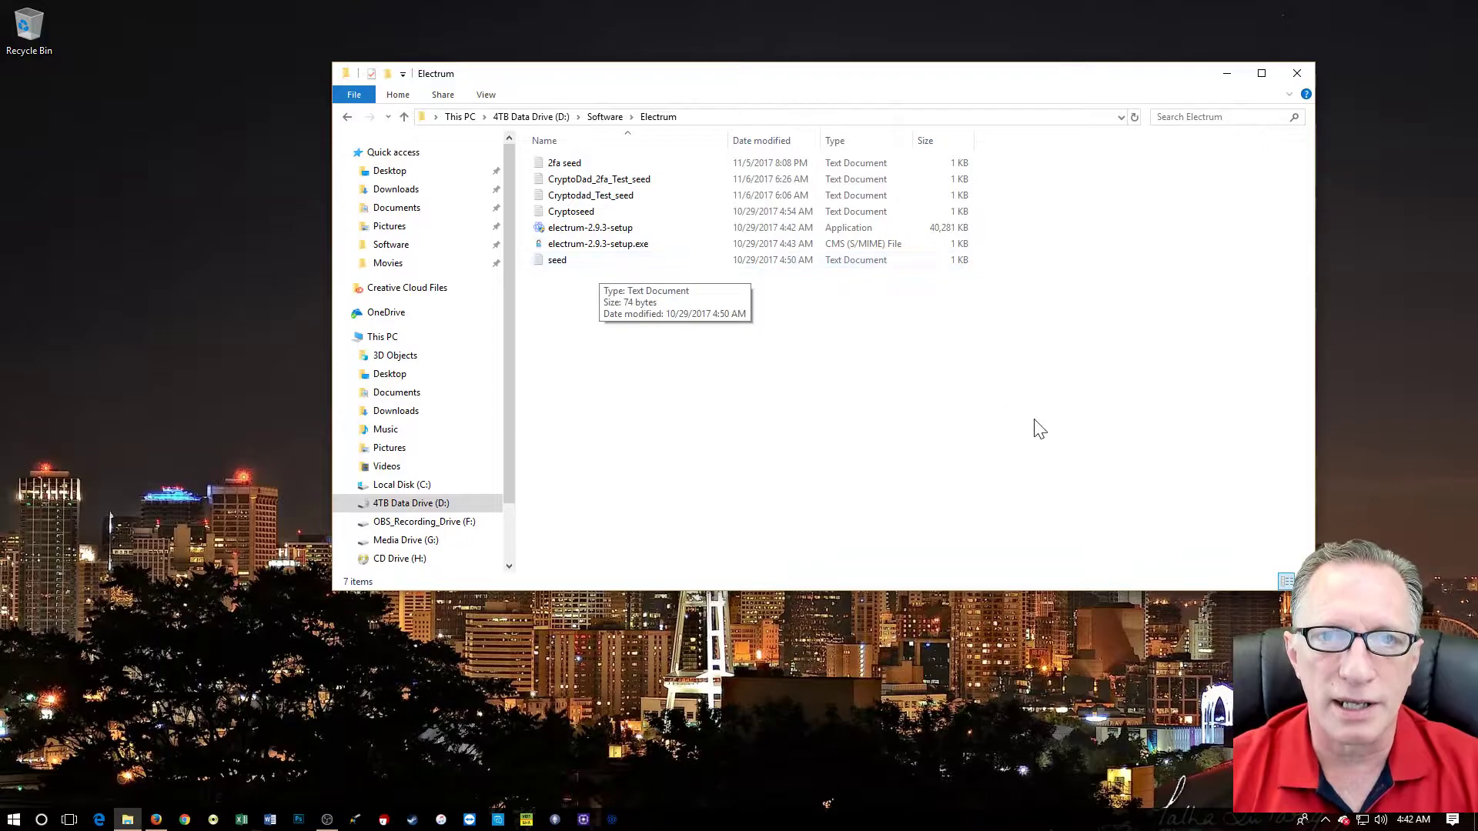
pyautogui.moveTo(959, 399)
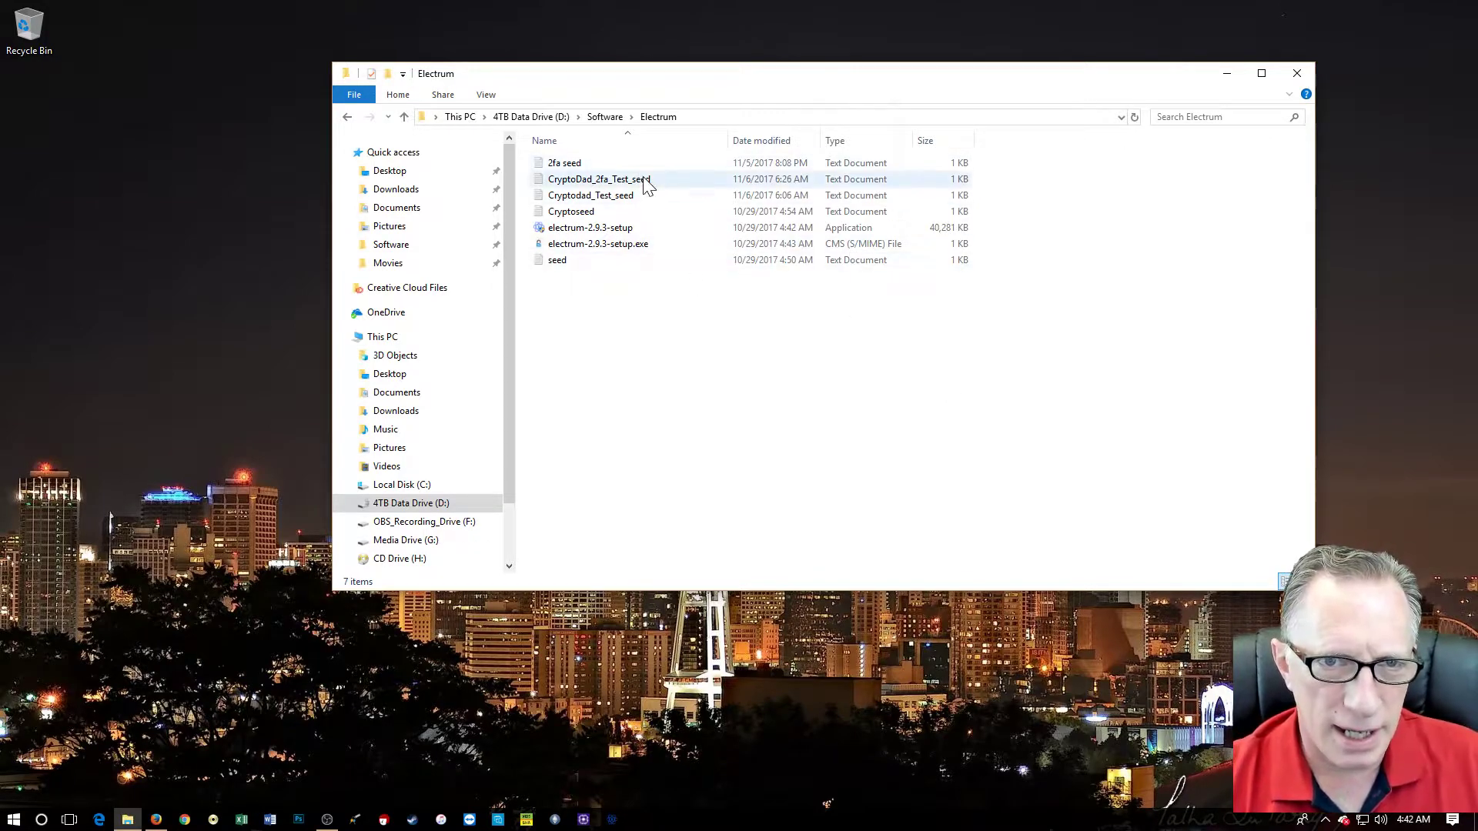
pyautogui.doubleClick(597, 179)
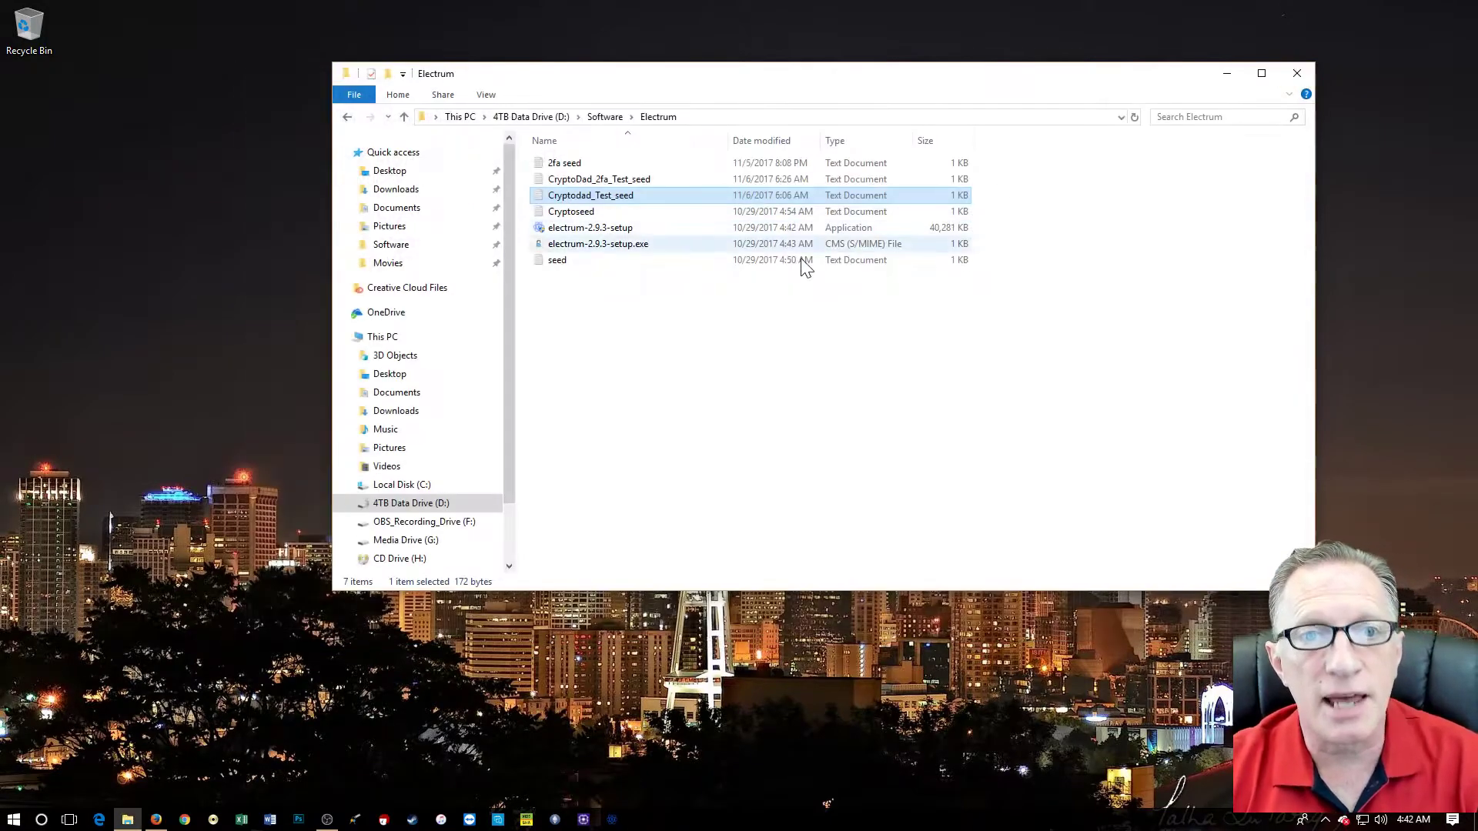
pyautogui.moveTo(613, 197)
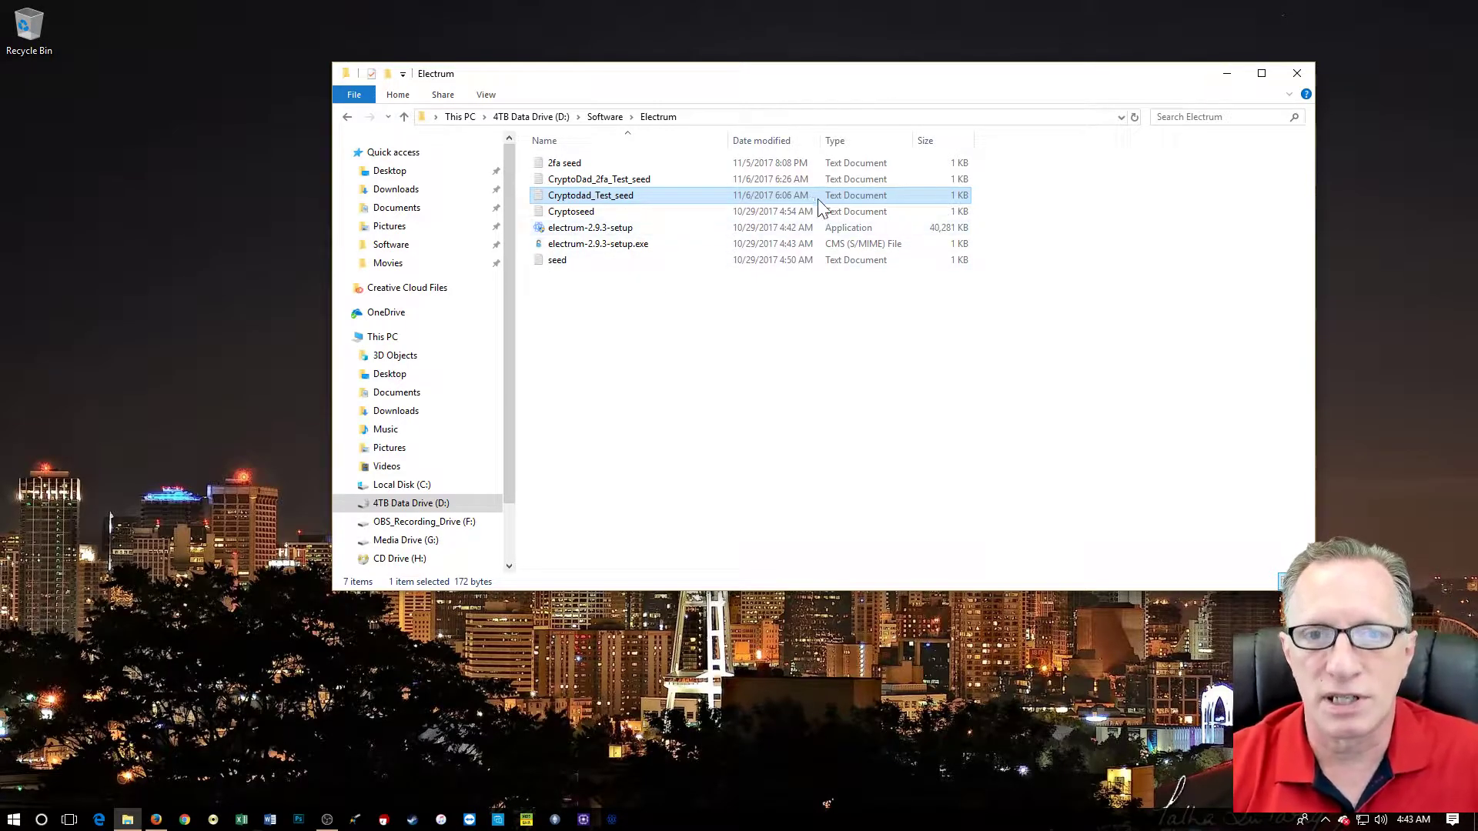
pyautogui.moveTo(730, 250)
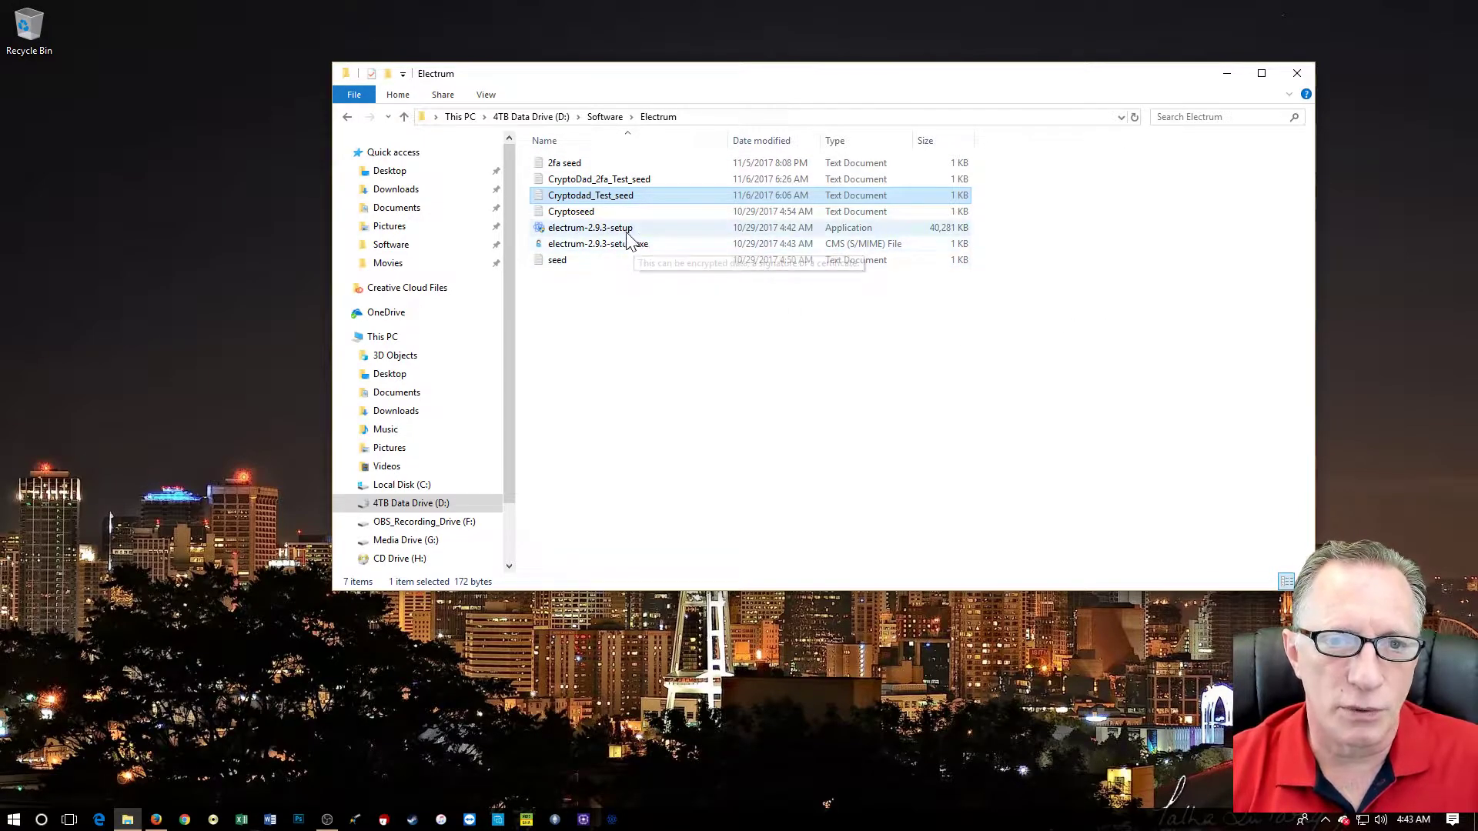
pyautogui.moveTo(652, 267)
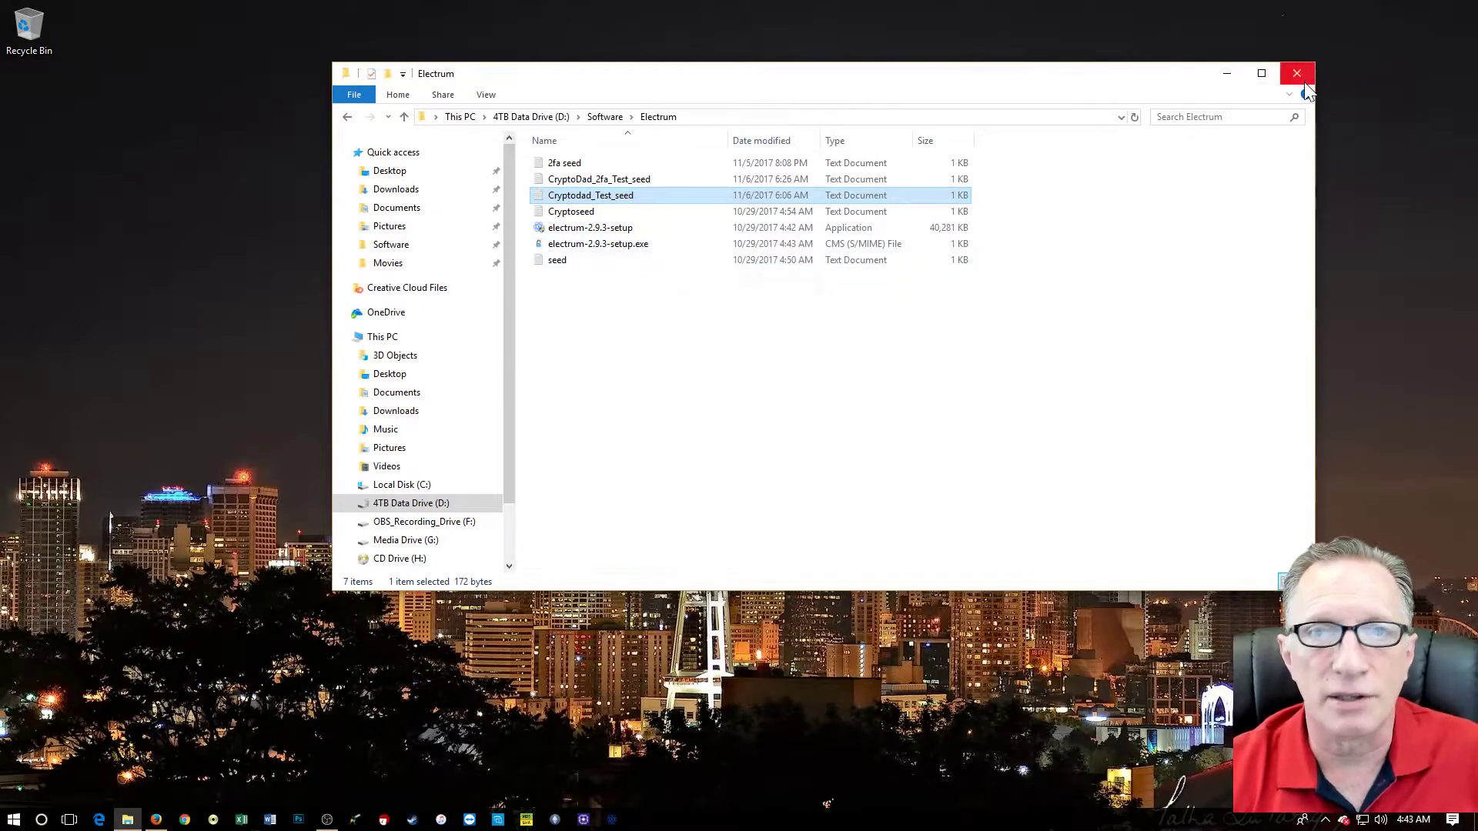
# Step: Close File Explorer, maximize Firefox with 150% zoom, and show the Software bookmarks
pyautogui.click(1296, 72)
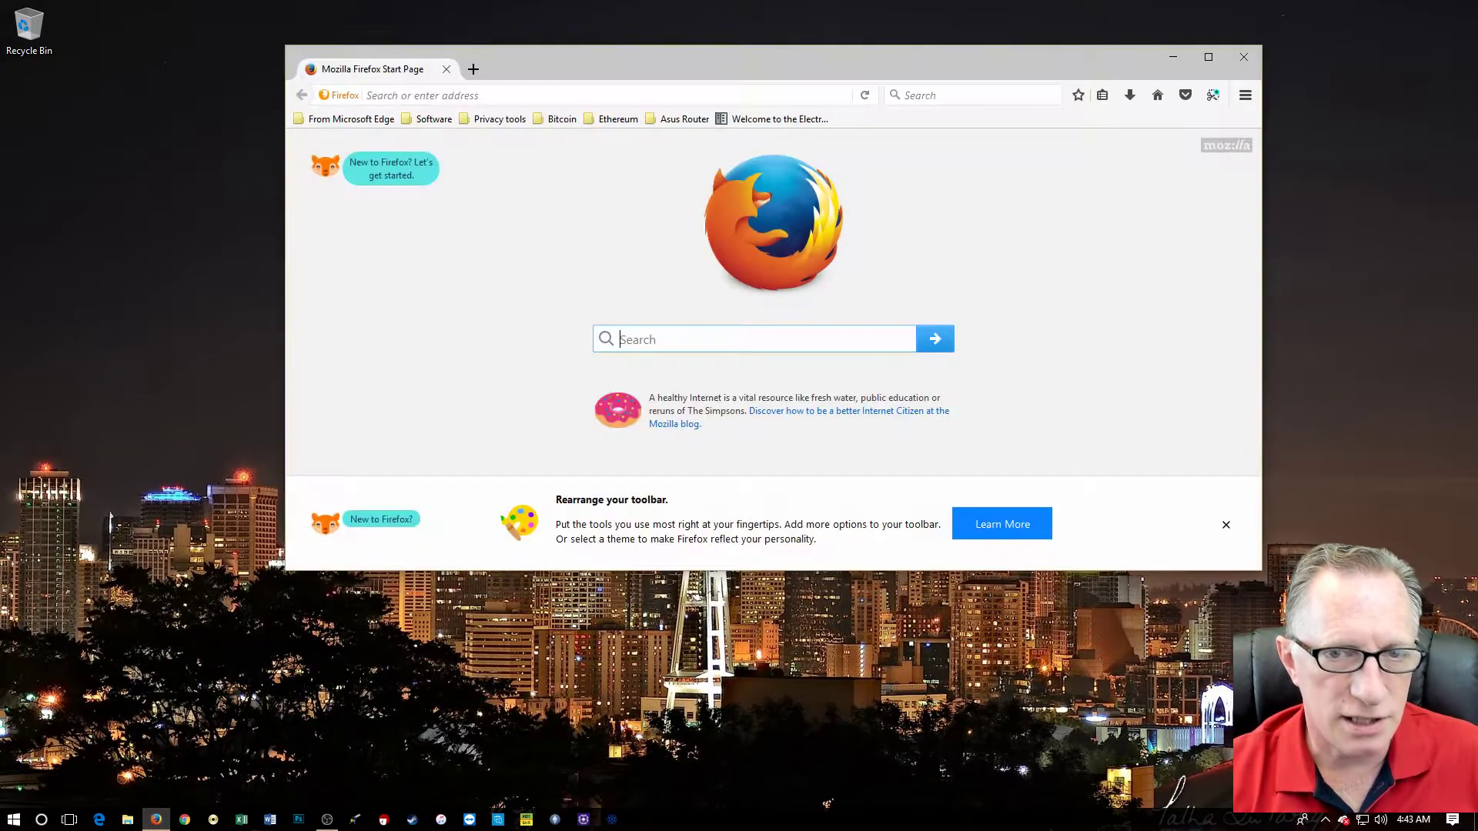
pyautogui.click(1208, 56)
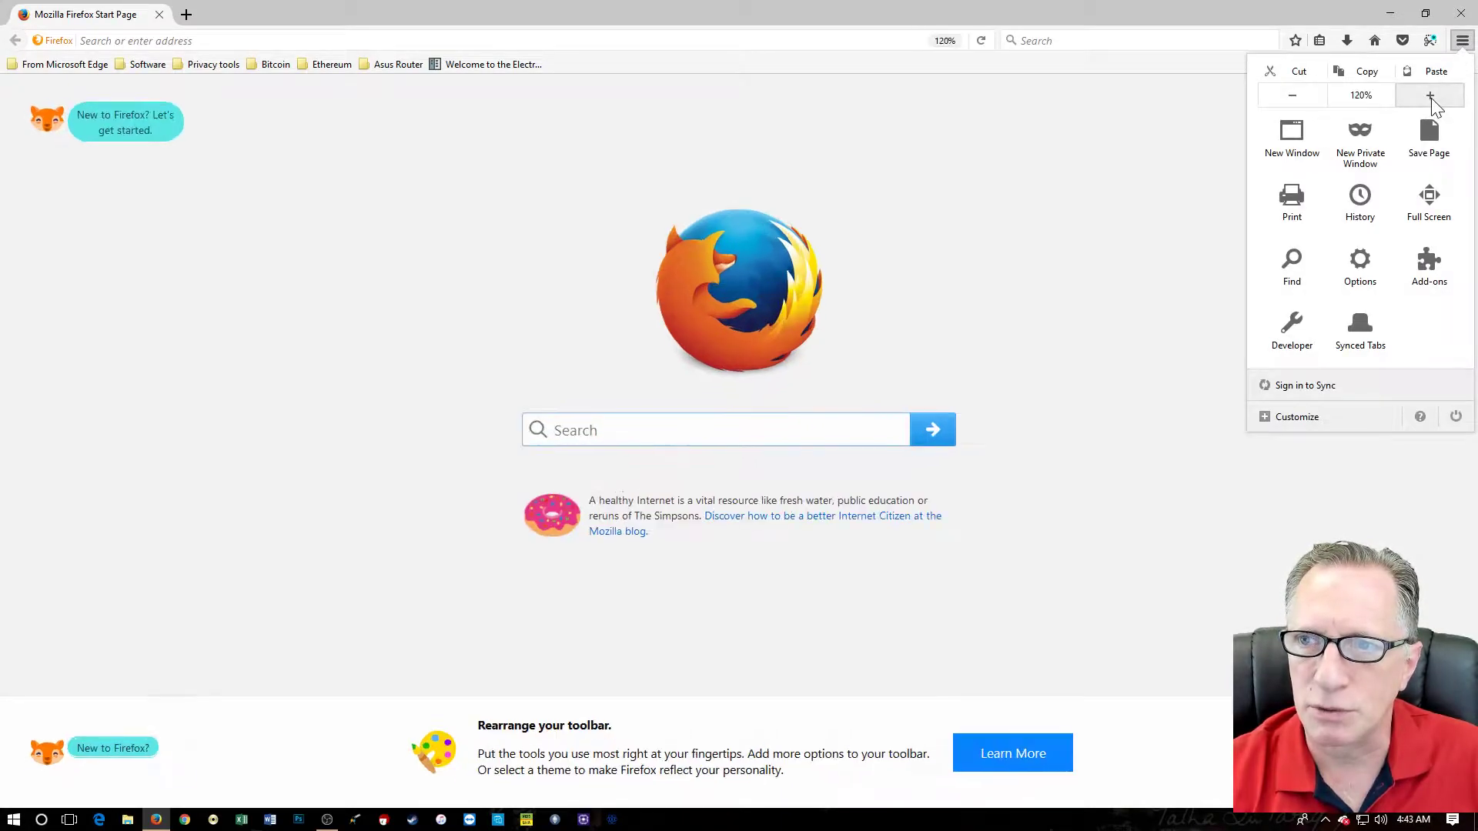
pyautogui.click(1429, 95)
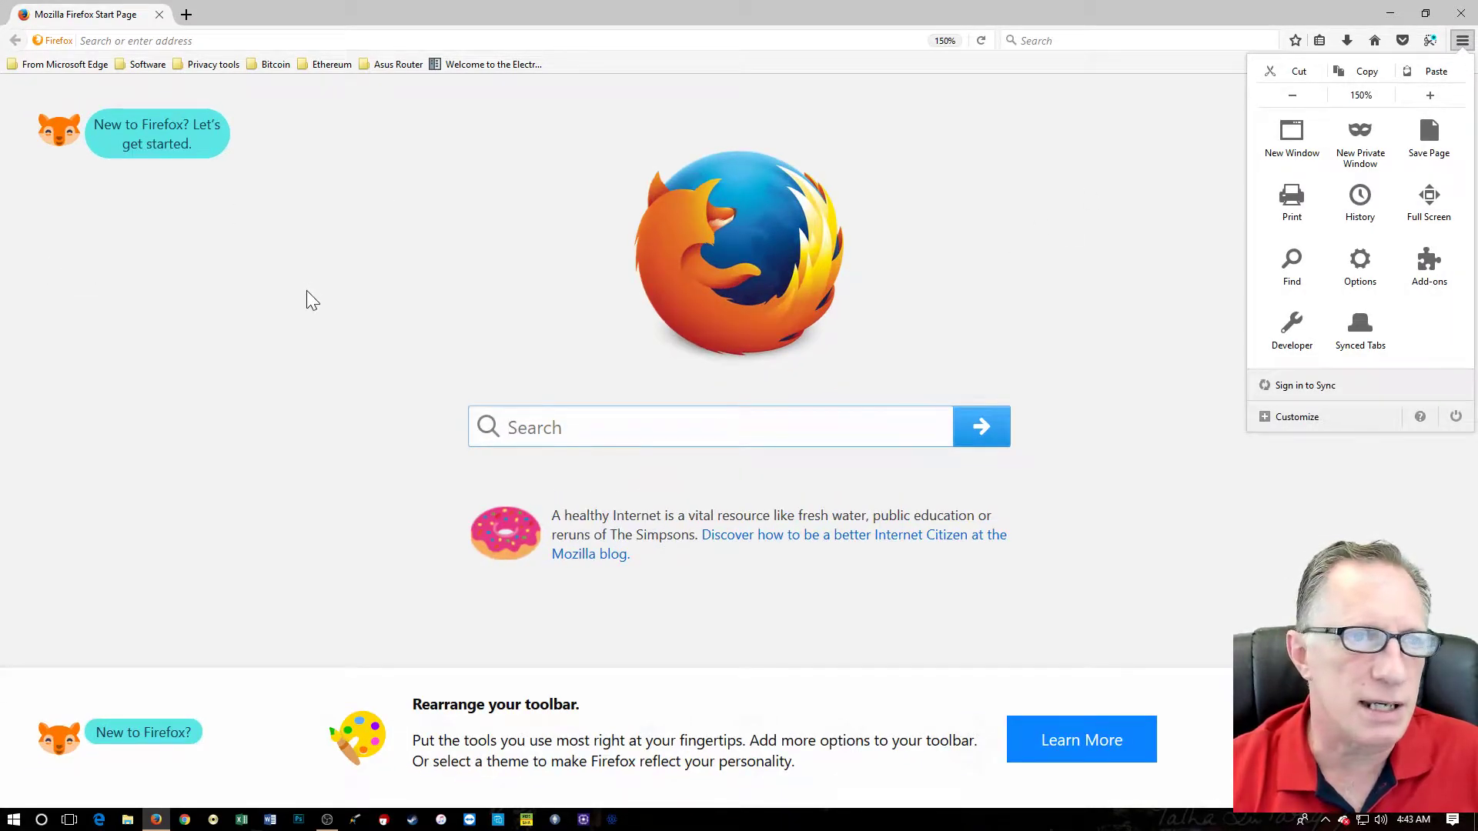
pyautogui.click(147, 64)
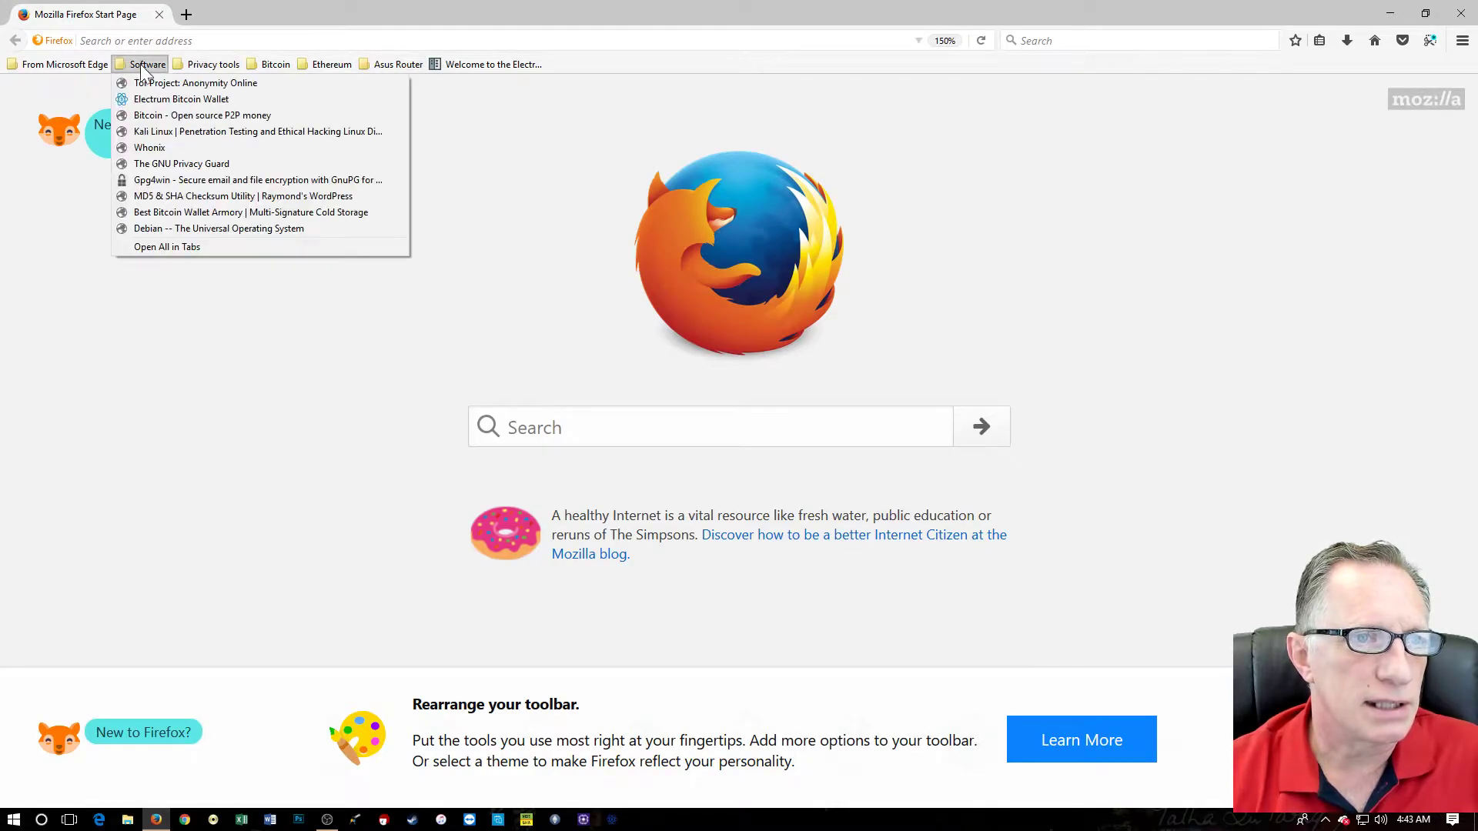
# Step: Go to the Electrum Bitcoin Wallet download page and request the 3.0.1 Windows installer
pyautogui.click(181, 99)
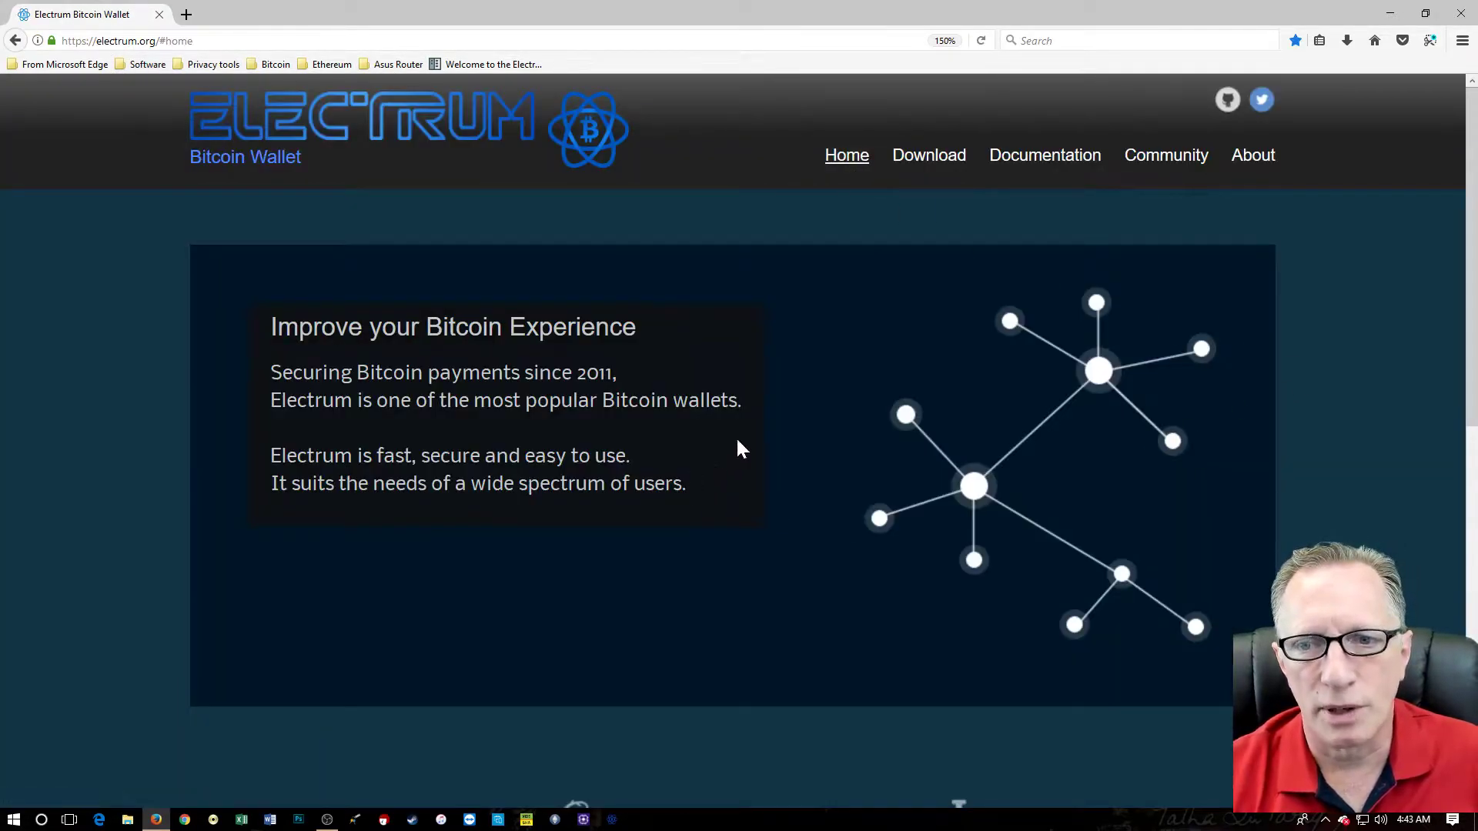
pyautogui.moveTo(928, 155)
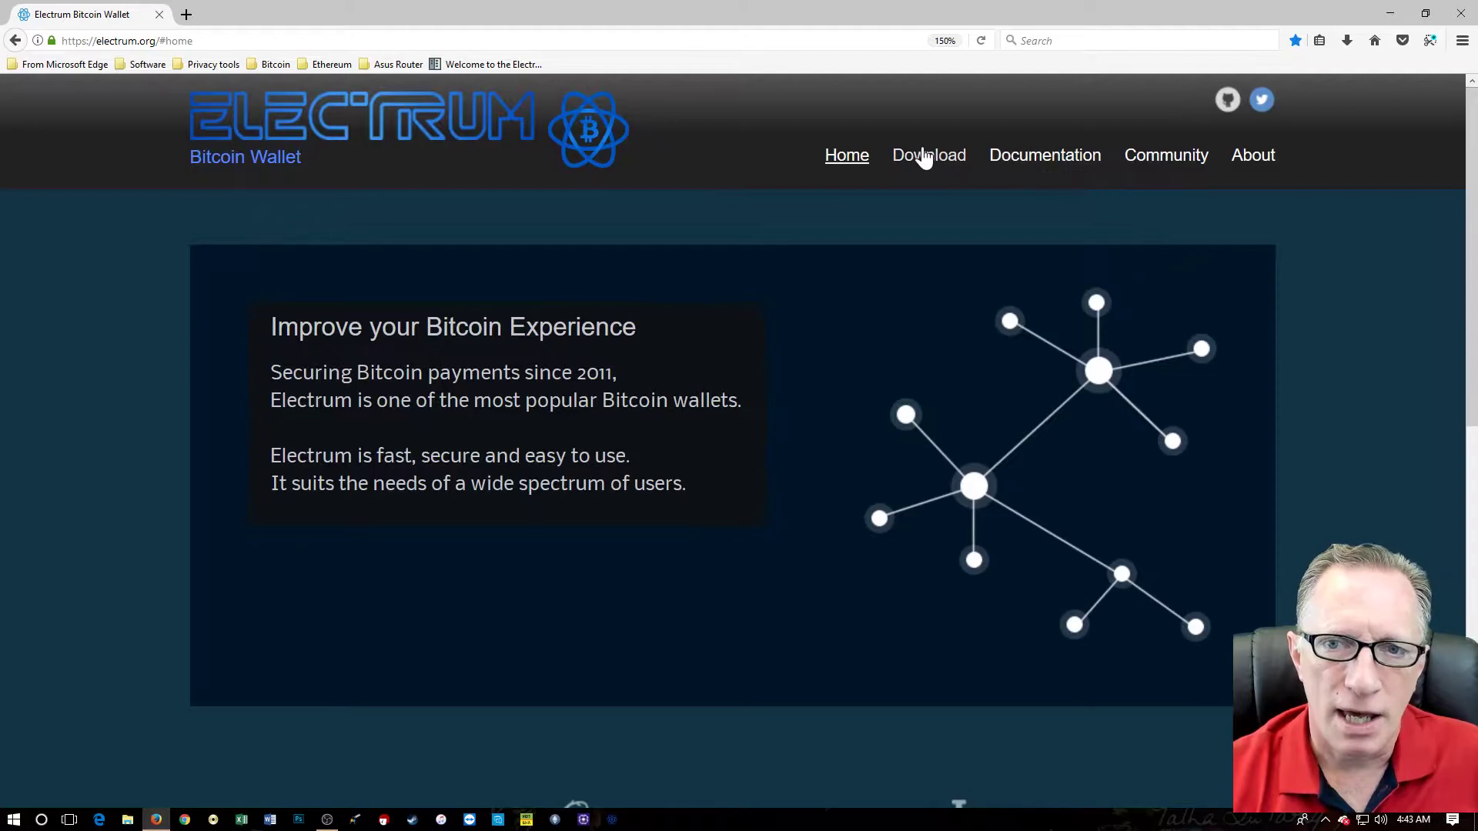
pyautogui.click(928, 155)
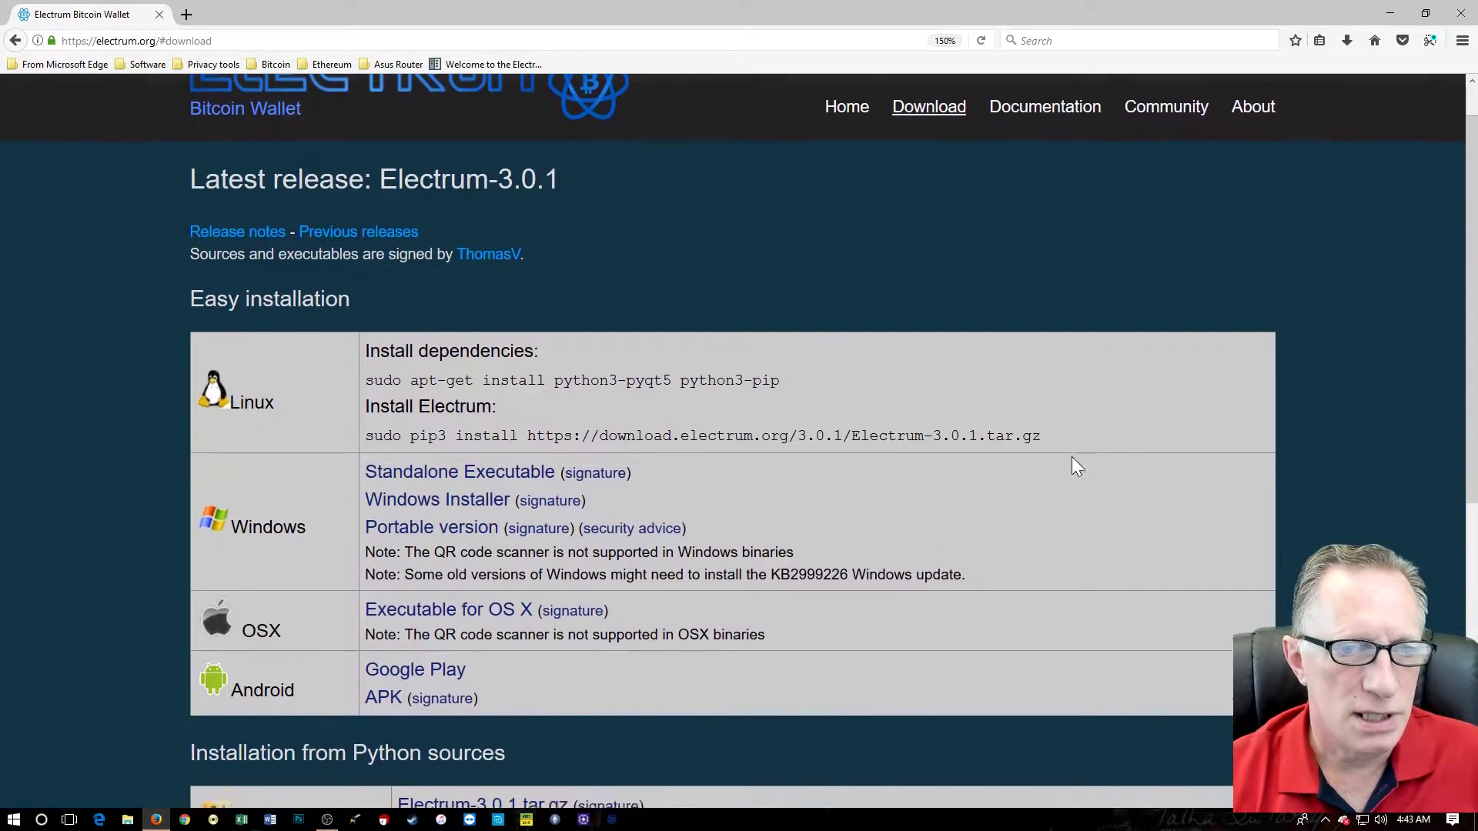
pyautogui.scroll(-3)
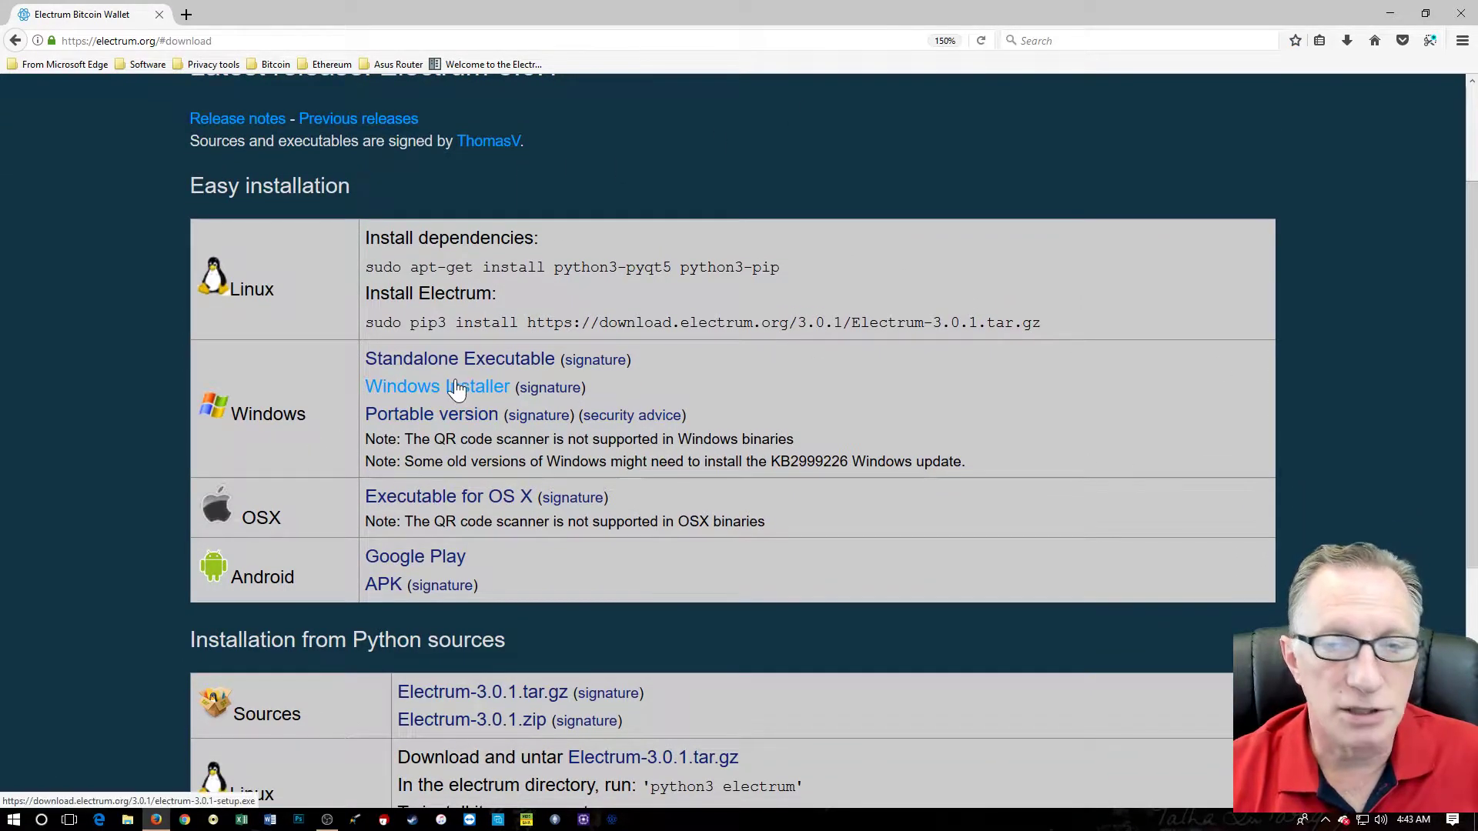
pyautogui.click(437, 387)
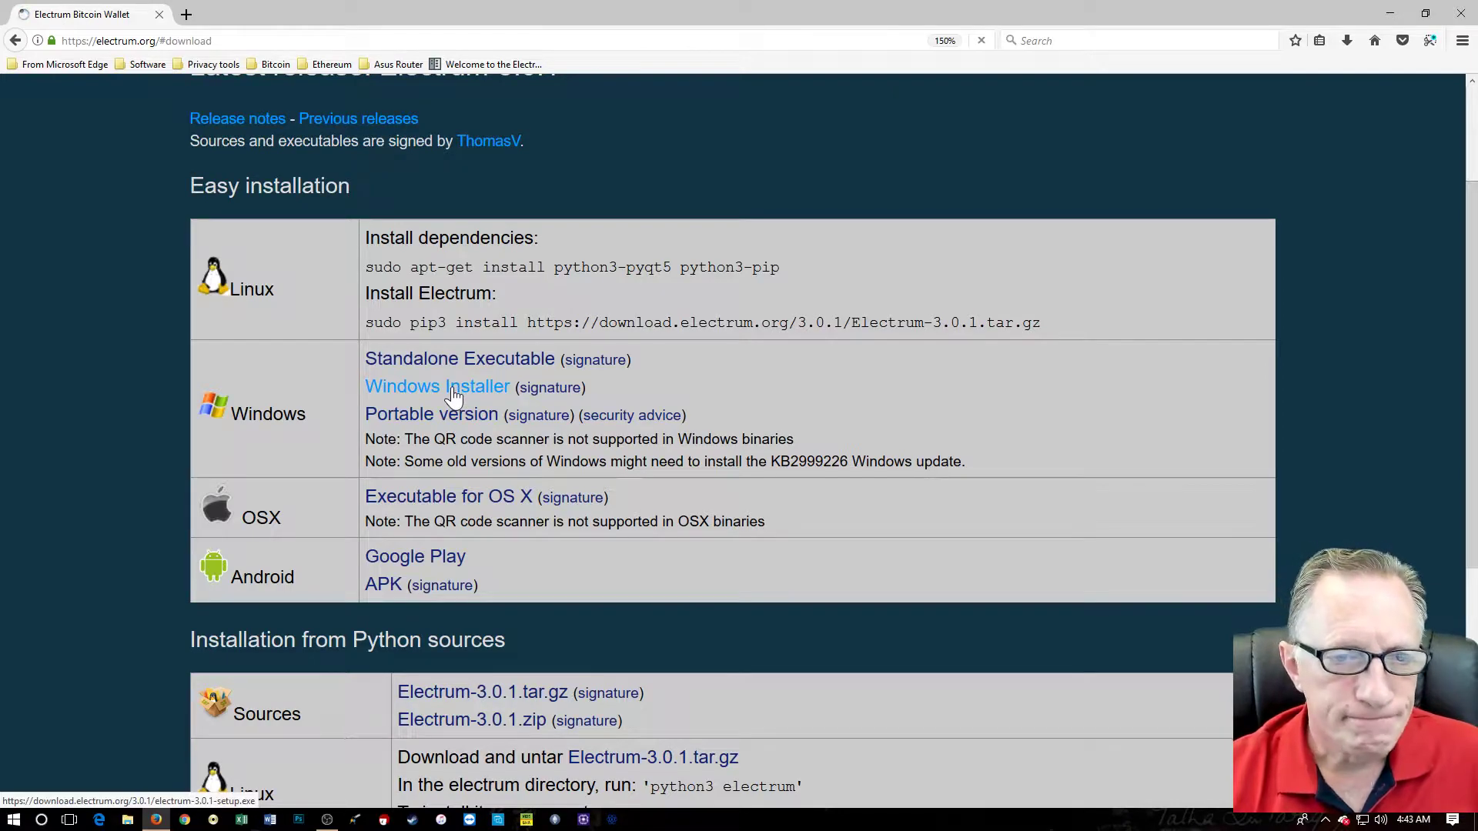
pyautogui.click(438, 386)
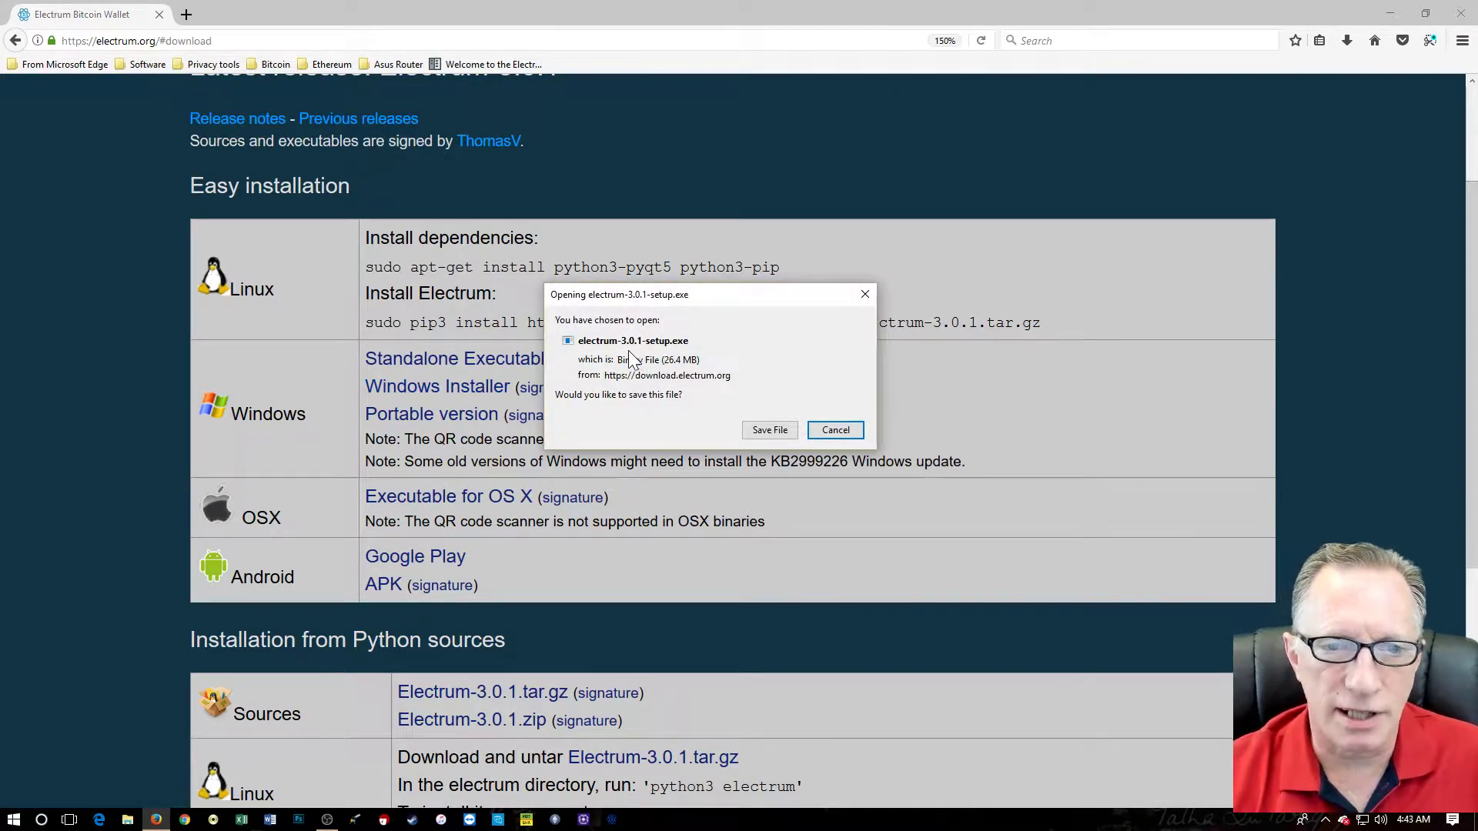
pyautogui.moveTo(793, 420)
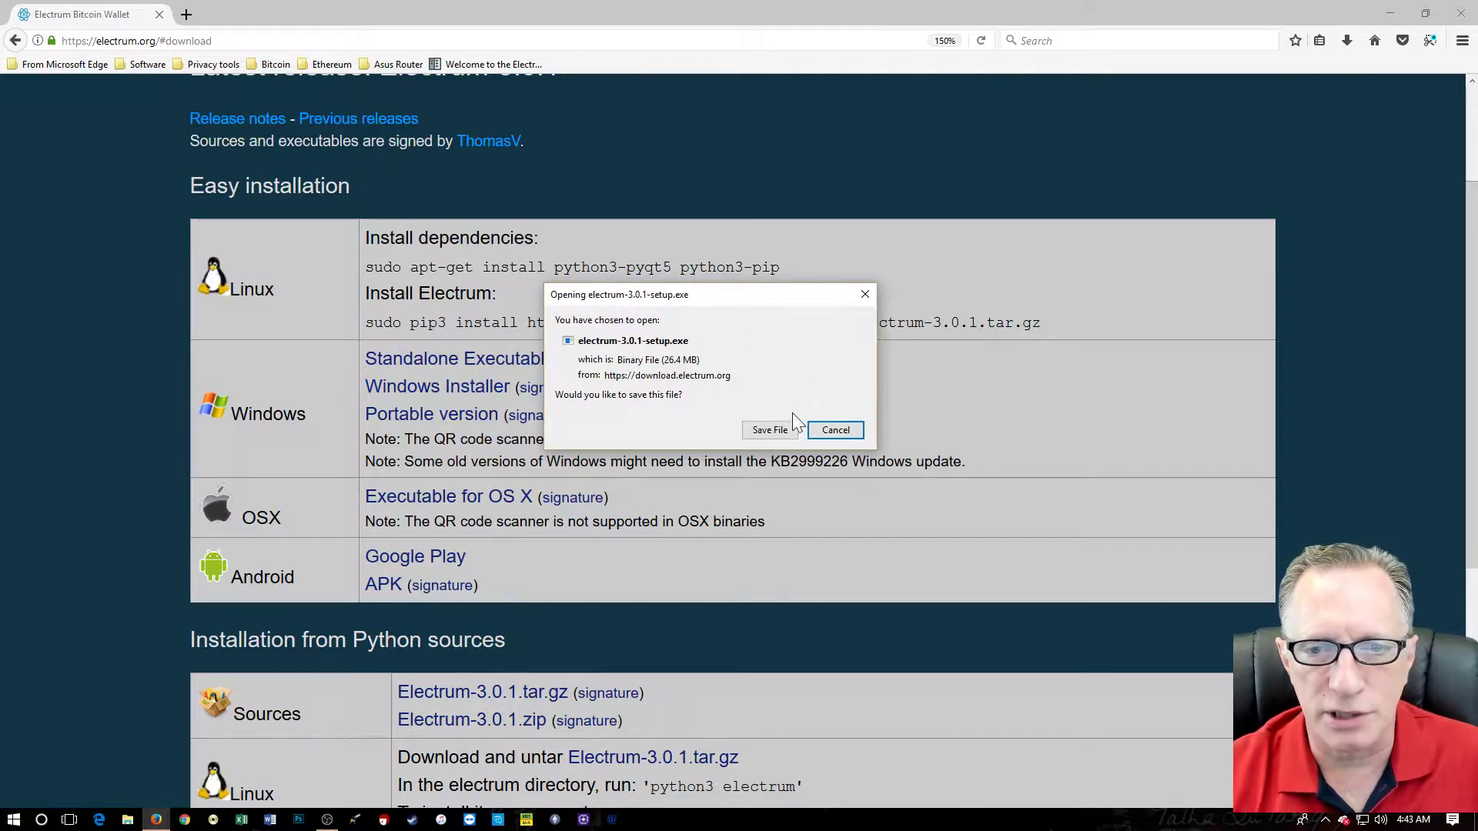
# Step: Save electrum-3.0.1-setup.exe into D:\Software\Electrum
pyautogui.click(769, 430)
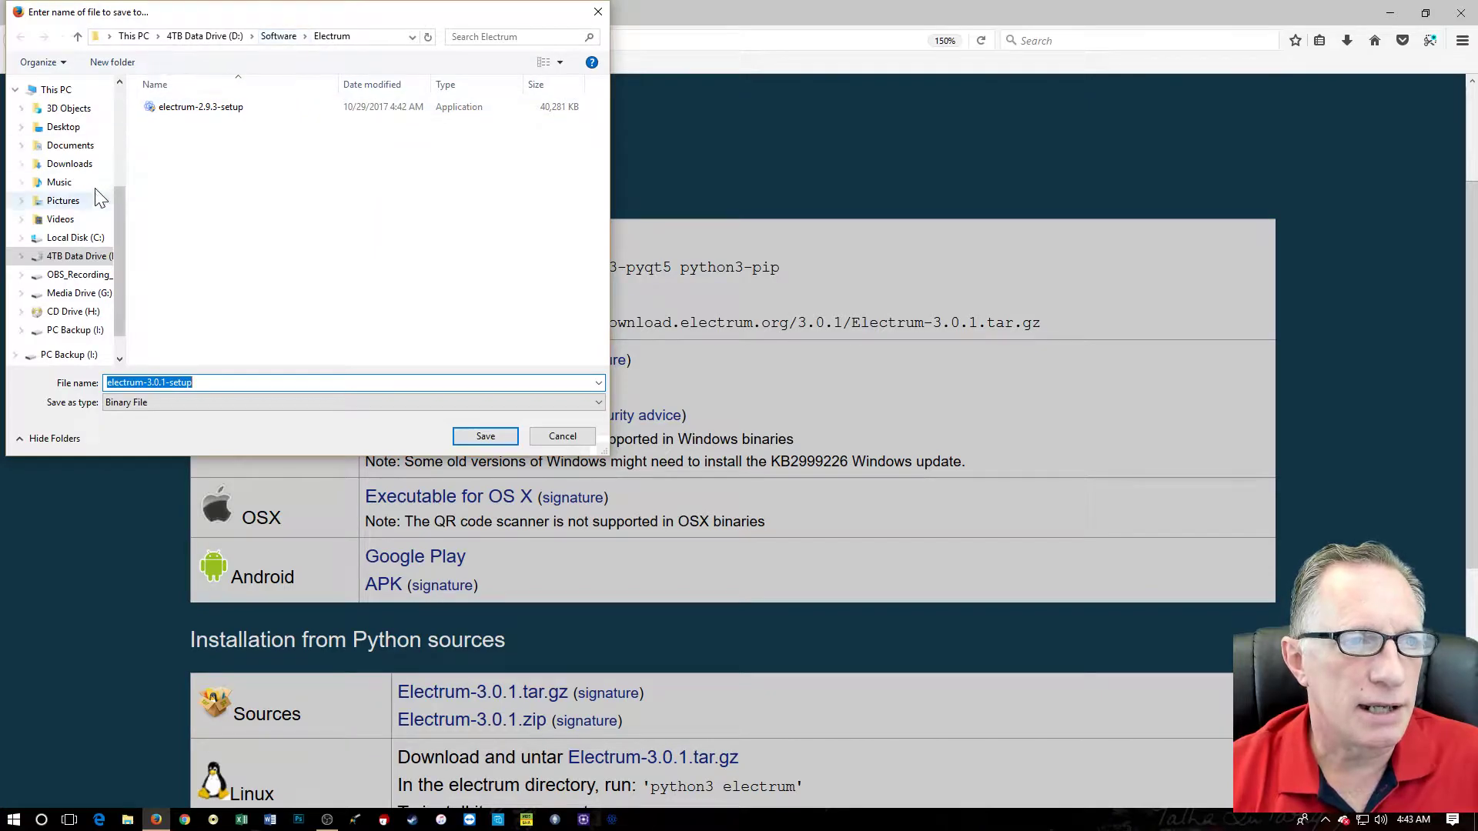
pyautogui.click(55, 88)
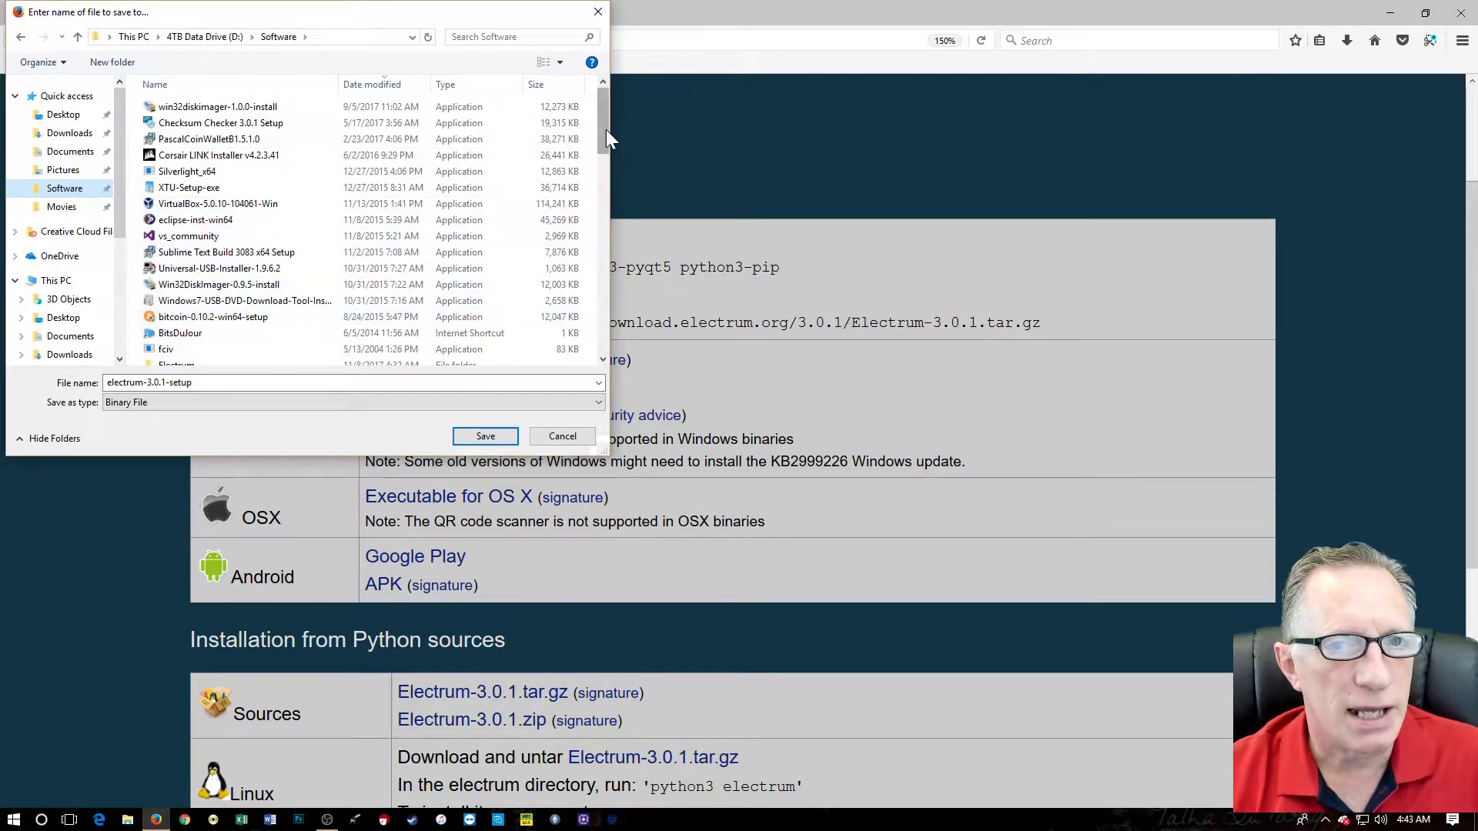
pyautogui.scroll(-3)
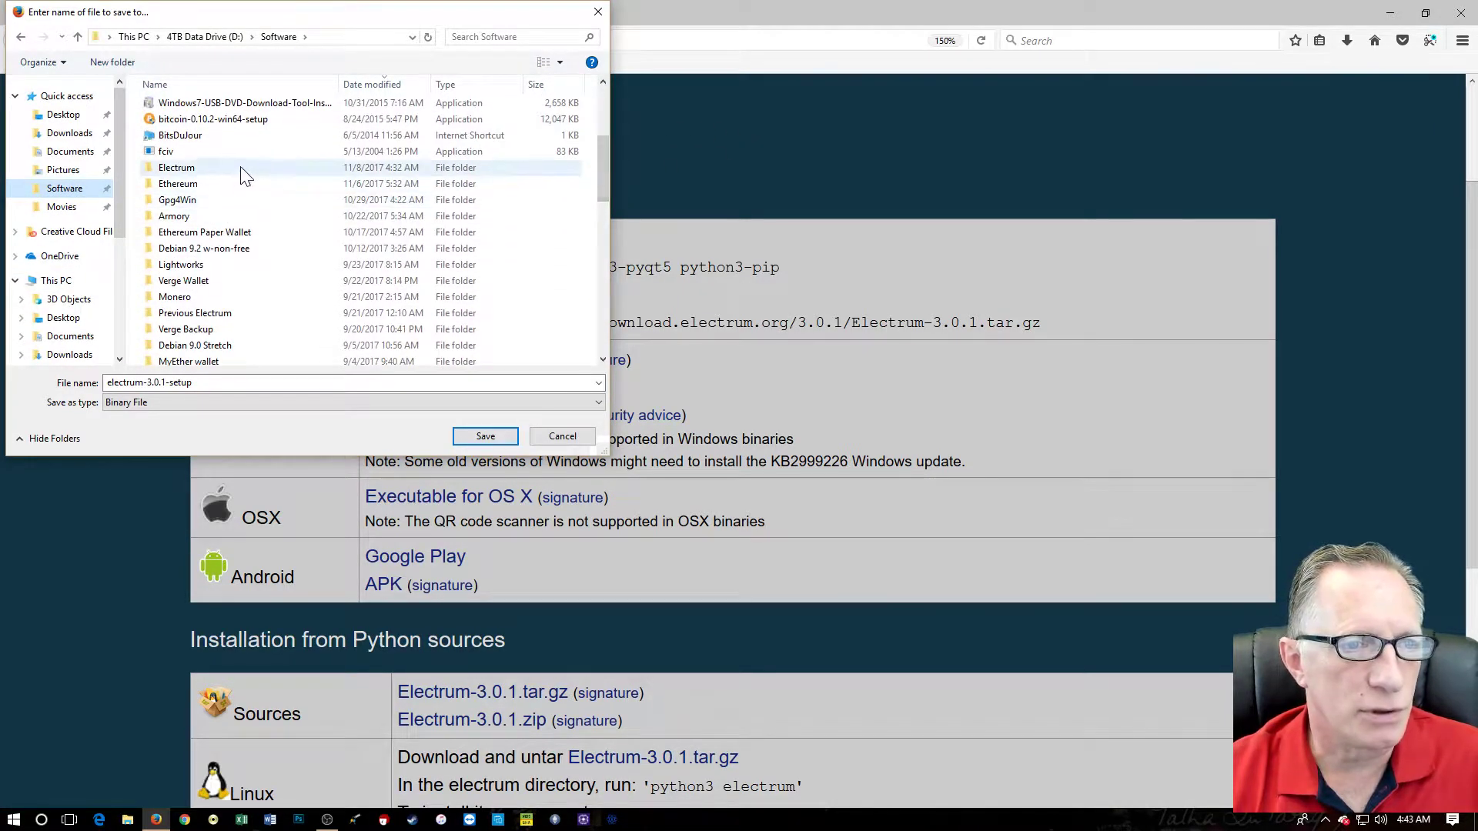
pyautogui.moveTo(226, 176)
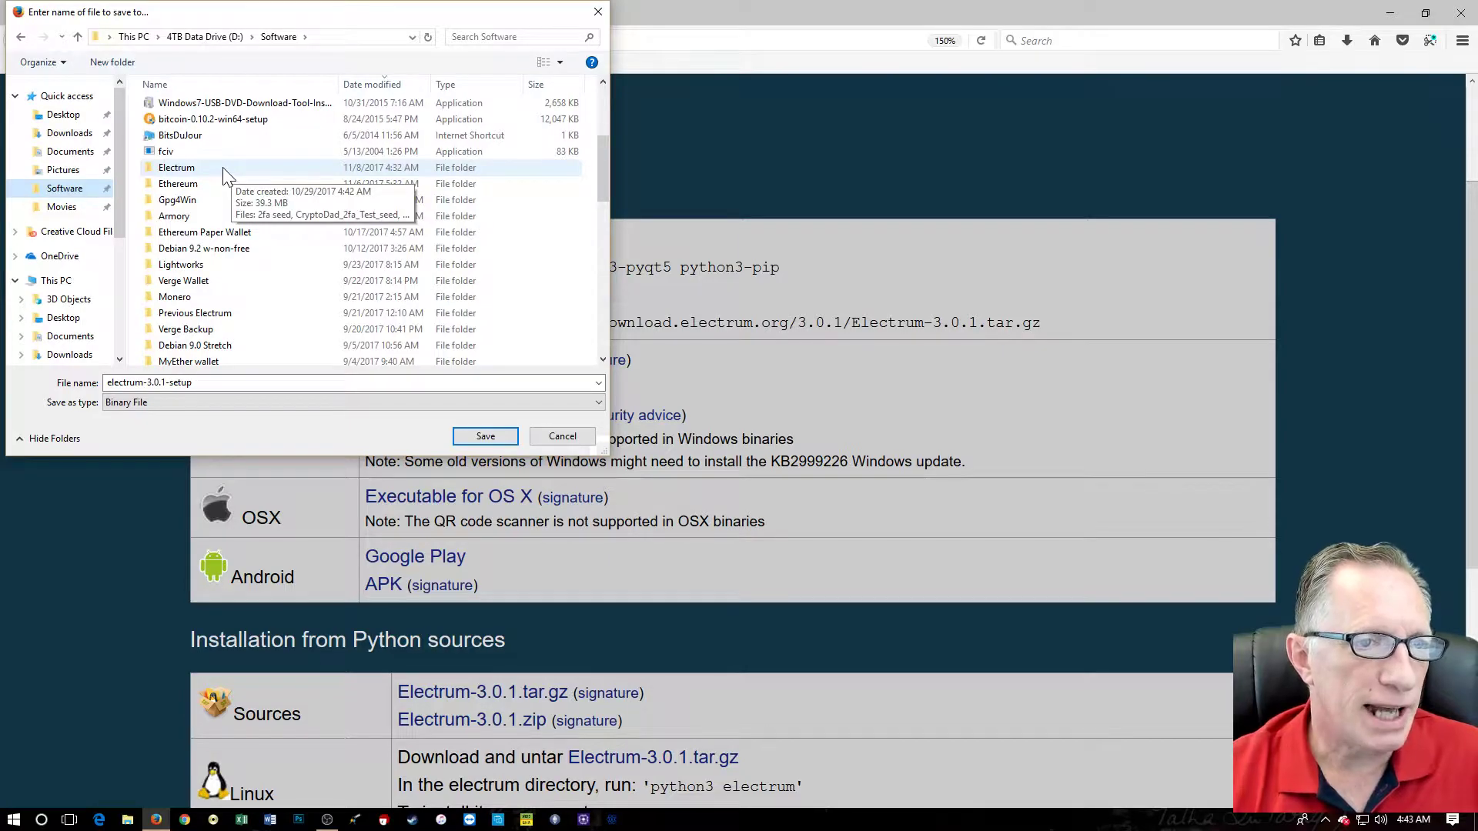
pyautogui.doubleClick(176, 168)
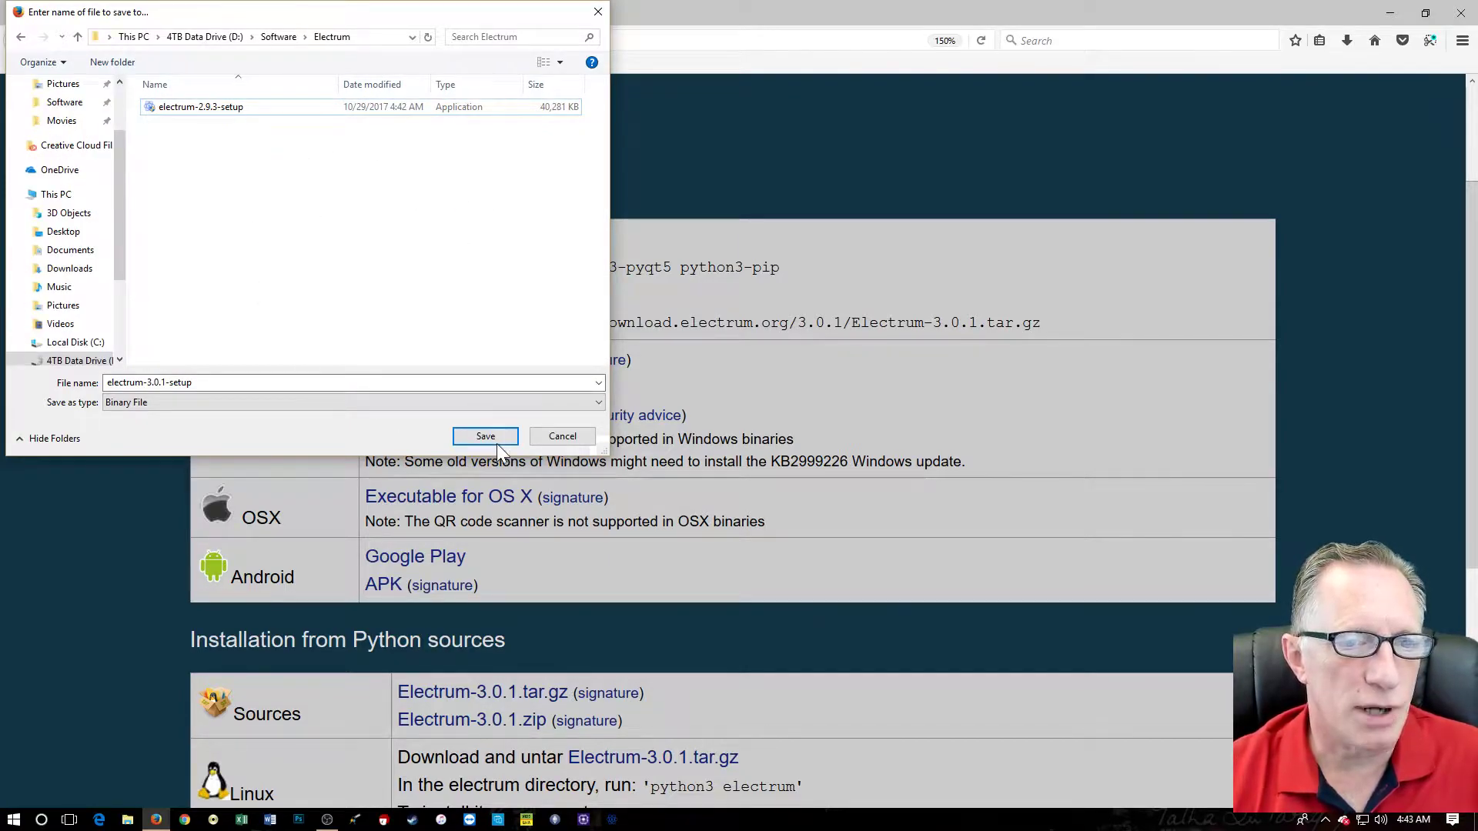
pyautogui.click(485, 435)
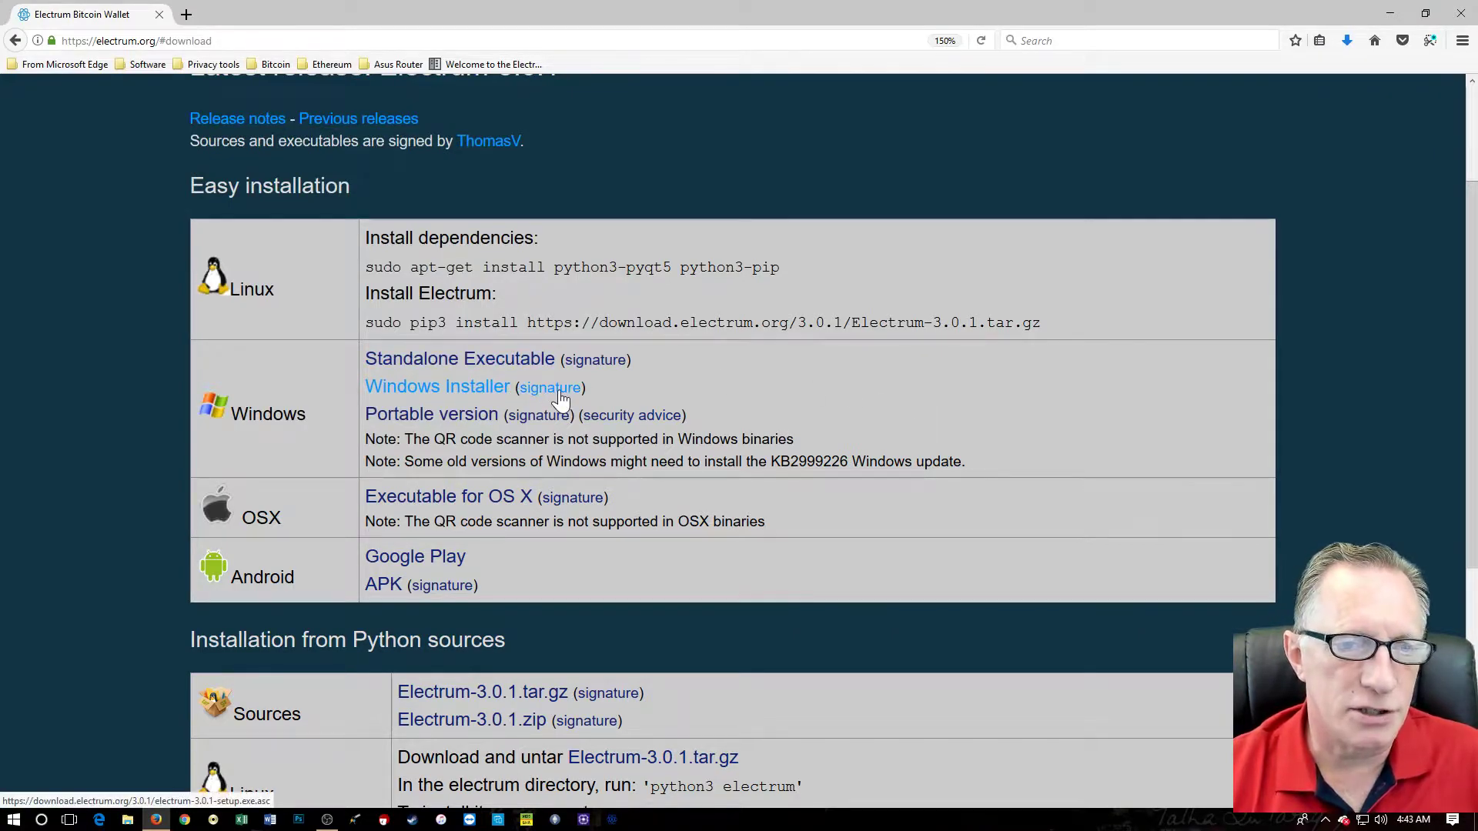
# Step: Save the Windows installer's .asc signature file into D:\Software\Electrum via Save Link As
pyautogui.click(549, 387)
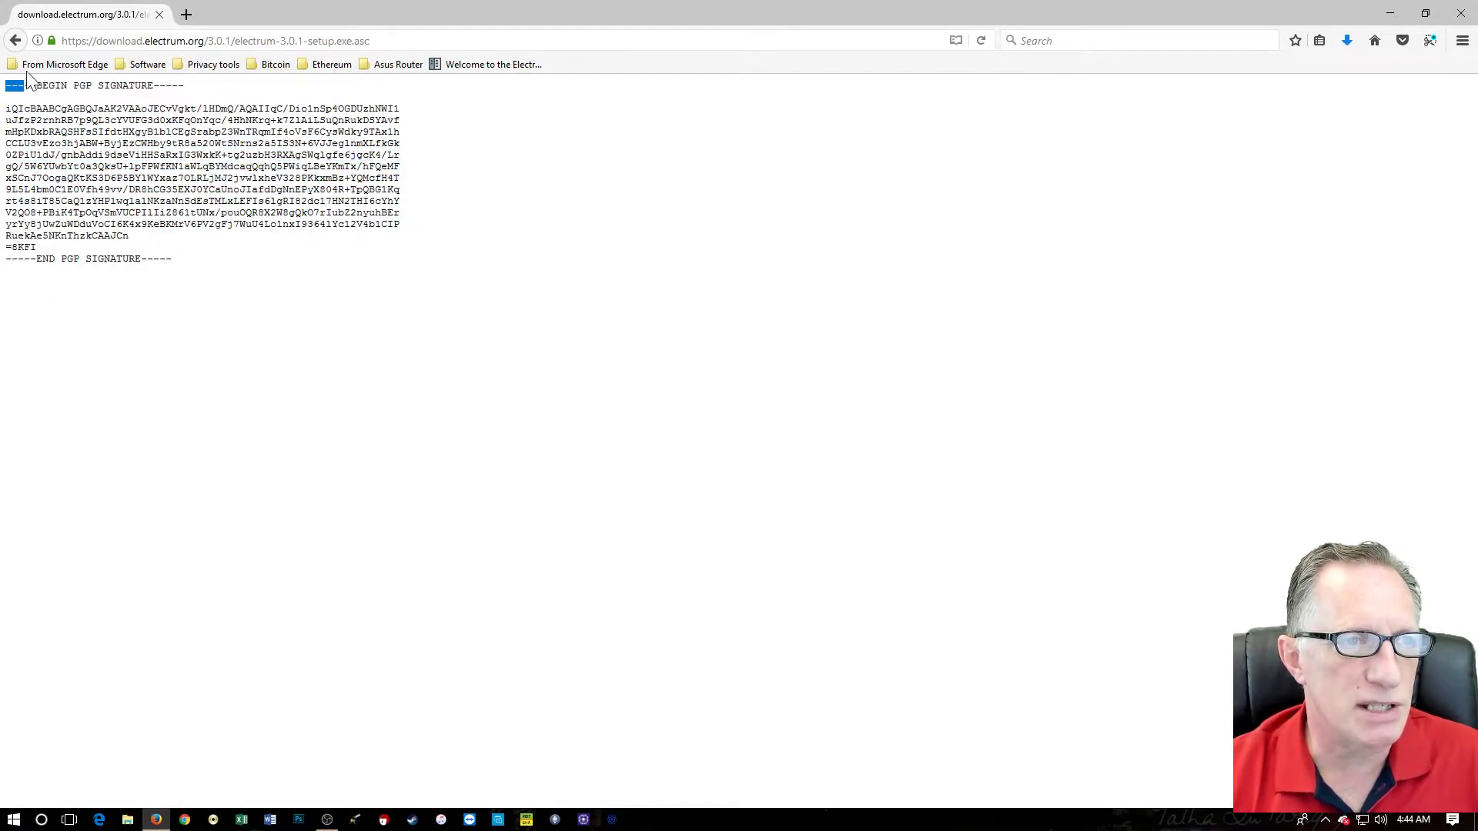
pyautogui.click(15, 39)
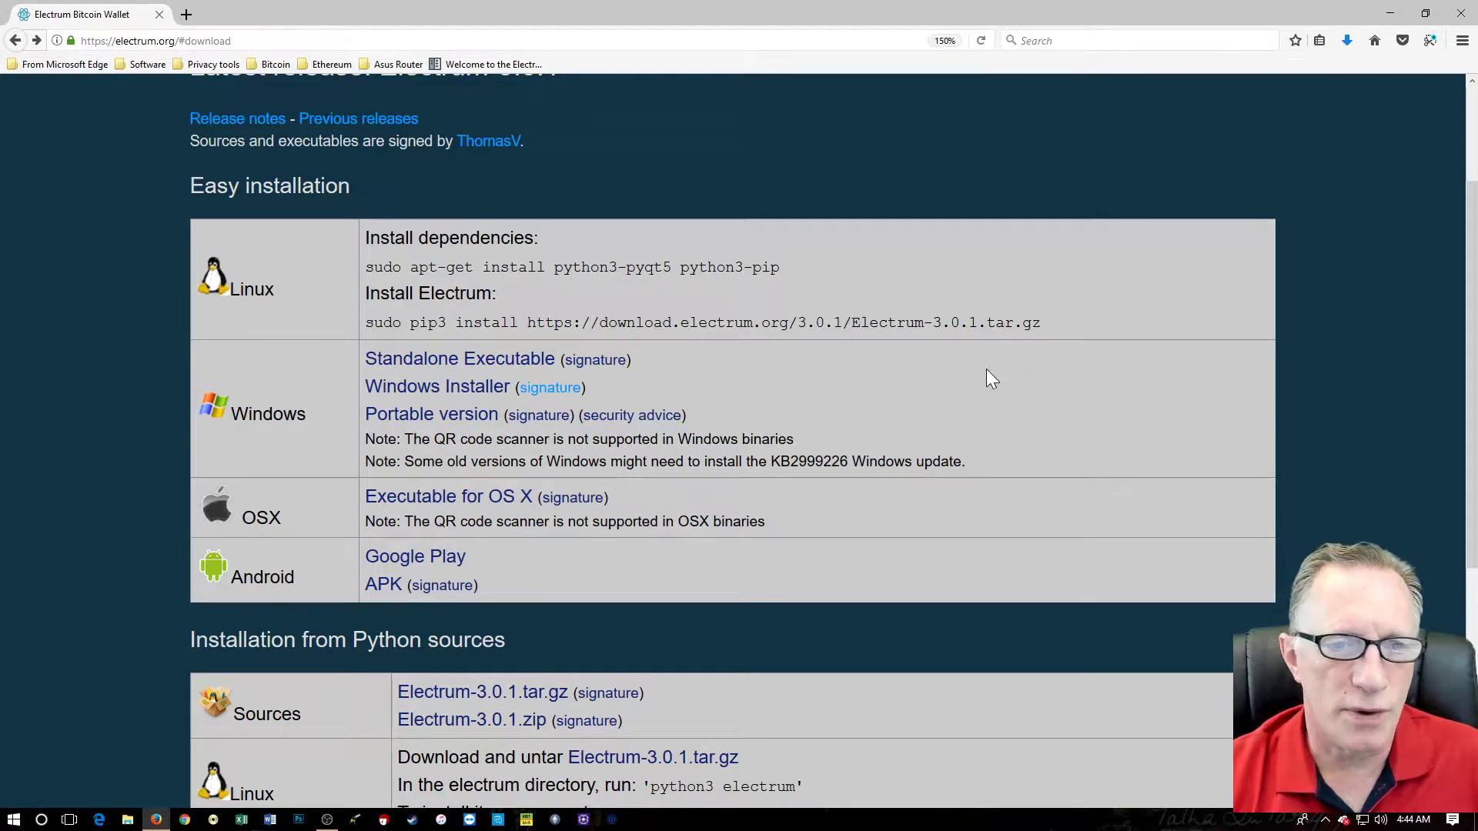
pyautogui.moveTo(549, 387)
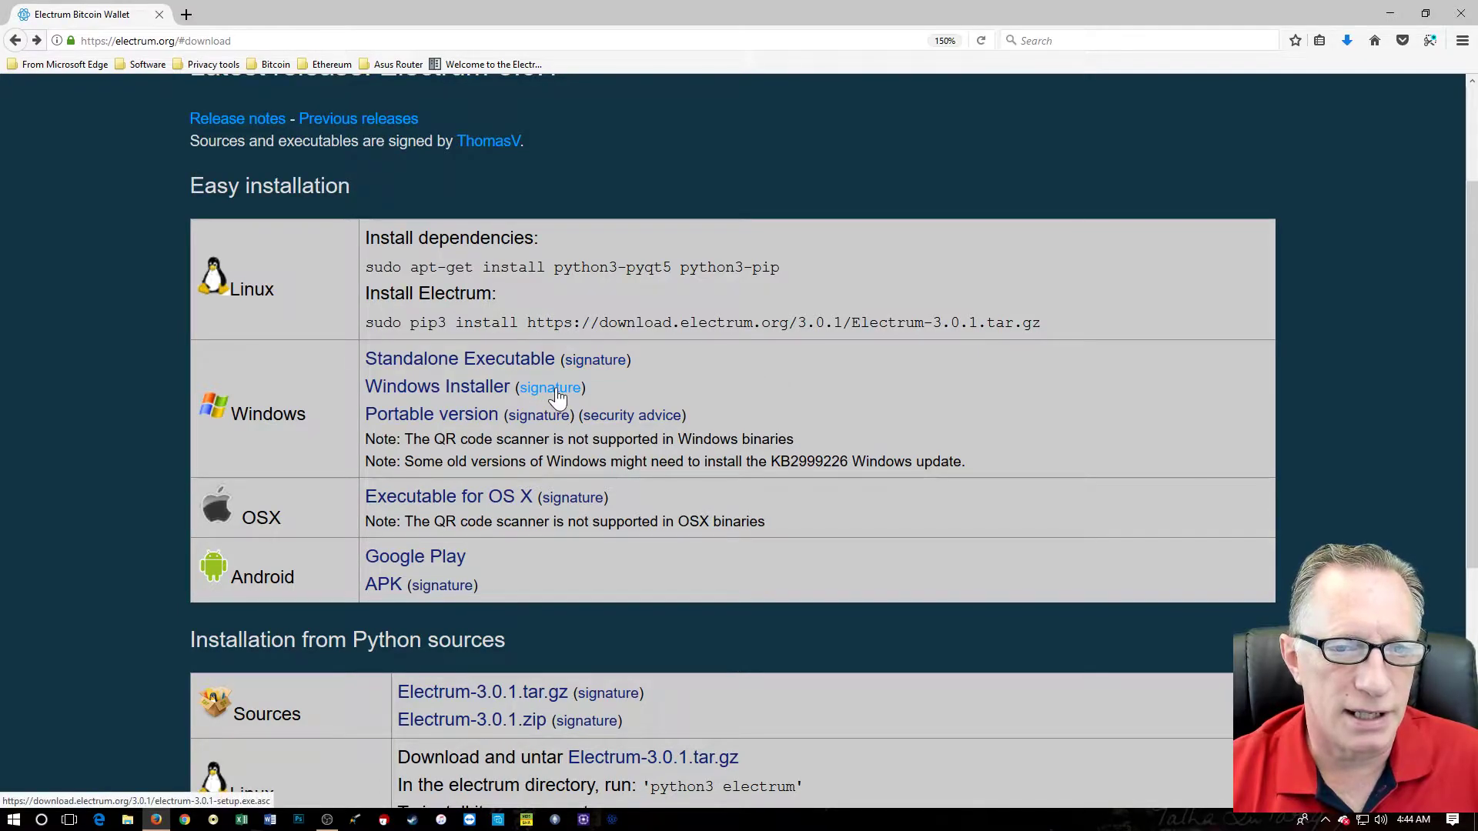
pyautogui.rightClick(550, 387)
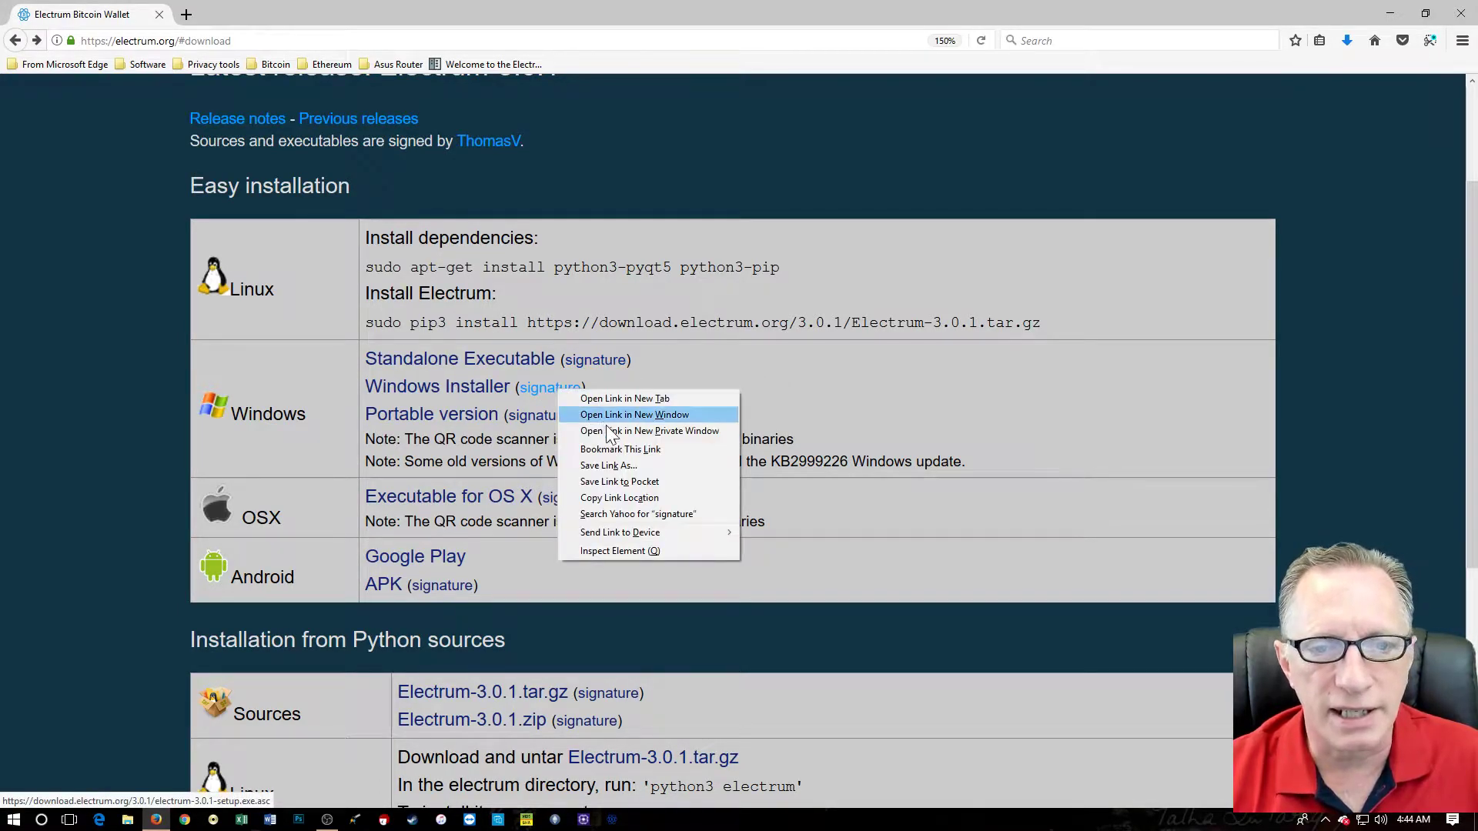
pyautogui.click(958, 426)
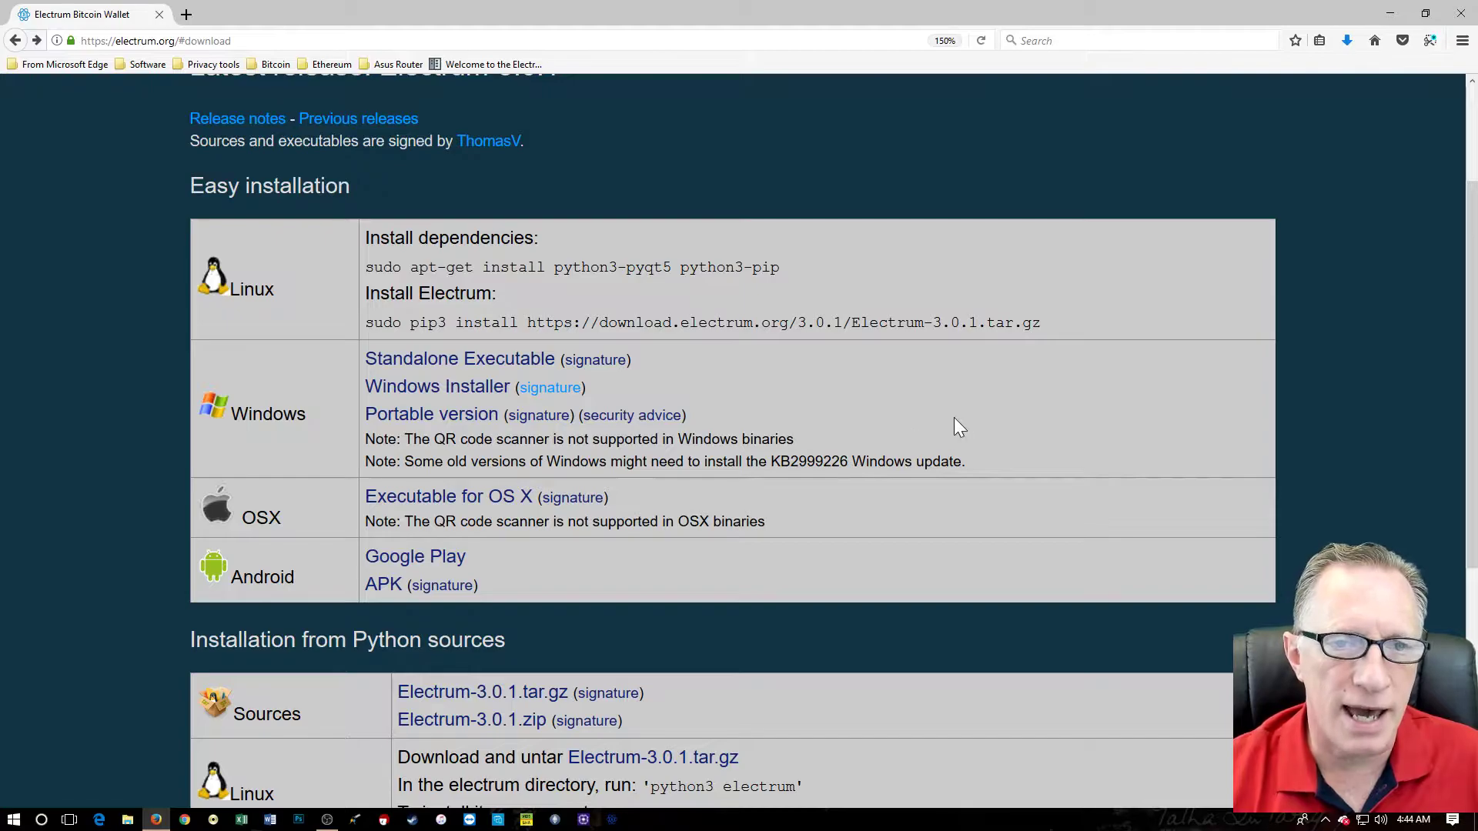
pyautogui.click(436, 386)
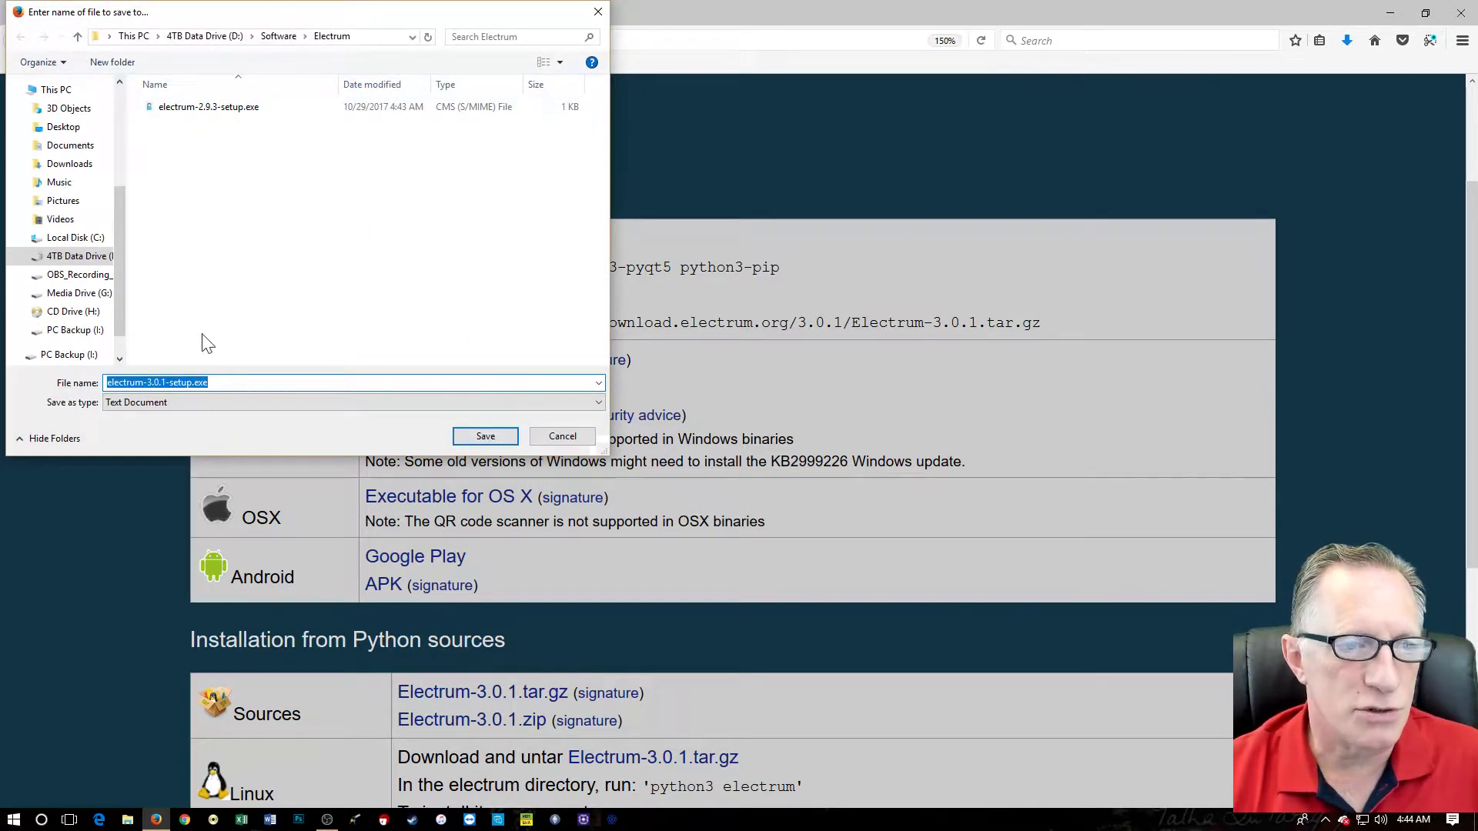
pyautogui.moveTo(260, 135)
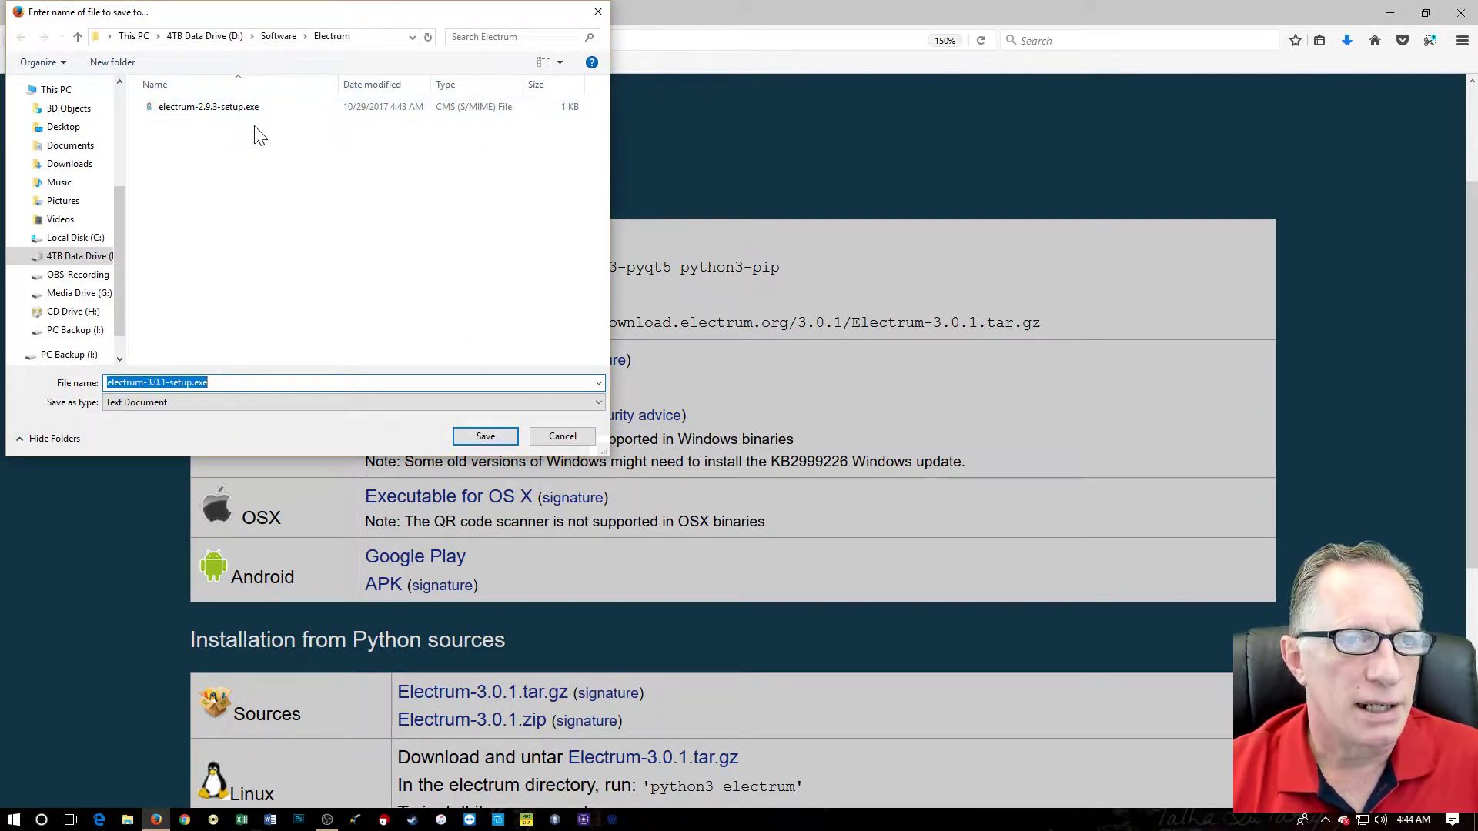
pyautogui.moveTo(234, 278)
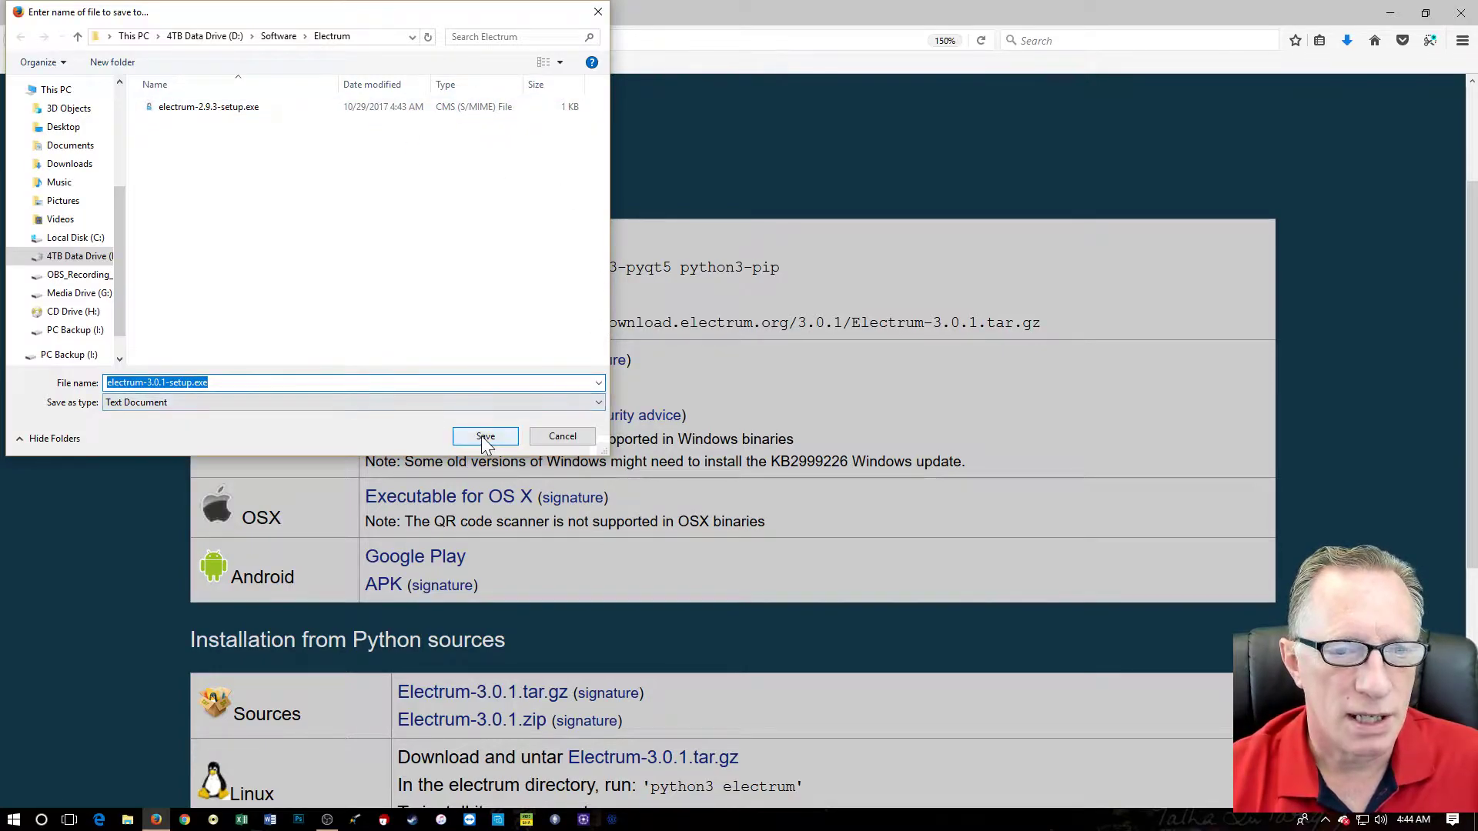
pyautogui.click(484, 436)
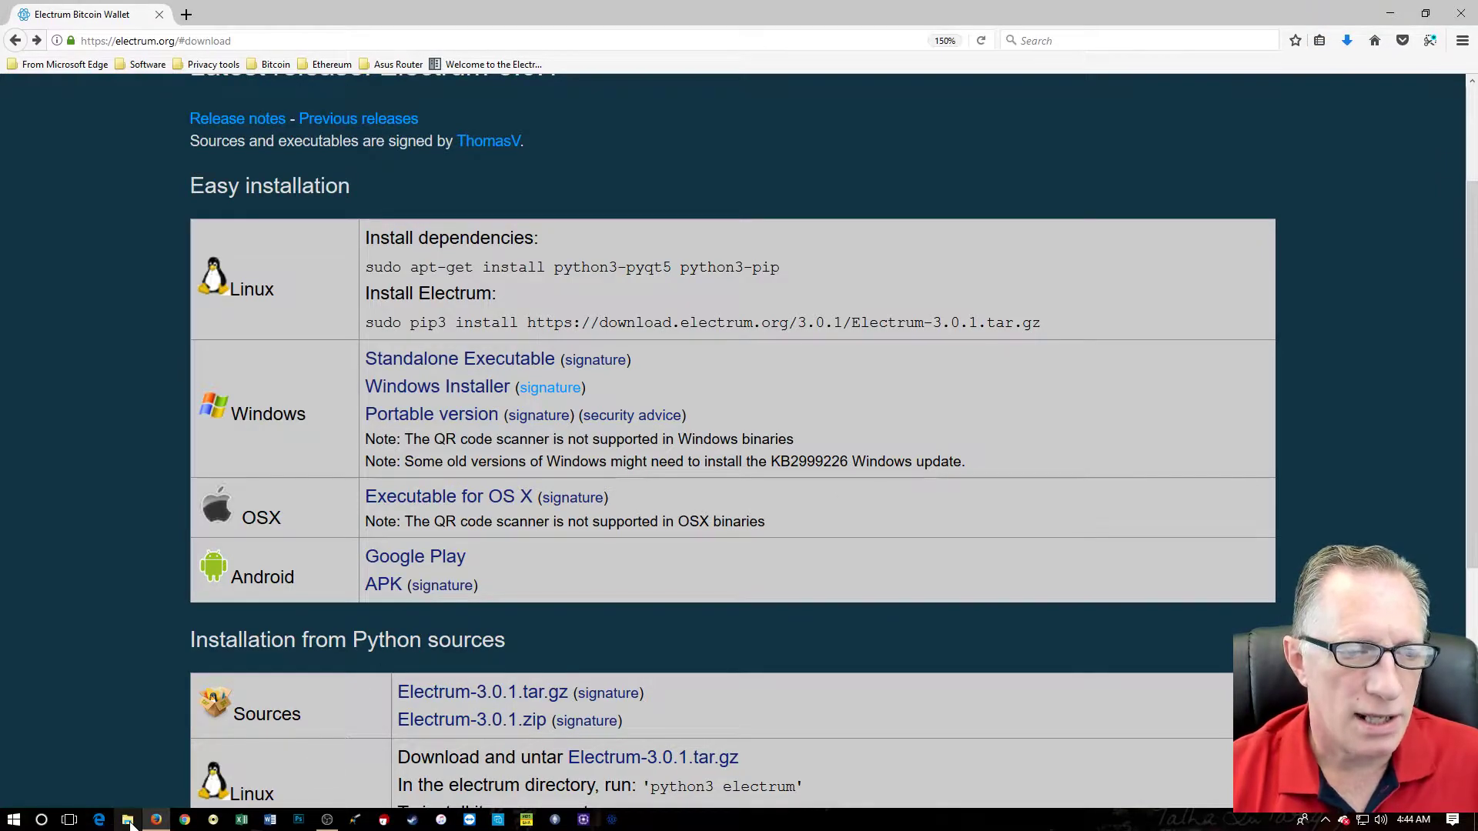
# Step: Open D:\Software\Electrum in File Explorer to see the new installer and signature
pyautogui.click(127, 818)
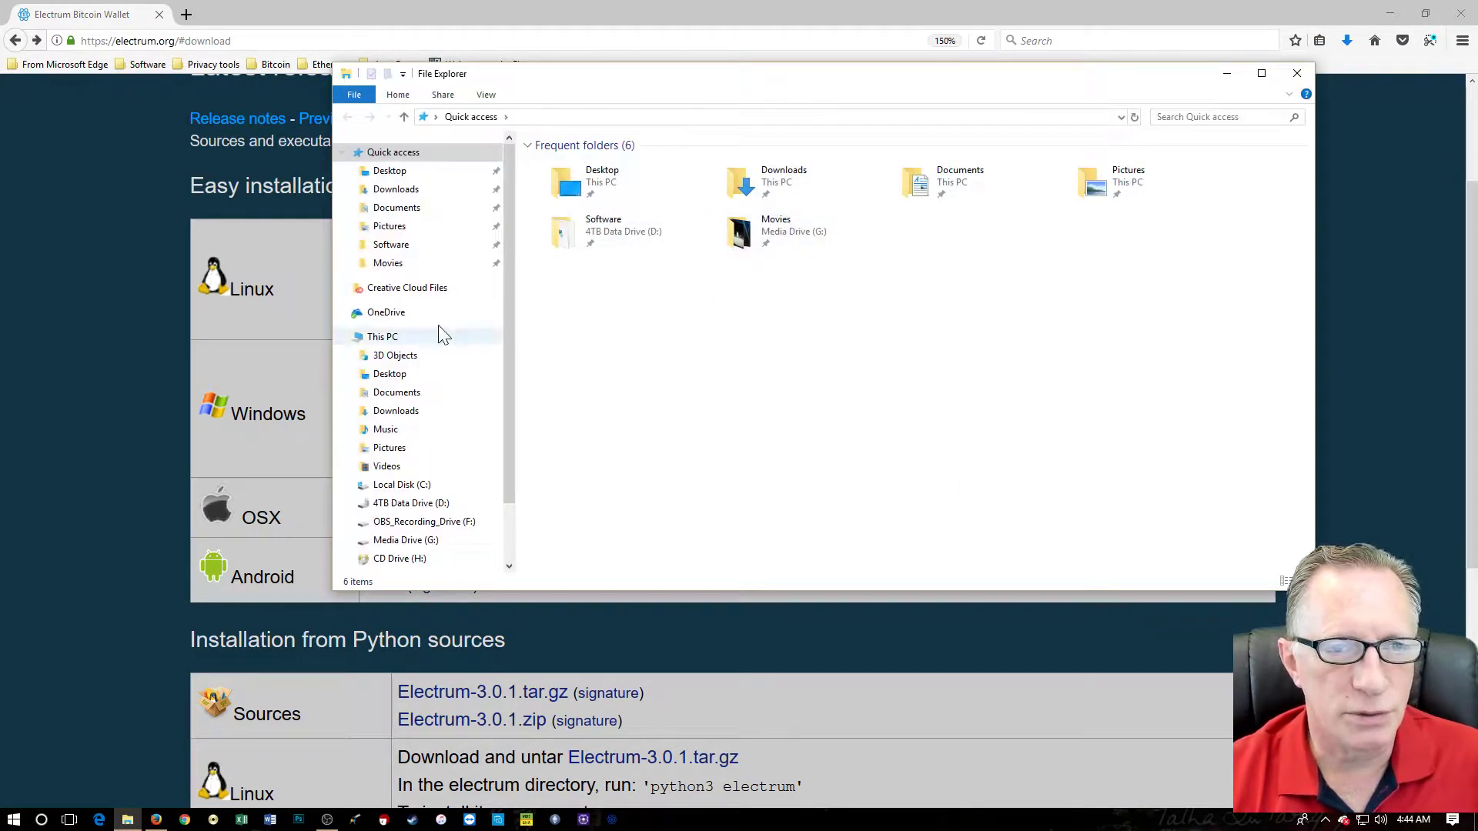
pyautogui.click(391, 244)
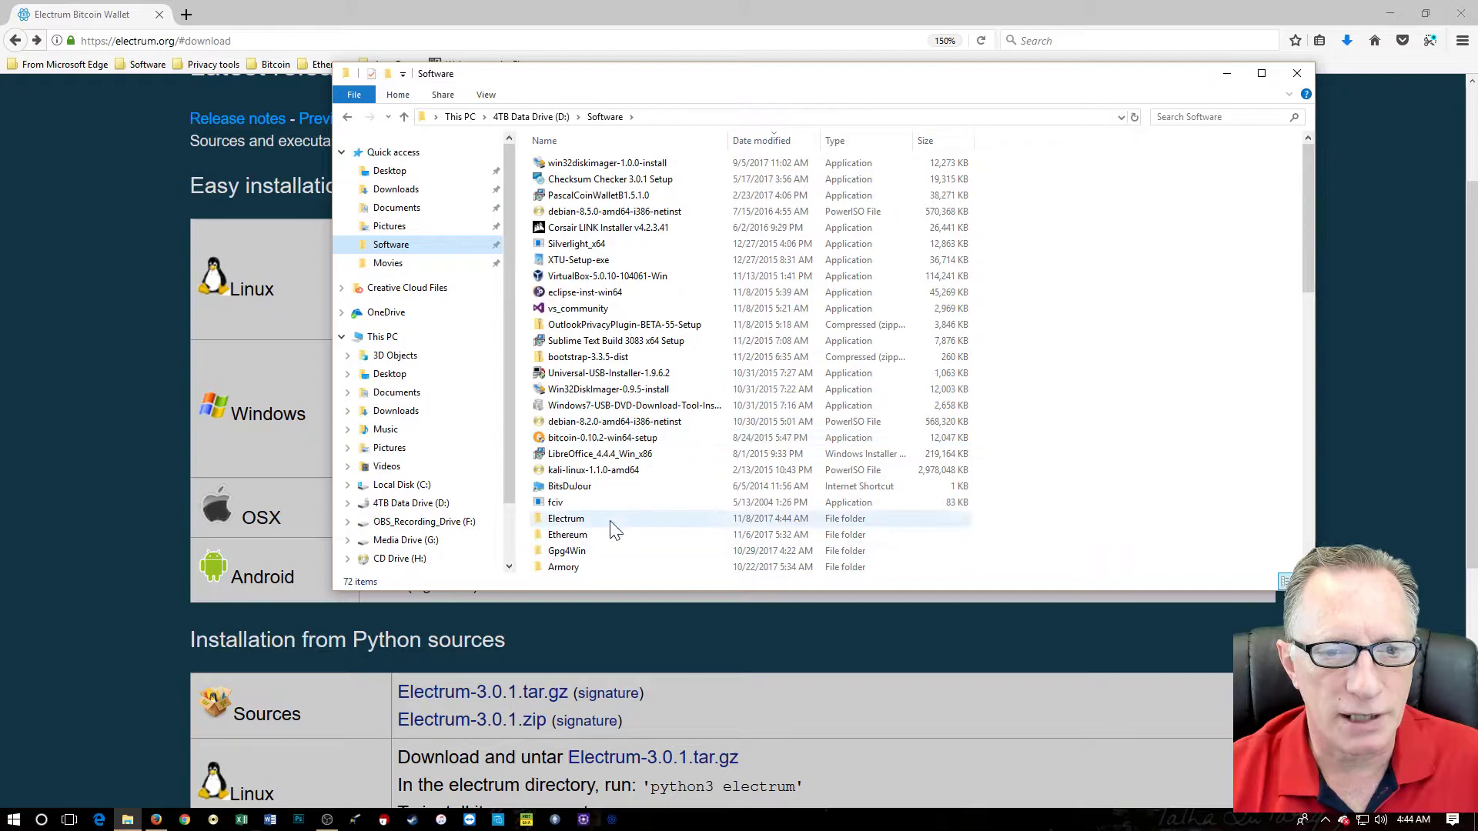
pyautogui.doubleClick(566, 518)
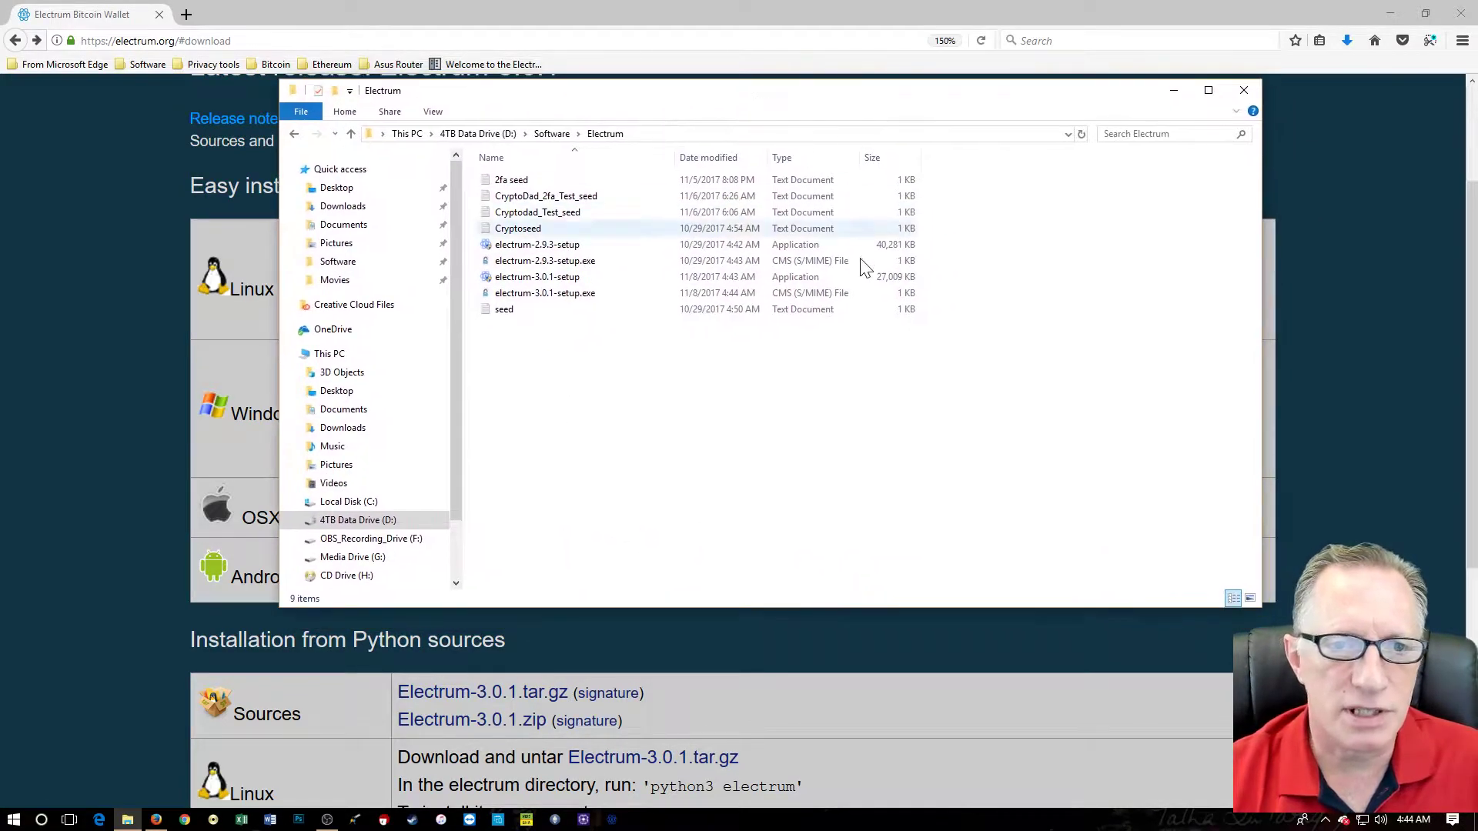
pyautogui.moveTo(544, 293)
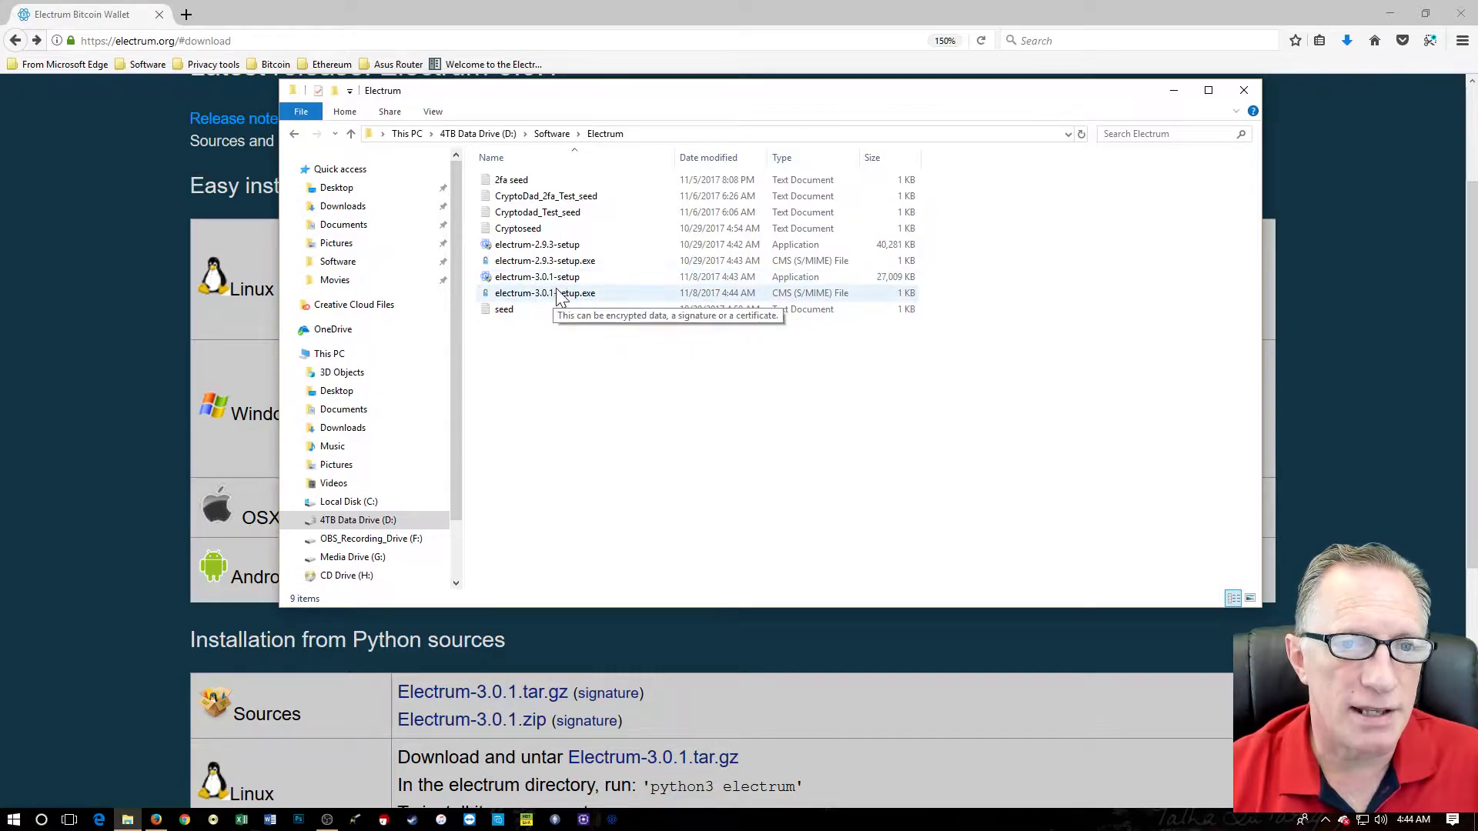
pyautogui.moveTo(575, 421)
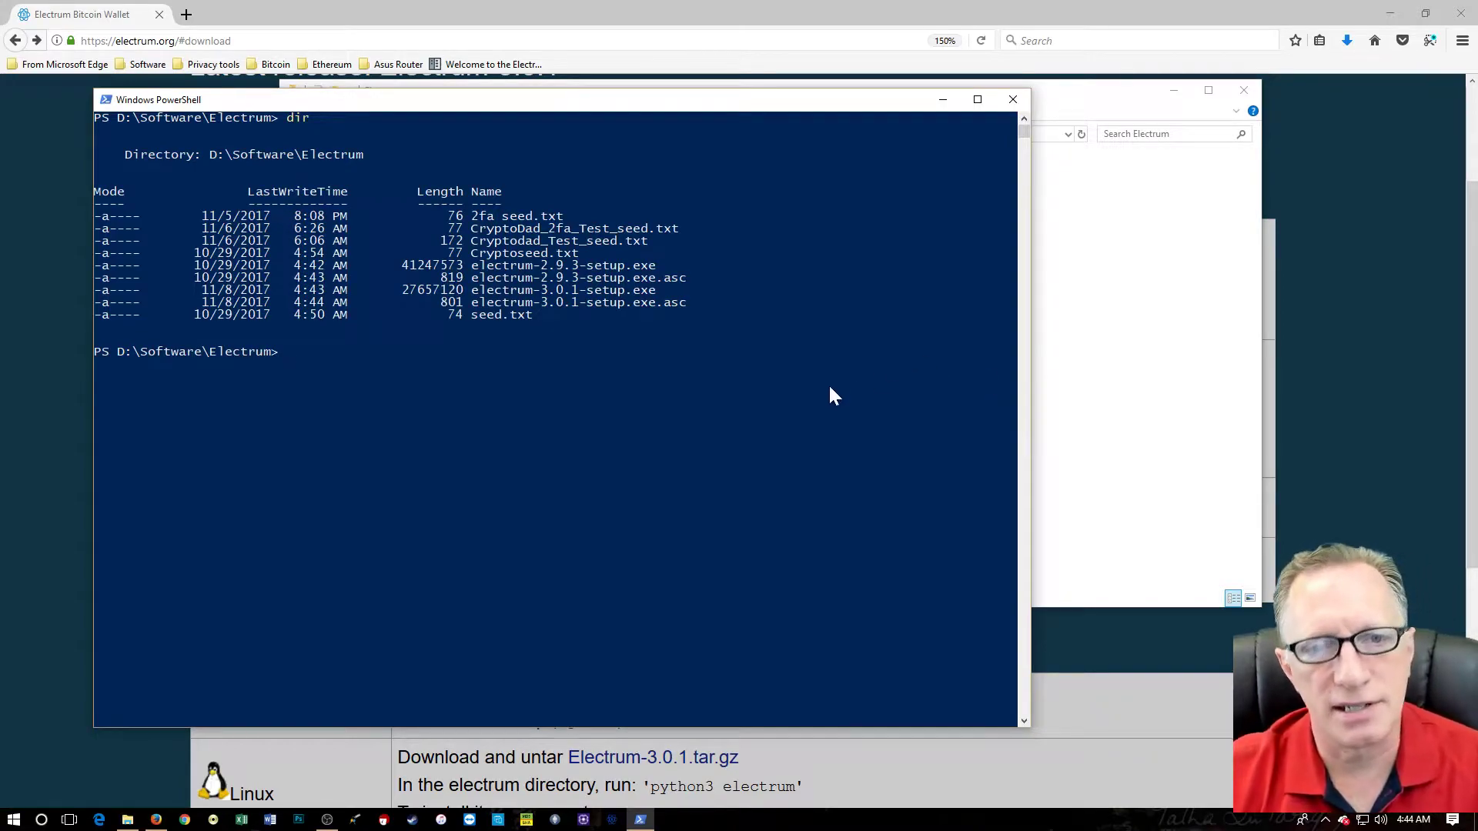
pyautogui.moveTo(497, 382)
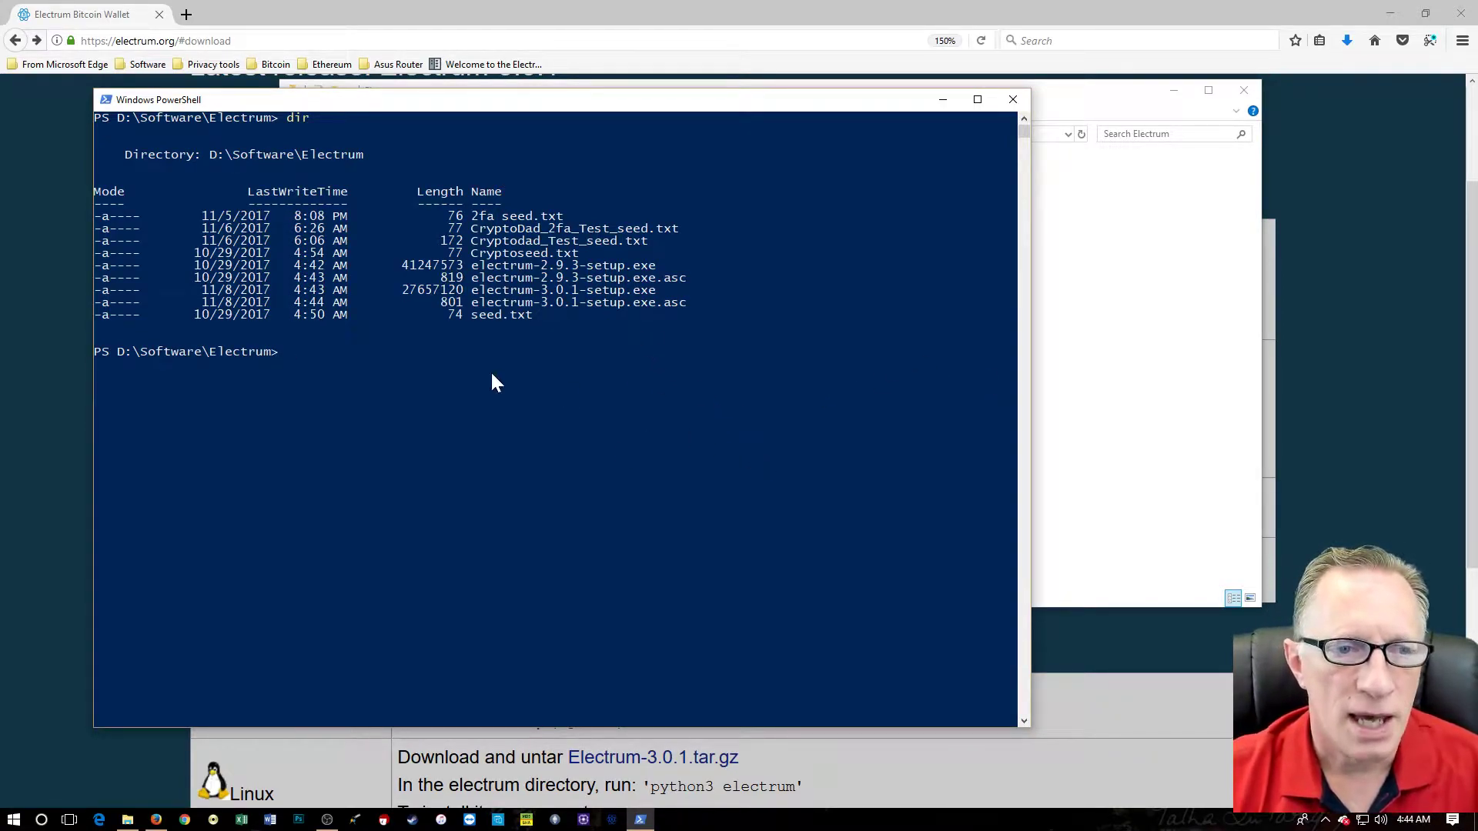
pyautogui.moveTo(1140, 435)
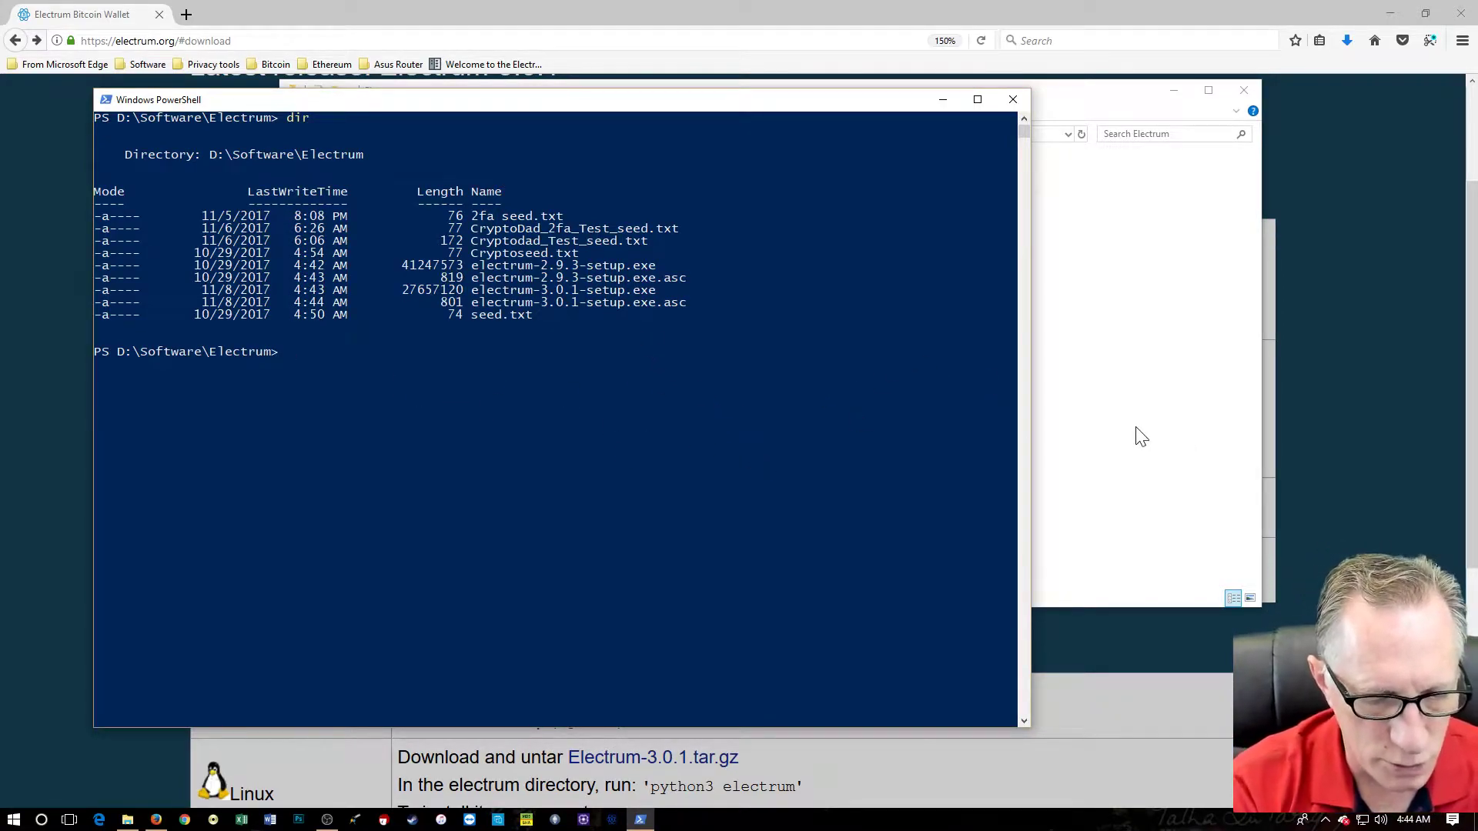
# Step: Run gpg --version to confirm GnuPG 2.2.1, then select the .asc file name
pyautogui.write('gpg')
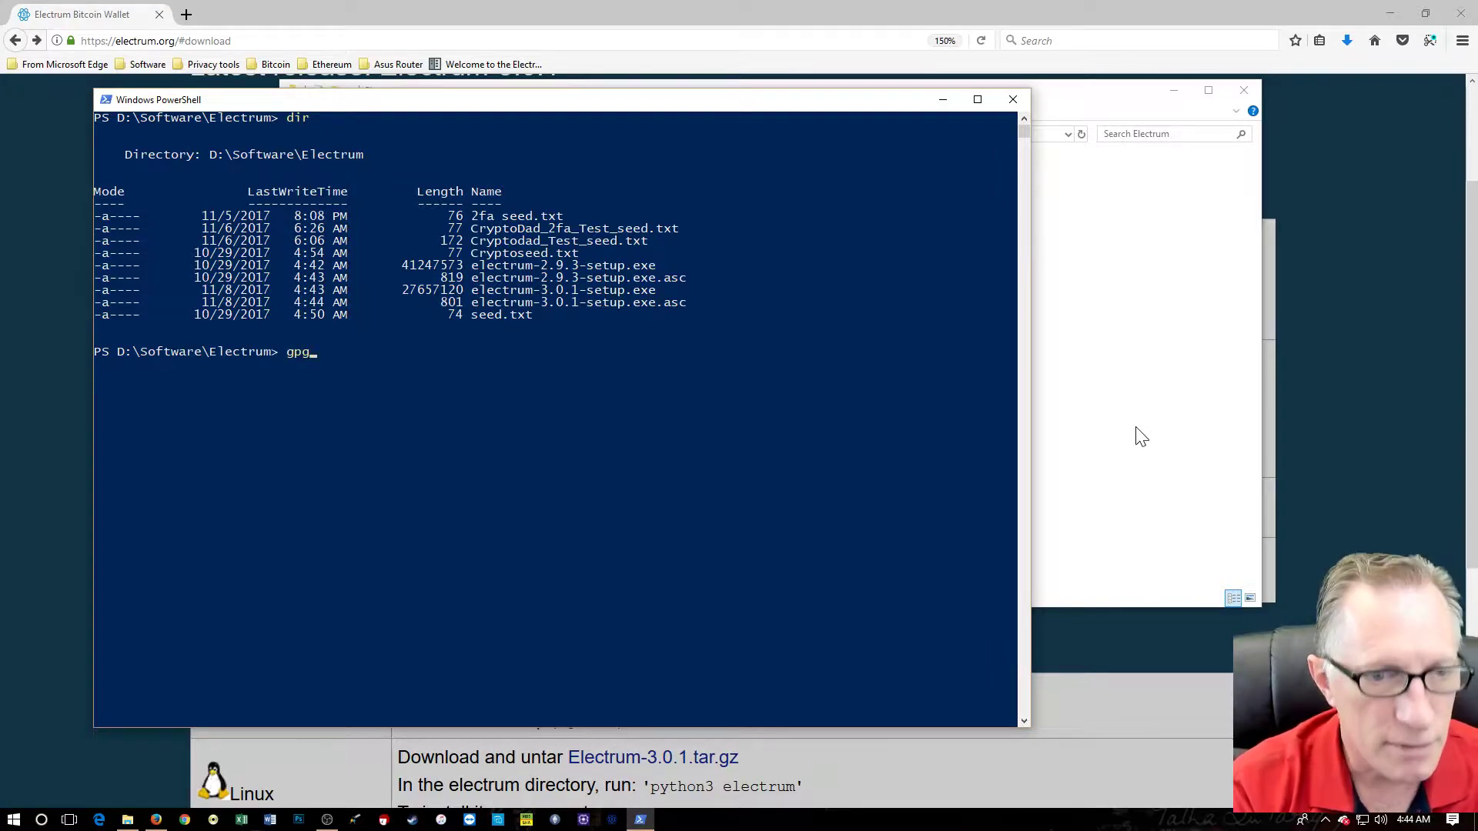
pyautogui.write('--v')
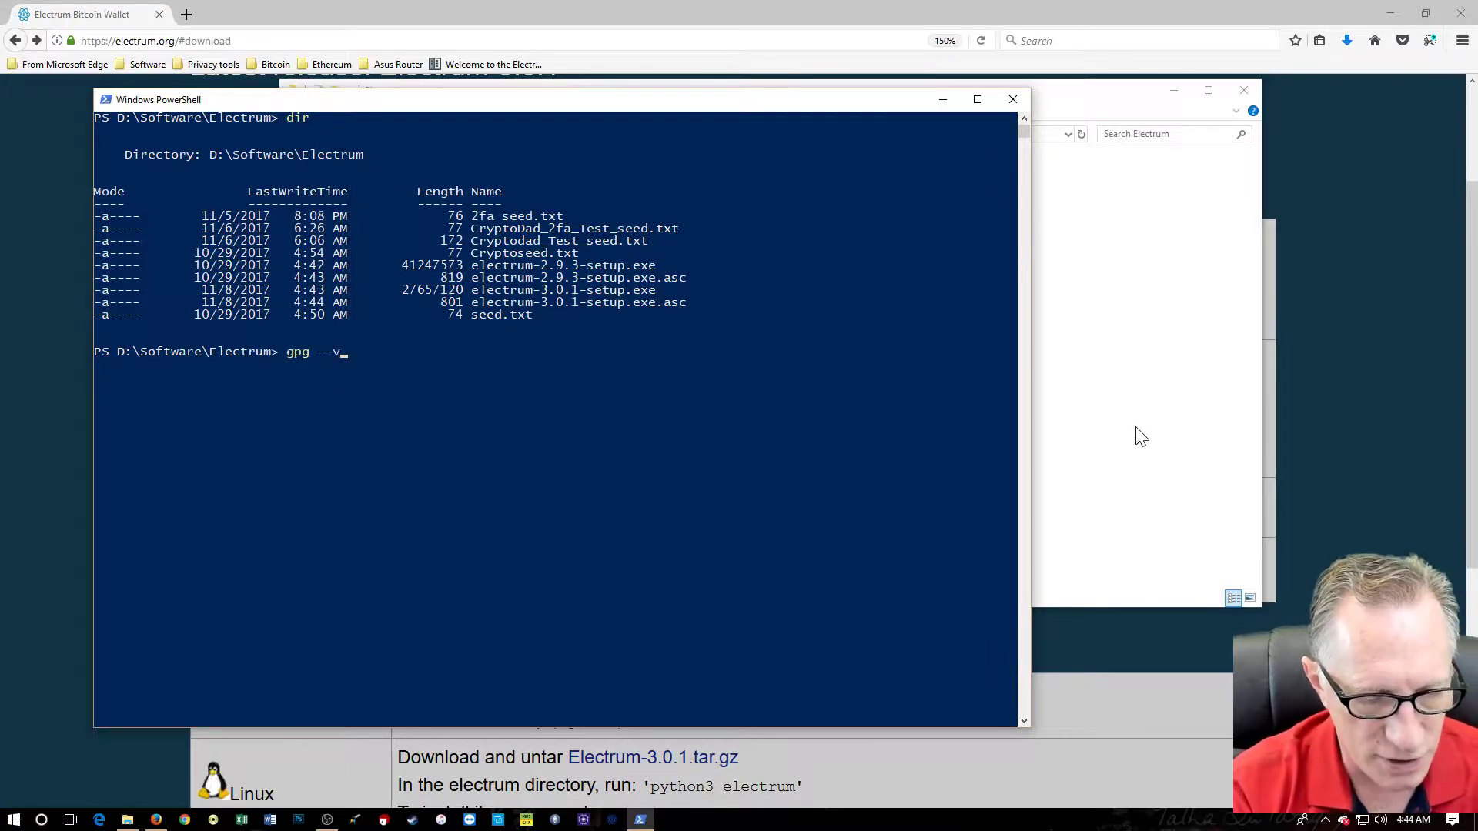
pyautogui.write('ersion')
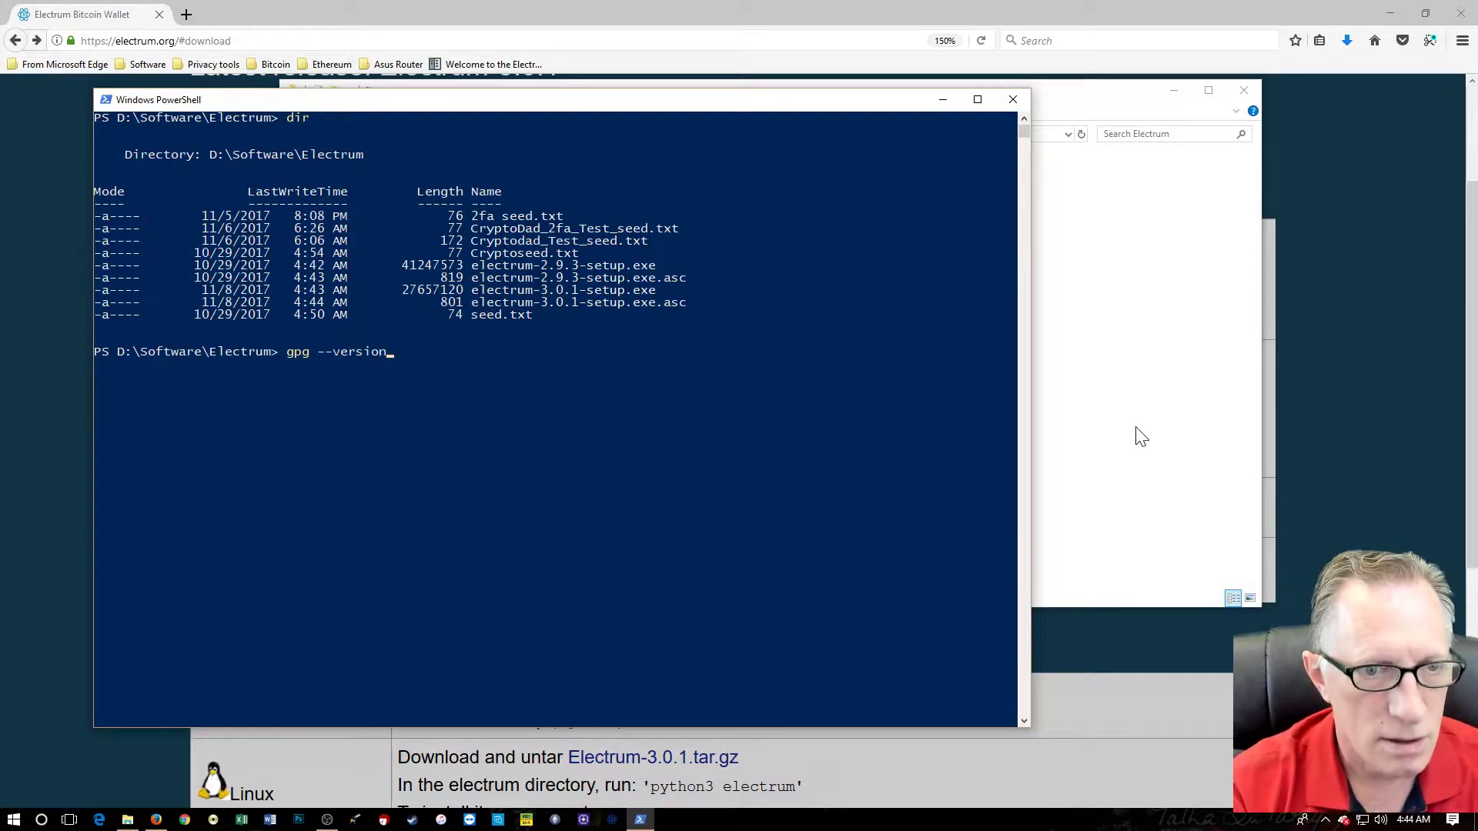
pyautogui.press('Return')
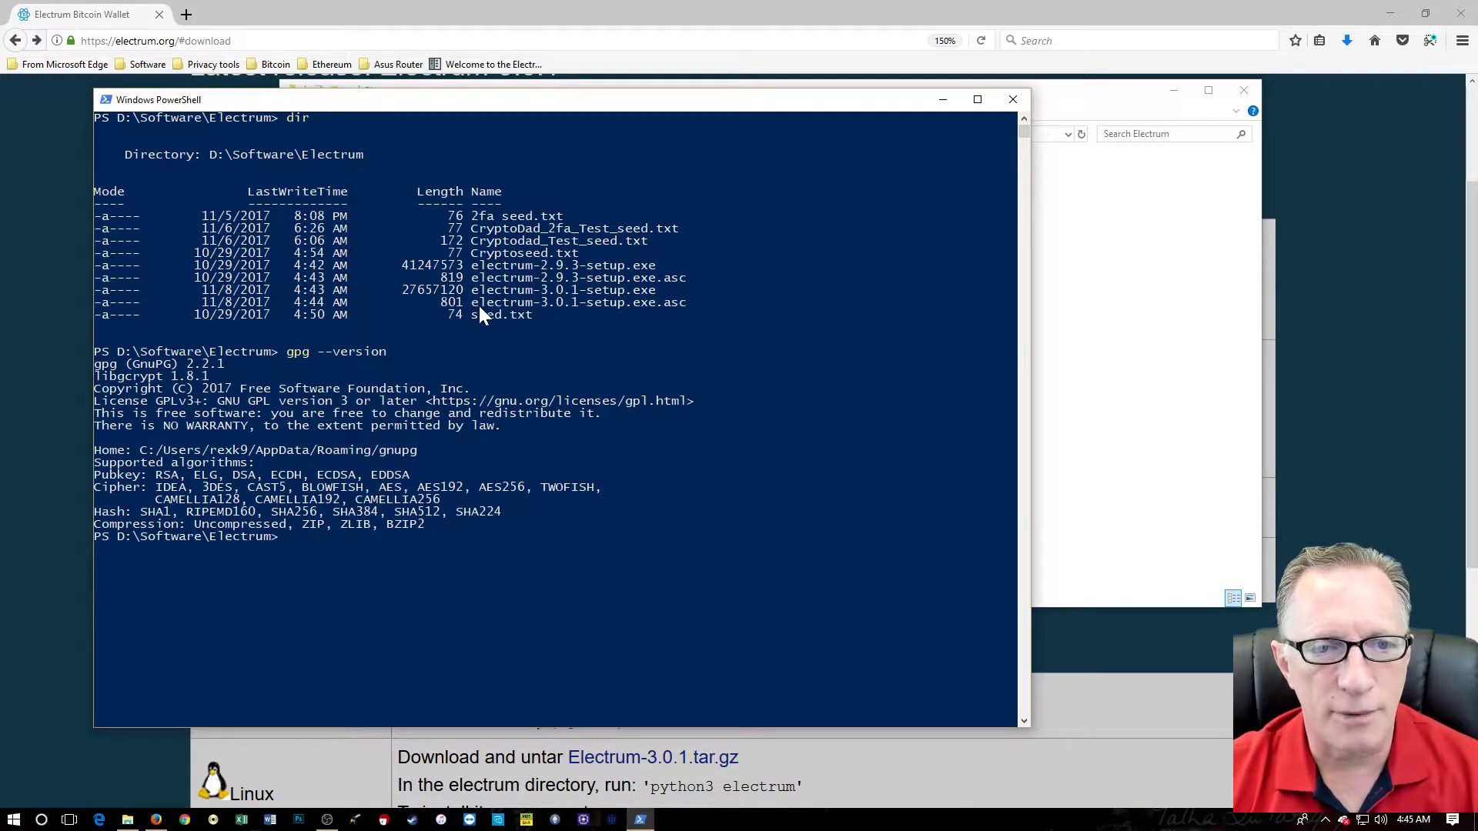
pyautogui.doubleClick(545, 302)
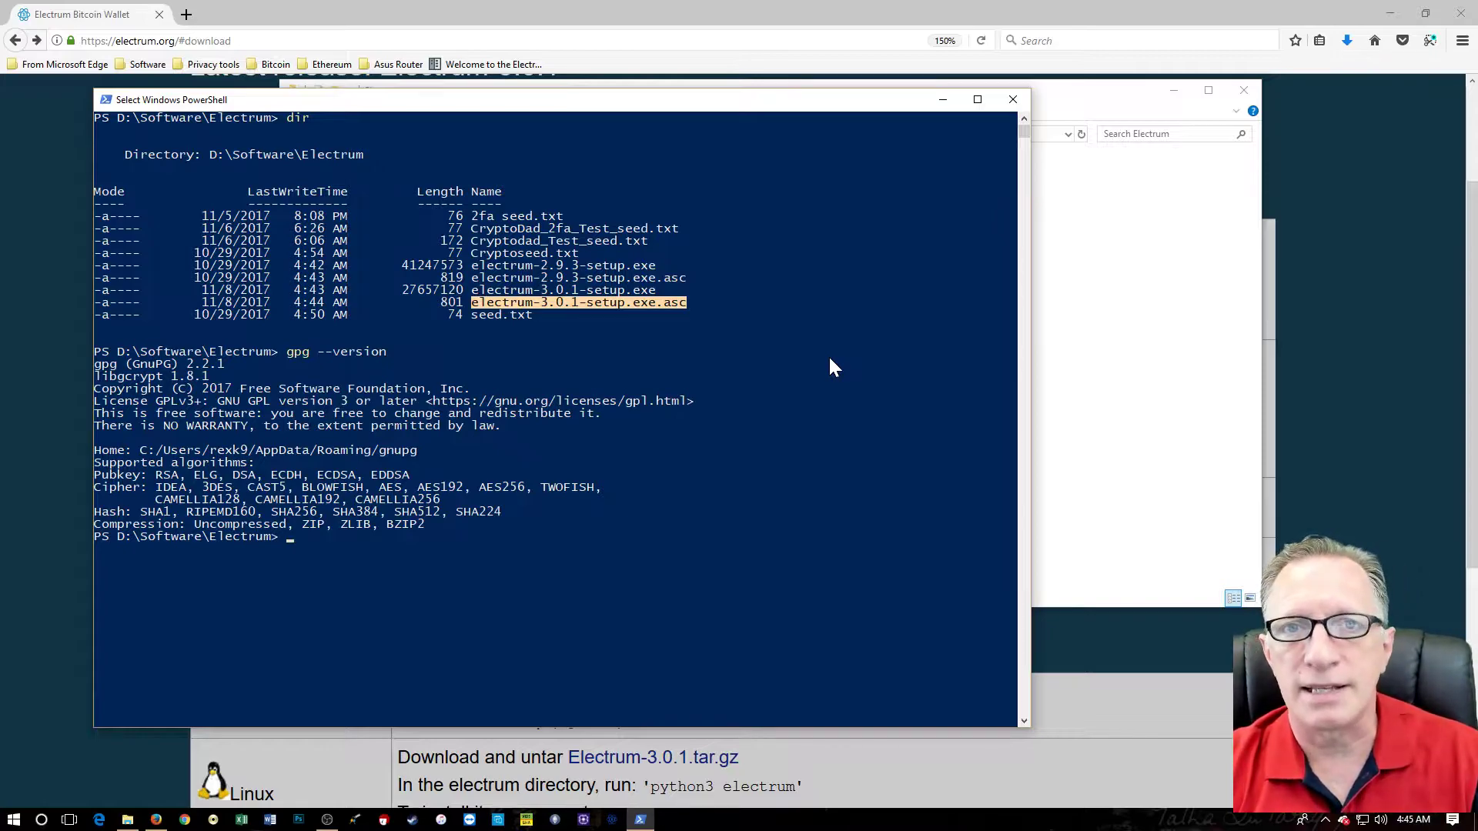
pyautogui.moveTo(311, 539)
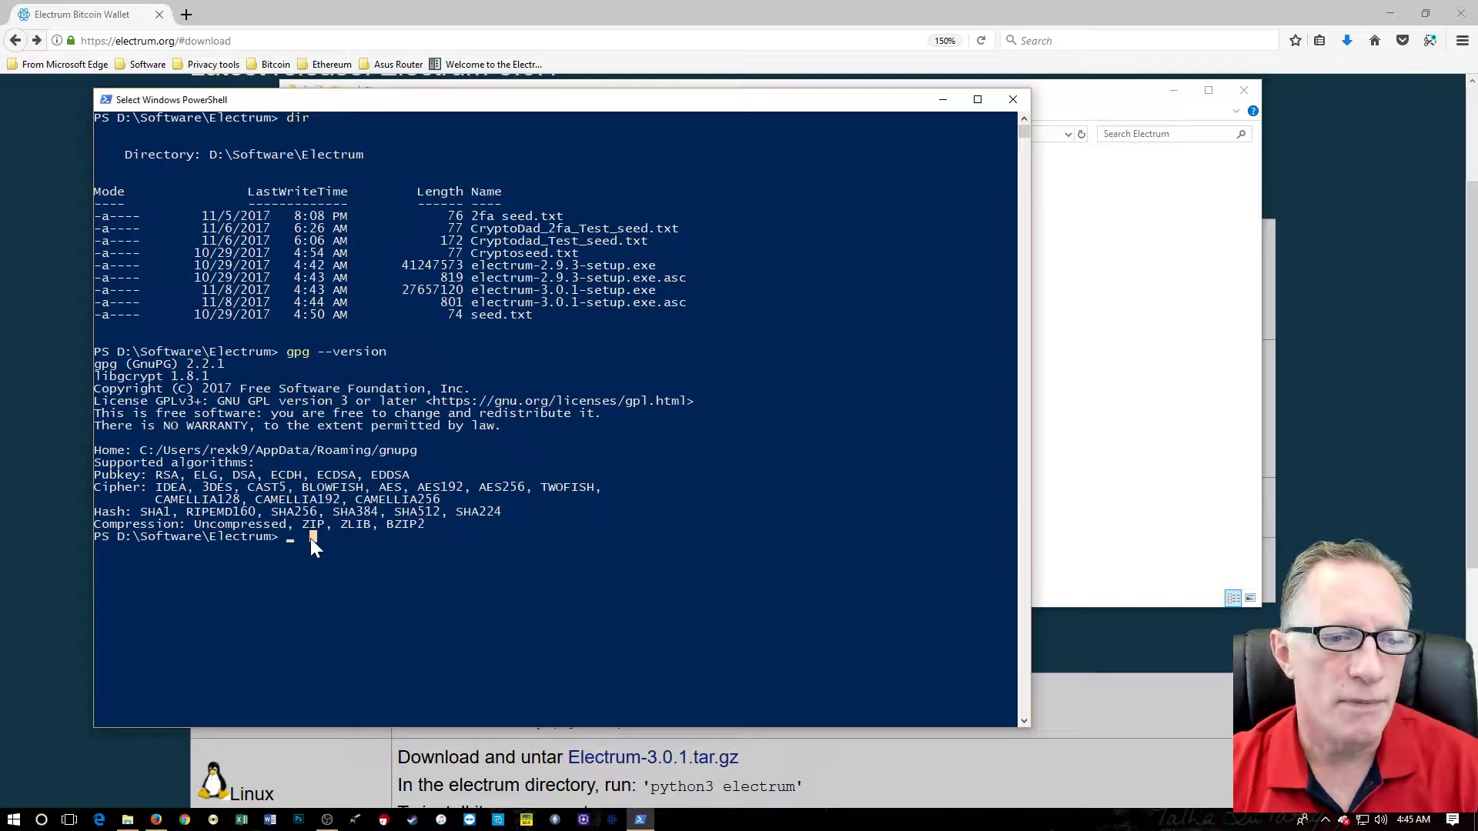
pyautogui.moveTo(366, 552)
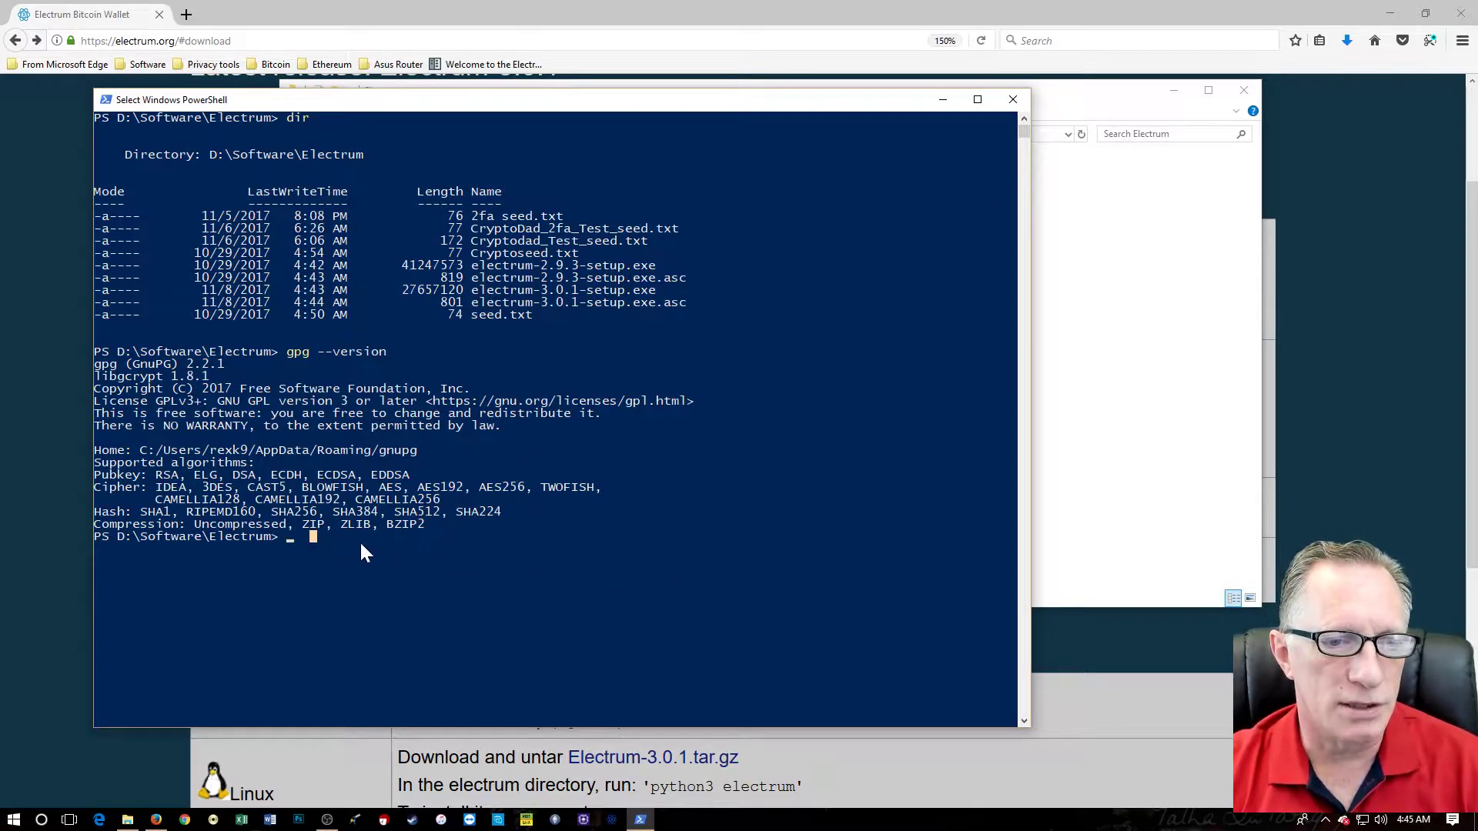
pyautogui.write('cle')
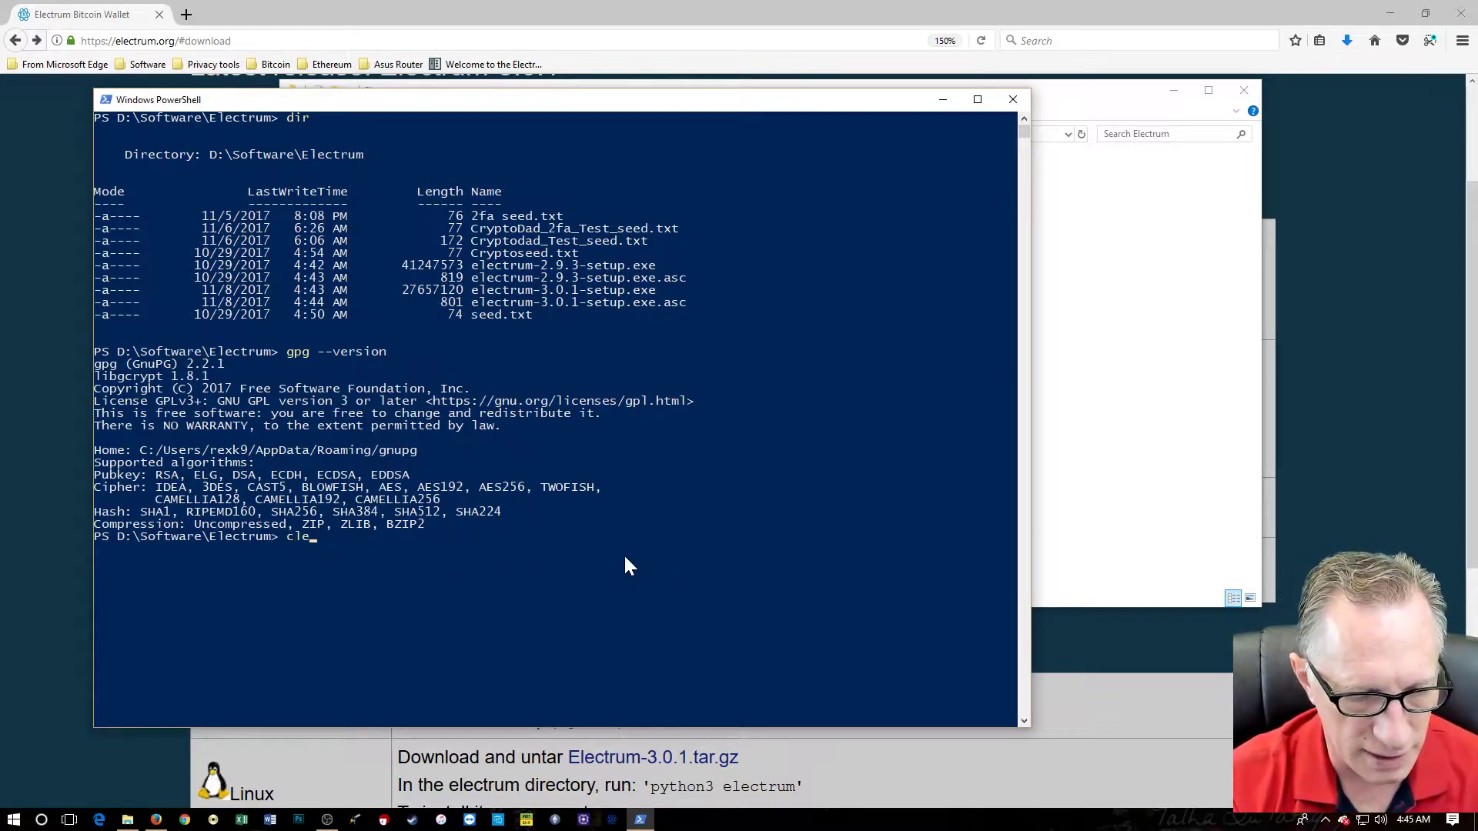
# Step: Clear the console and type gpg --verify electrum-3.0.1-setup.exe.asc electrum-3.0.1-setup.exe
pyautogui.press('Return')
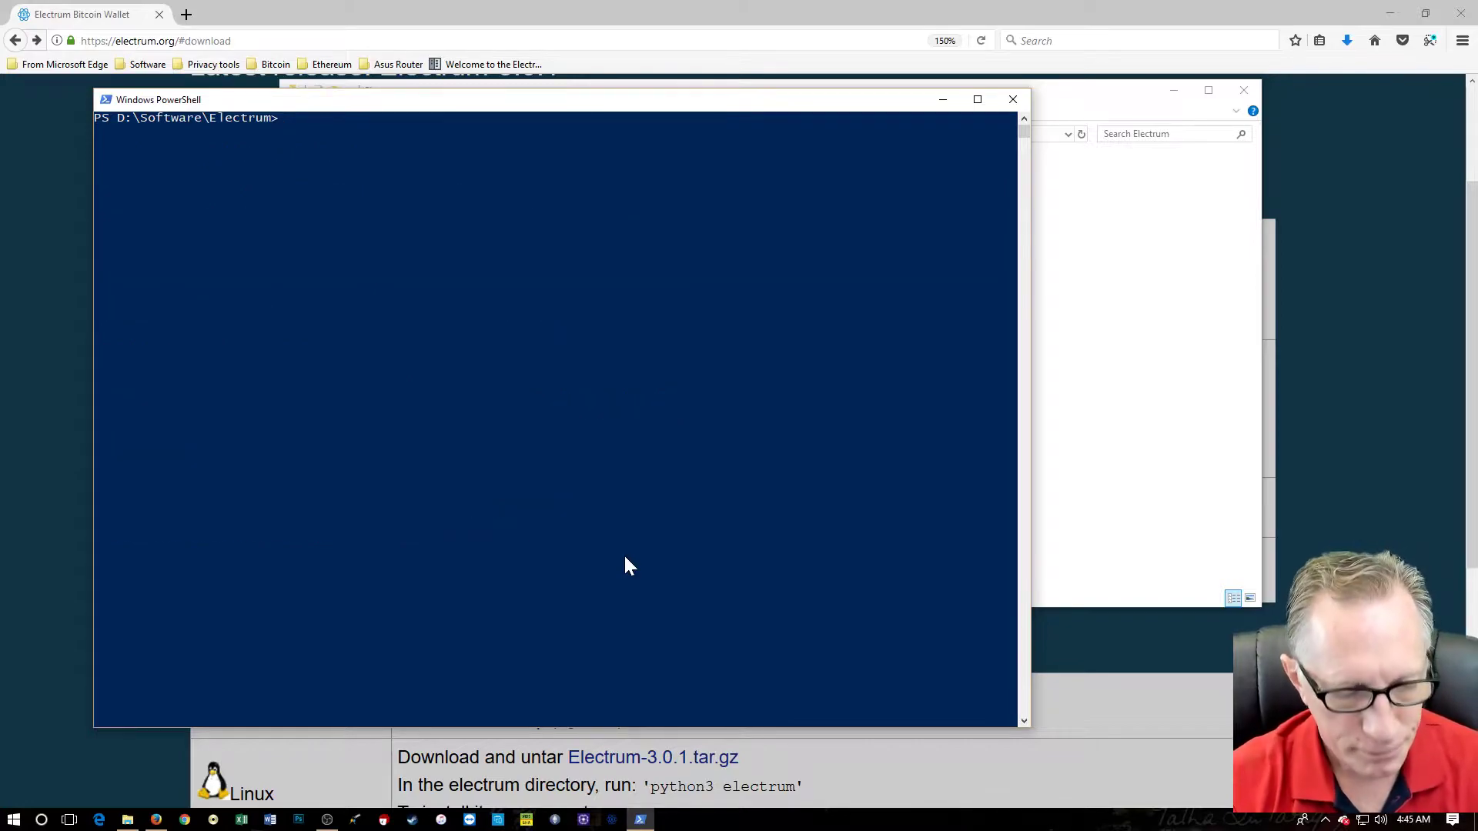
pyautogui.write('gogp')
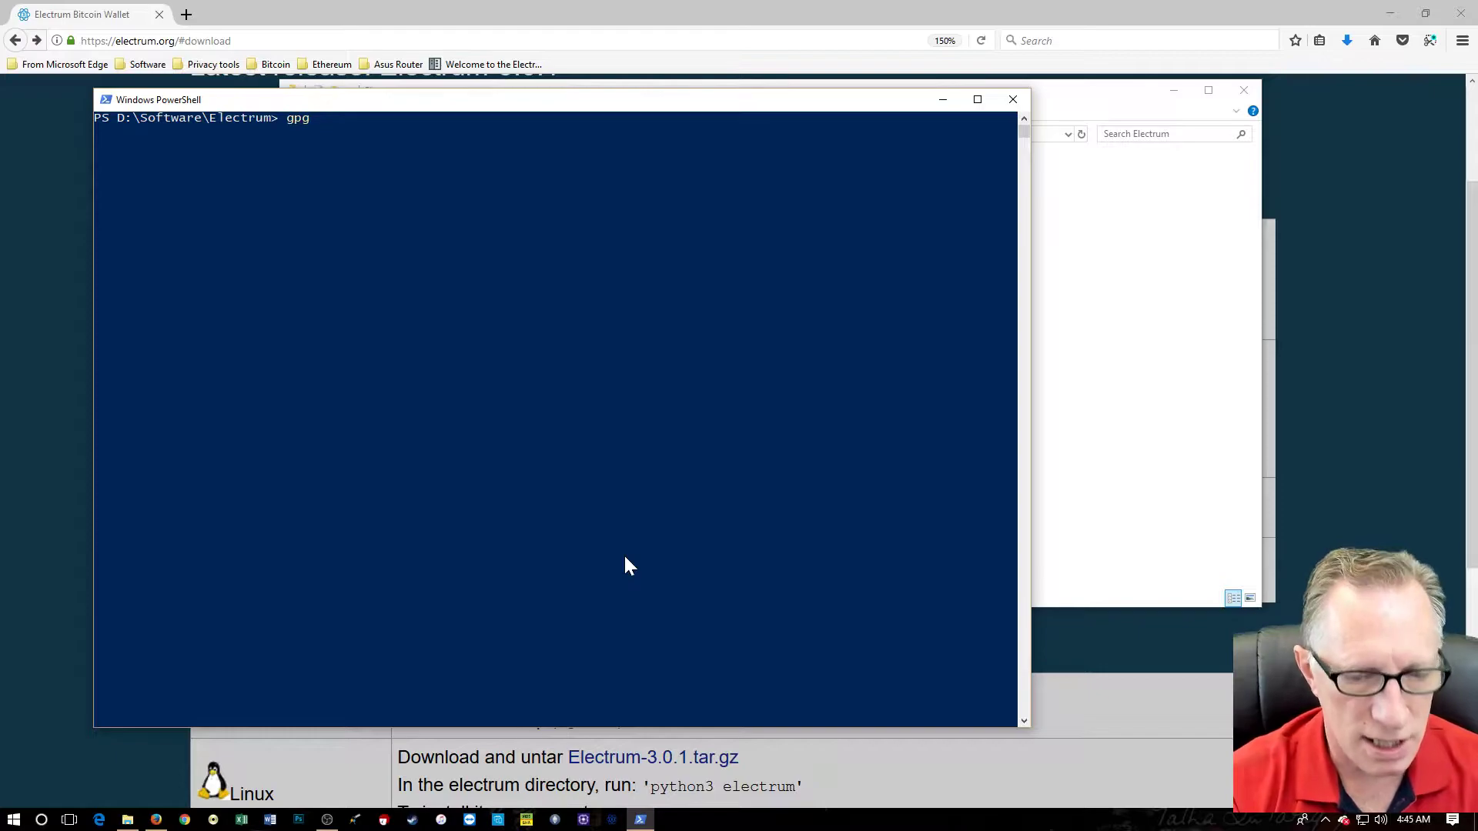
pyautogui.write('--veri')
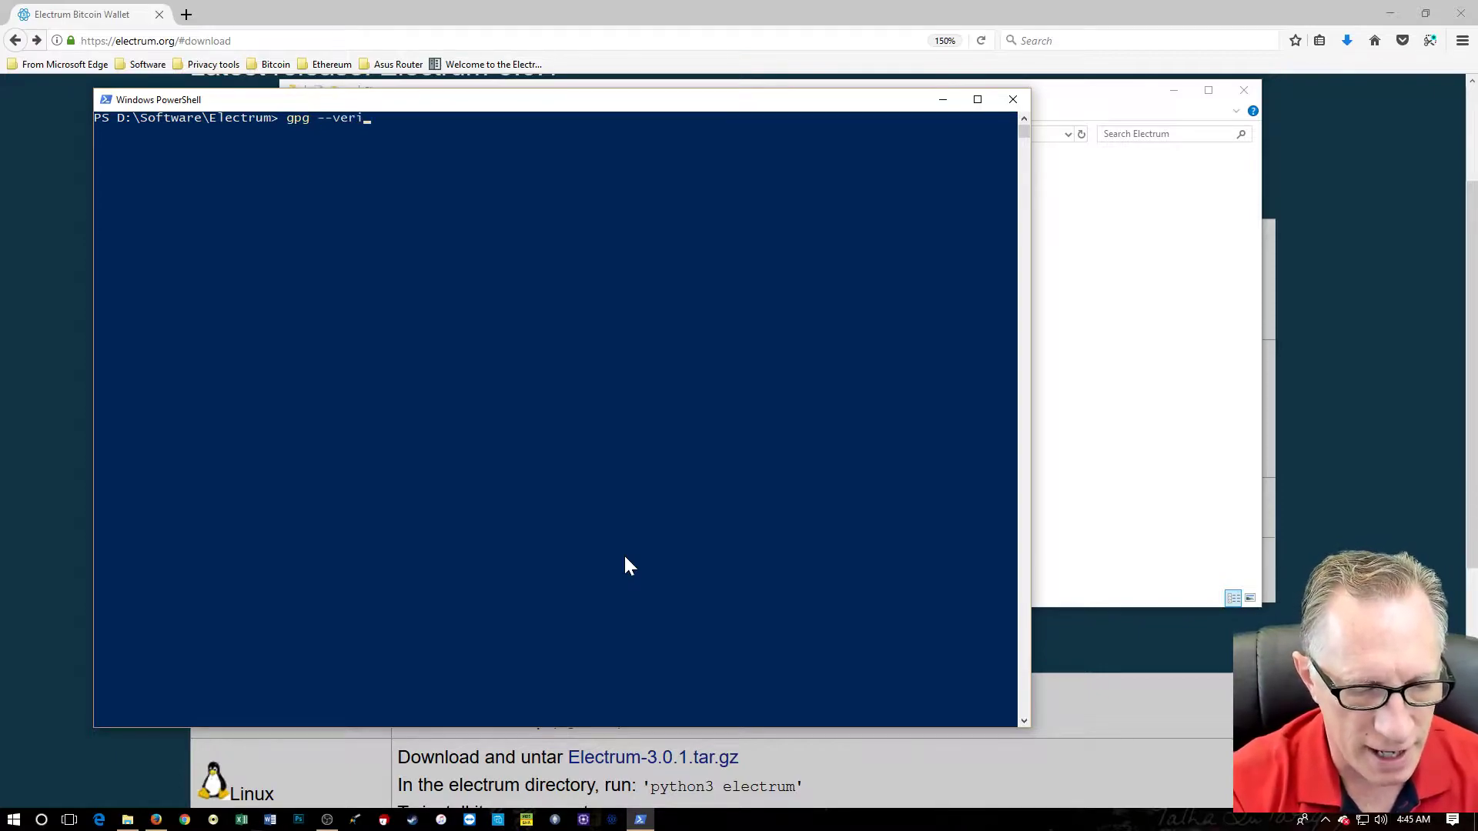
pyautogui.write('fy')
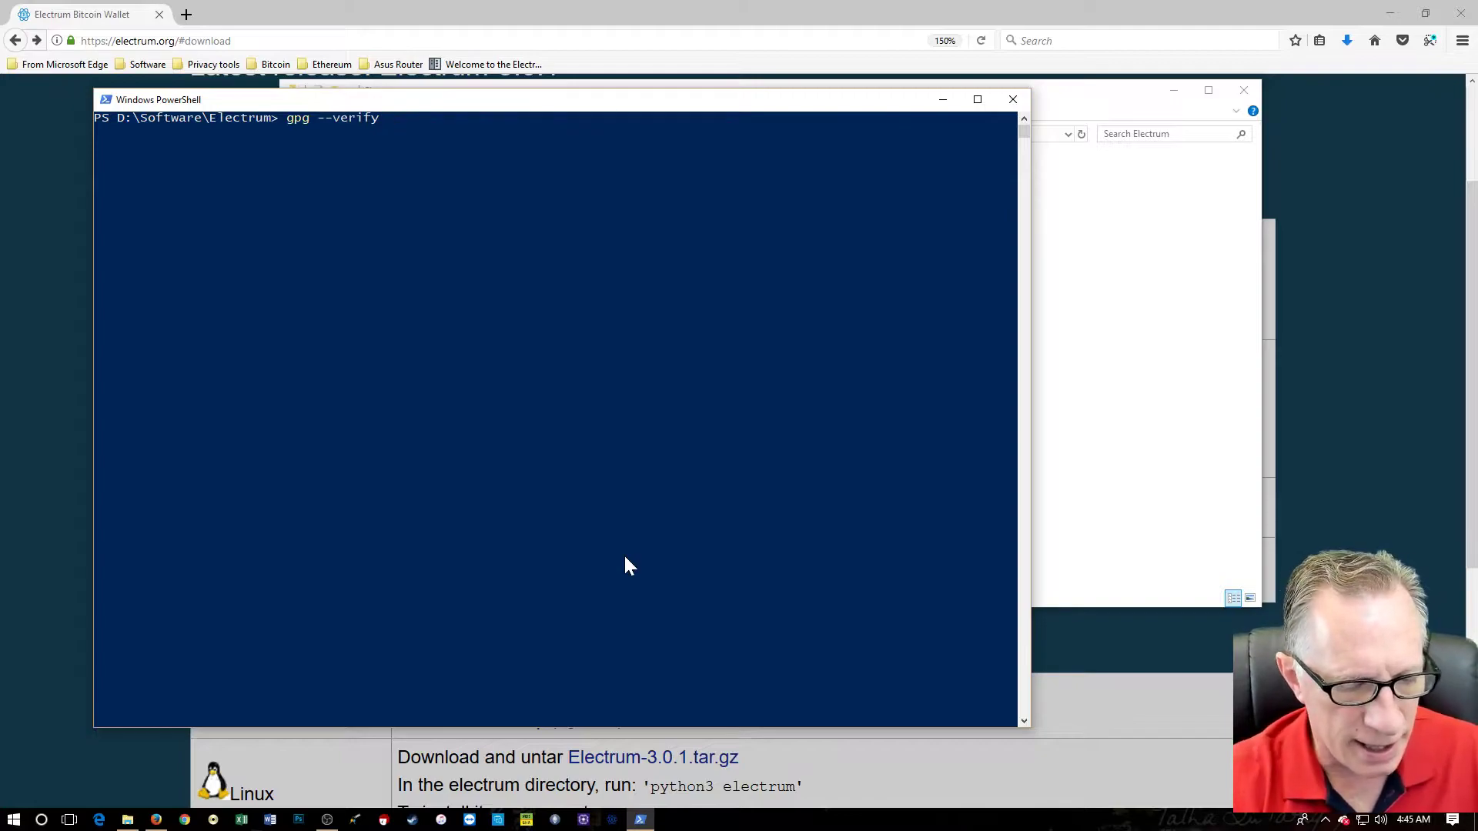
pyautogui.write('electrum-3.0.1-setup.exe.asc')
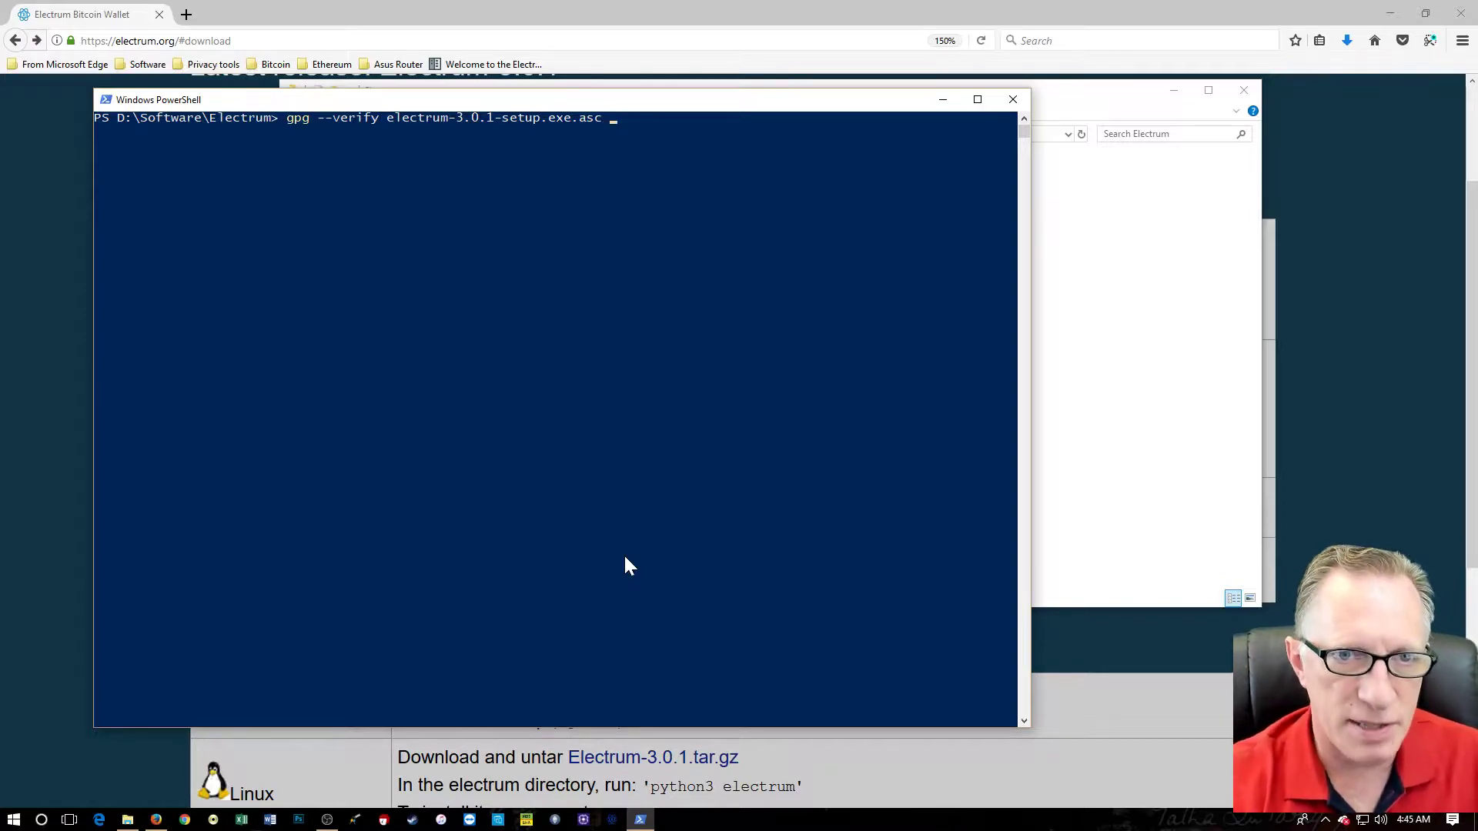
pyautogui.write('electrum-3.0.1-setup.exe.asc')
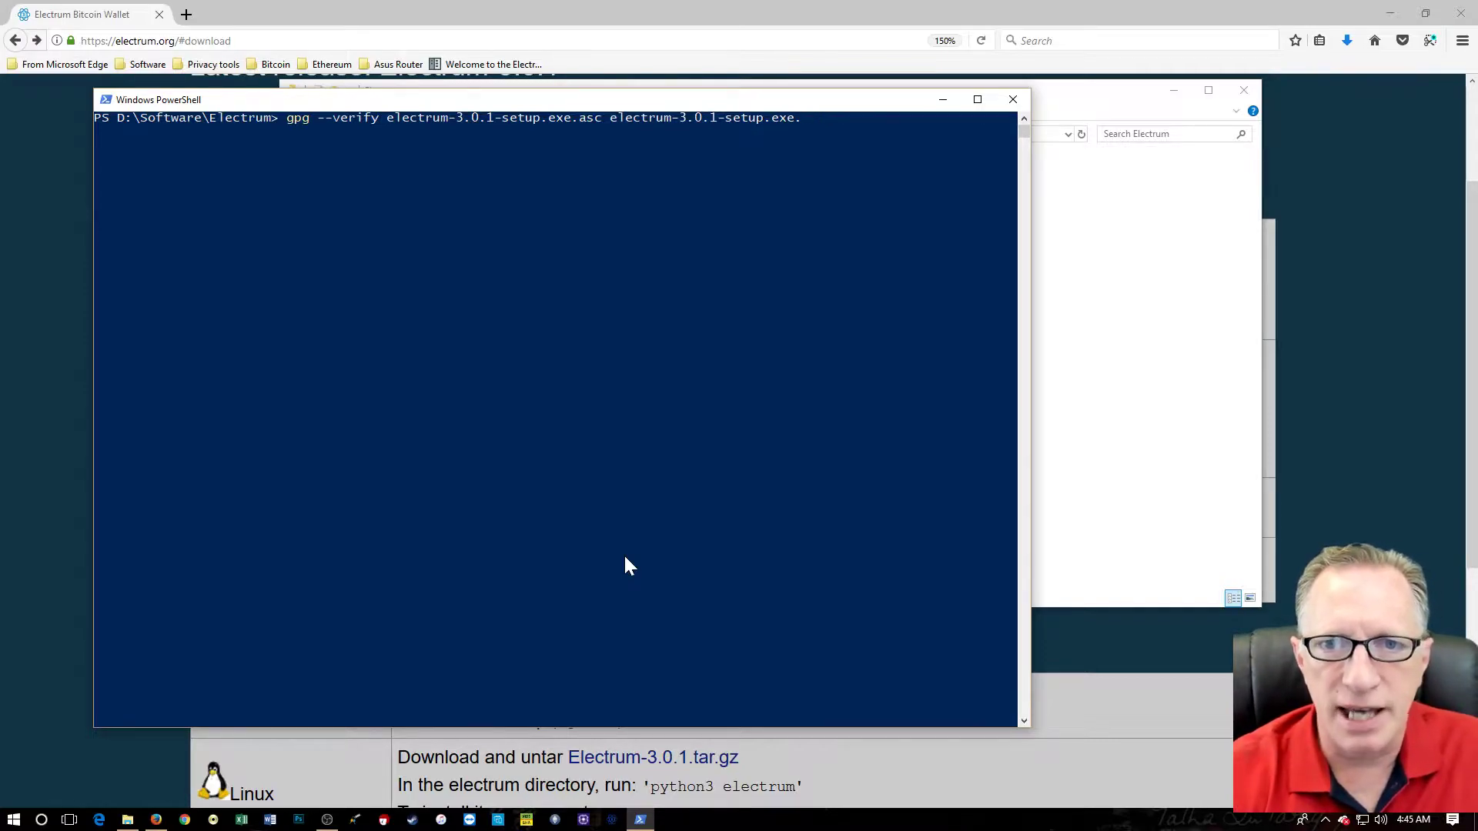
pyautogui.moveTo(476, 304)
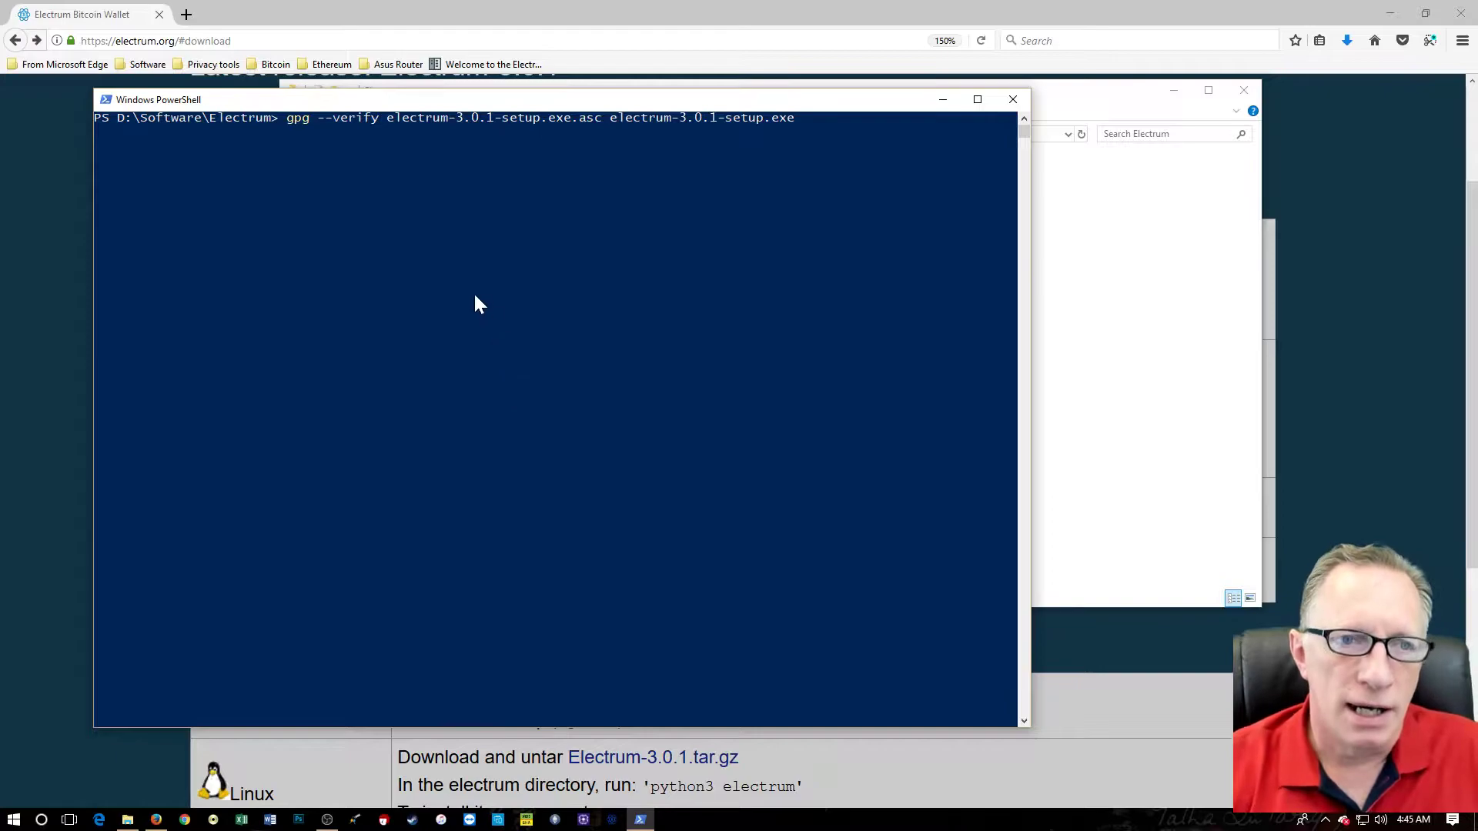
pyautogui.moveTo(579, 144)
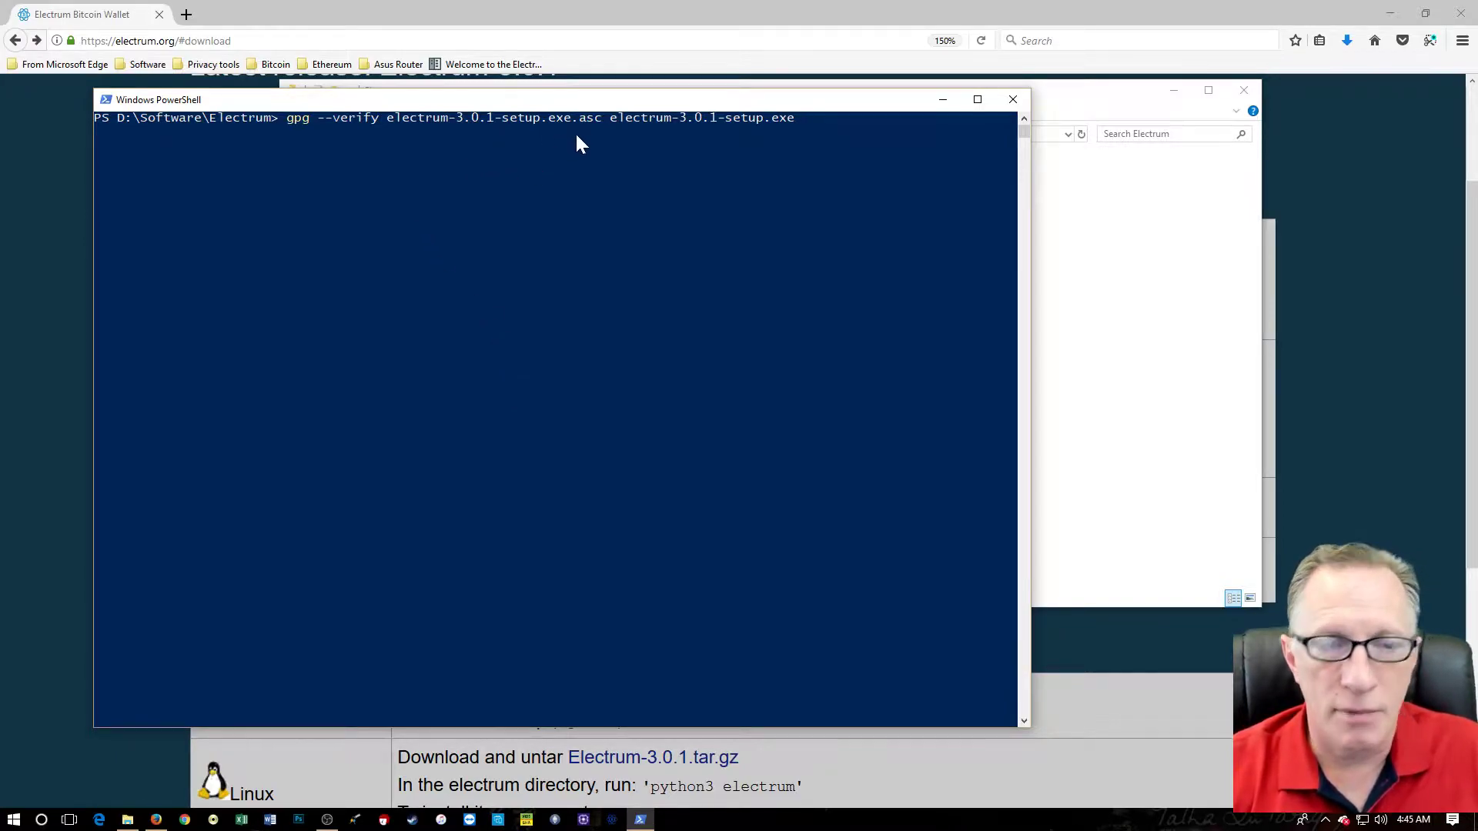
pyautogui.moveTo(325, 121)
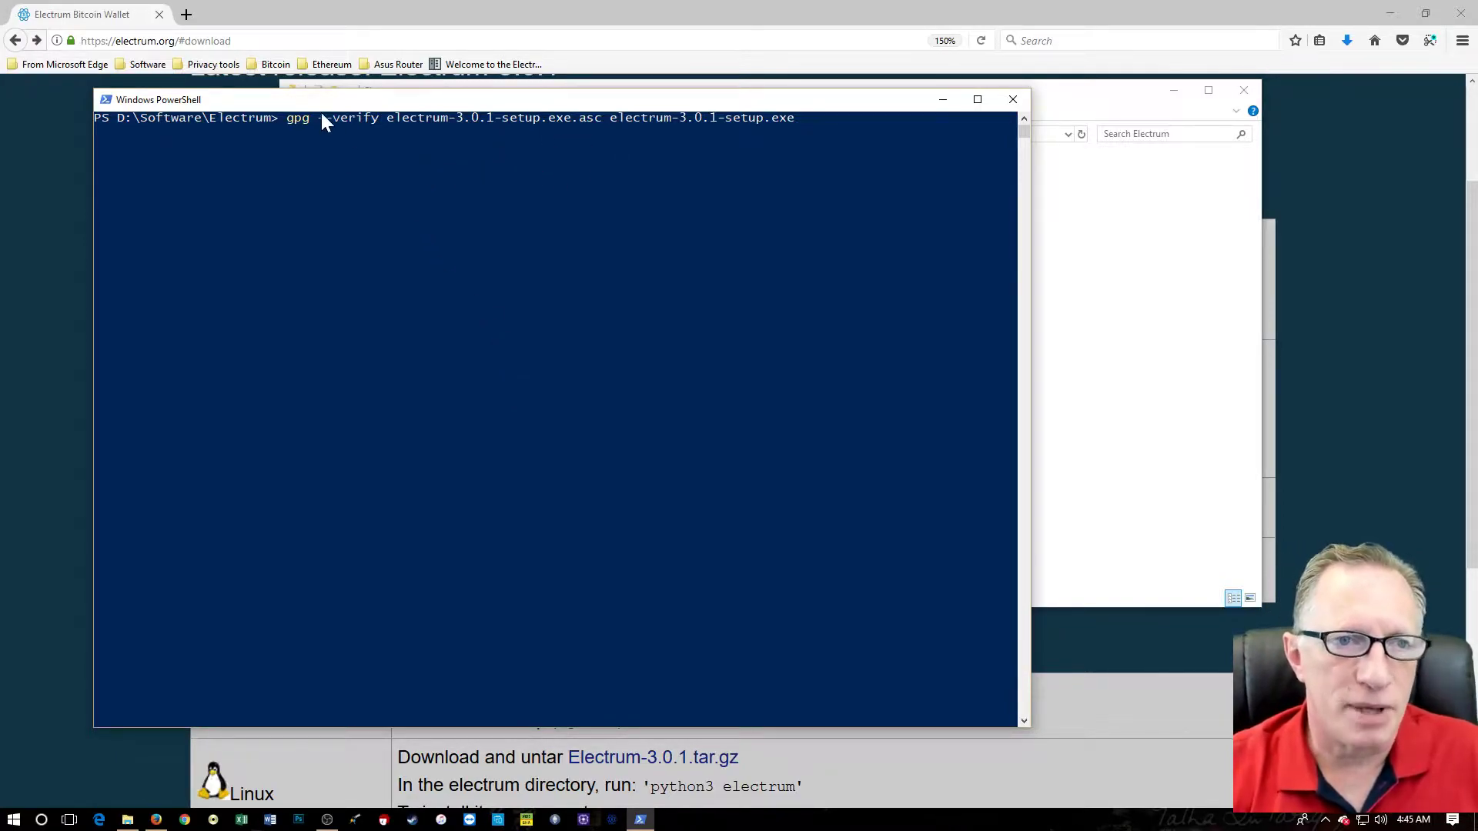
# Step: Highlight the verify option, signature file, and installer file in the typed command
pyautogui.doubleClick(298, 117)
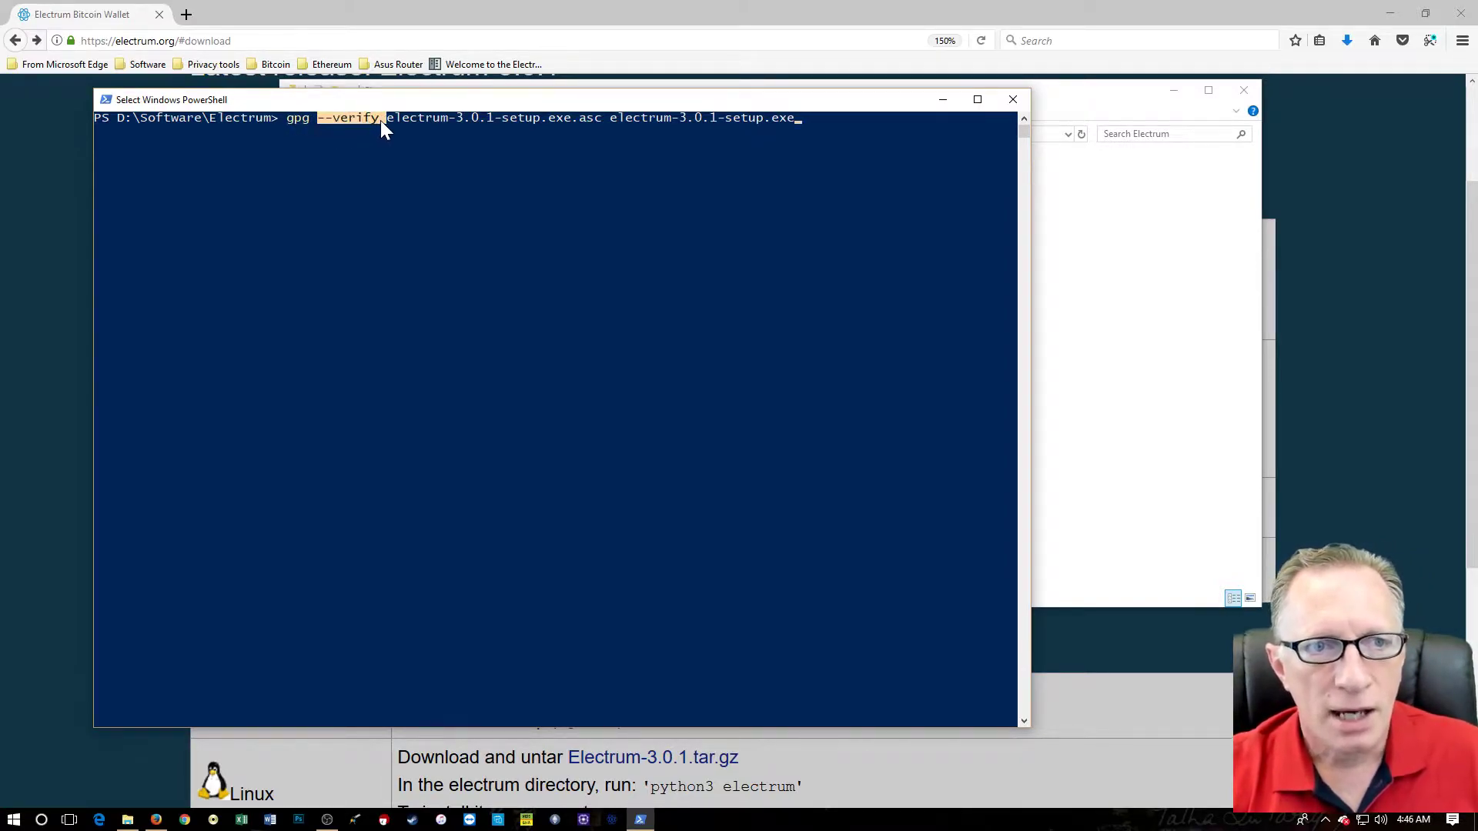
pyautogui.moveTo(407, 175)
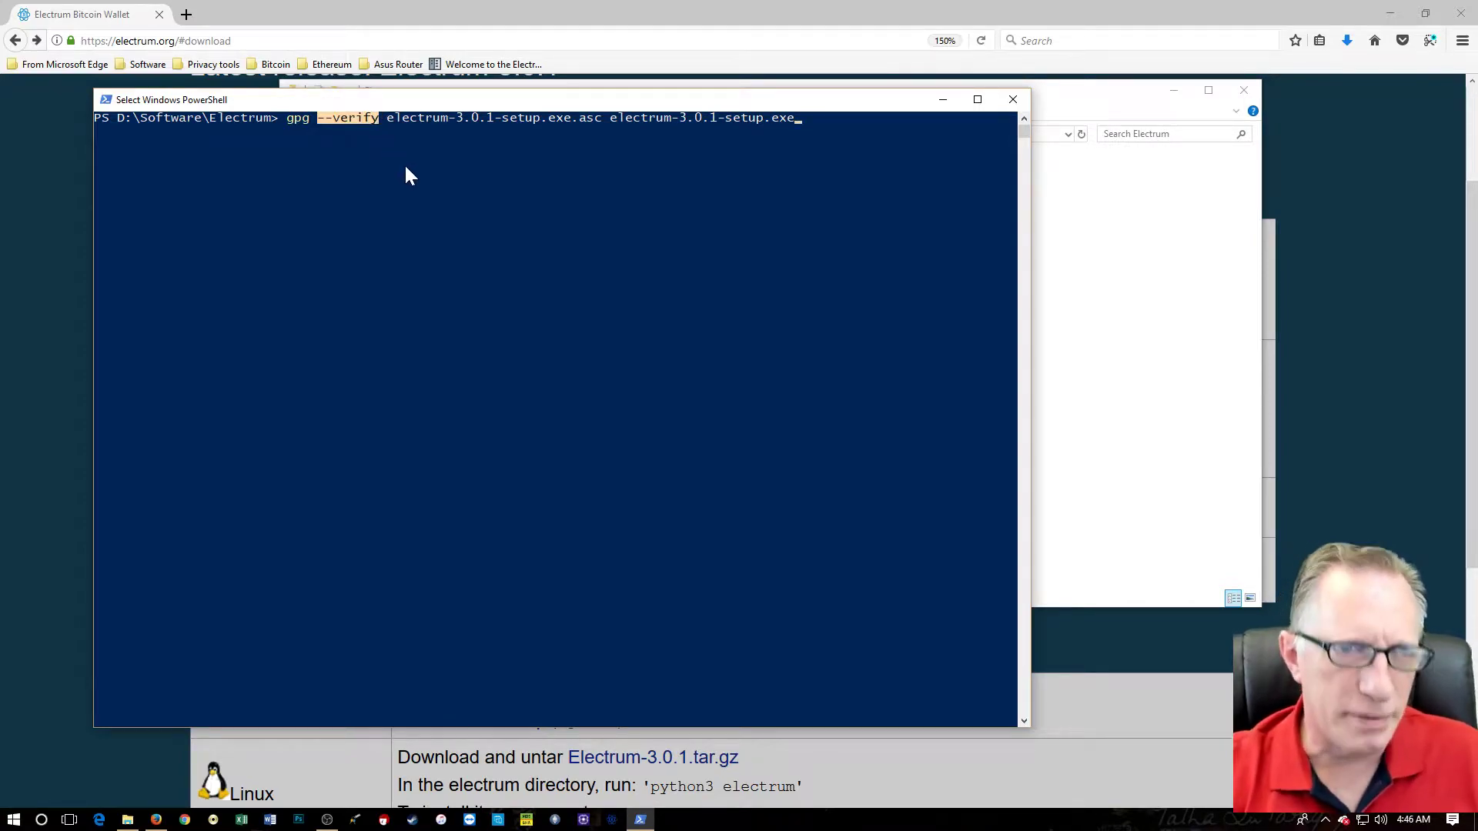
pyautogui.moveTo(365, 130)
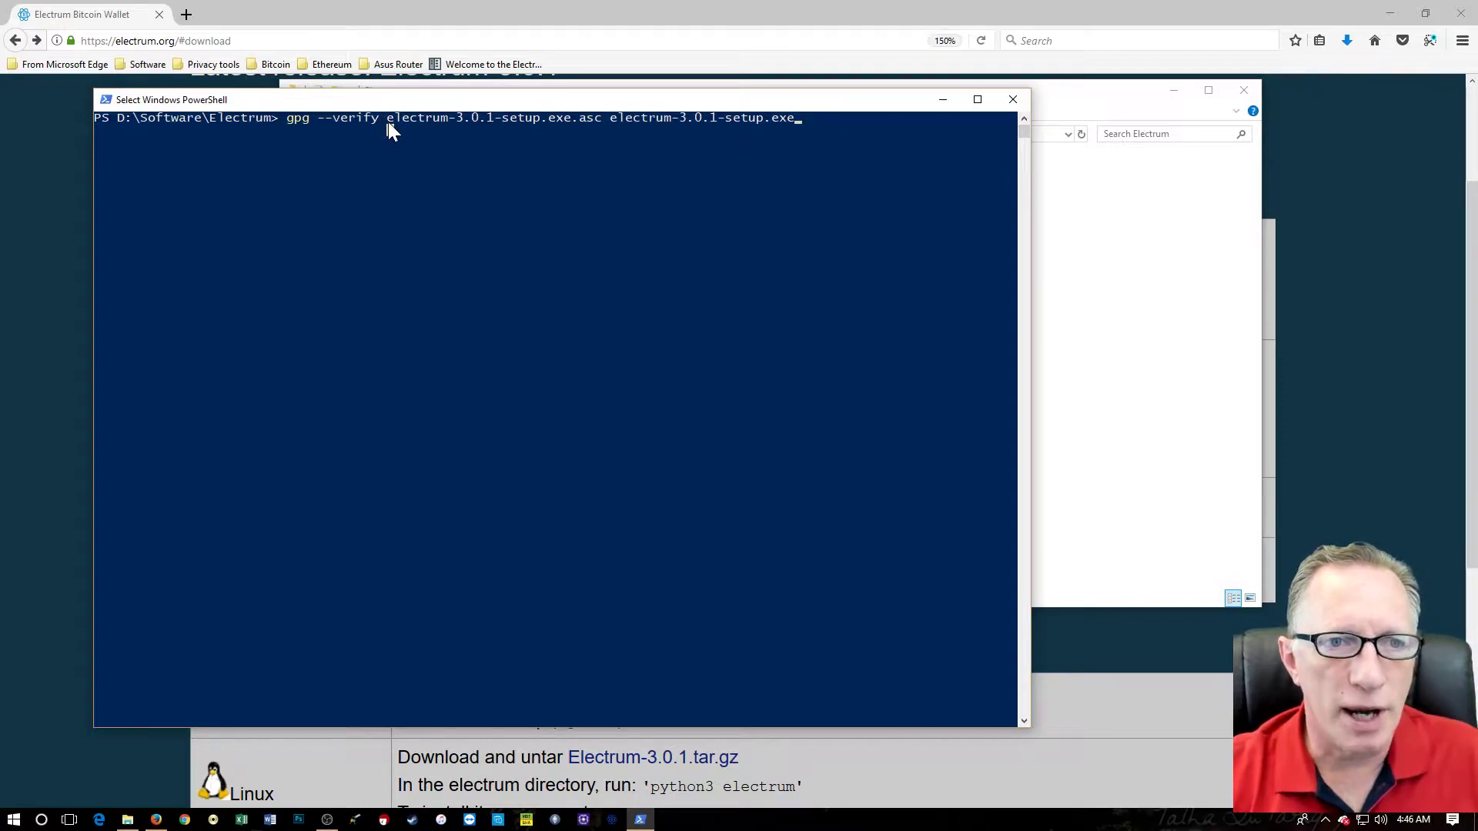
pyautogui.doubleClick(490, 117)
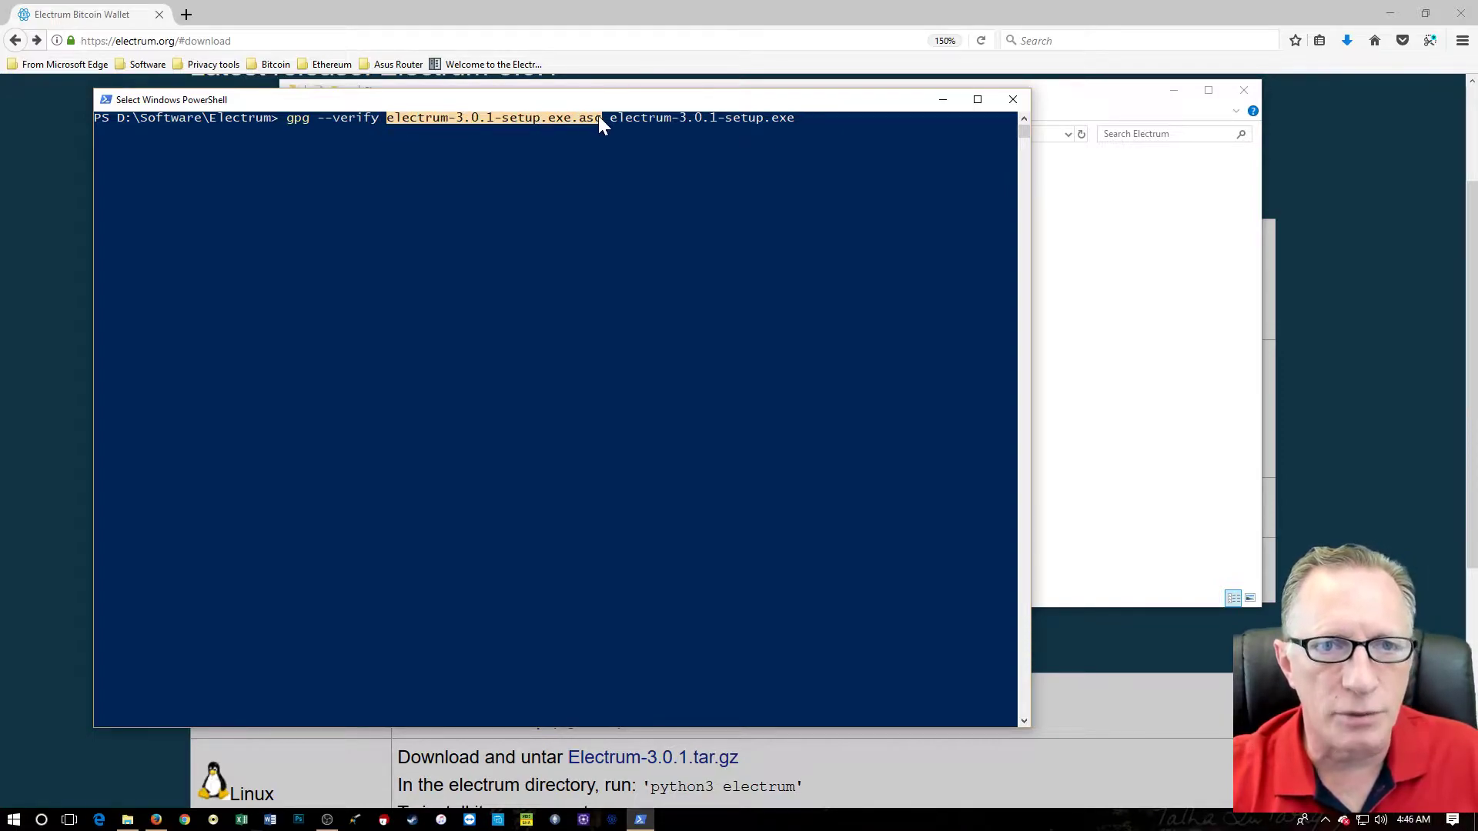
pyautogui.moveTo(638, 157)
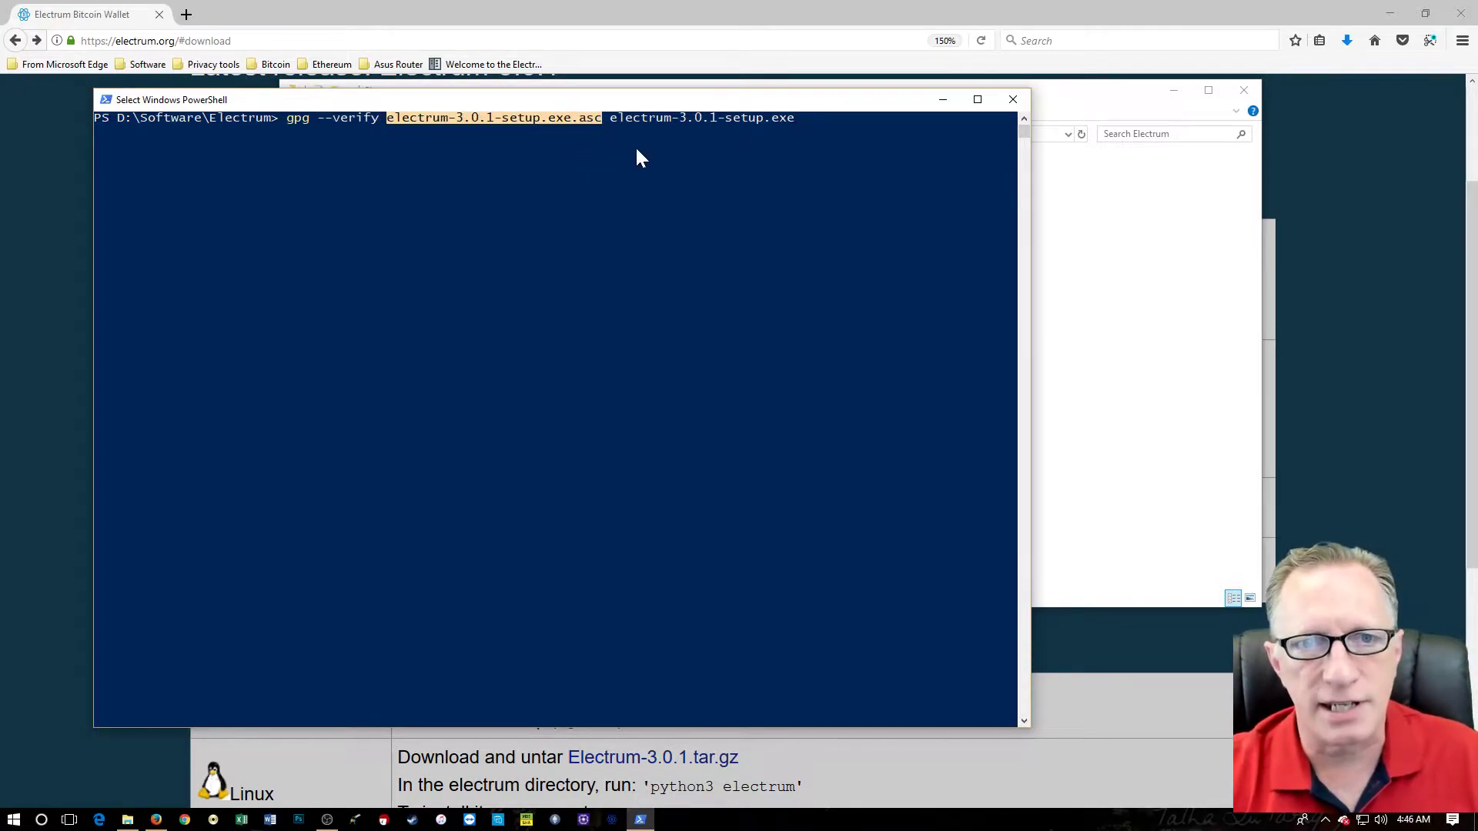
pyautogui.doubleClick(631, 117)
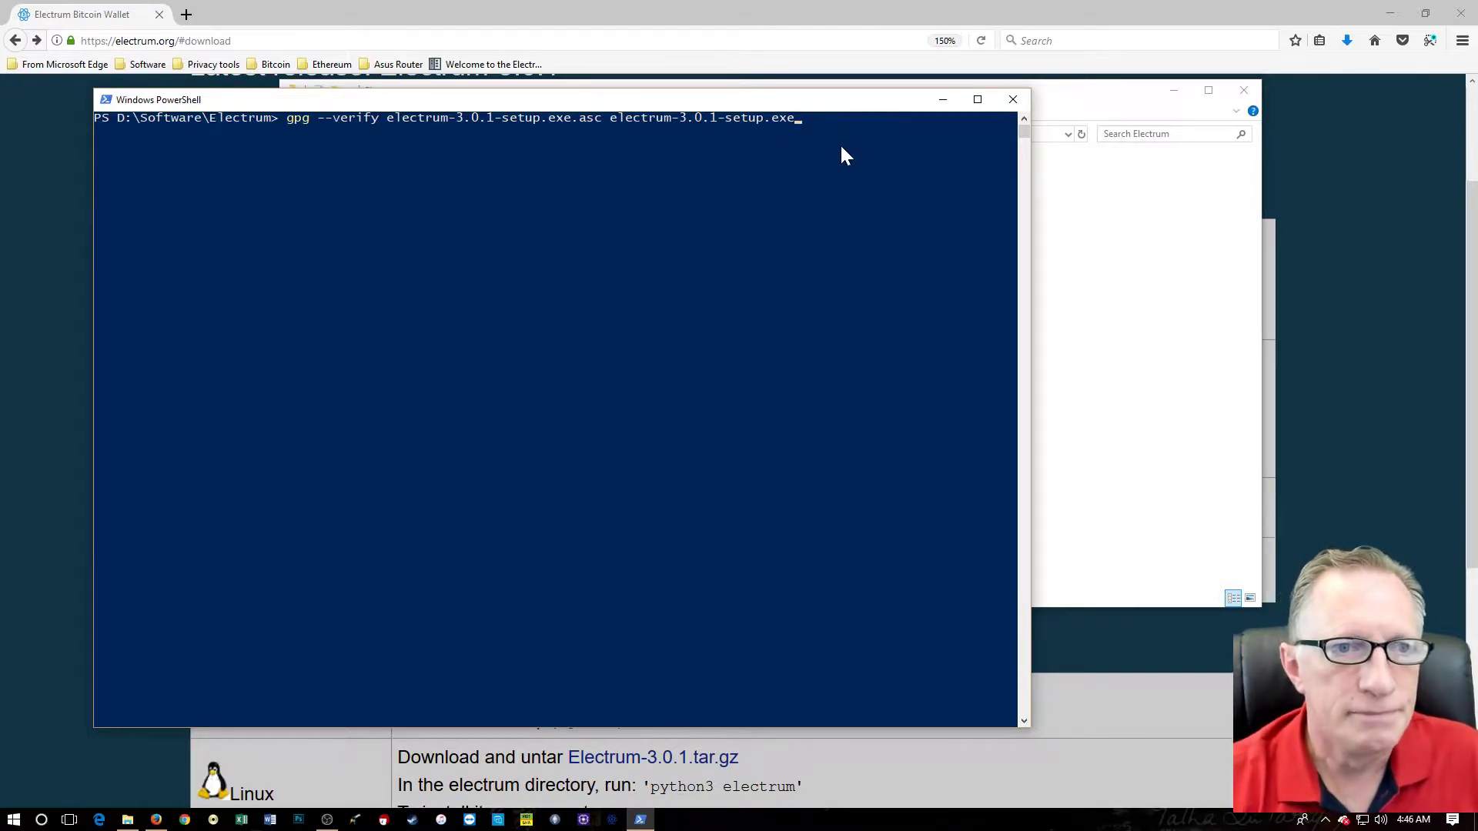
pyautogui.press('Return')
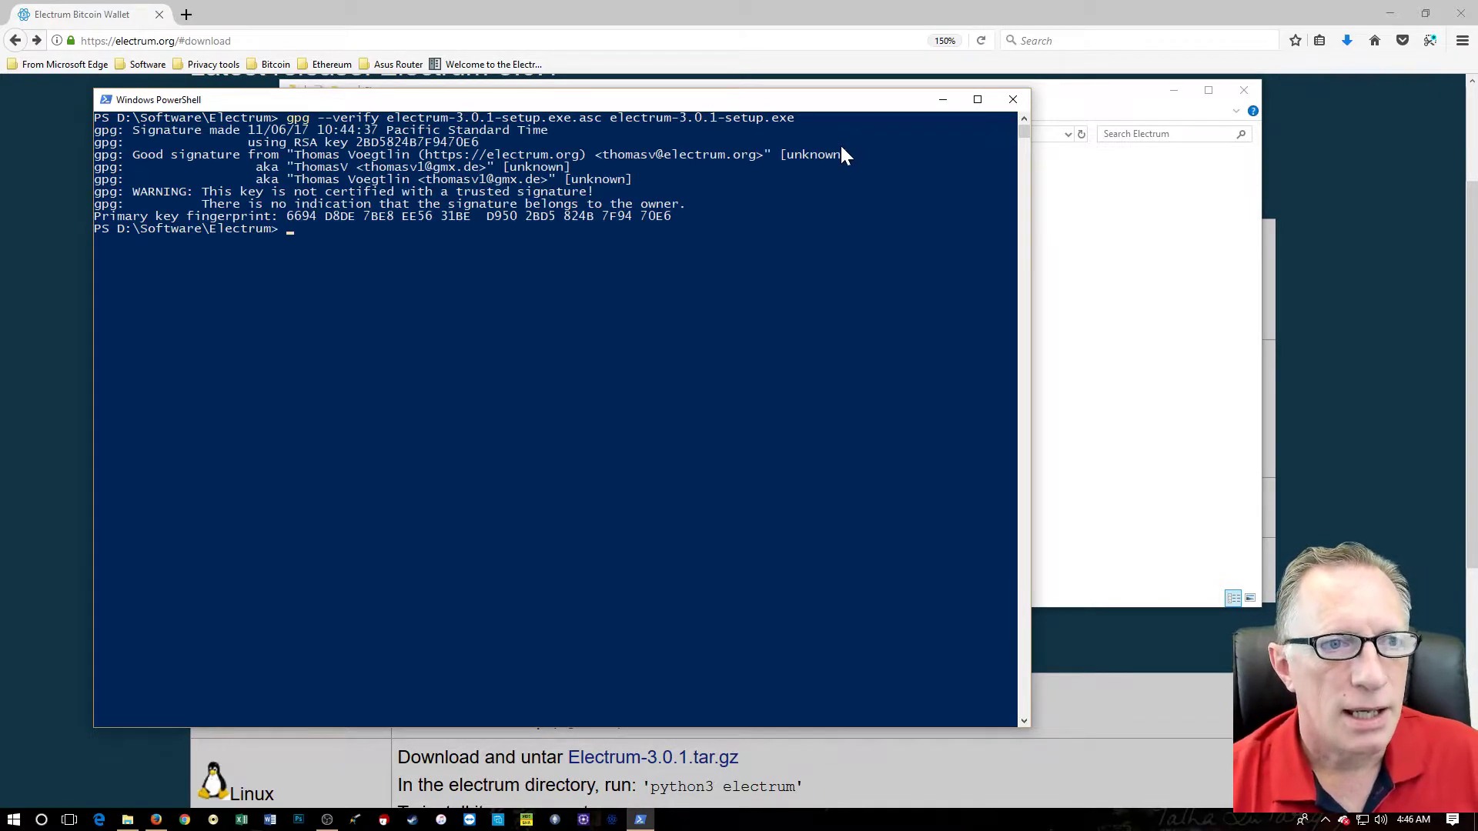
pyautogui.moveTo(139, 168)
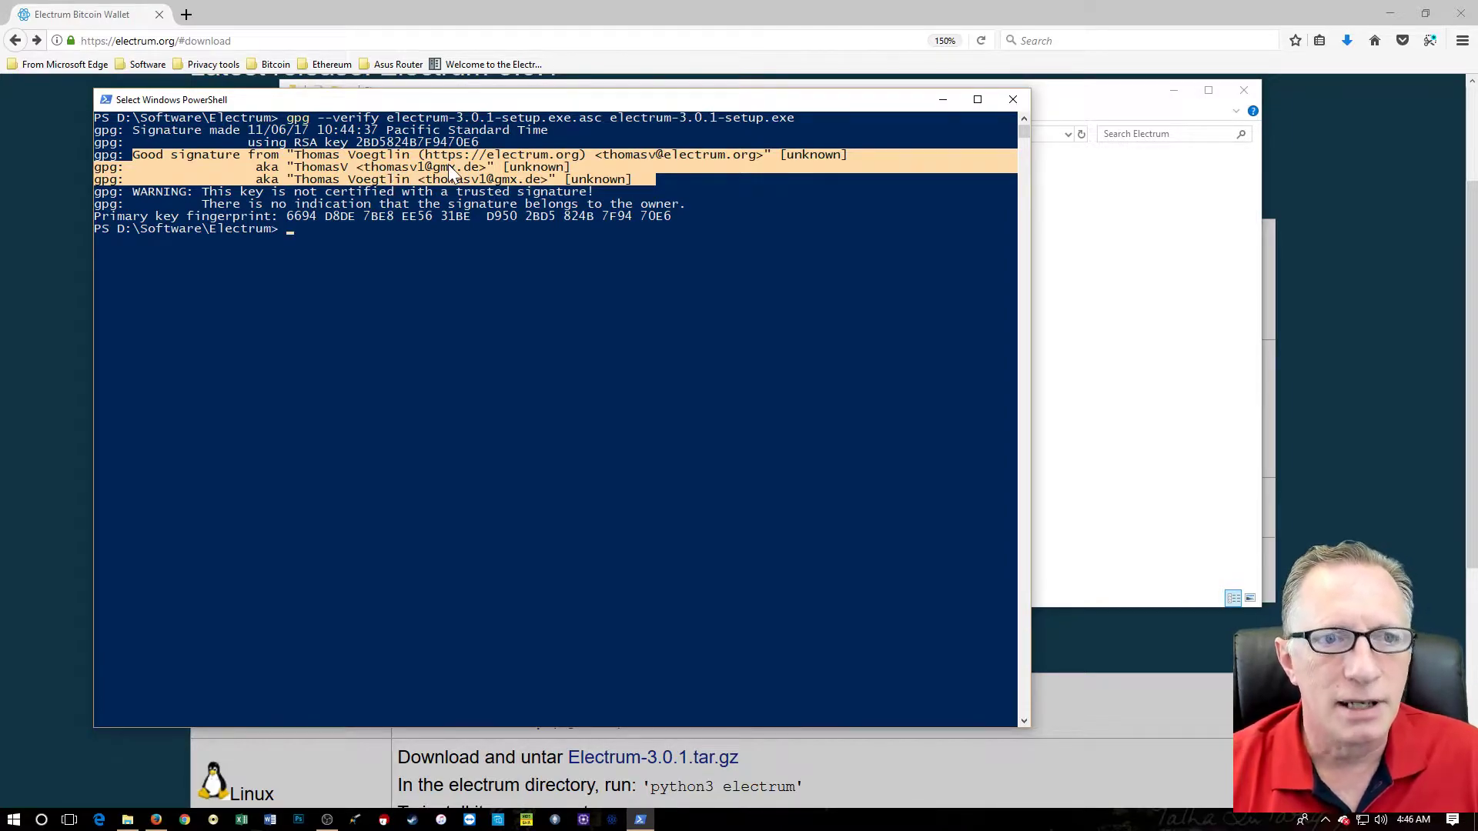
pyautogui.moveTo(731, 195)
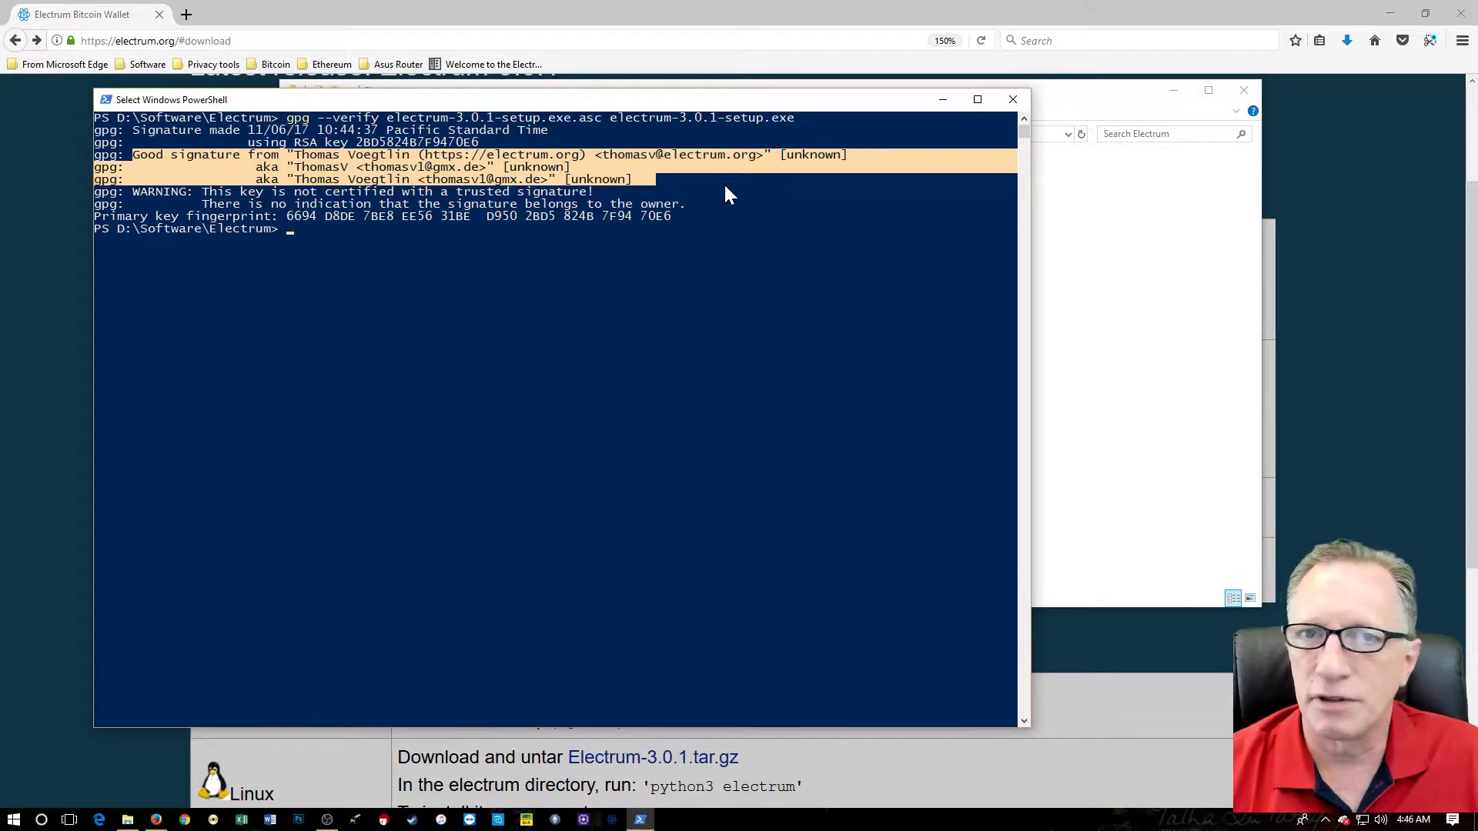
pyautogui.moveTo(142, 198)
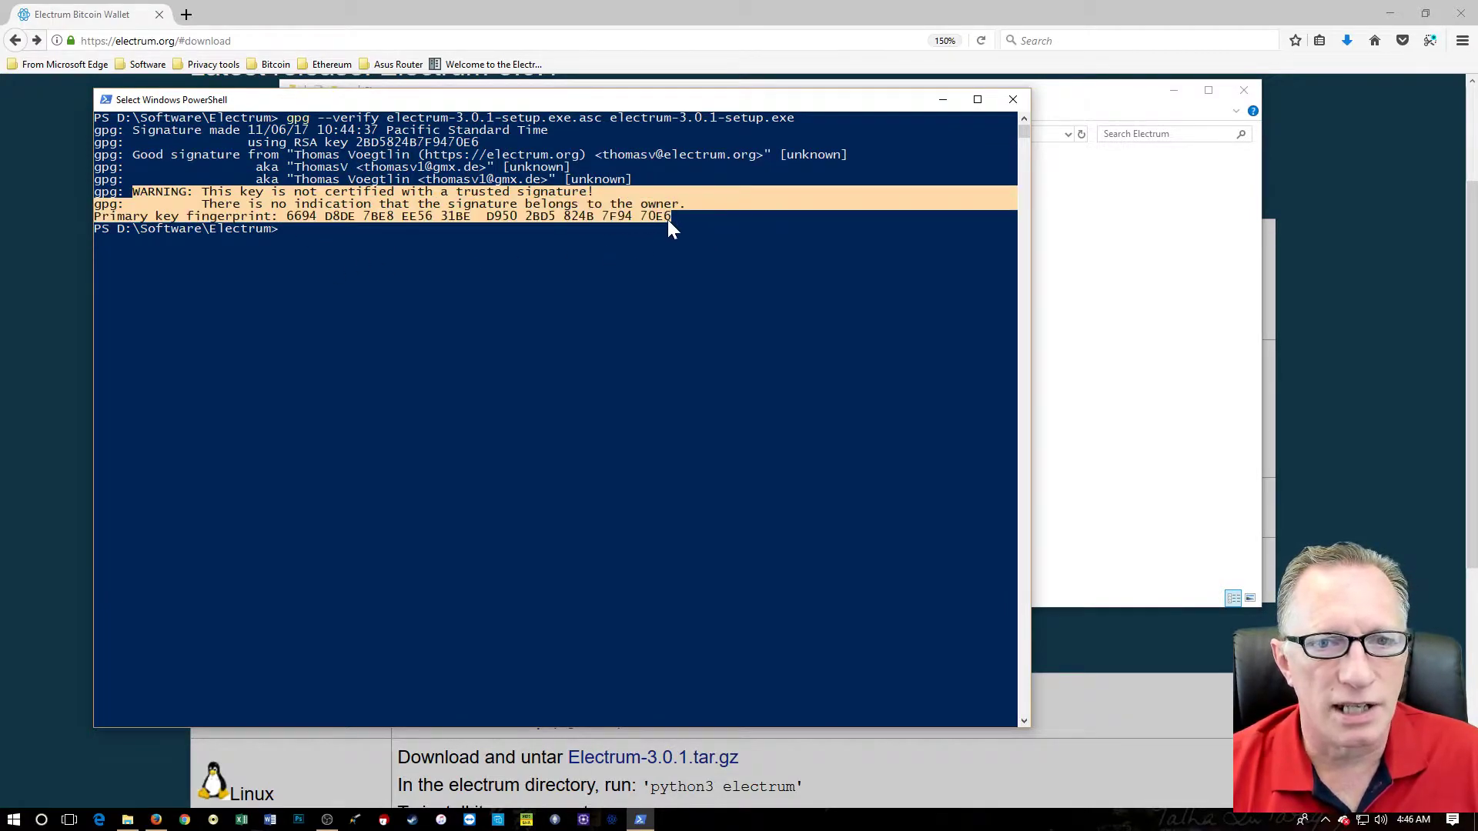
pyautogui.moveTo(648, 227)
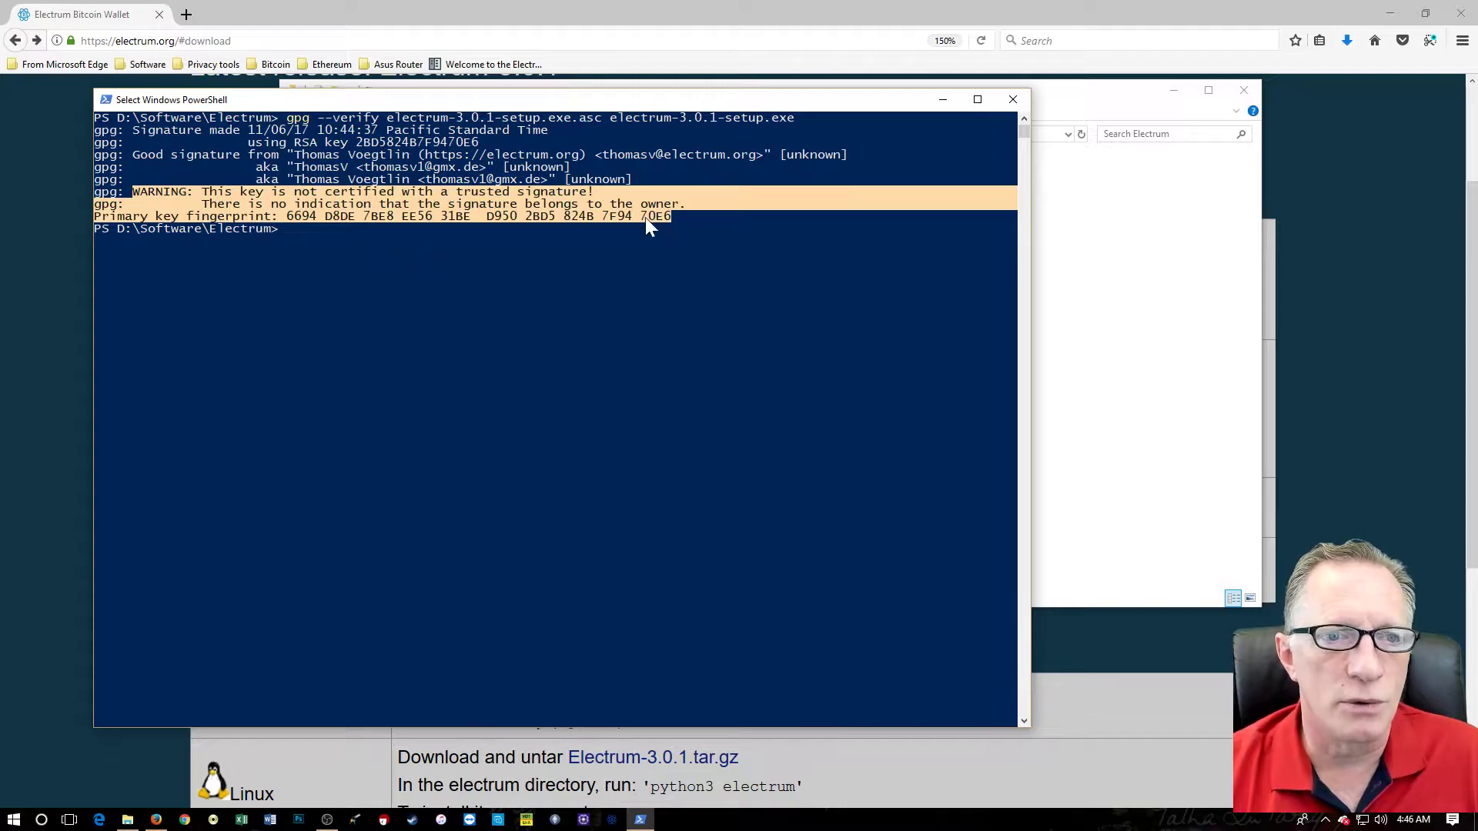
pyautogui.moveTo(512, 290)
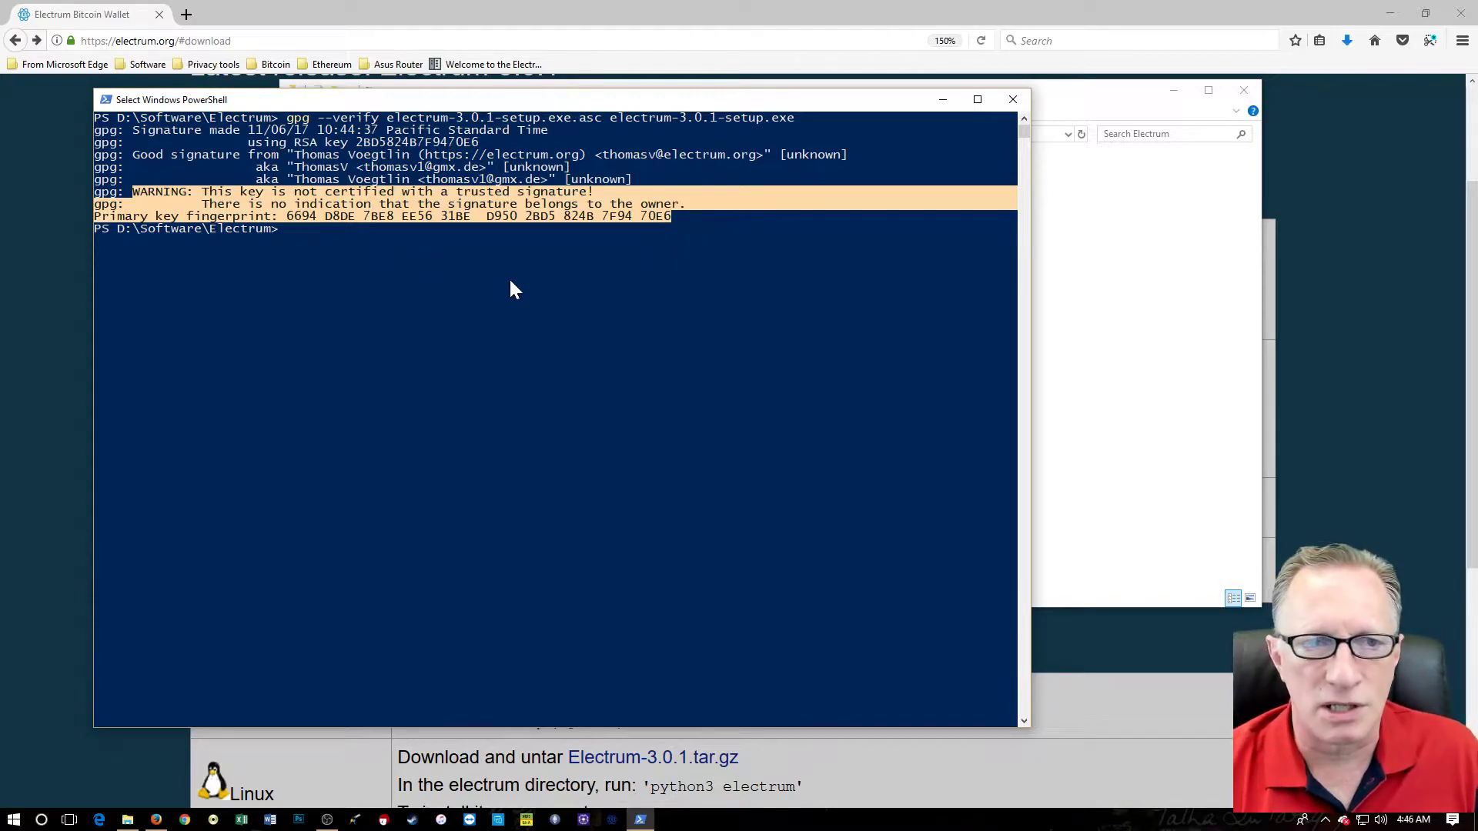
pyautogui.moveTo(525, 239)
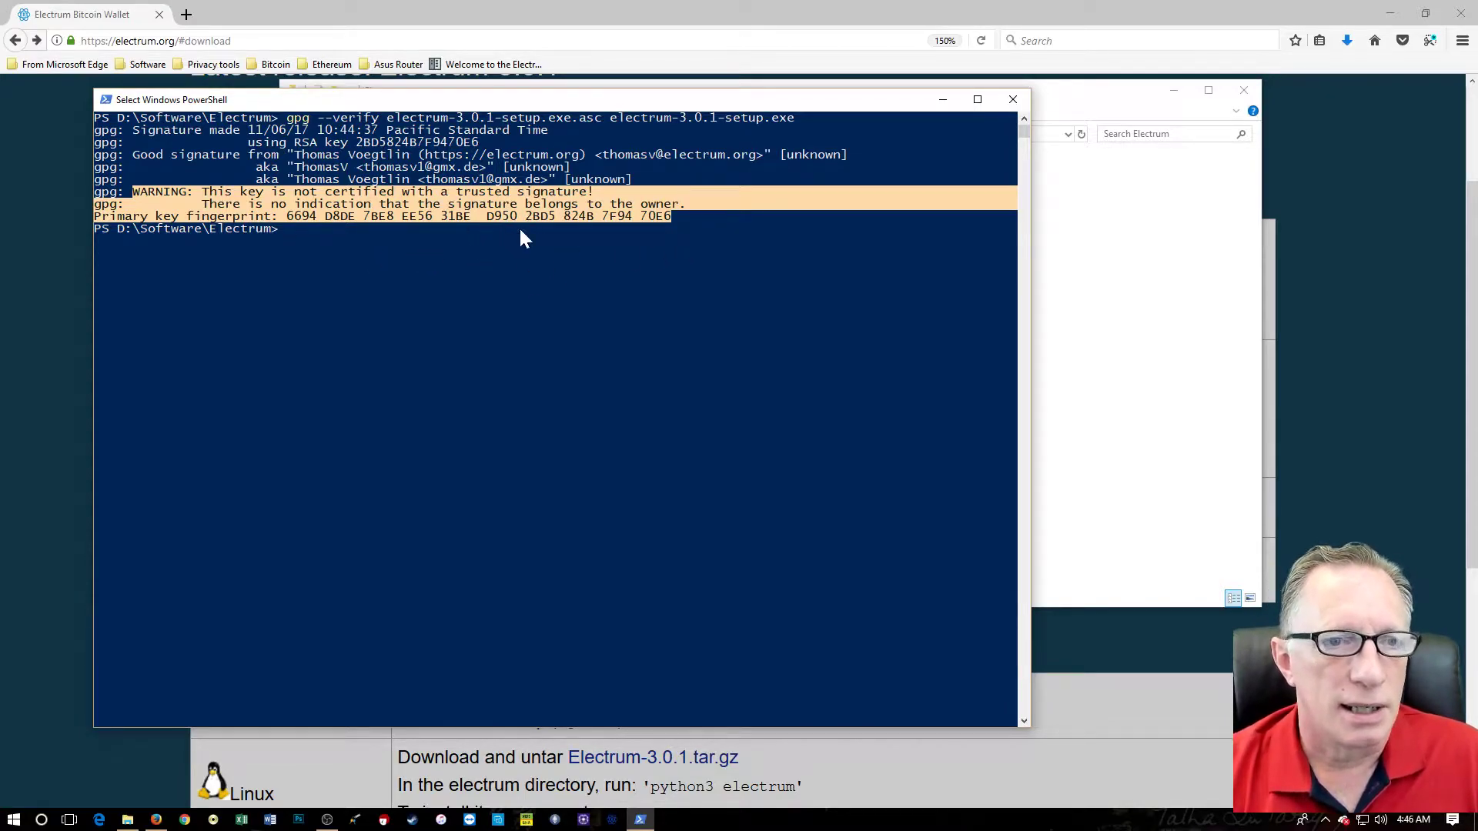
pyautogui.moveTo(615, 232)
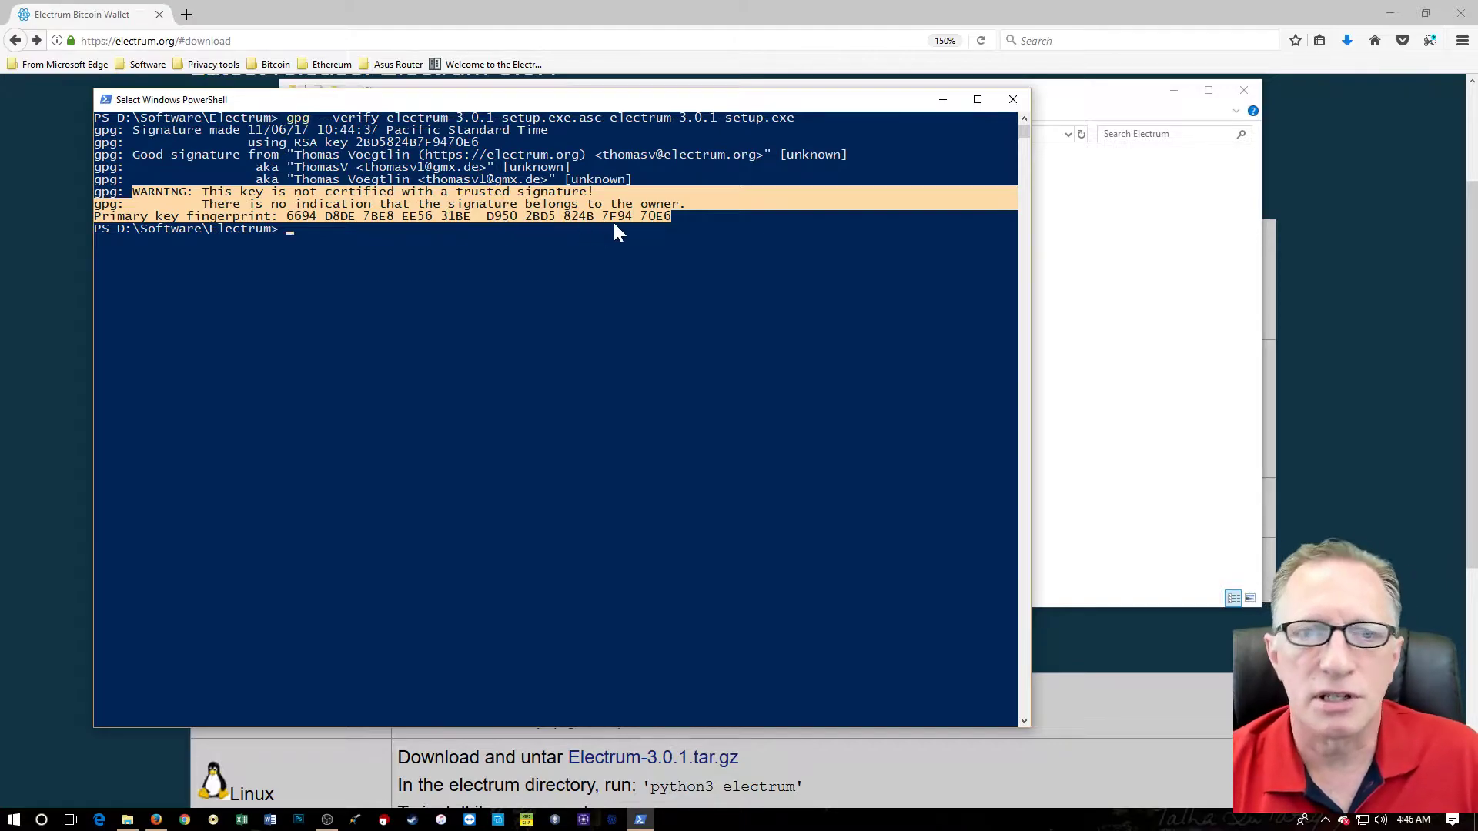
pyautogui.moveTo(697, 233)
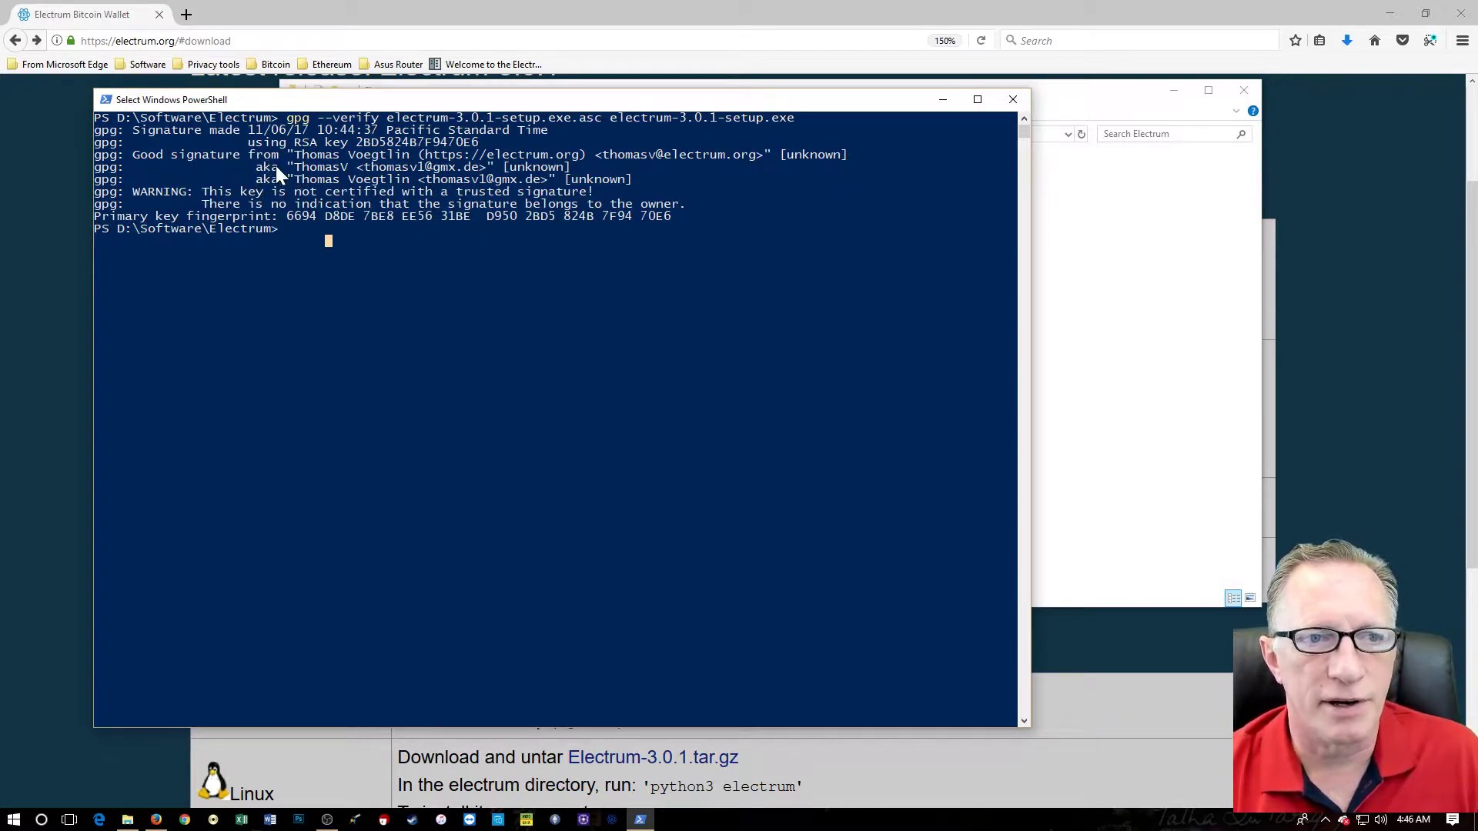
pyautogui.moveTo(639, 287)
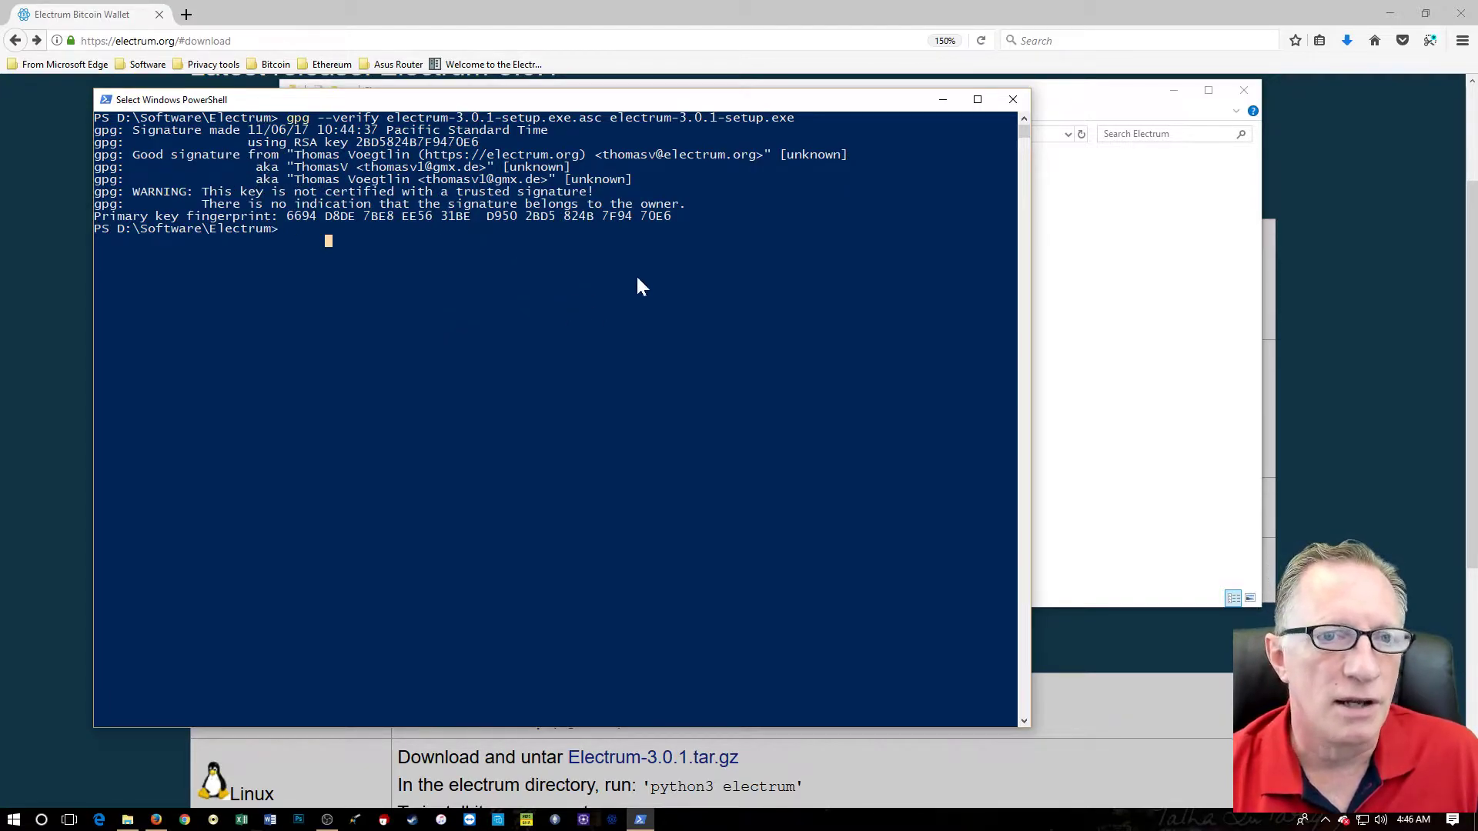
pyautogui.moveTo(601, 311)
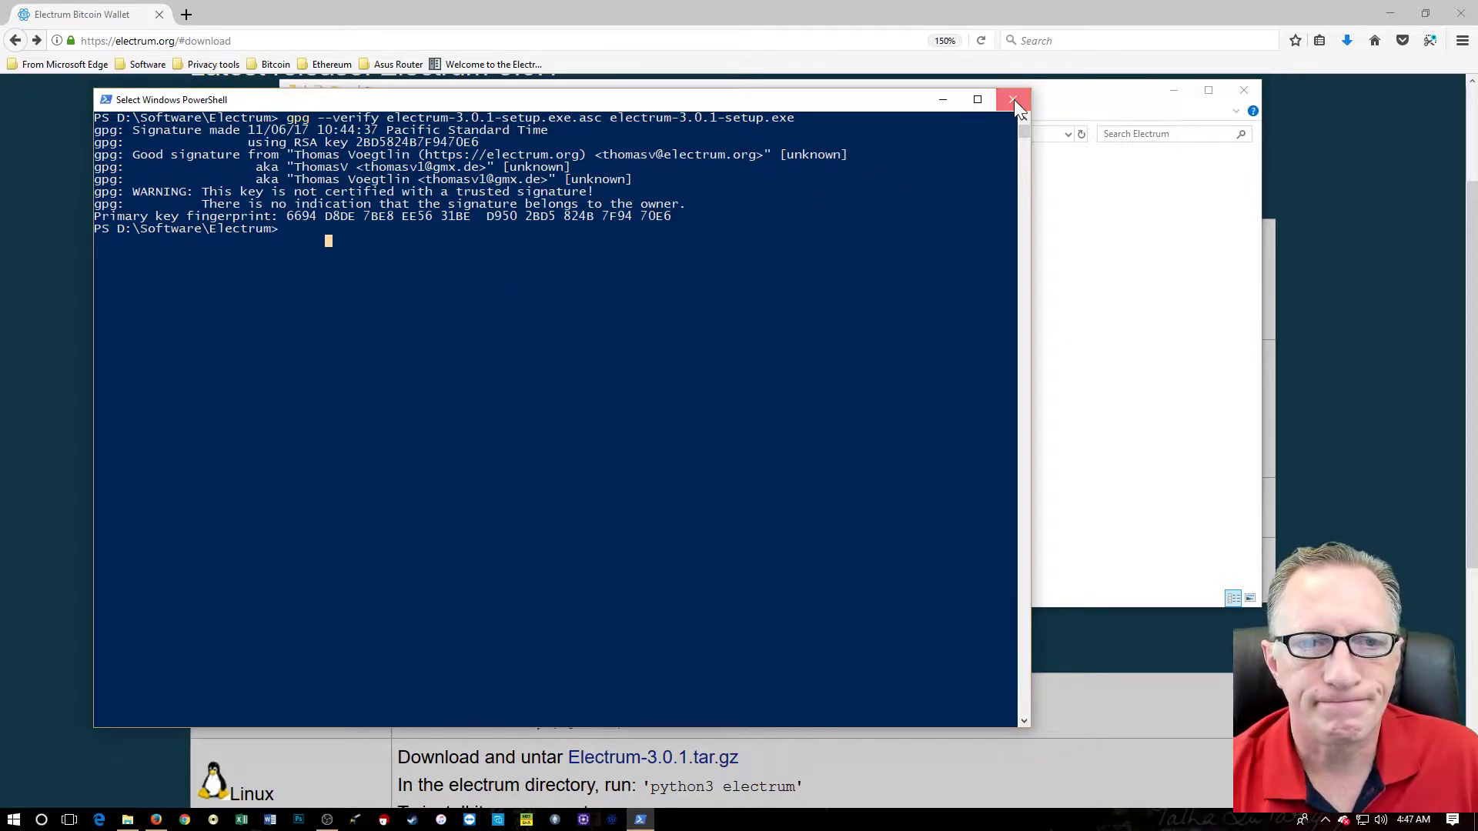
# Step: Close PowerShell, run electrum-3.0.1-setup with the default Program Files folder, and close the installer
pyautogui.click(1014, 99)
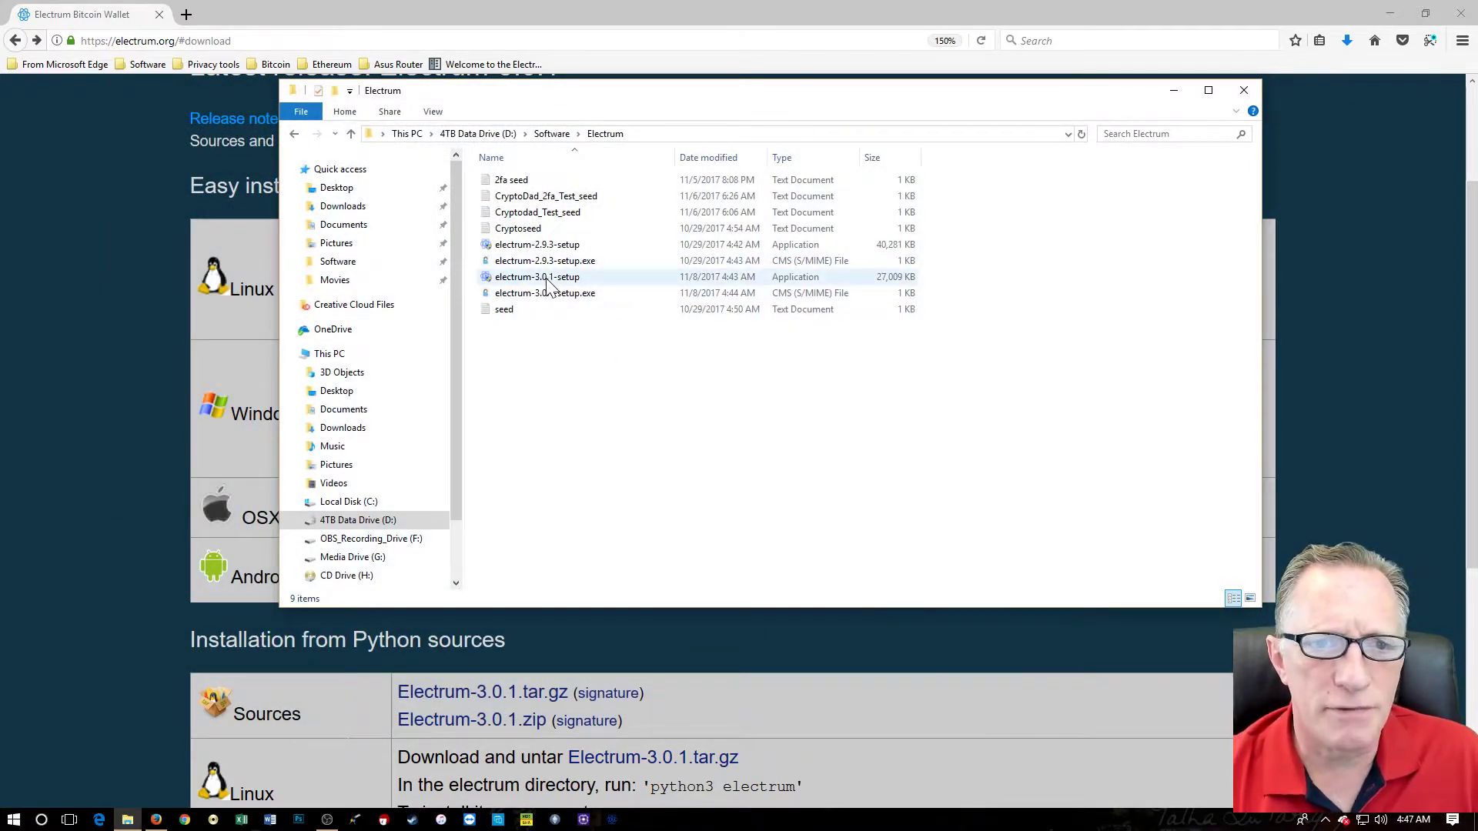
pyautogui.click(538, 277)
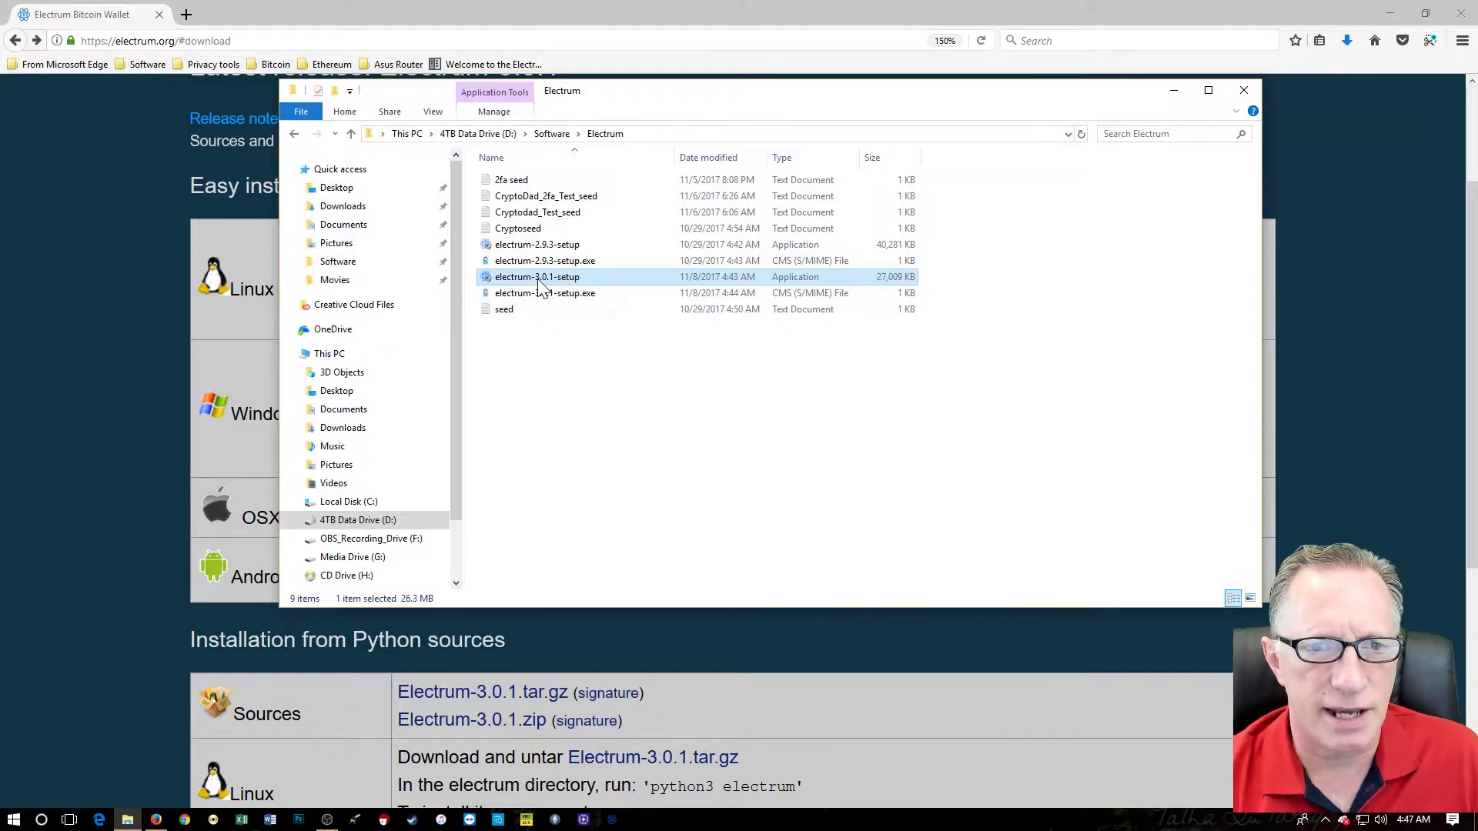
pyautogui.doubleClick(538, 276)
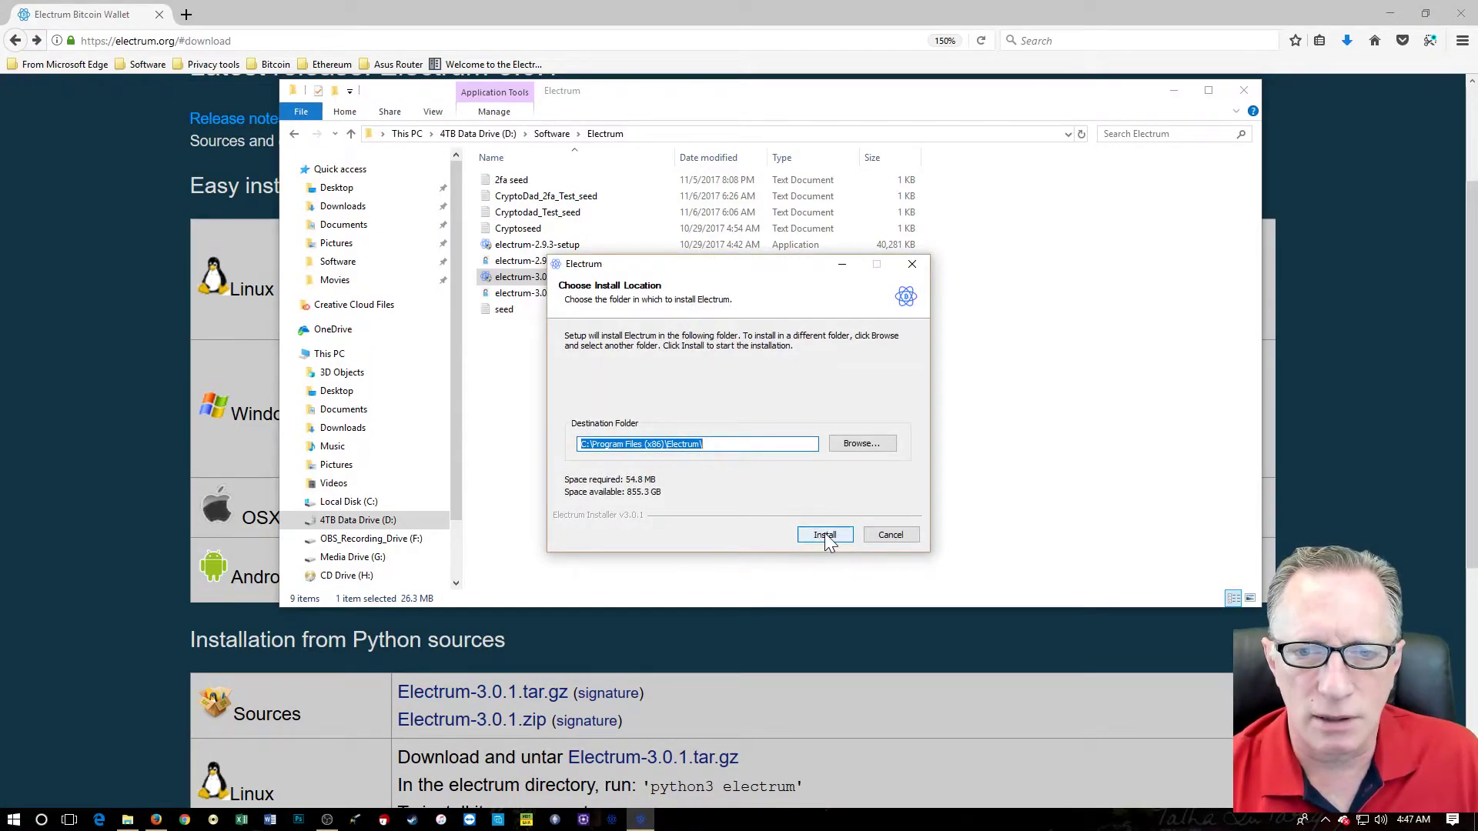
pyautogui.click(824, 534)
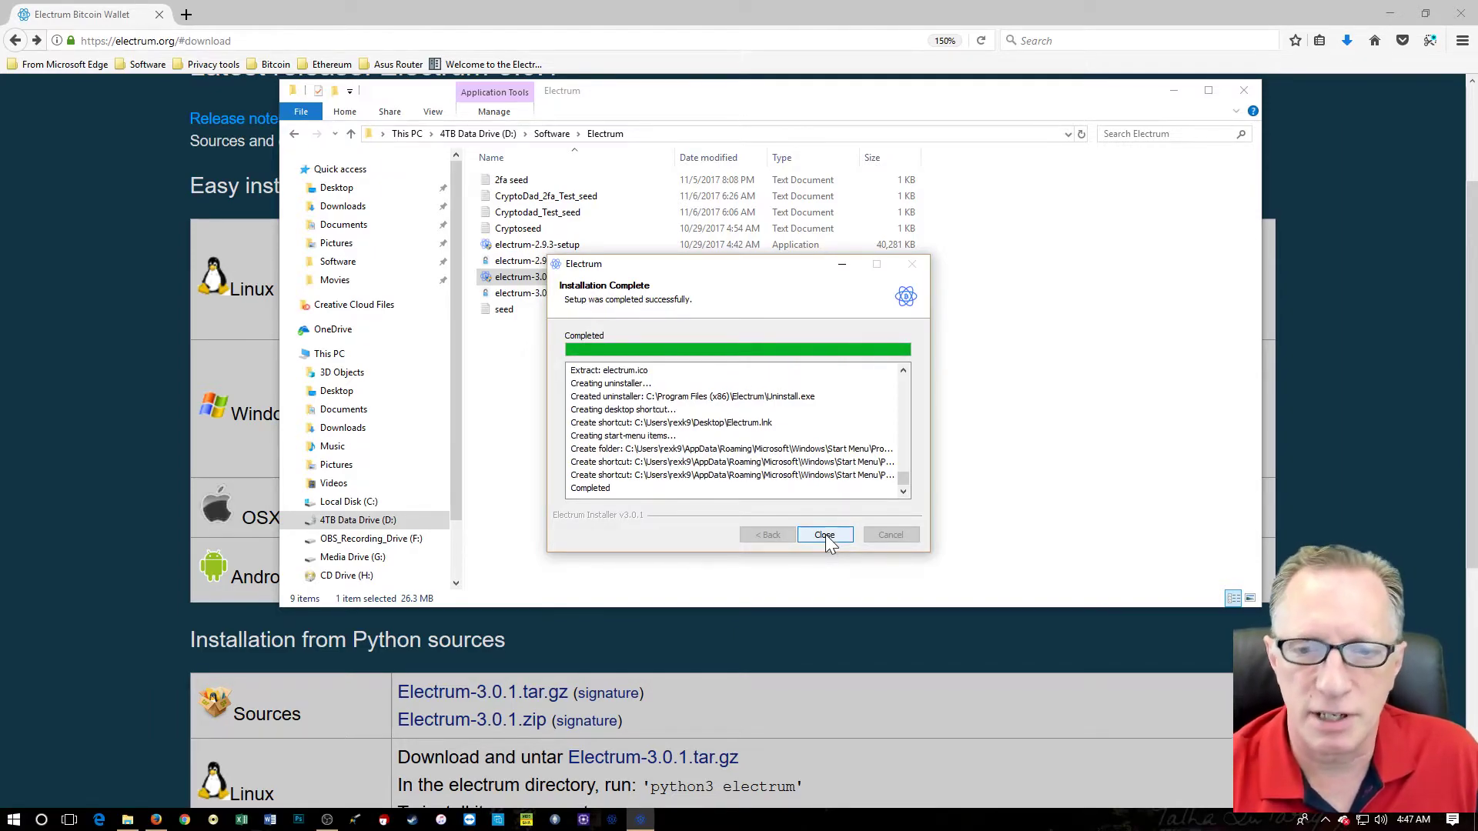
pyautogui.click(824, 534)
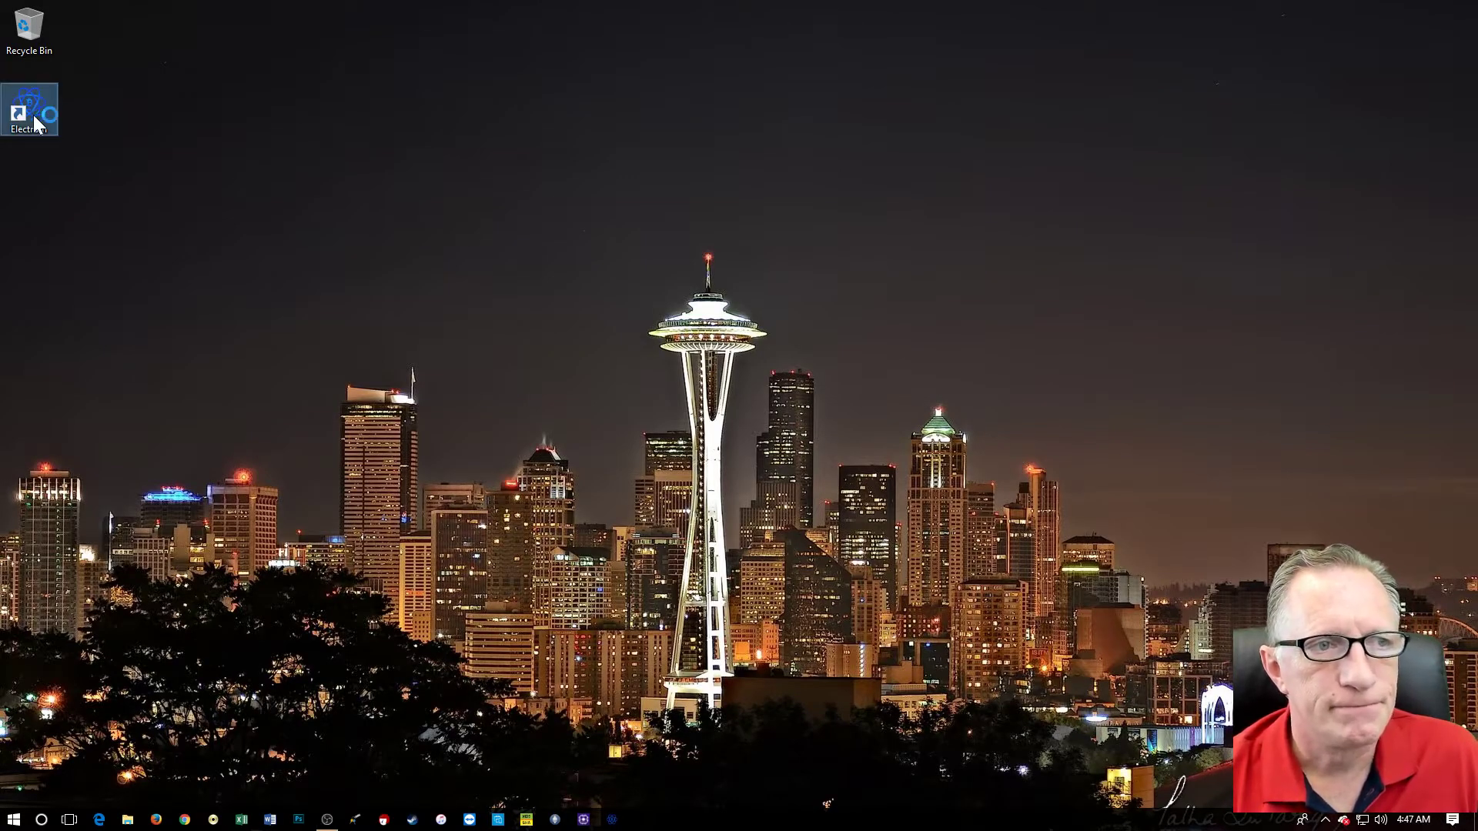
# Step: Launch Electrum 3.0.1, unlock default_wallet with its password and accept the format upgrade
pyautogui.doubleClick(30, 104)
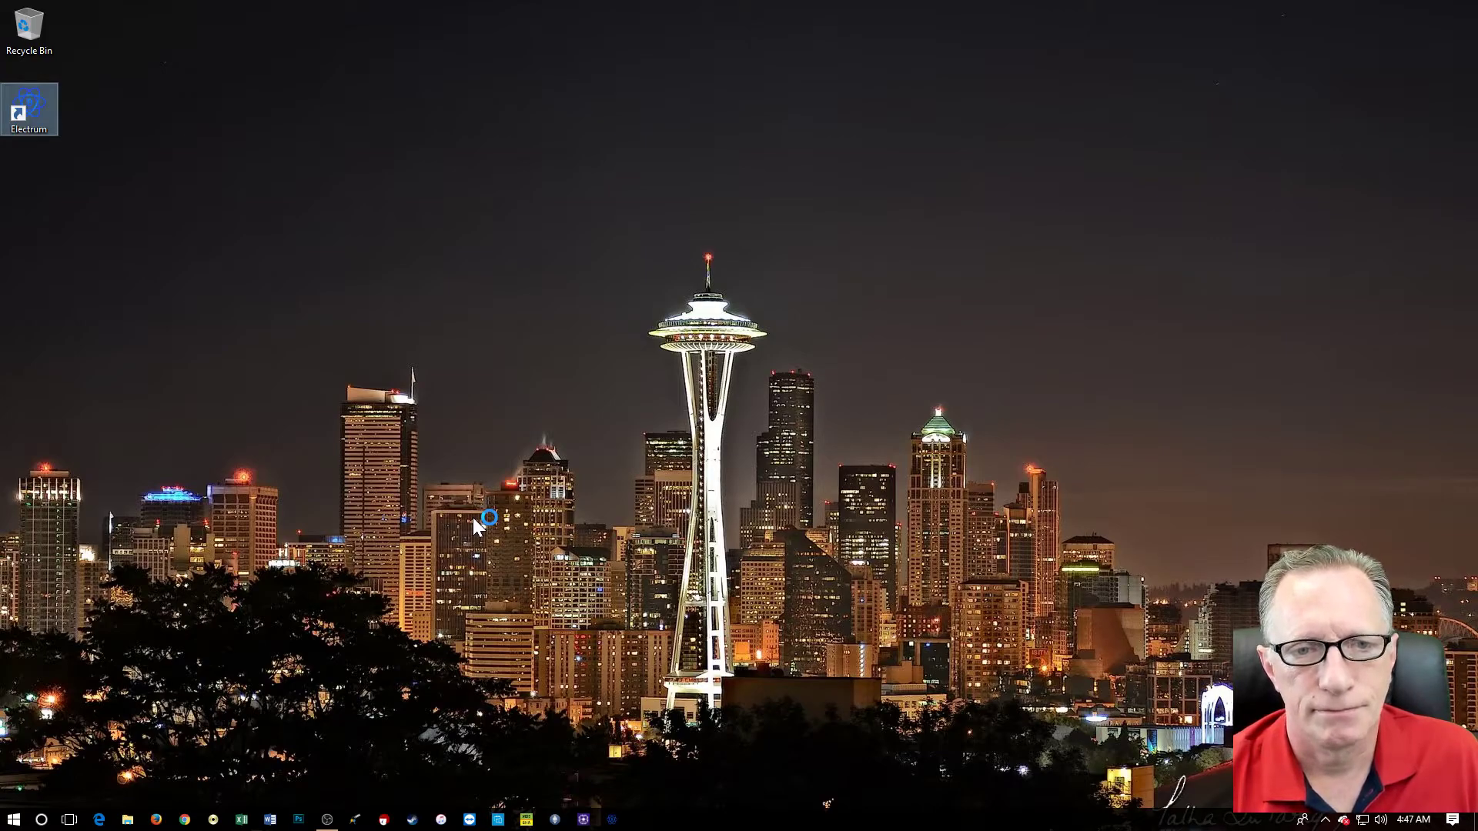
pyautogui.doubleClick(29, 104)
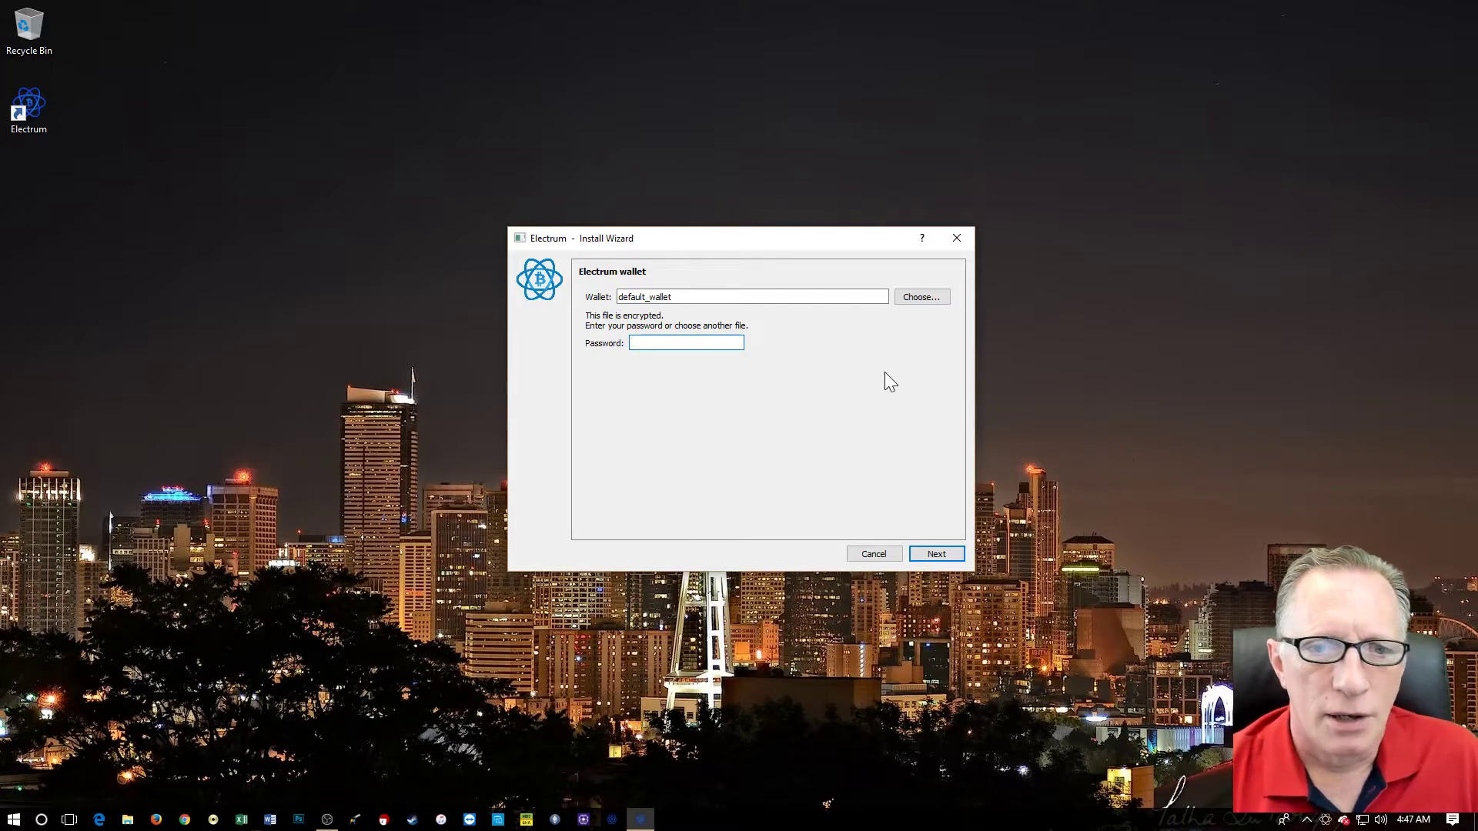
pyautogui.moveTo(905, 412)
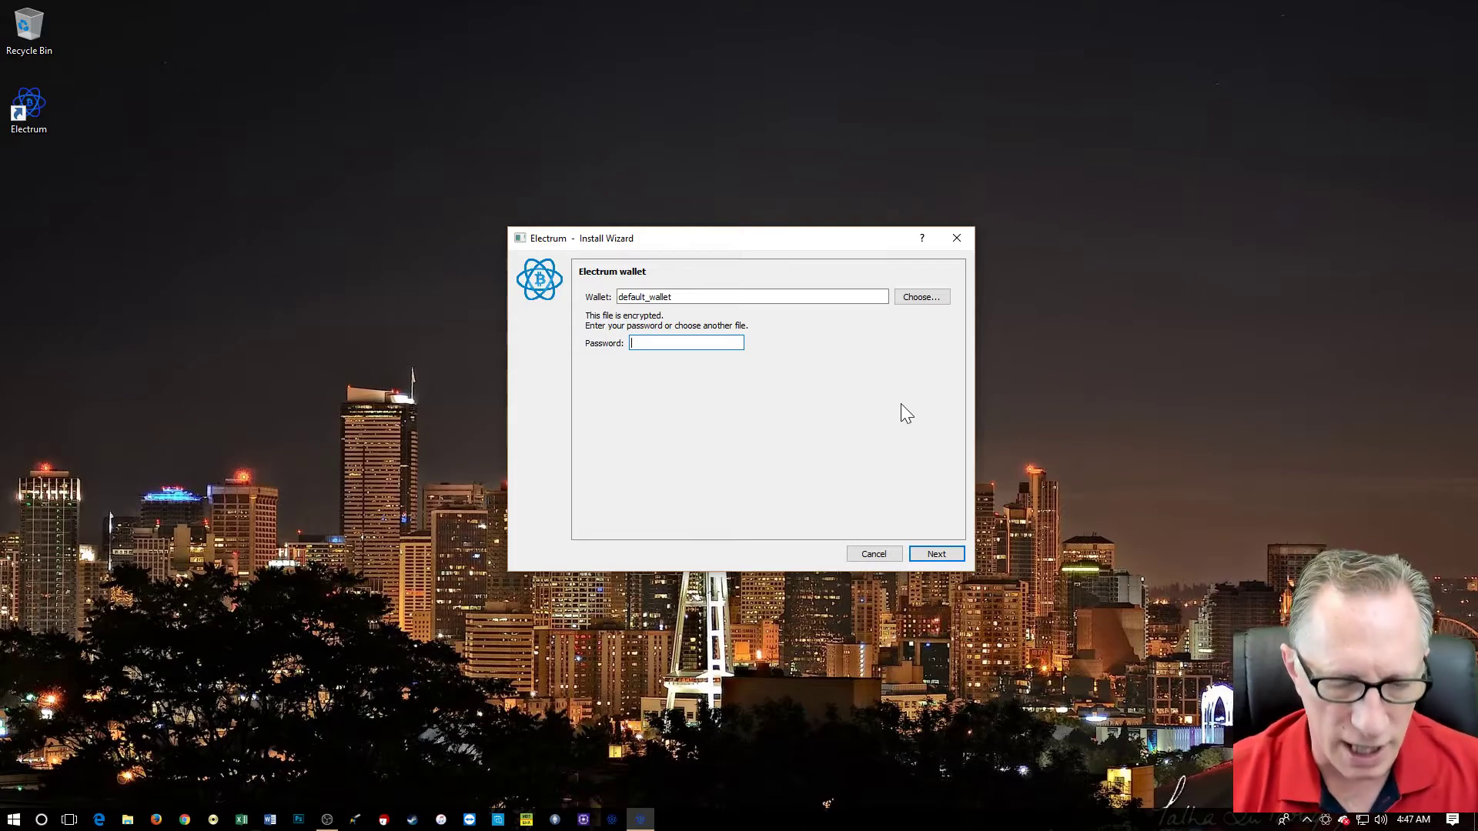
pyautogui.write('•')
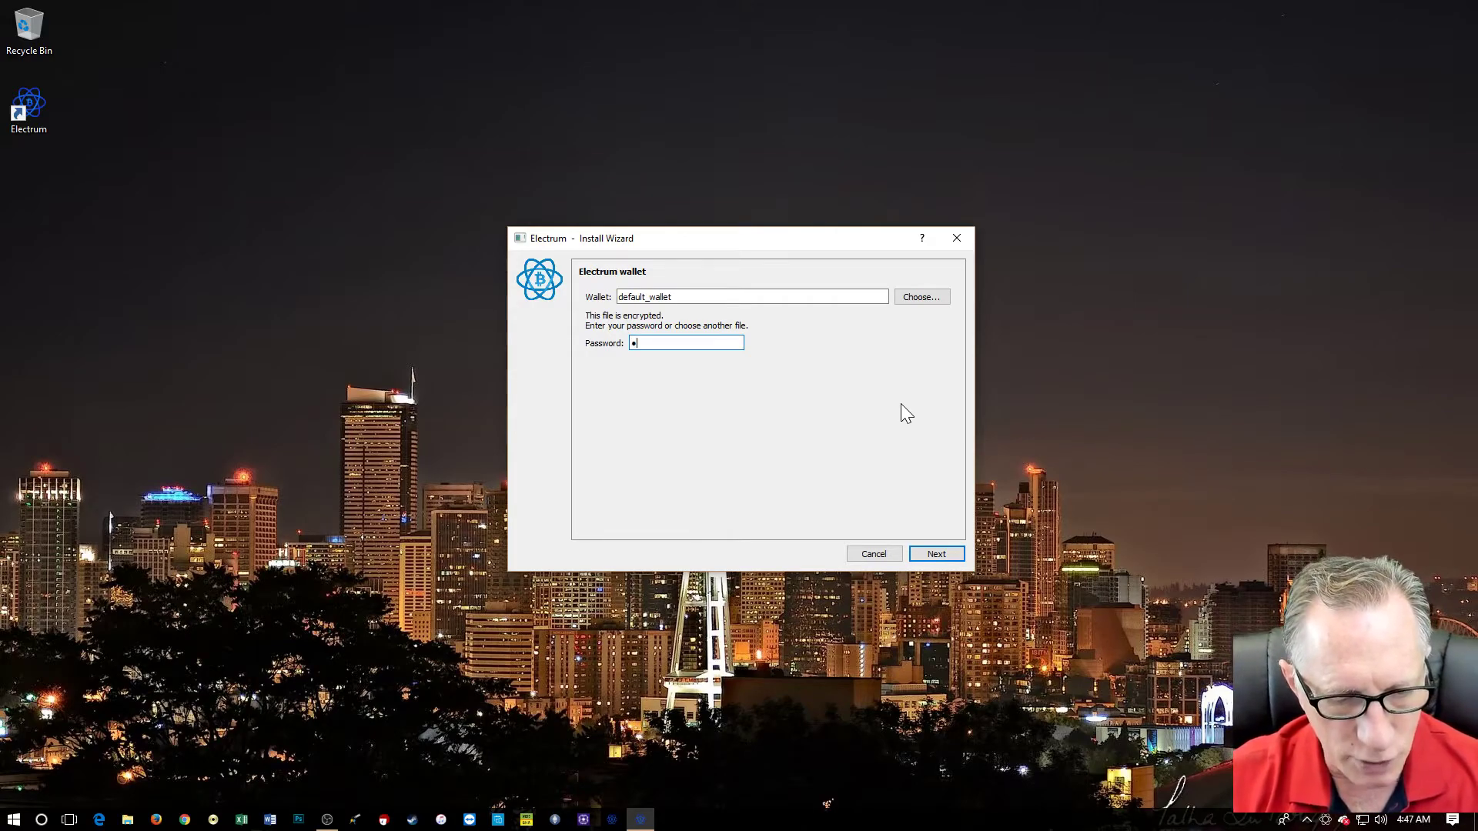
pyautogui.write('••••')
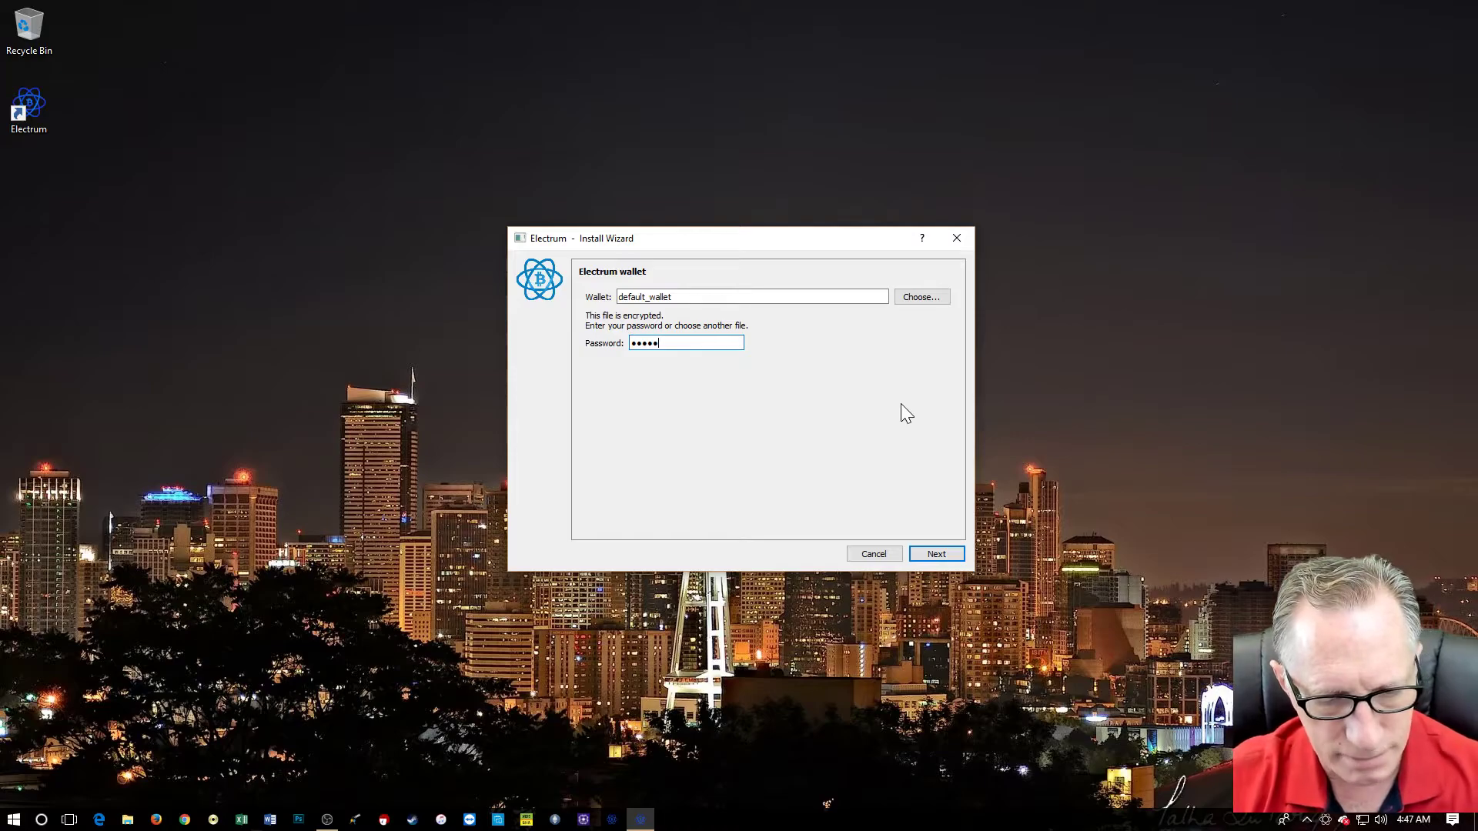
pyautogui.write('password')
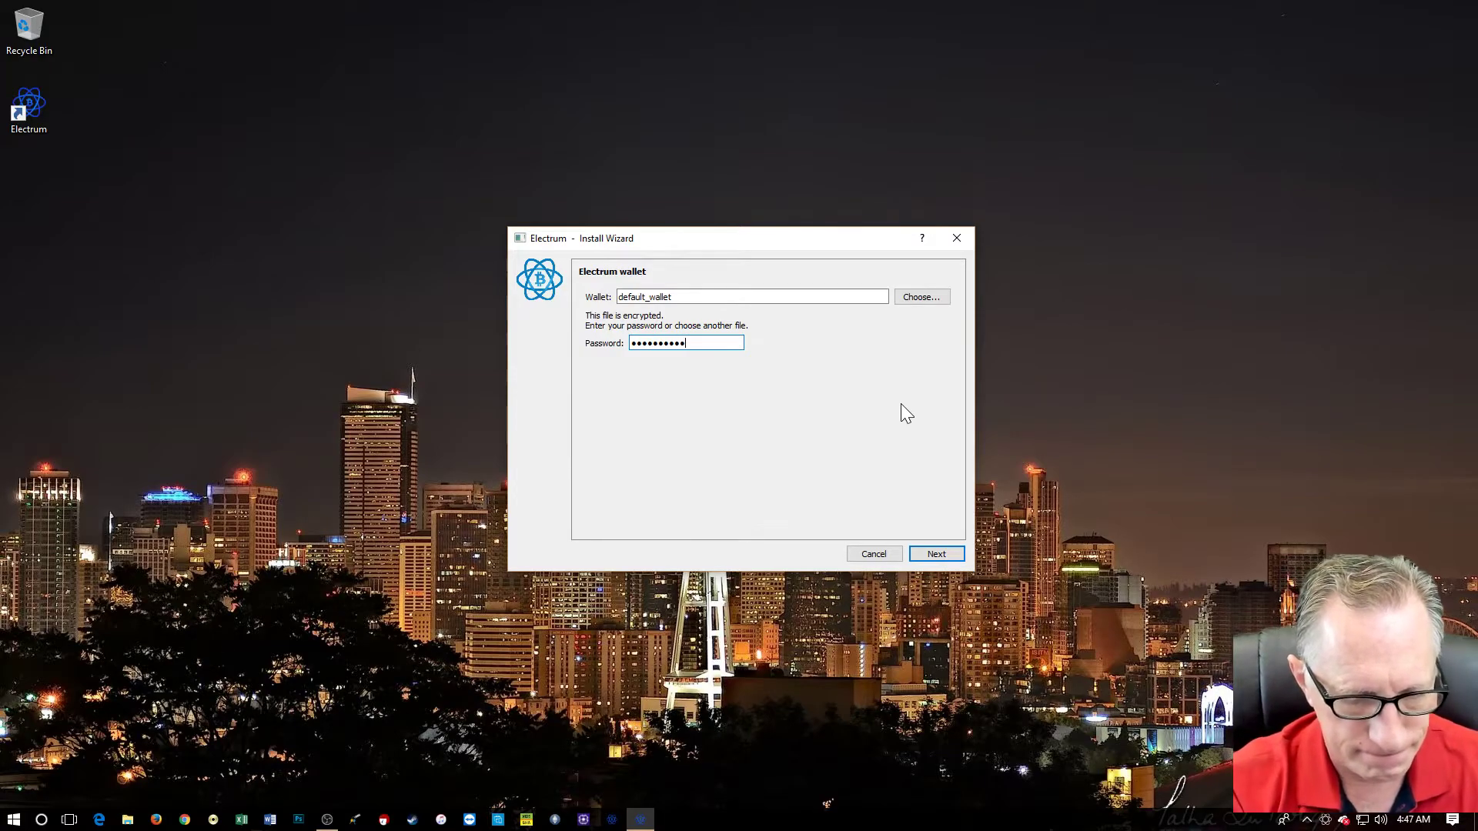
pyautogui.click(935, 554)
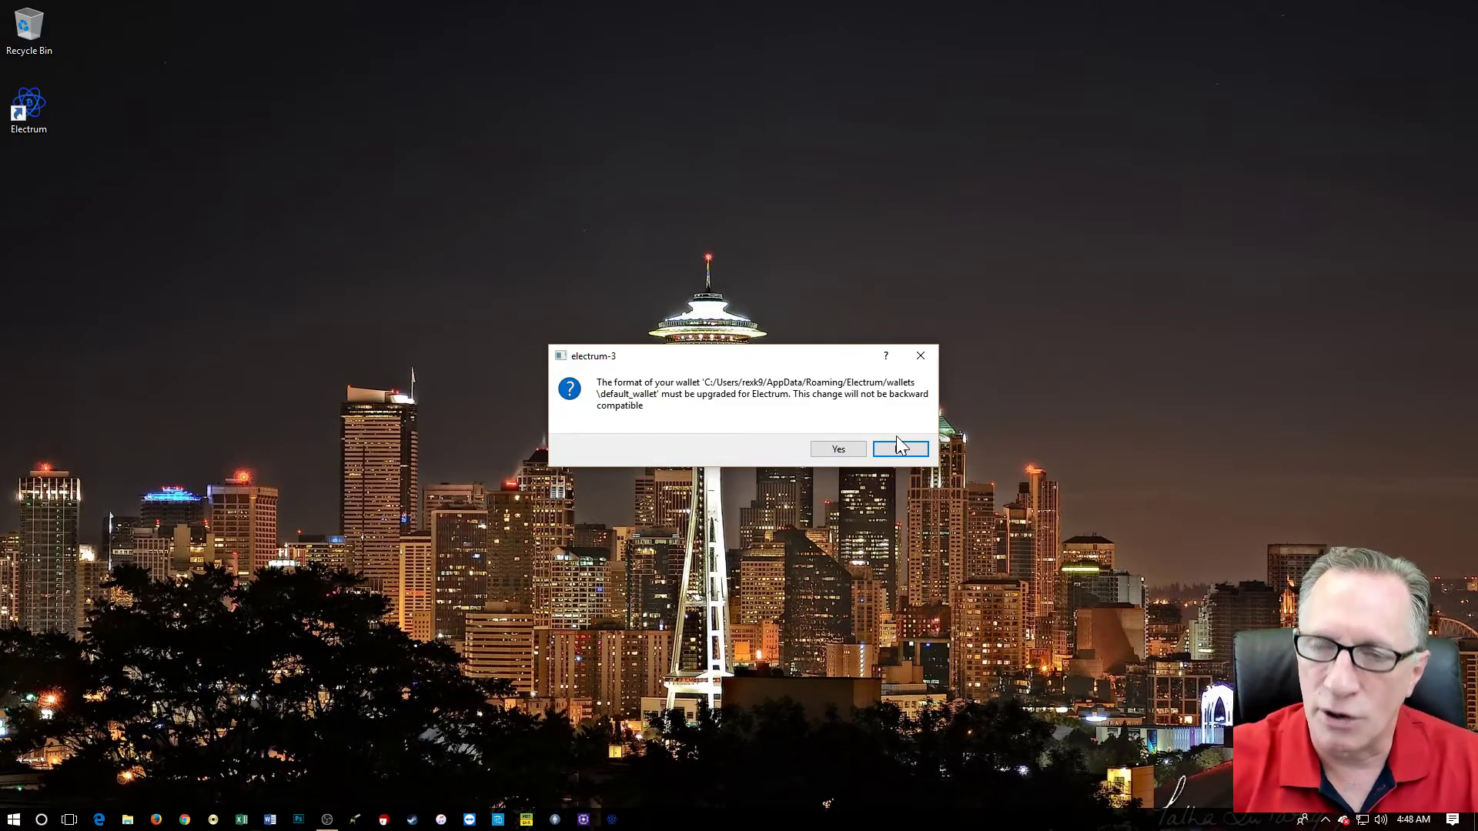
pyautogui.moveTo(896, 444)
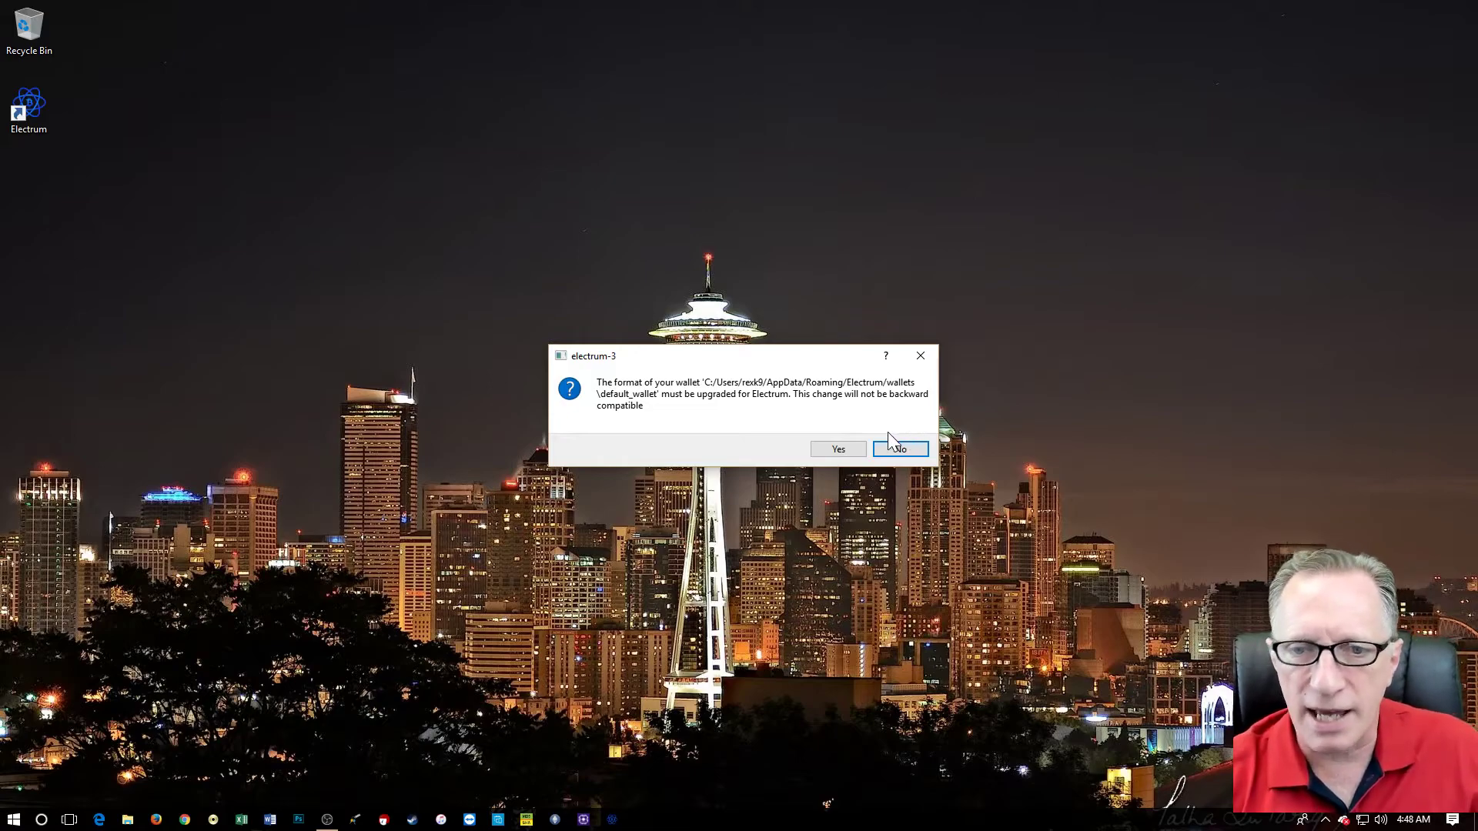
pyautogui.click(836, 449)
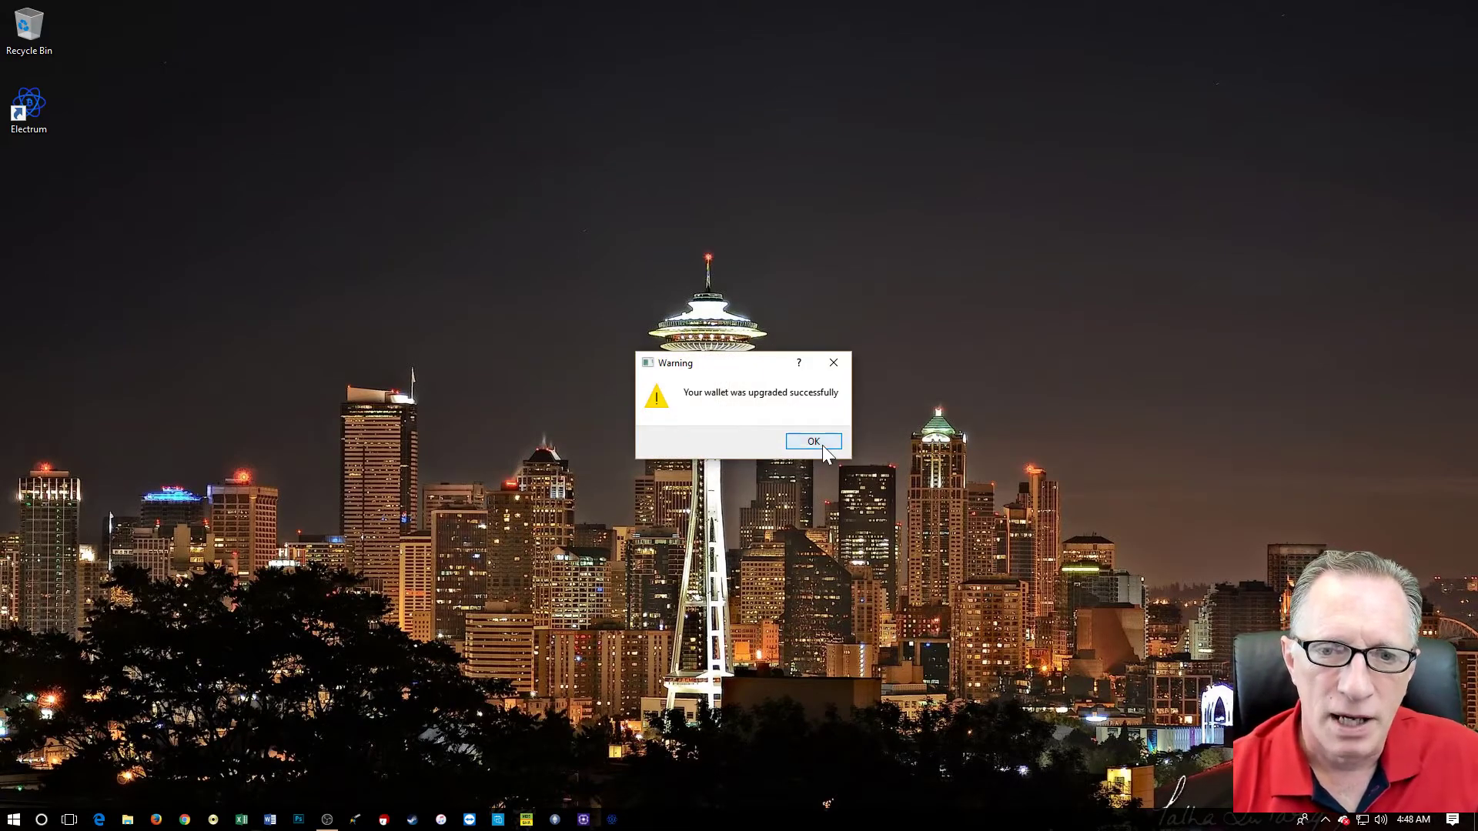
pyautogui.click(812, 441)
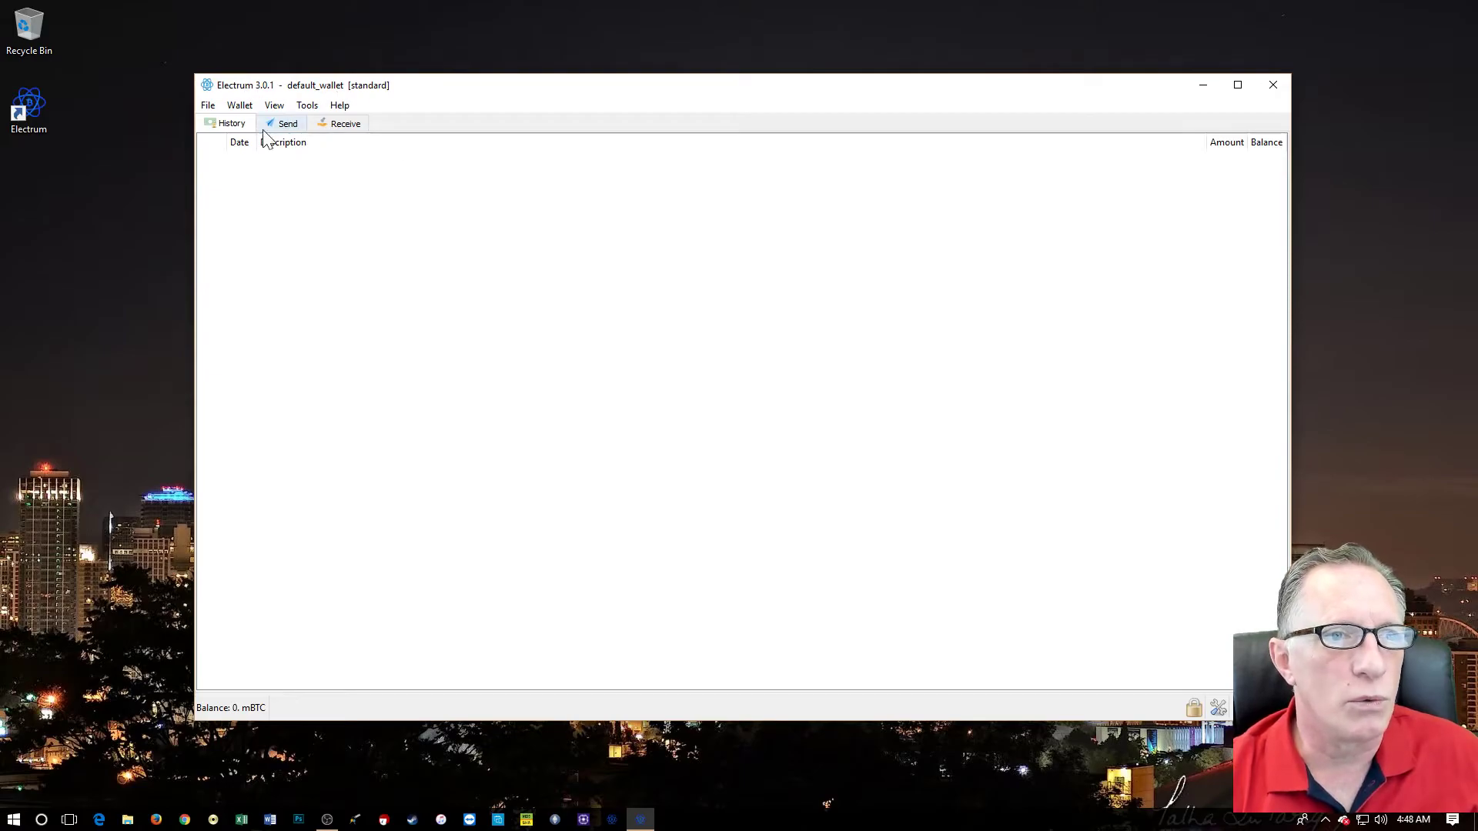
# Step: Open the existing CryptoDad wallet file from the File menu
pyautogui.click(207, 105)
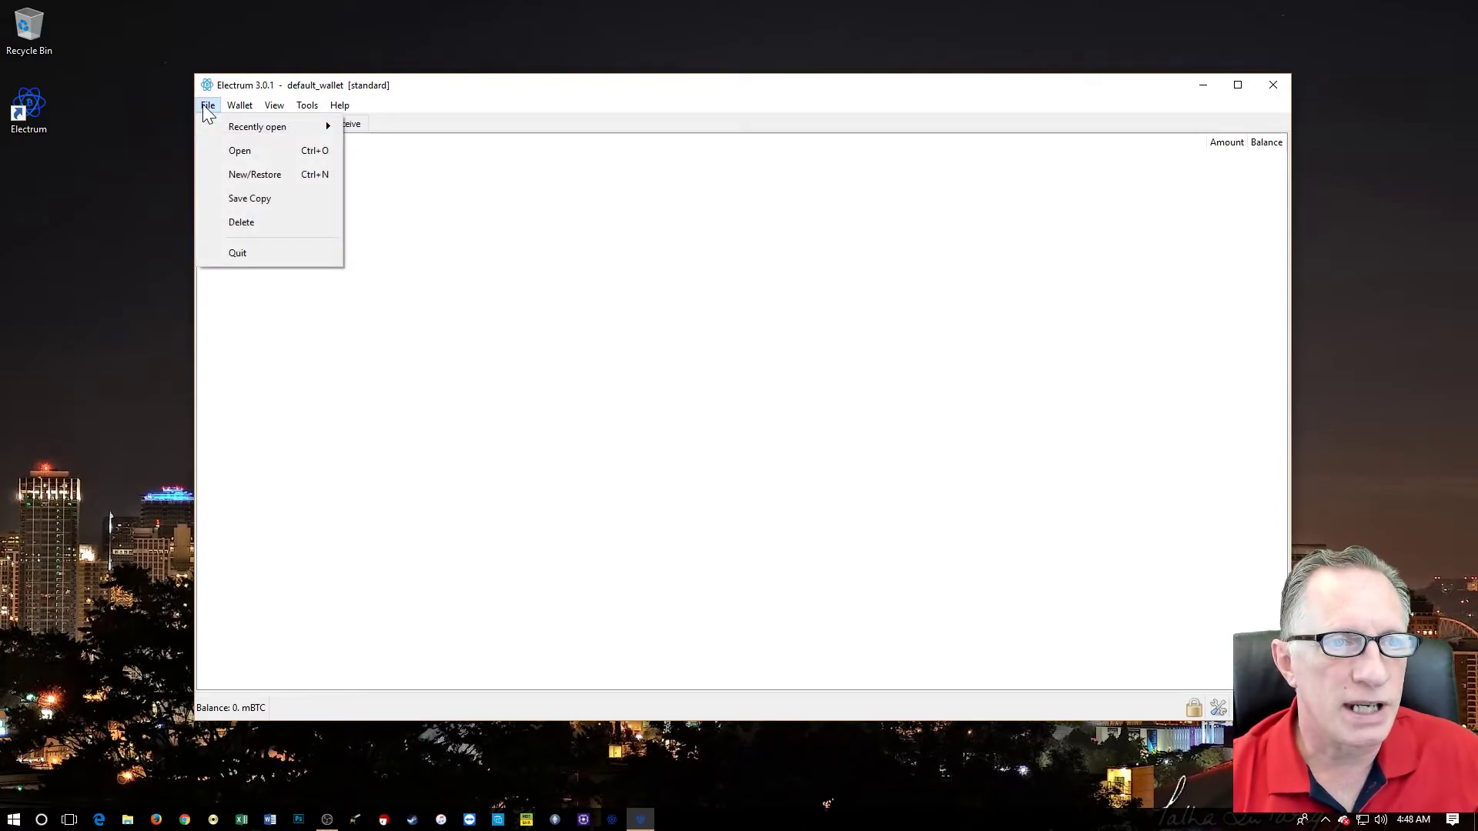
pyautogui.click(255, 174)
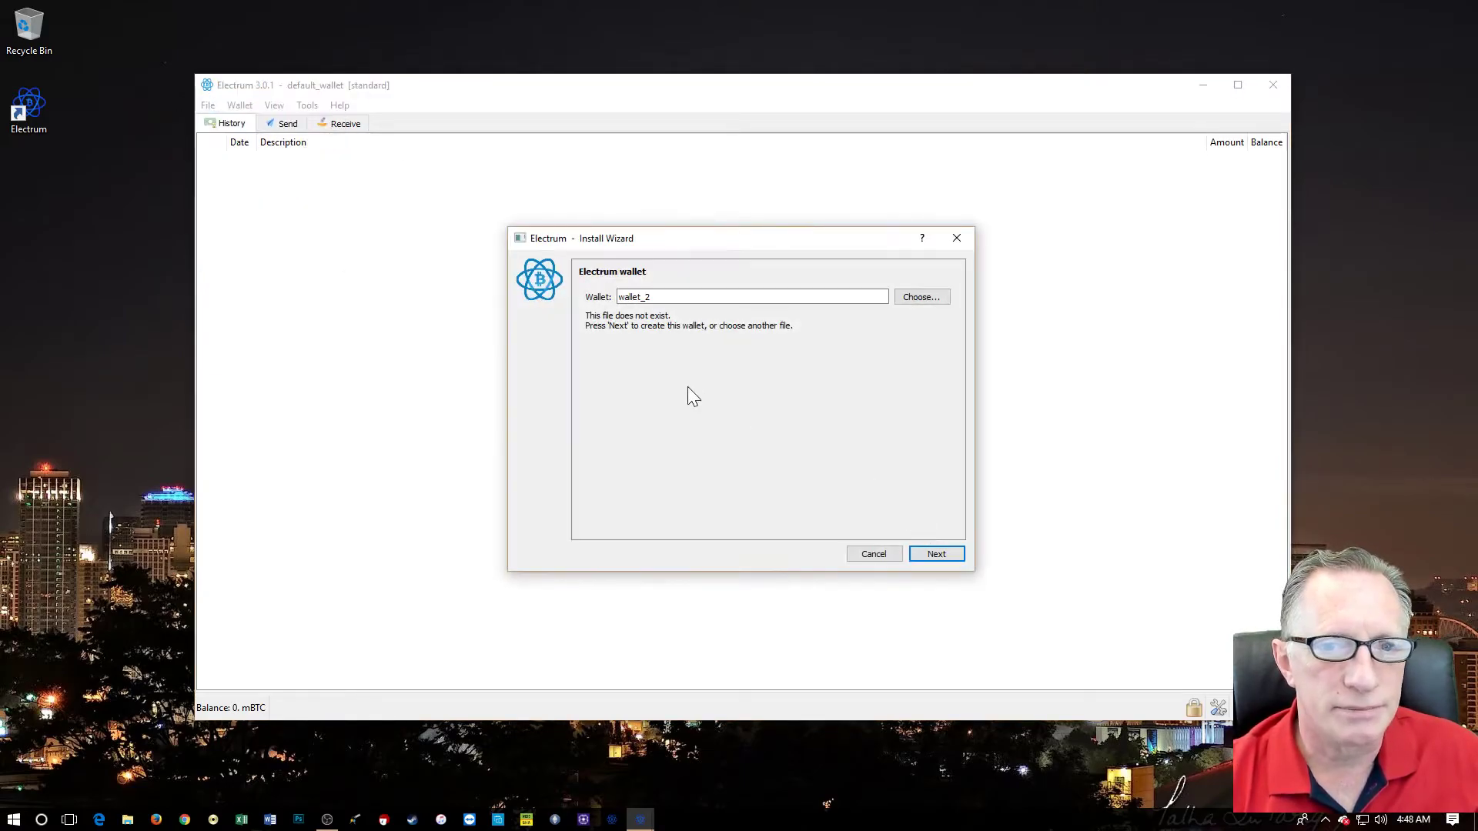
pyautogui.click(207, 105)
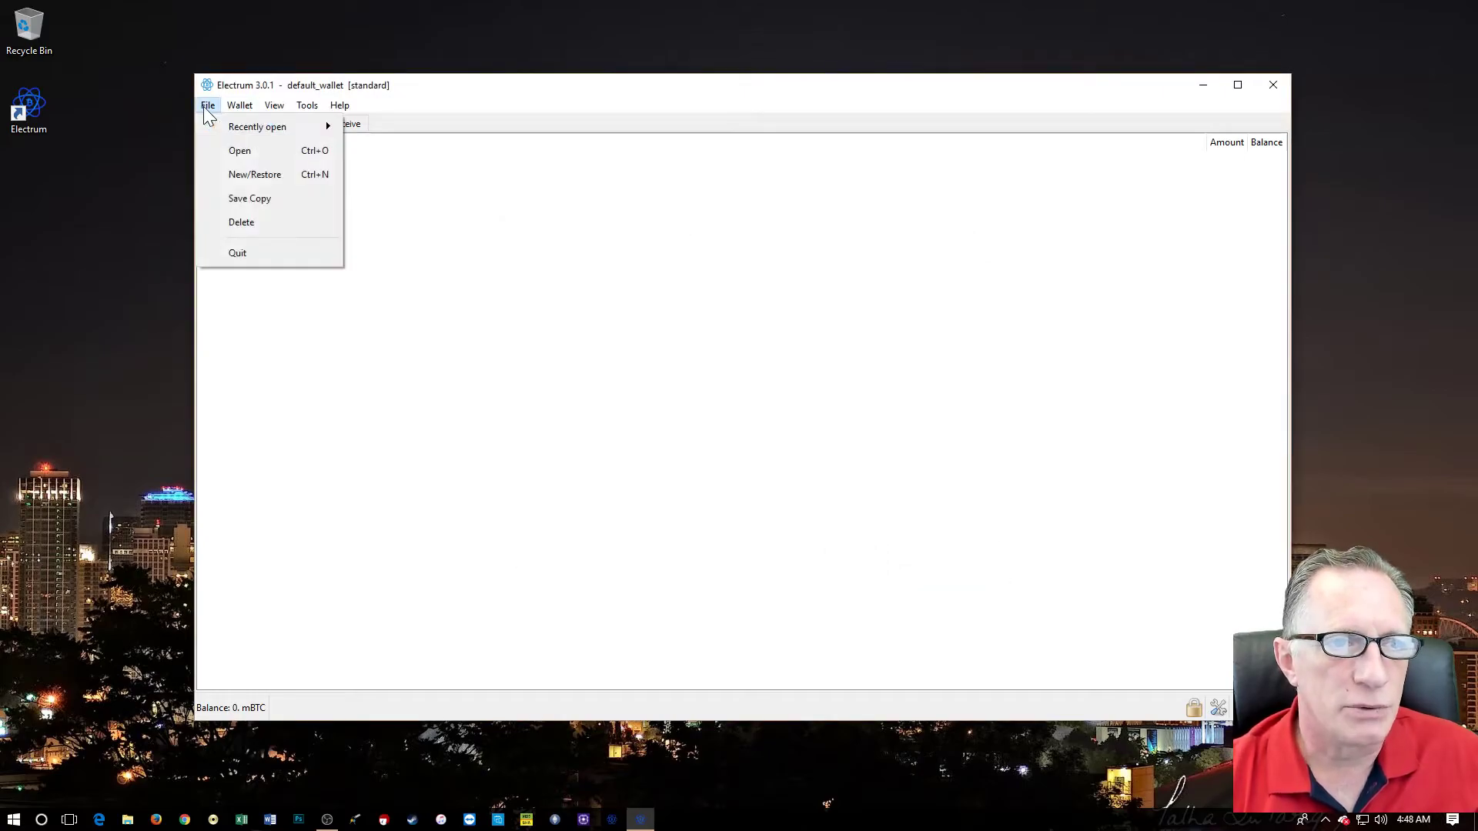
pyautogui.click(240, 151)
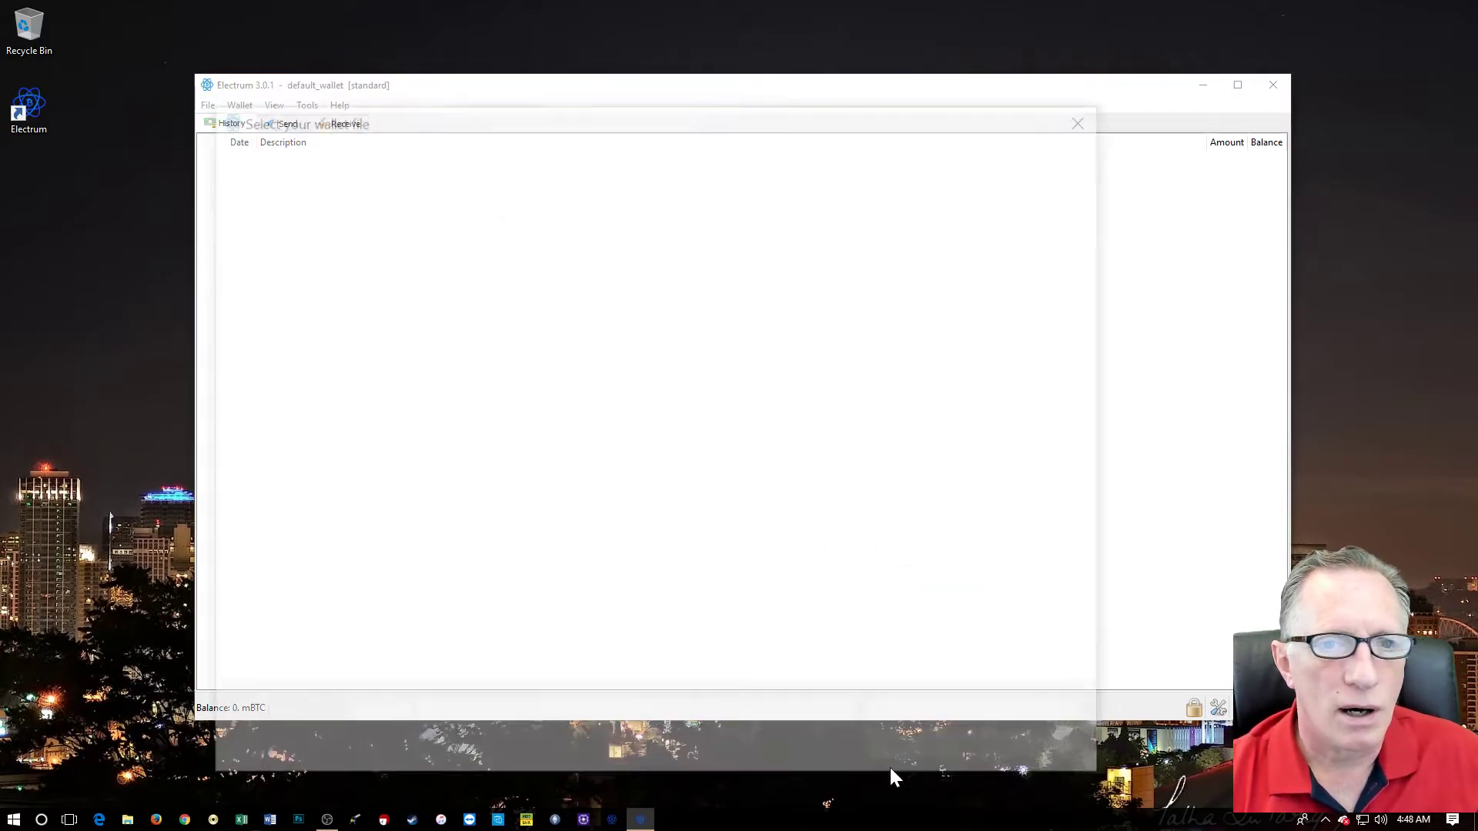
pyautogui.click(207, 105)
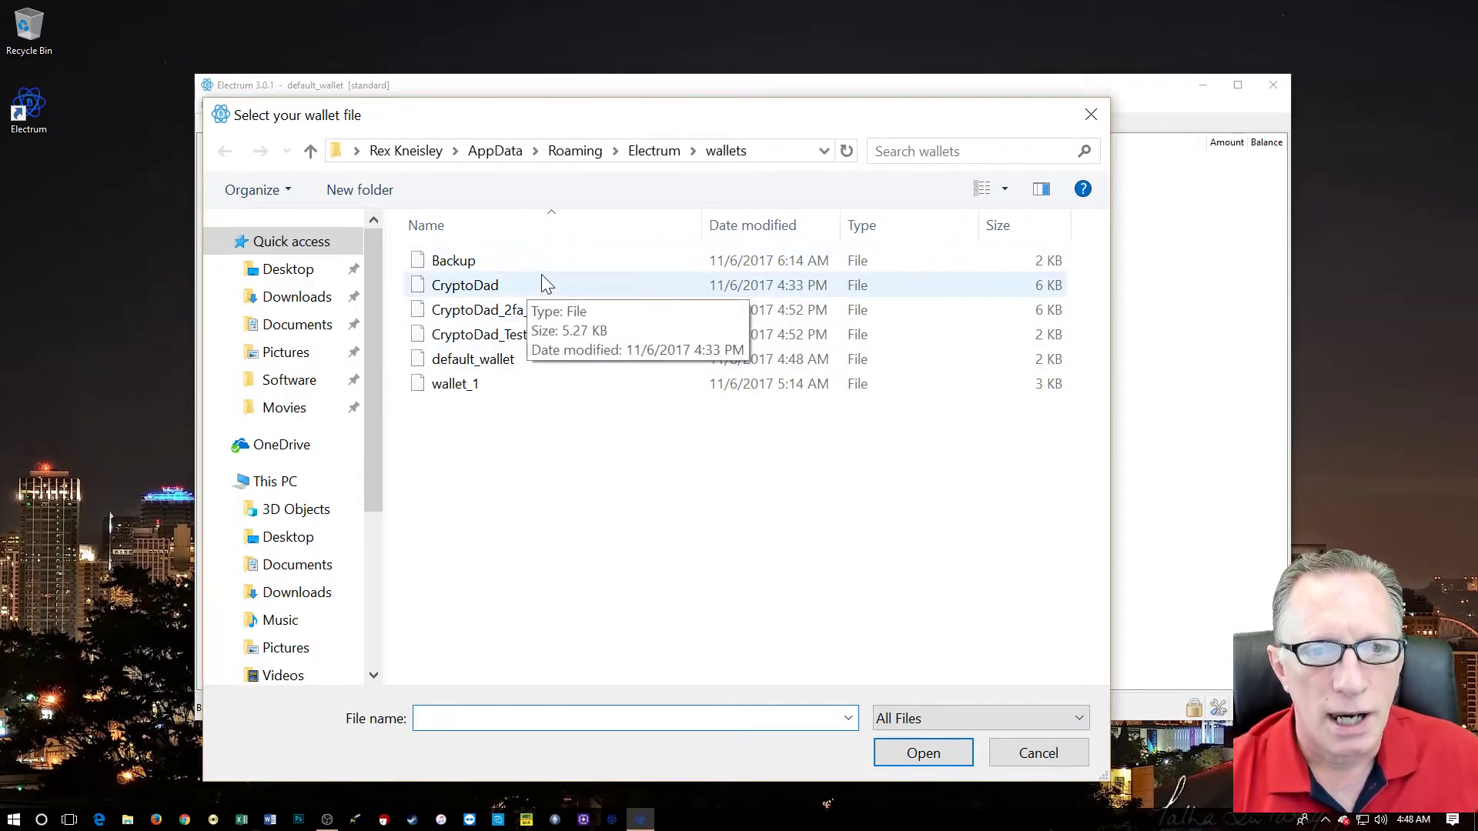
pyautogui.click(464, 285)
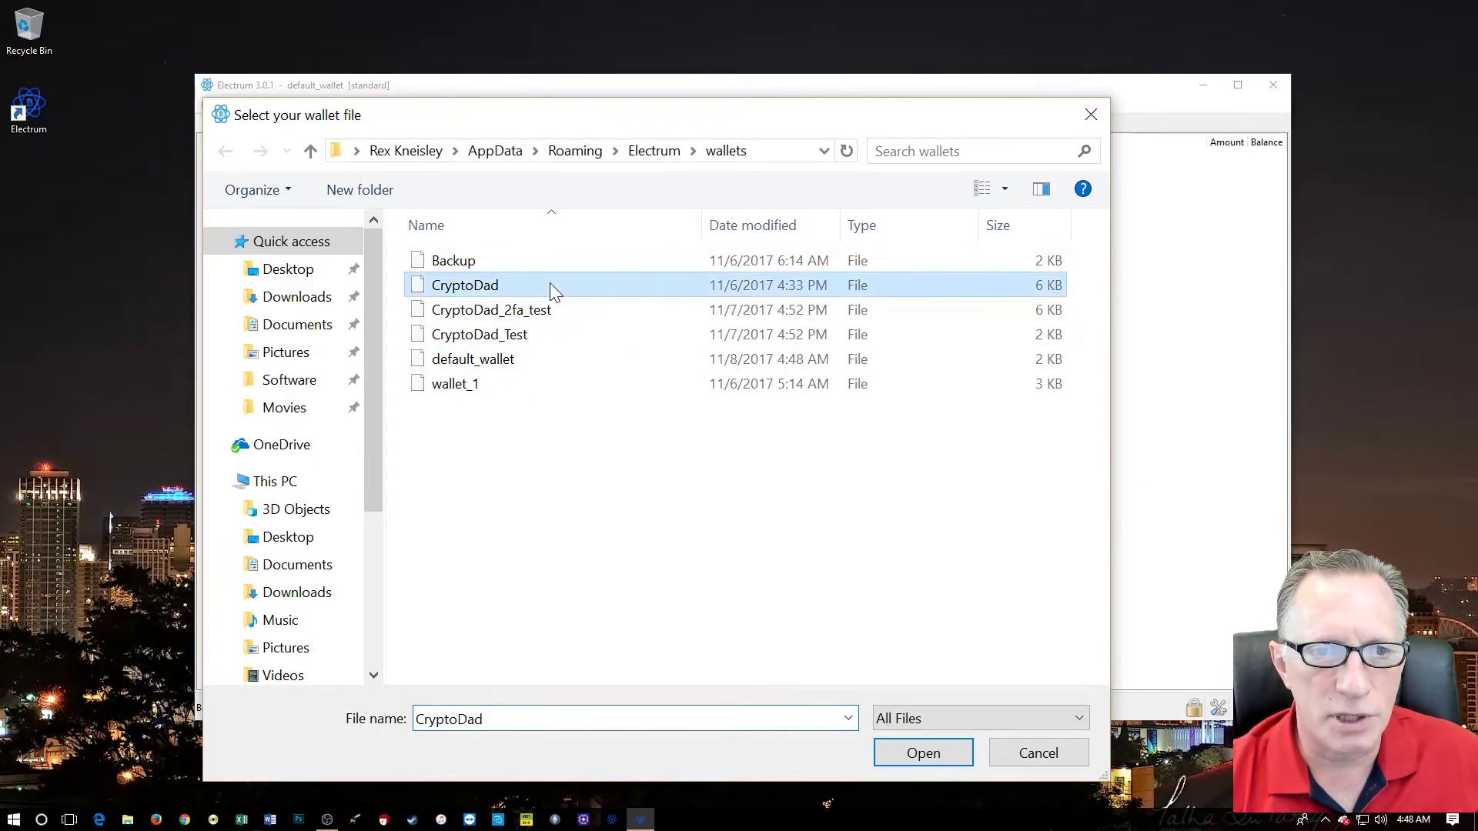
pyautogui.click(921, 752)
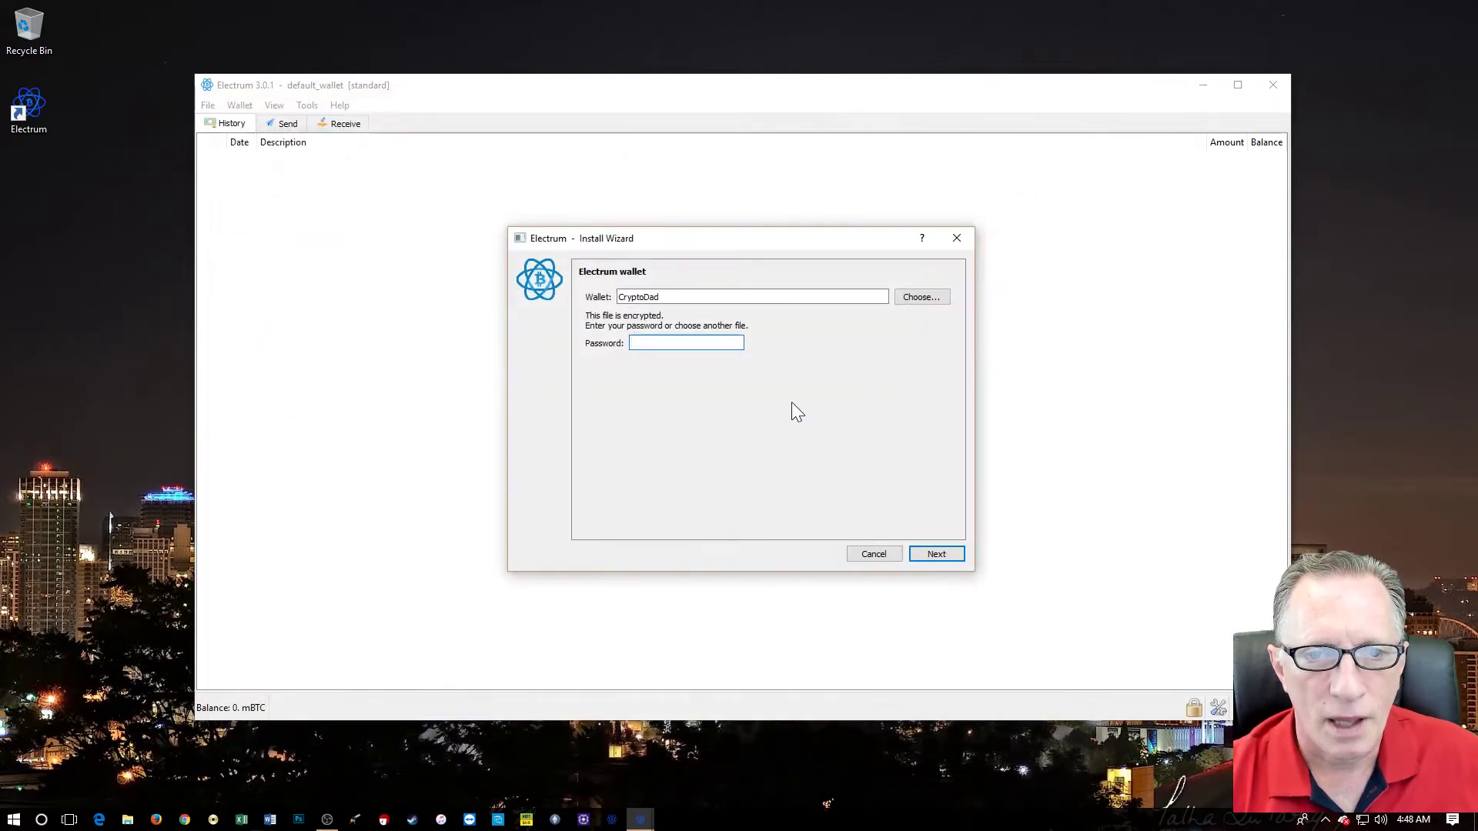
# Step: Unlock CryptoDad with its password and approve the wallet format upgrade
pyautogui.write('••')
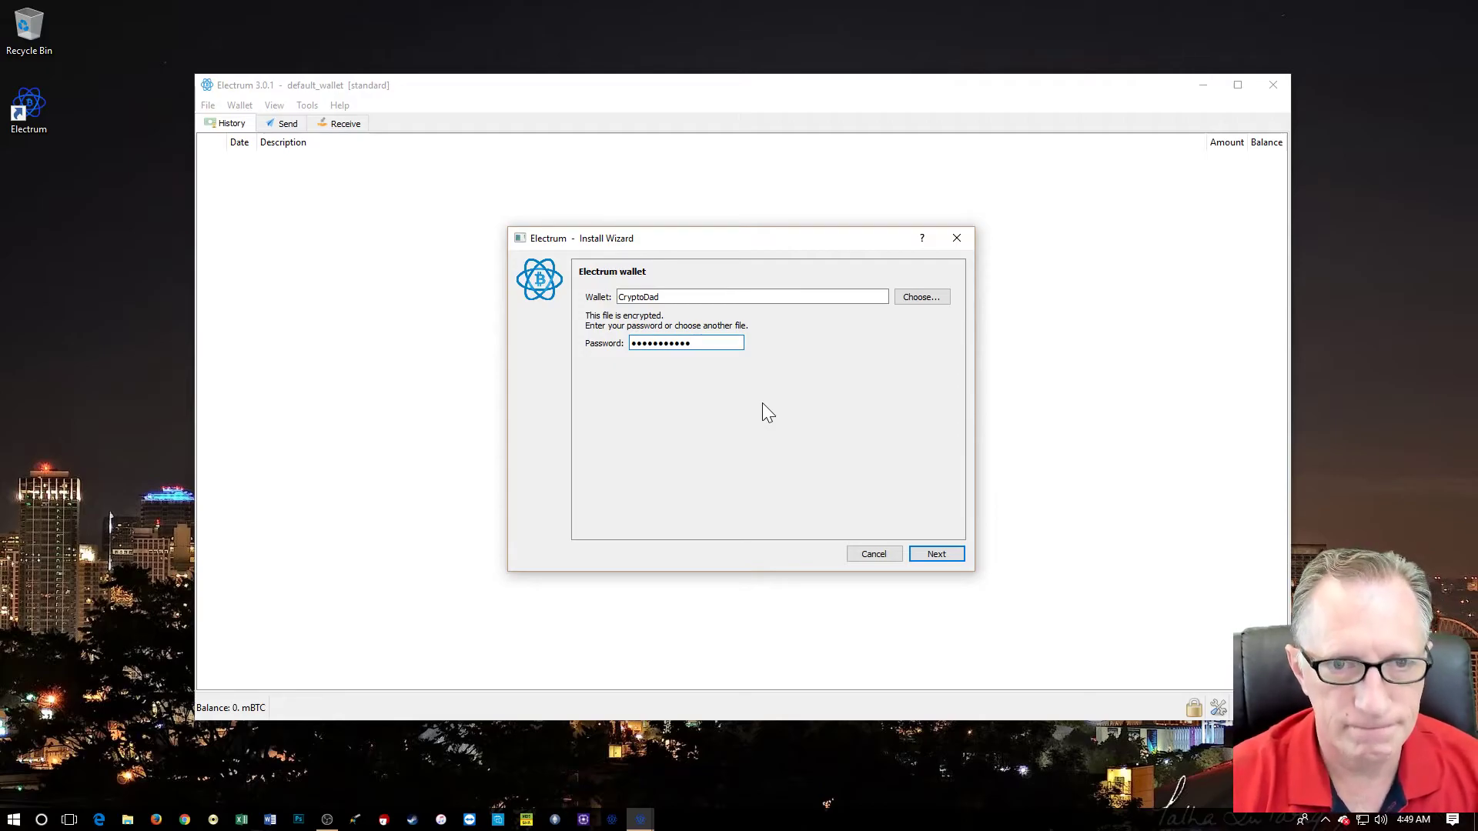
pyautogui.click(935, 553)
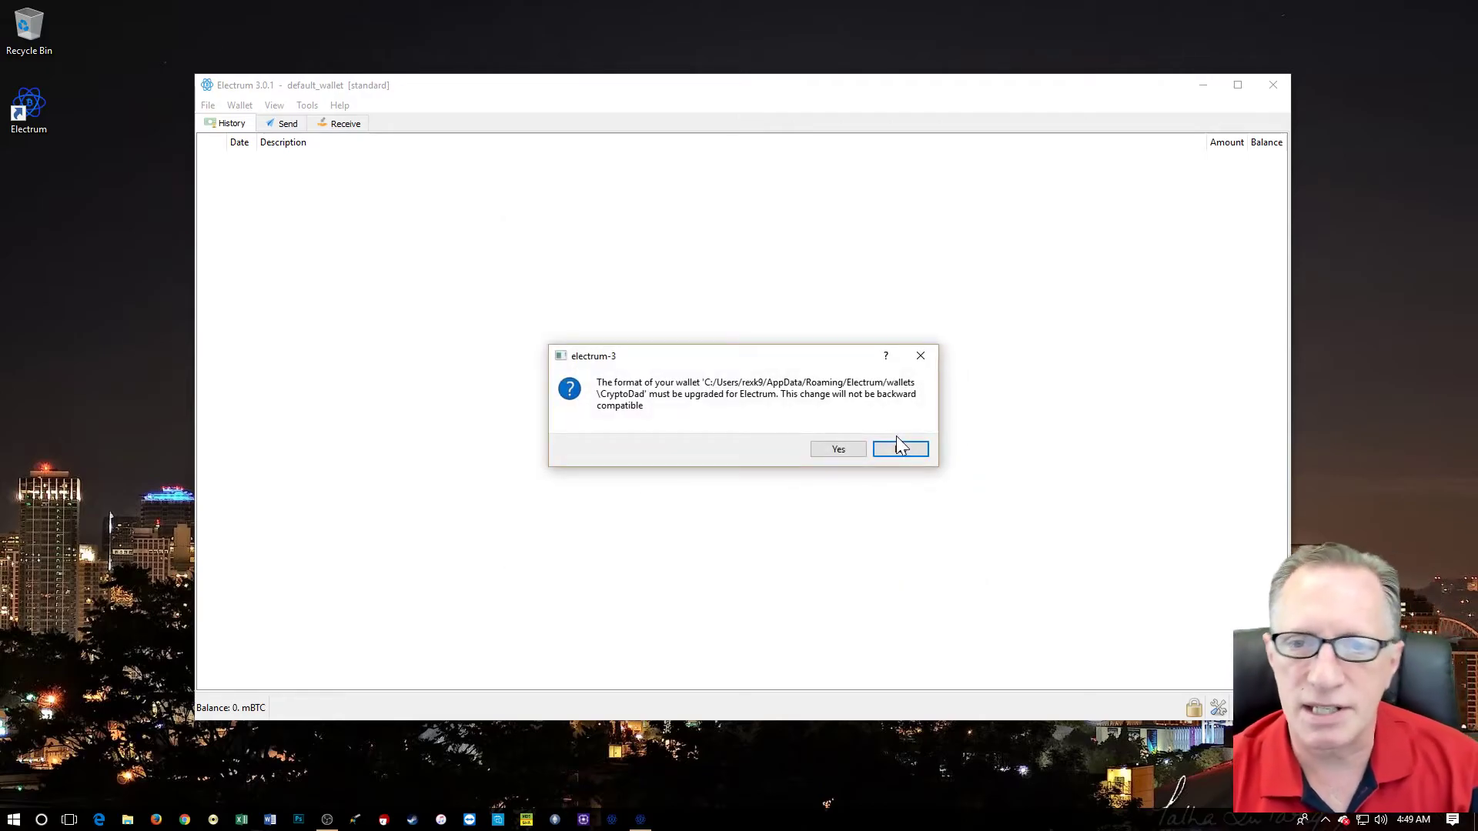
pyautogui.moveTo(780, 428)
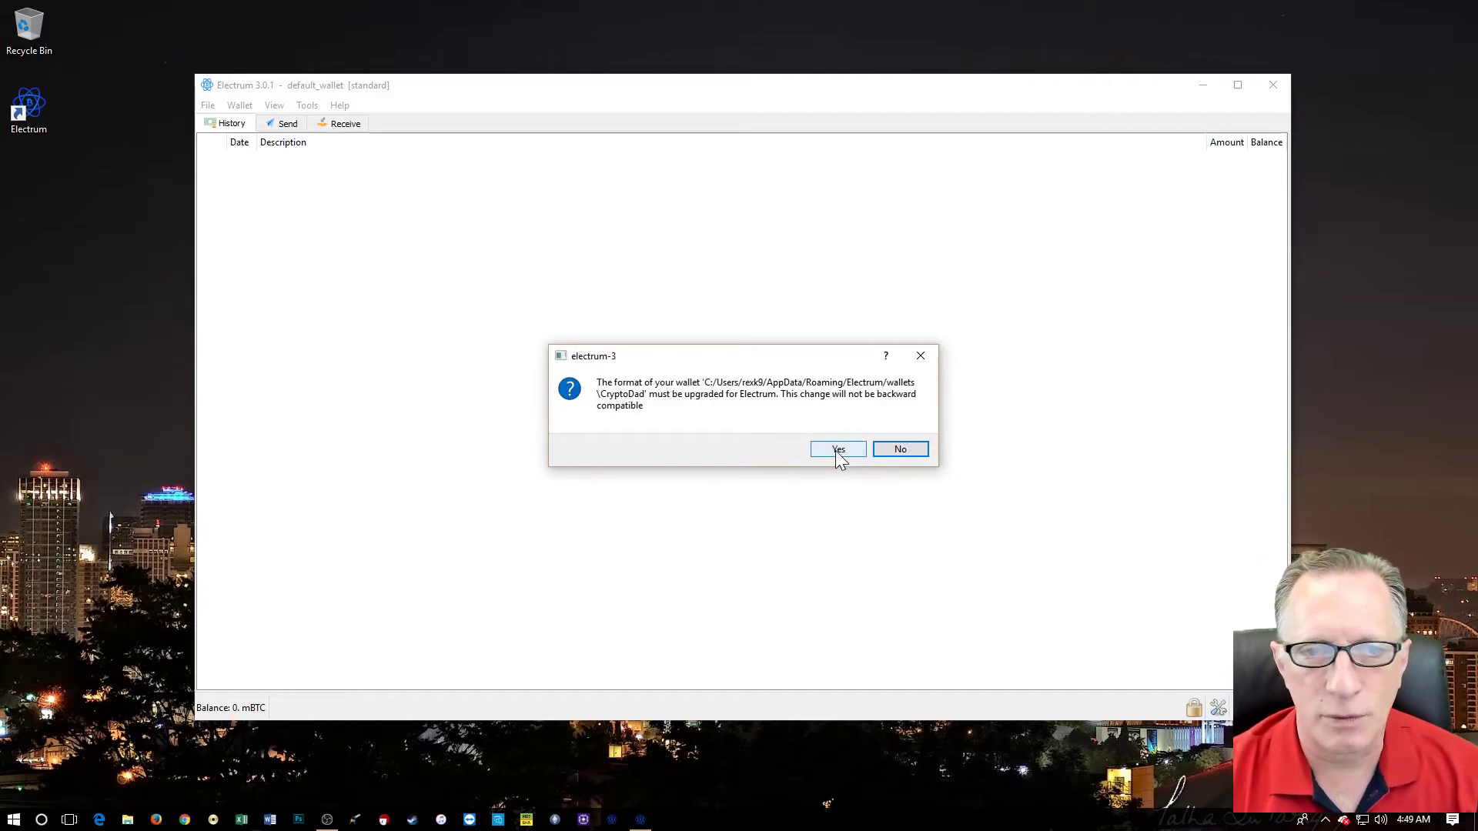
pyautogui.click(837, 449)
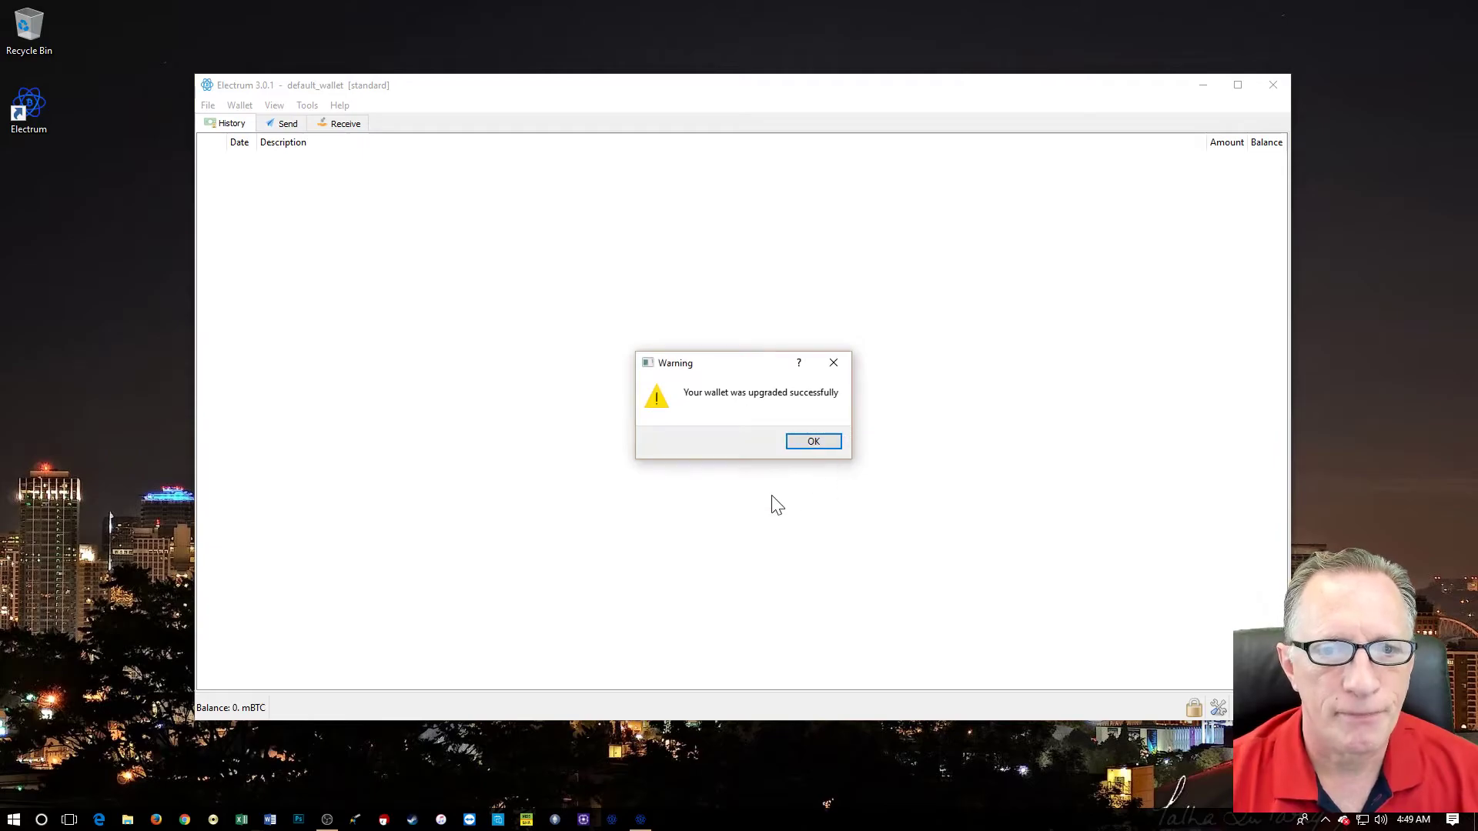
pyautogui.click(813, 441)
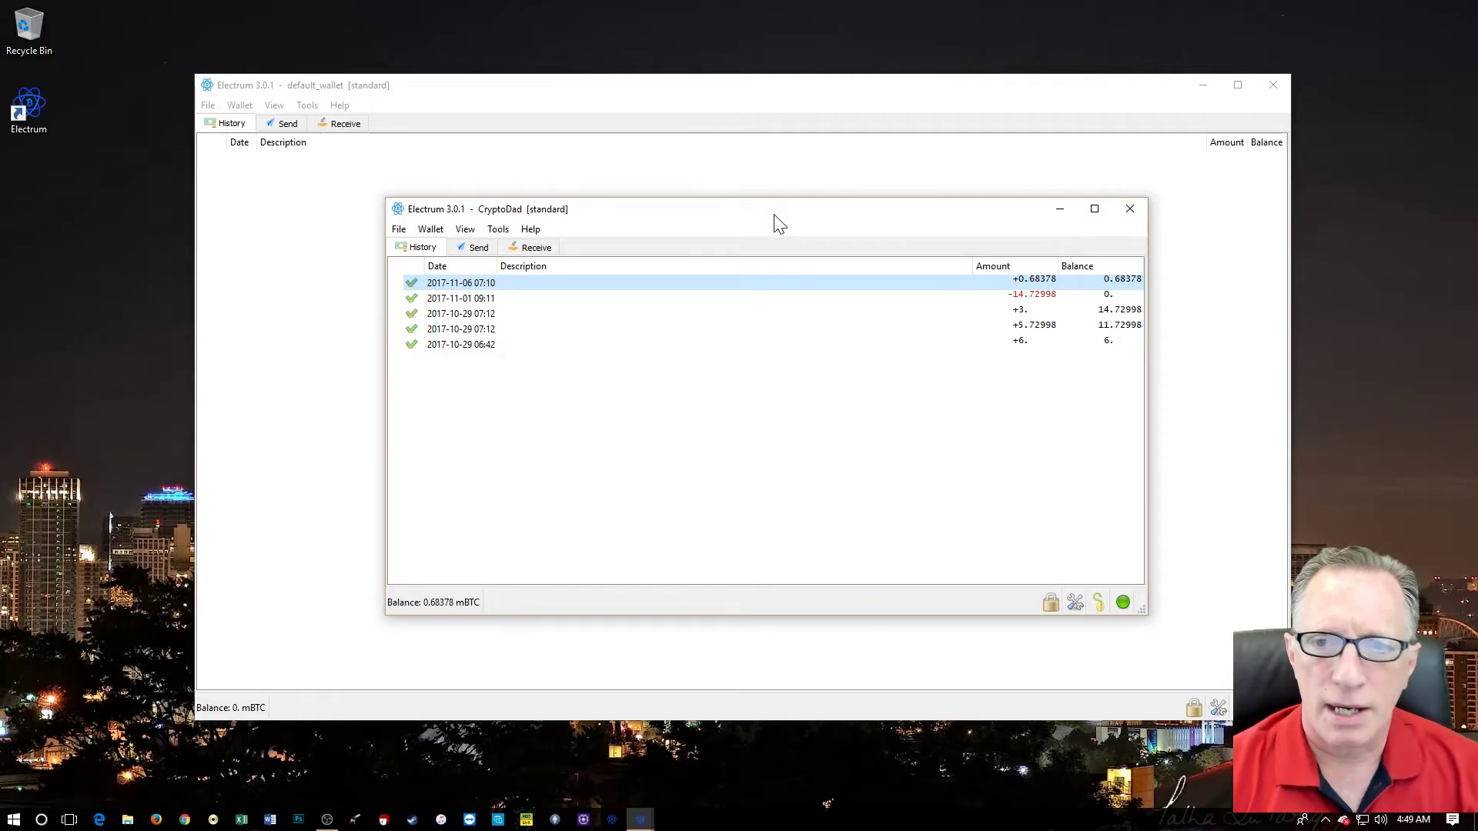
pyautogui.moveTo(1040, 290)
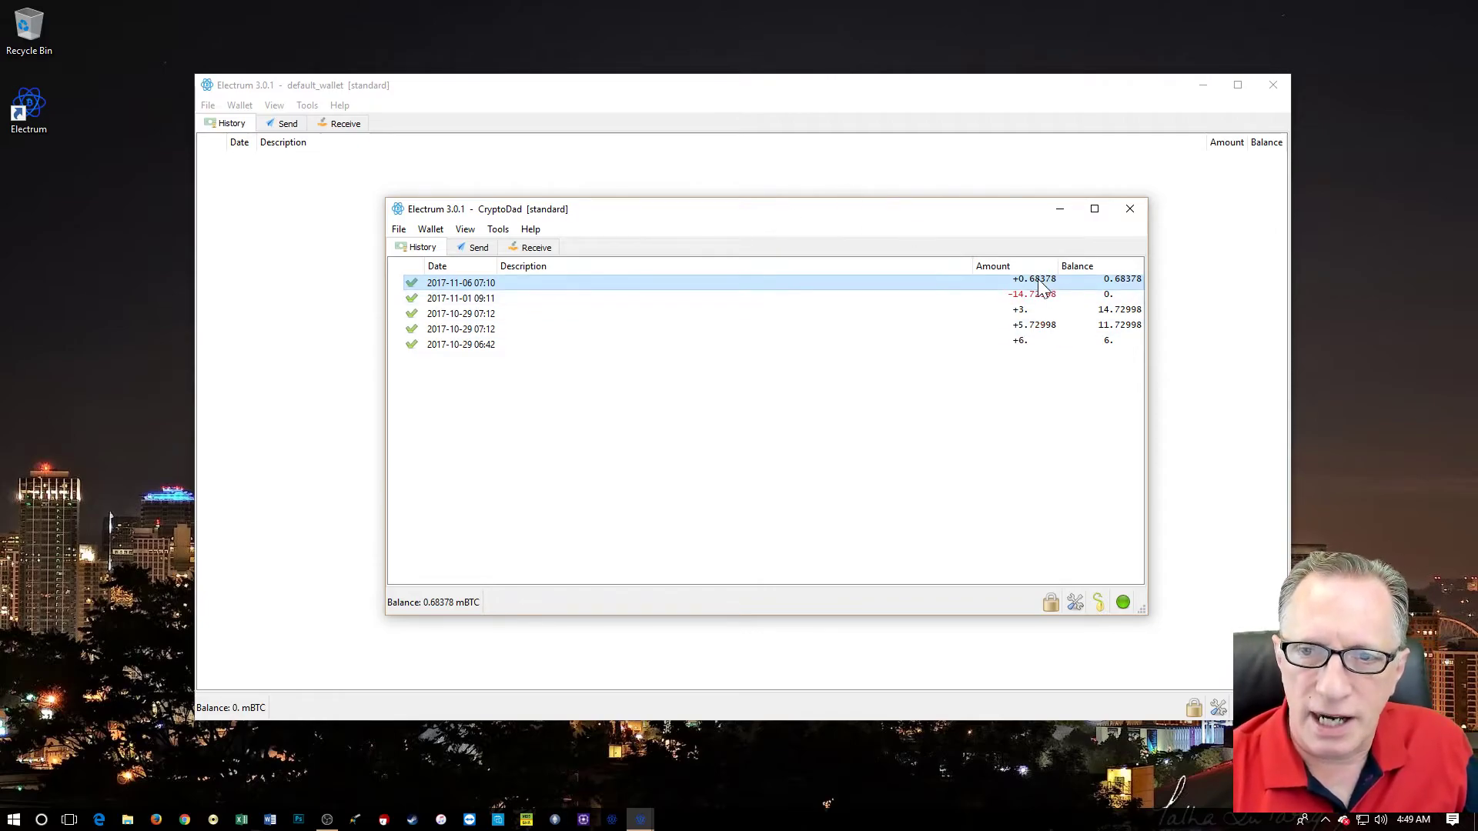
pyautogui.moveTo(1040, 297)
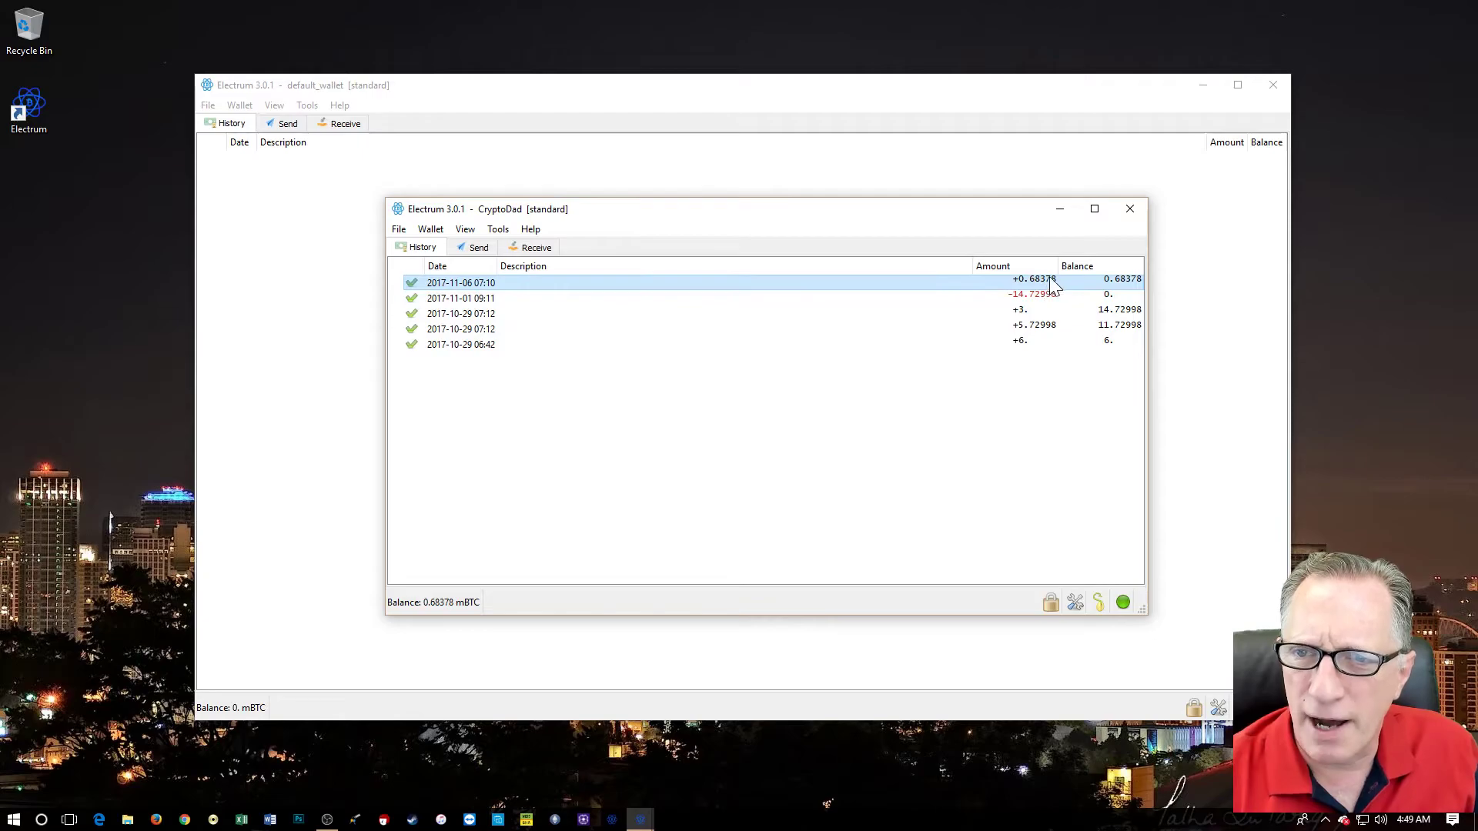
pyautogui.moveTo(730, 289)
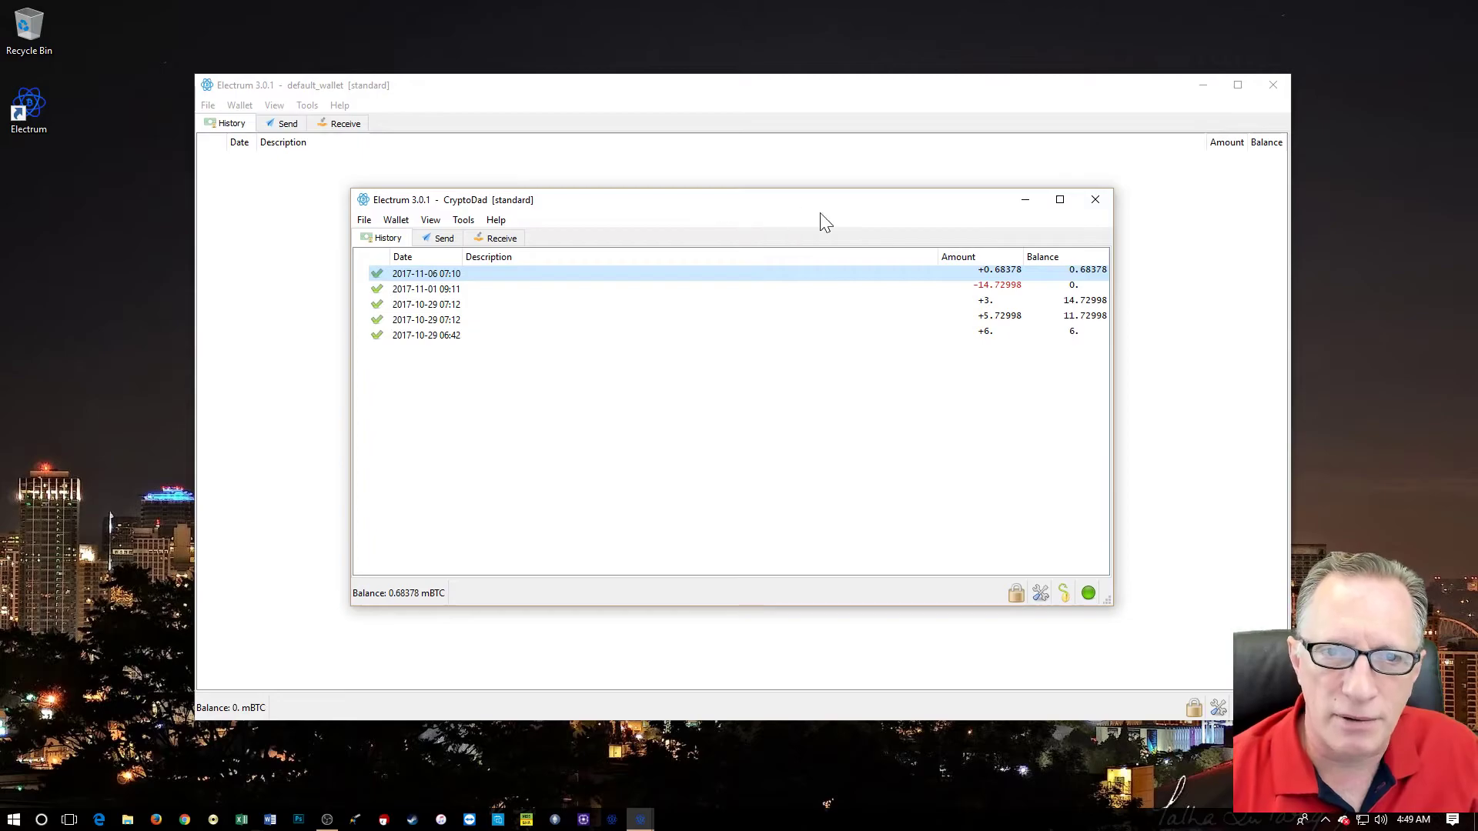
pyautogui.moveTo(799, 210)
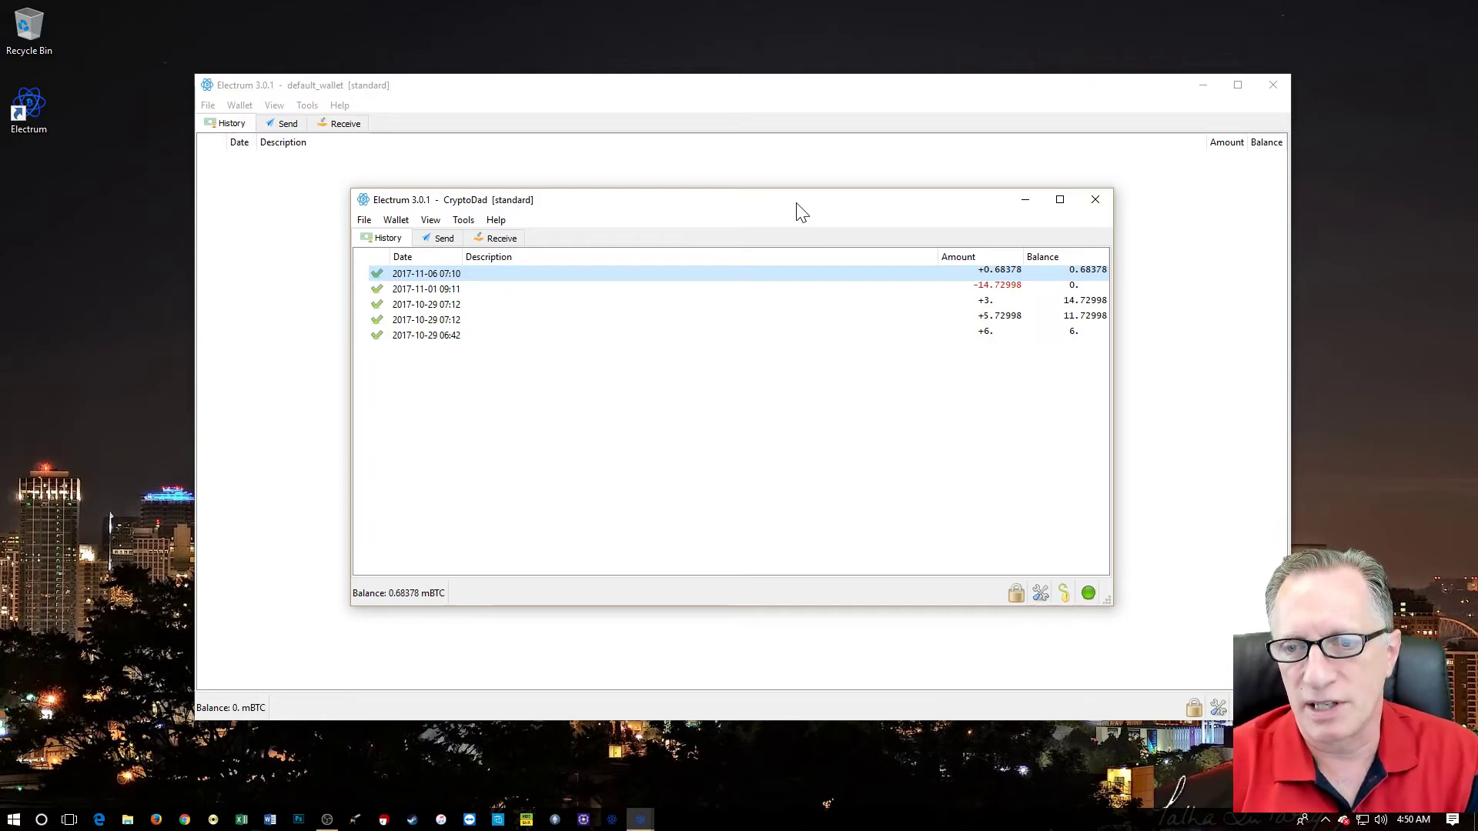
pyautogui.moveTo(764, 138)
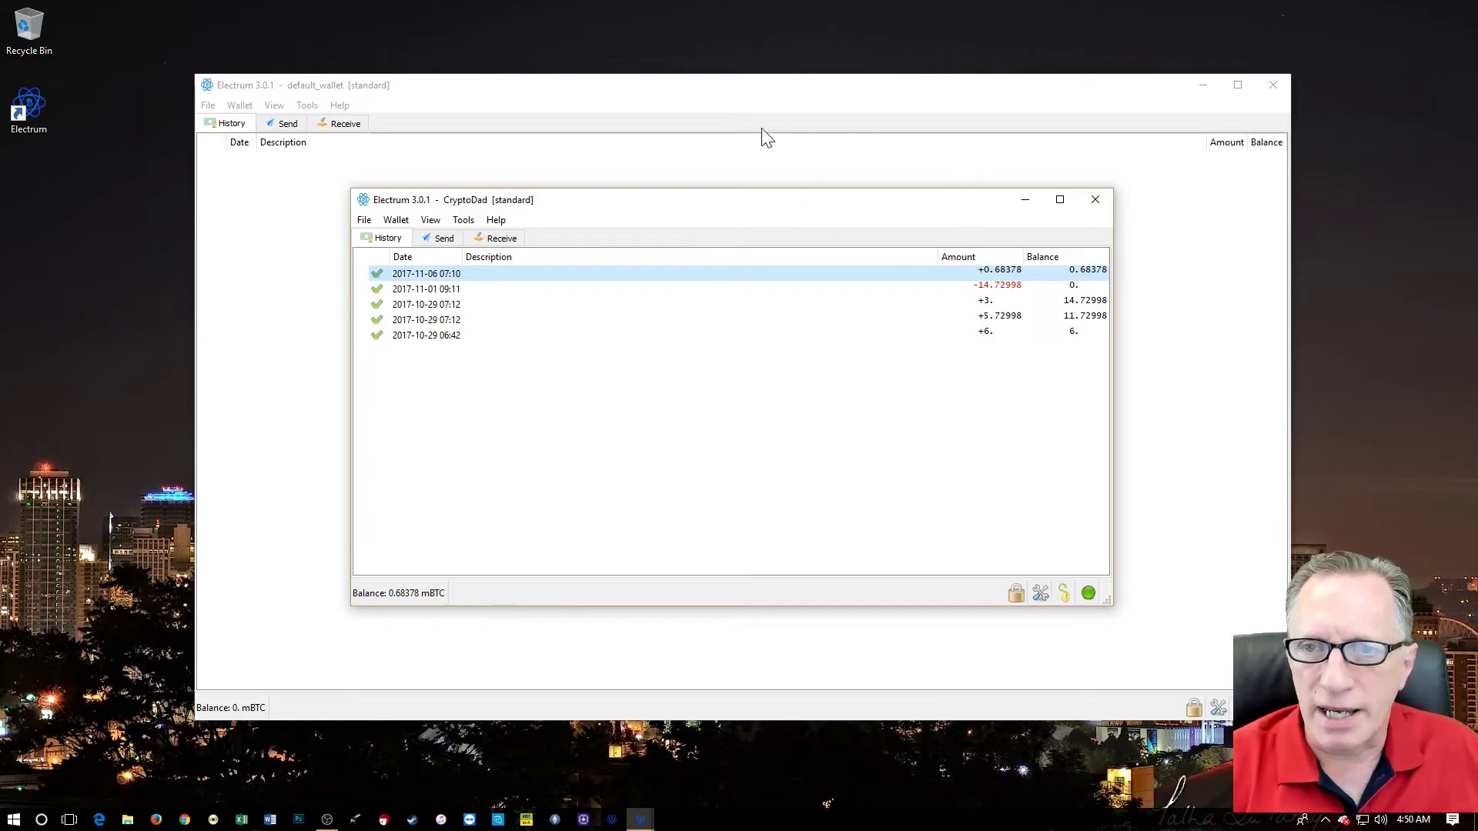
pyautogui.moveTo(883, 189)
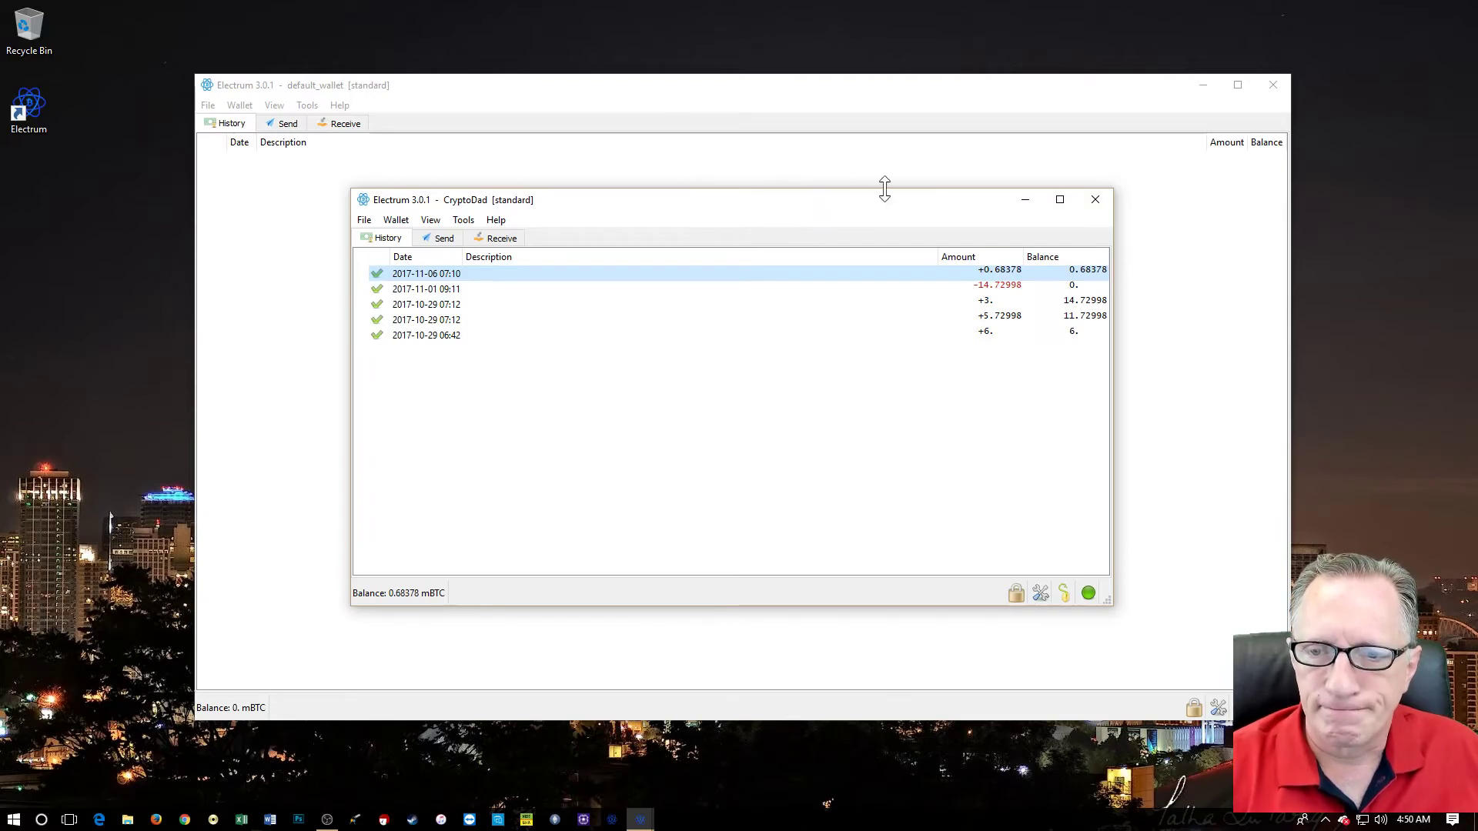
pyautogui.moveTo(662, 209)
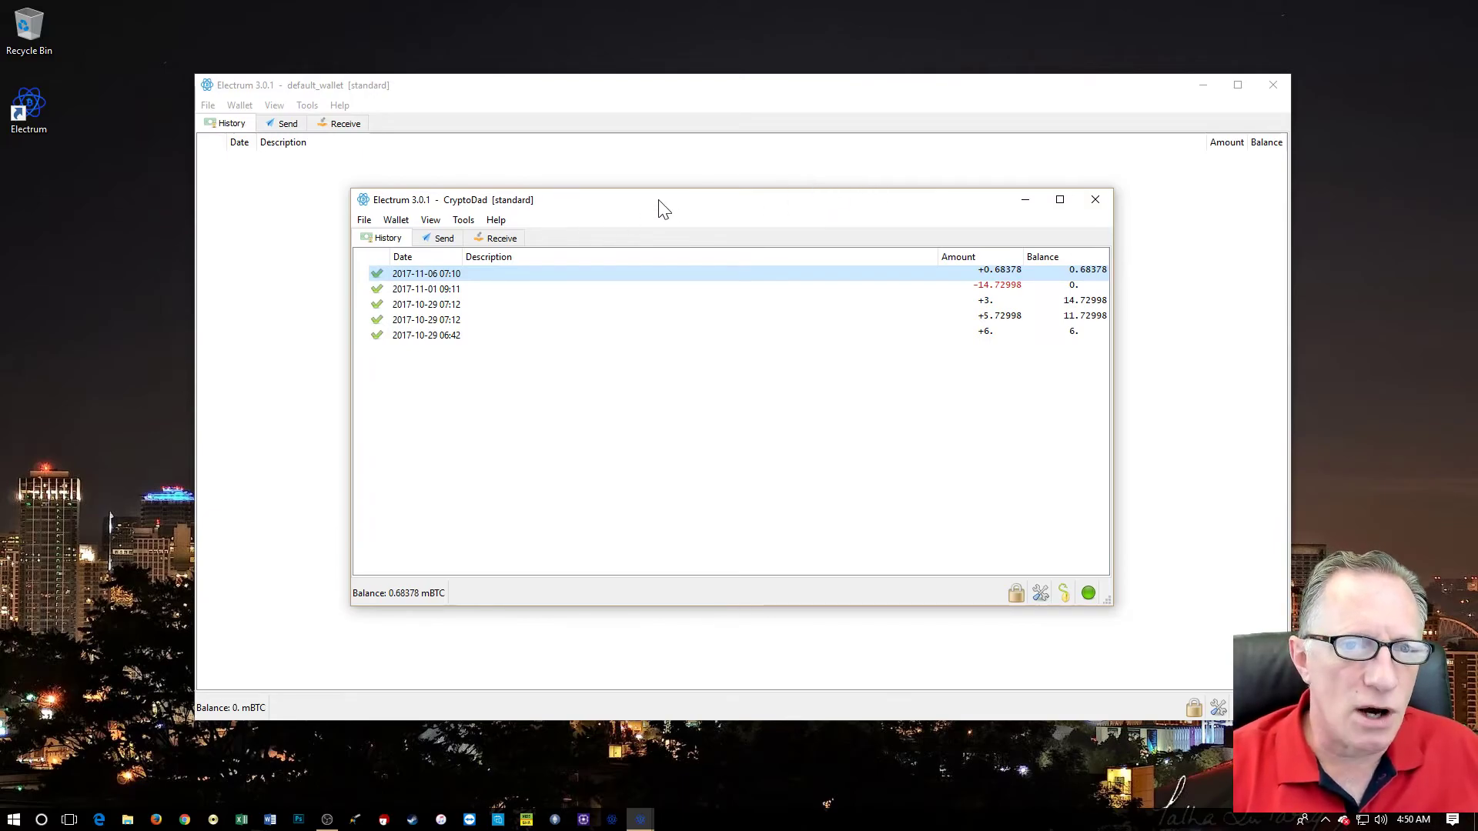
pyautogui.moveTo(831, 186)
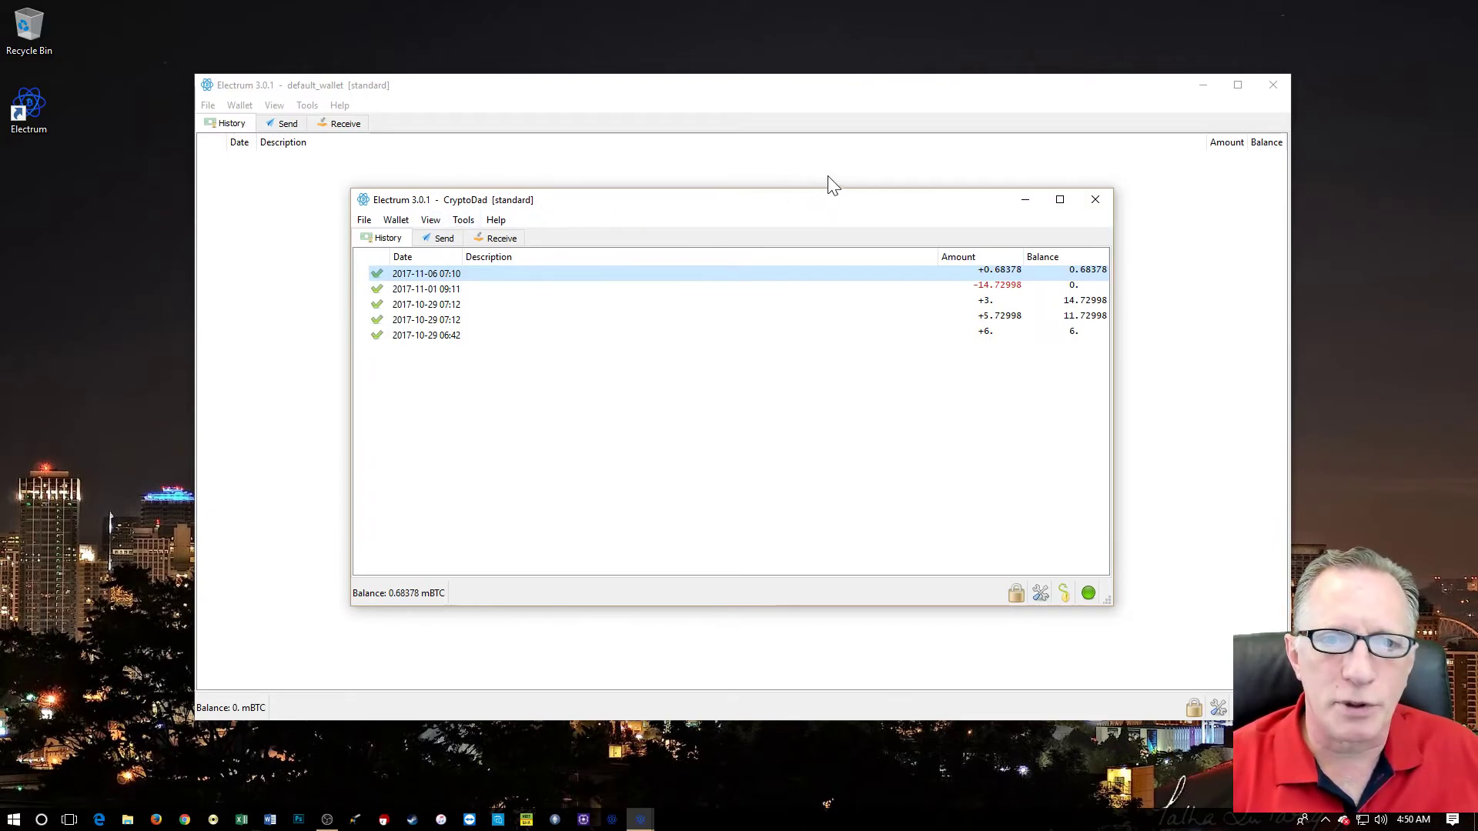
pyautogui.moveTo(1094, 200)
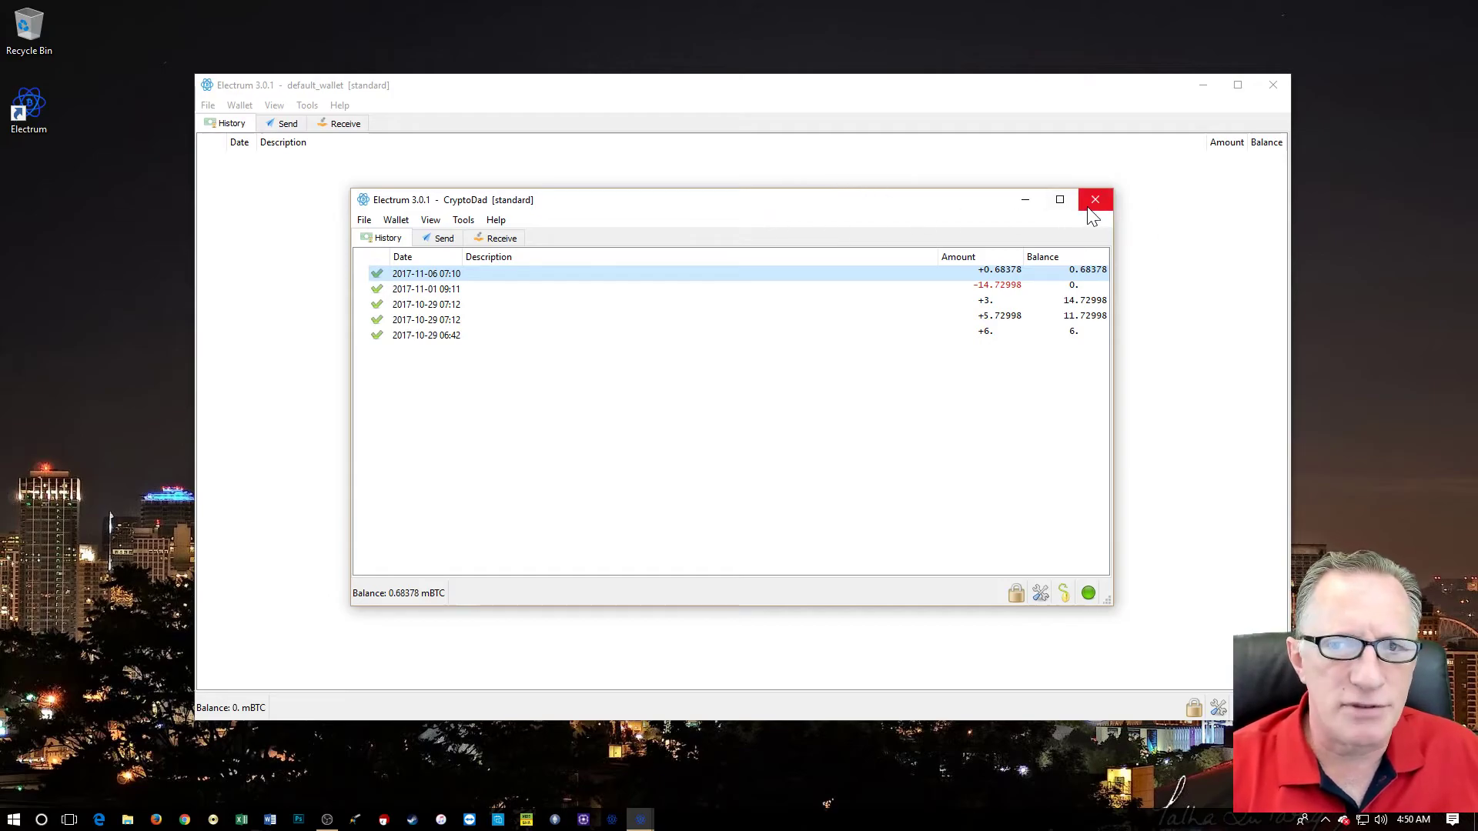
# Step: Close the CryptoDad window, then open CryptoDad_2fa_test and unlock it with its password
pyautogui.click(207, 105)
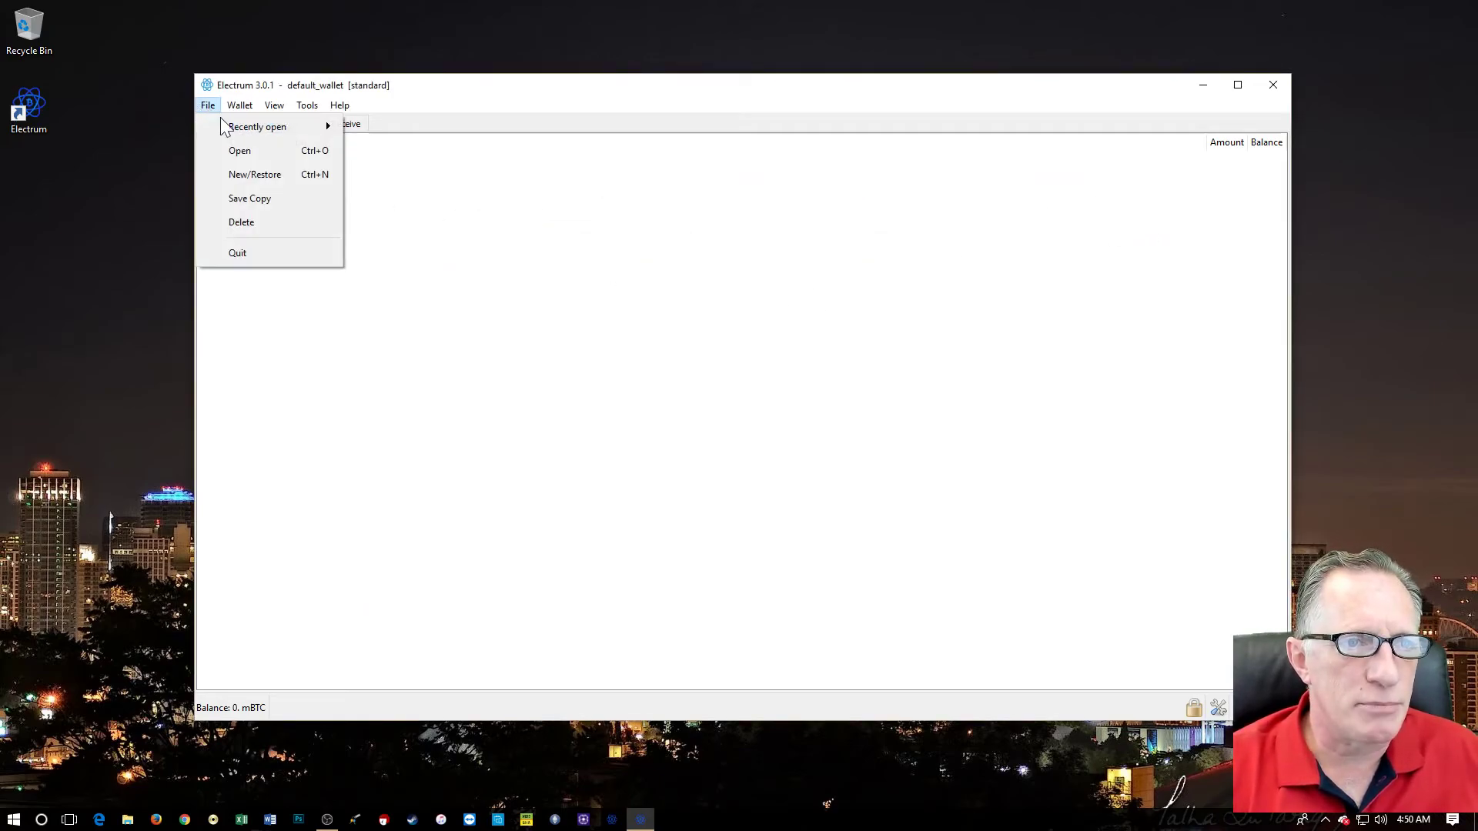
pyautogui.click(239, 150)
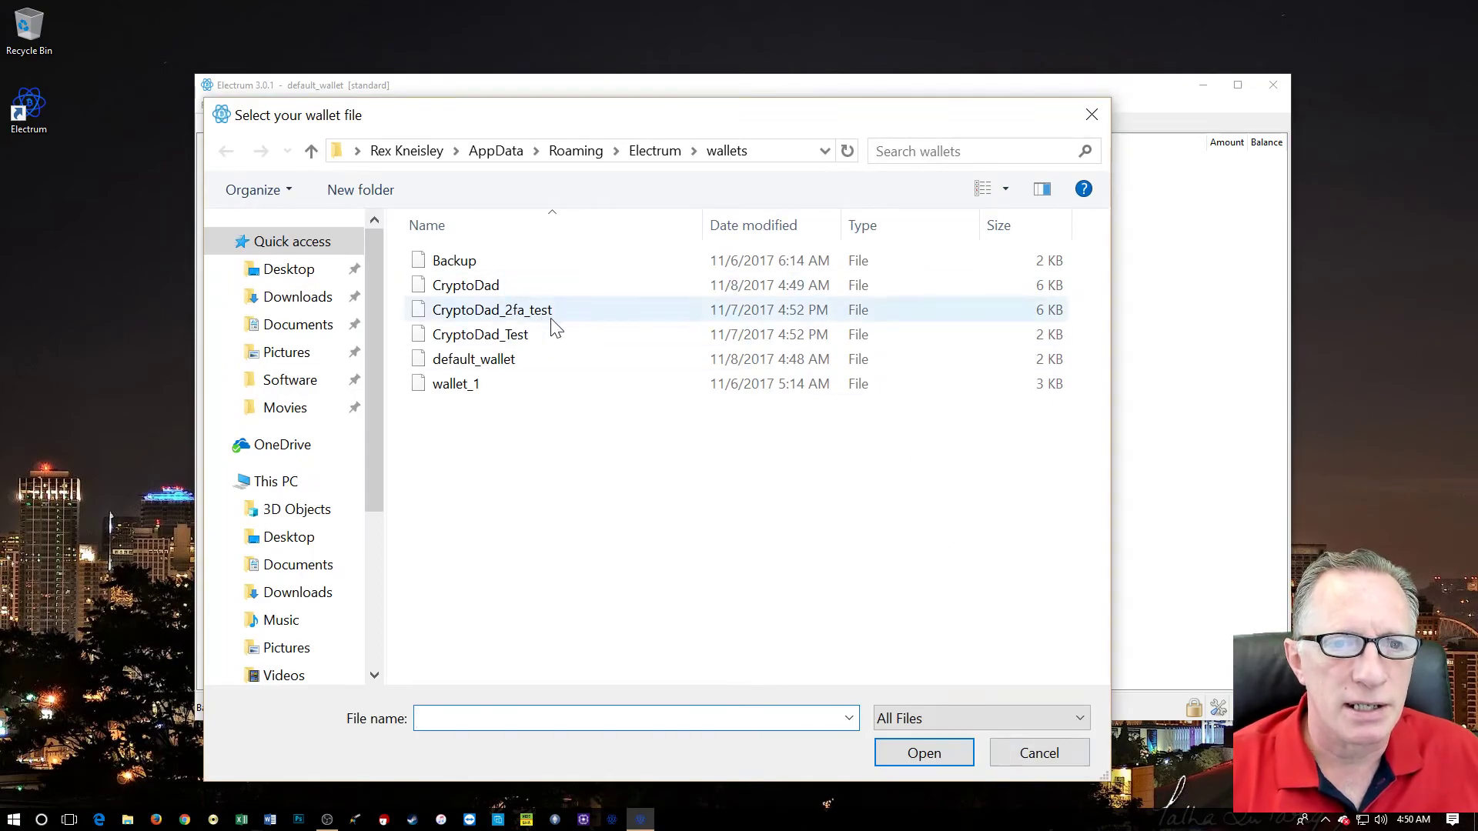
pyautogui.click(492, 309)
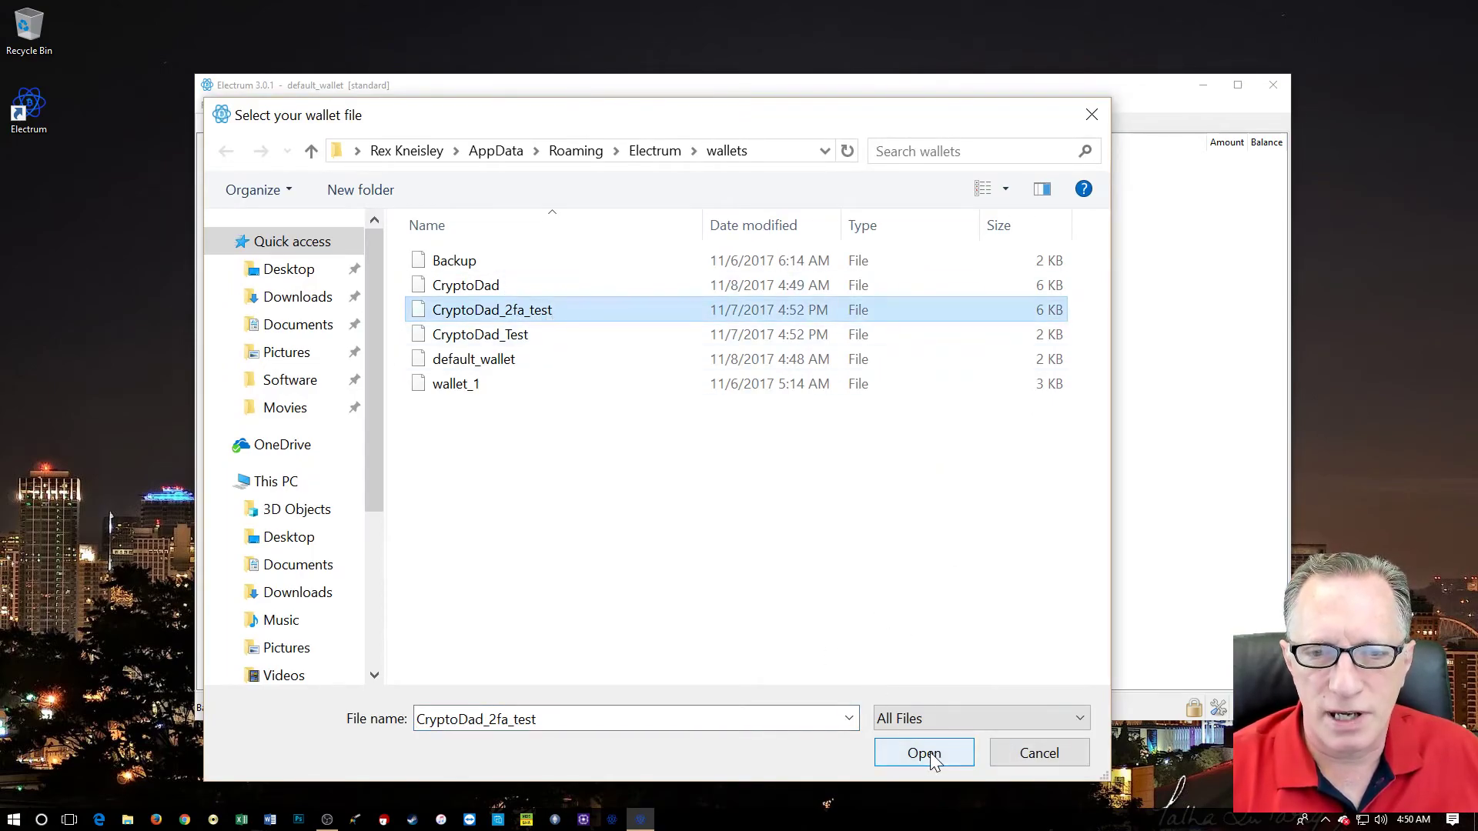
pyautogui.click(924, 753)
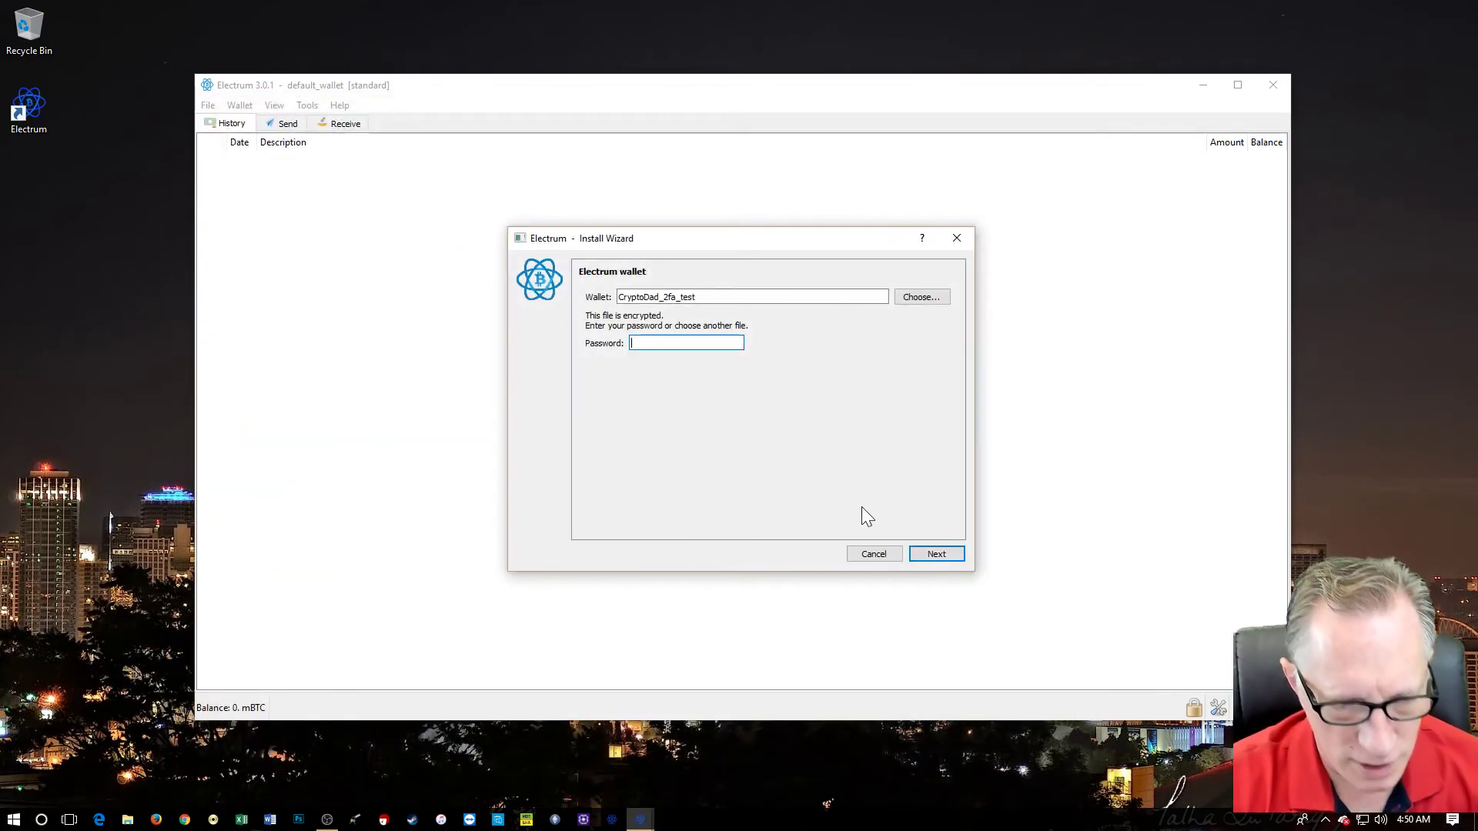
pyautogui.write('password')
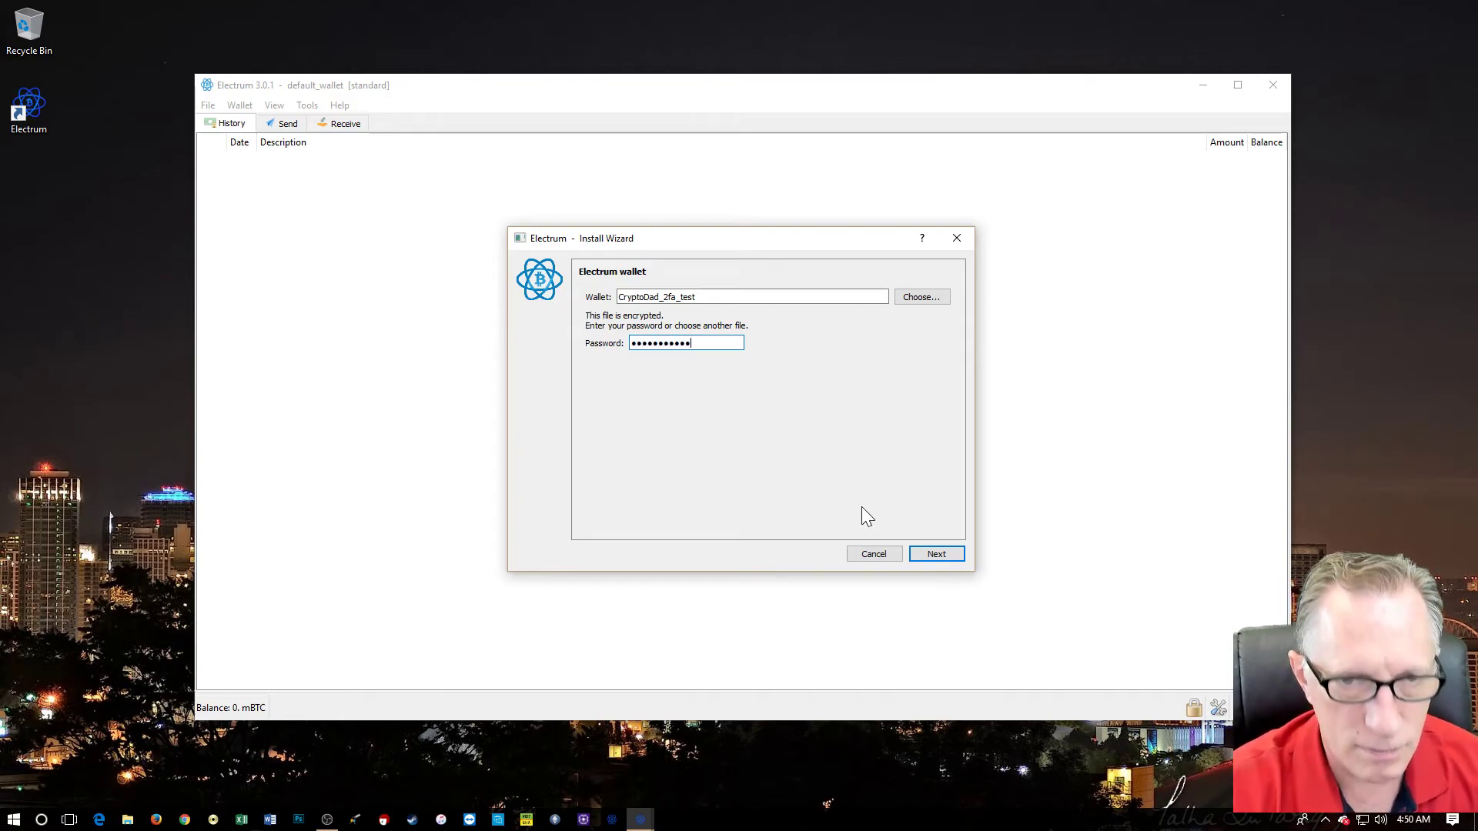
pyautogui.click(936, 554)
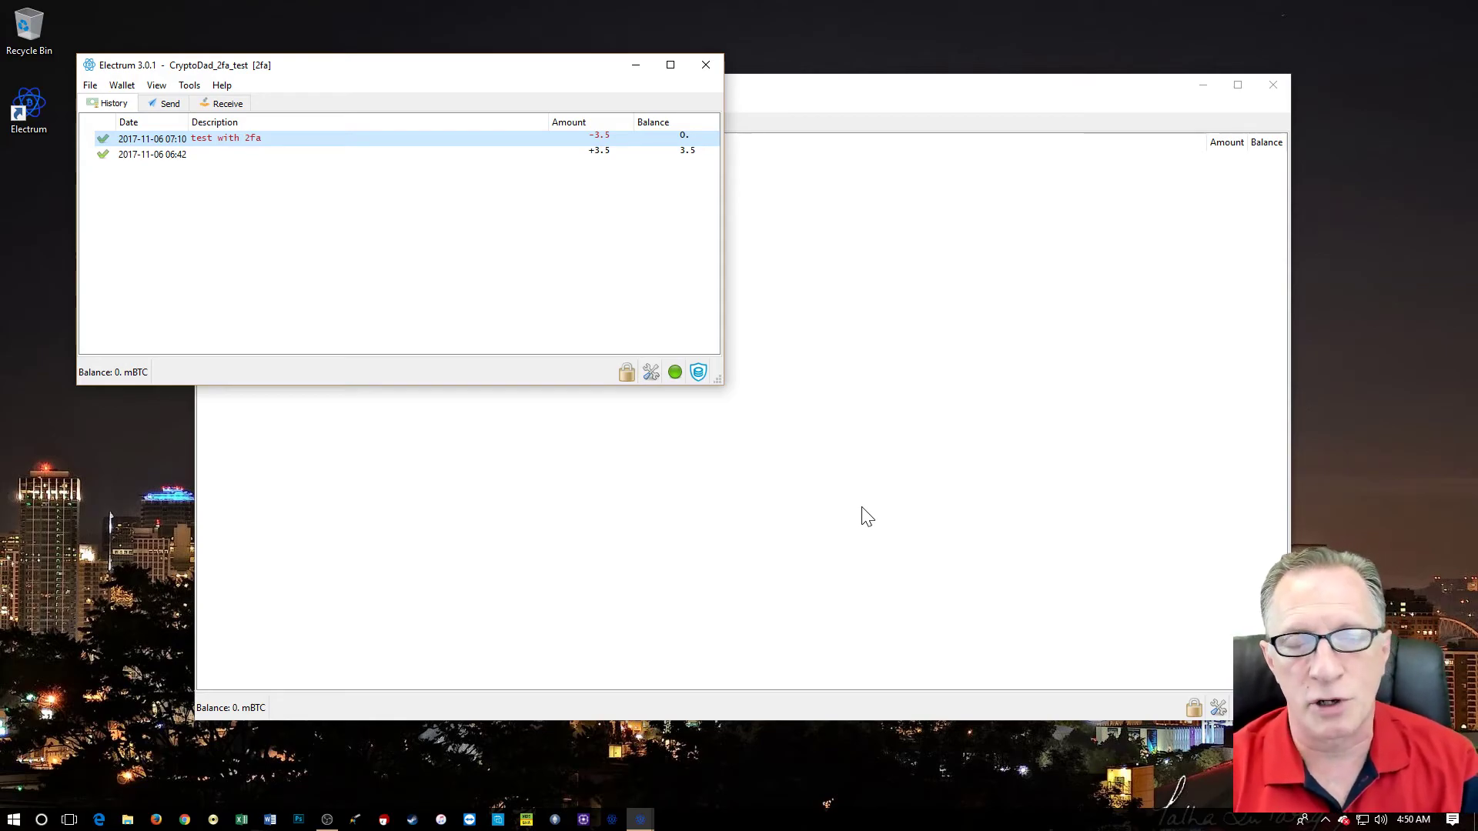
pyautogui.moveTo(705, 65)
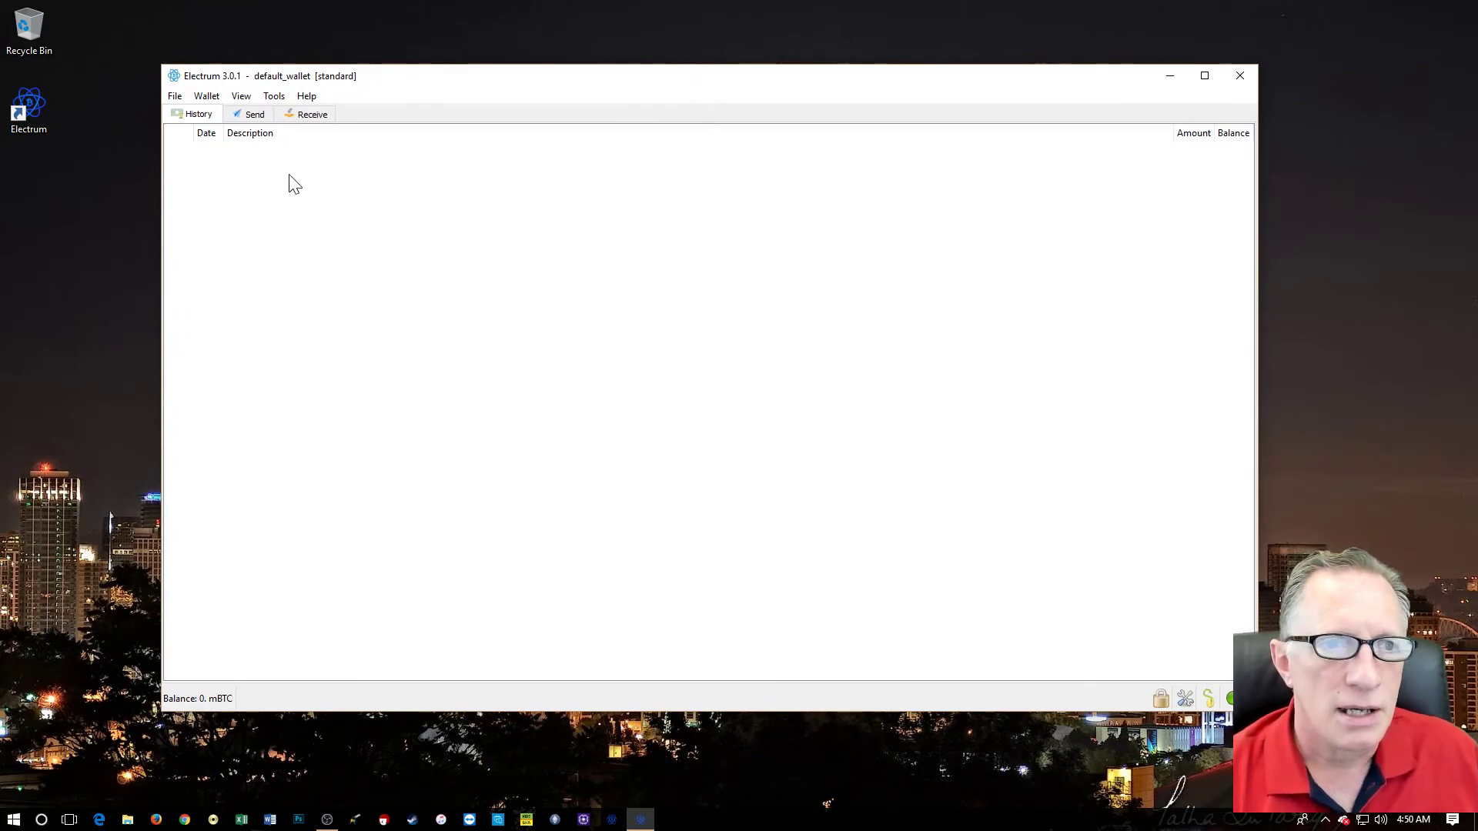
pyautogui.moveTo(743, 333)
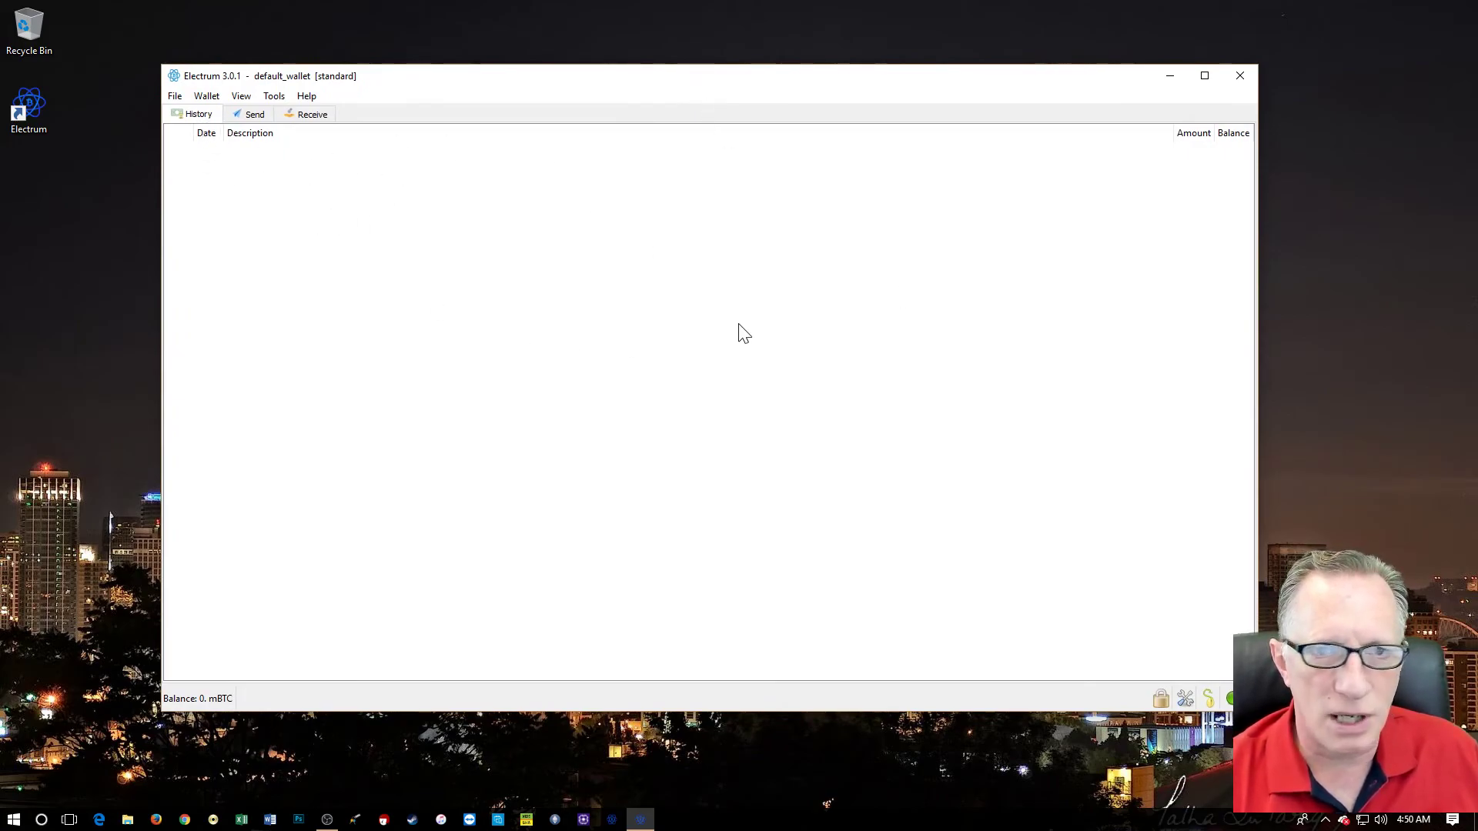